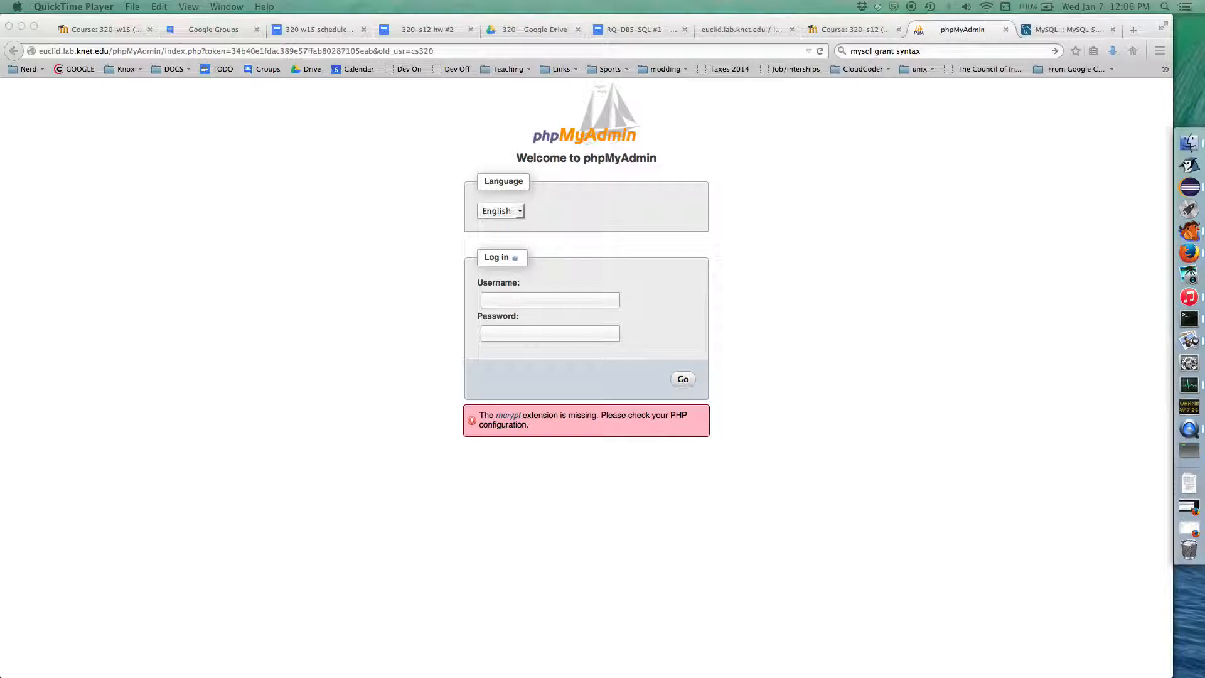
pyautogui.click(548, 300)
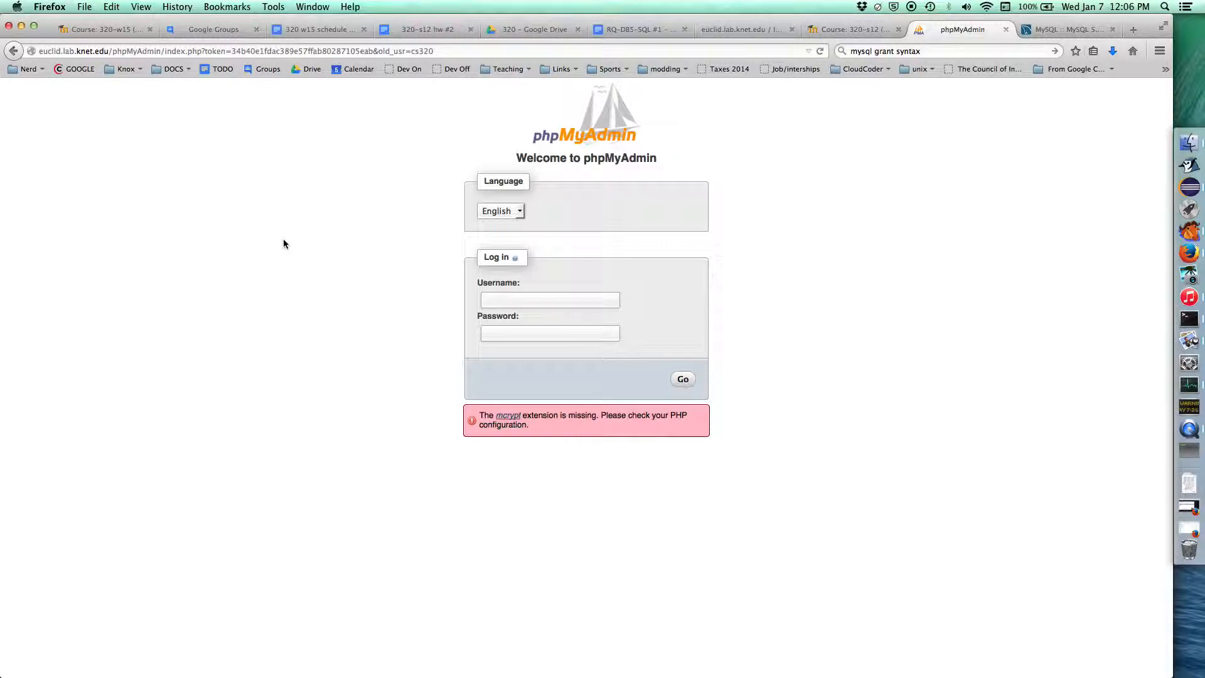
pyautogui.click(548, 300)
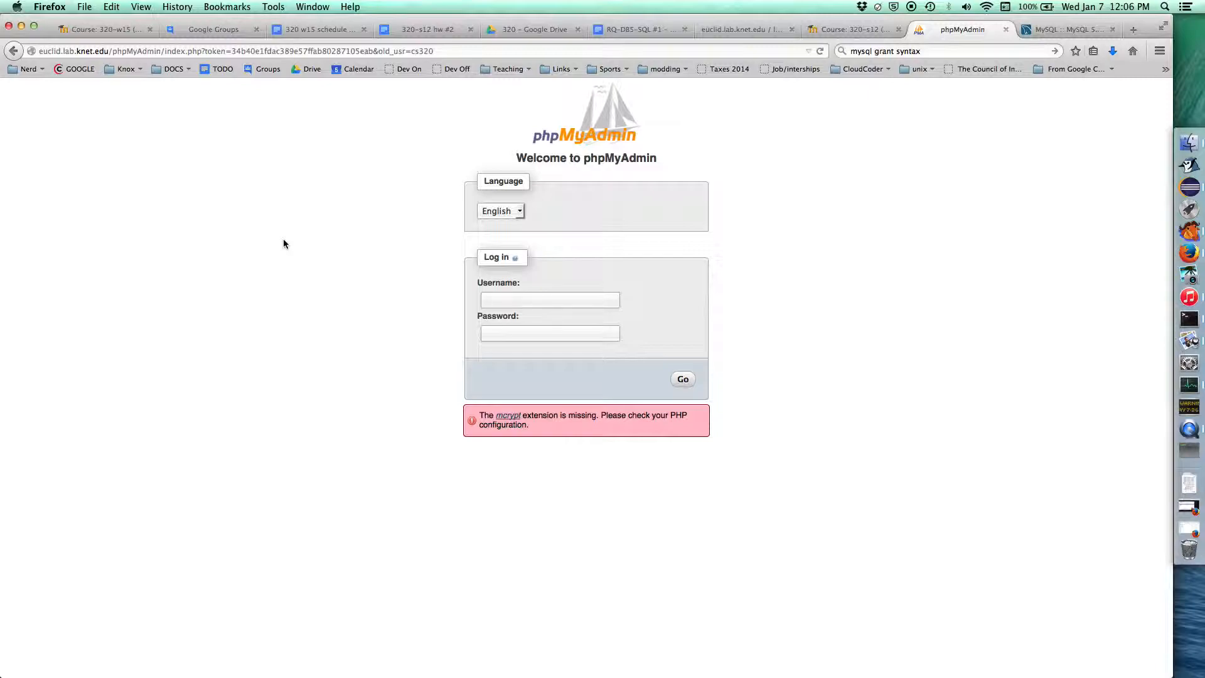
pyautogui.click(549, 300)
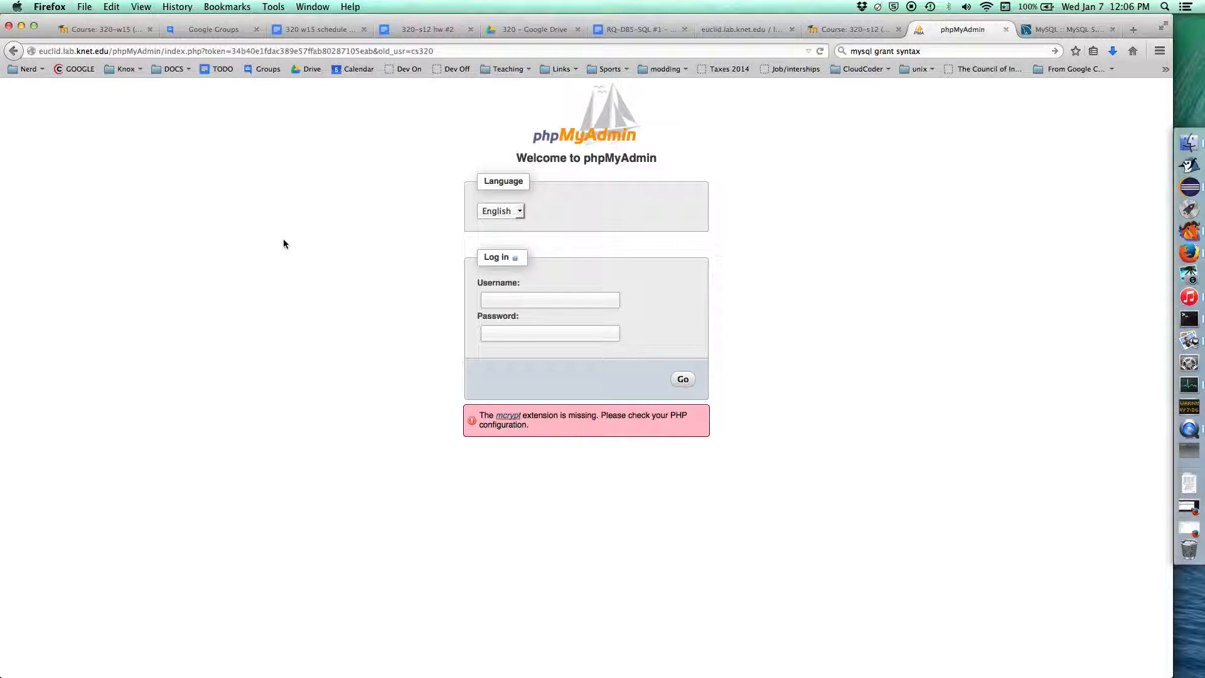
pyautogui.click(549, 300)
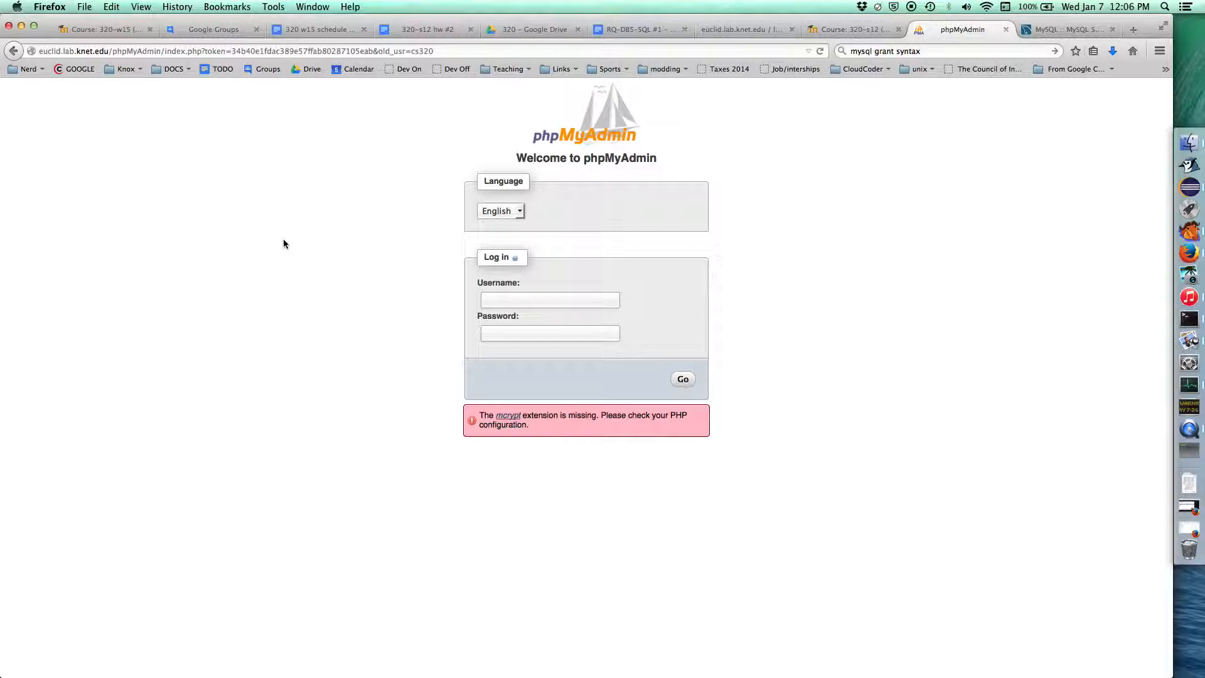
pyautogui.click(548, 300)
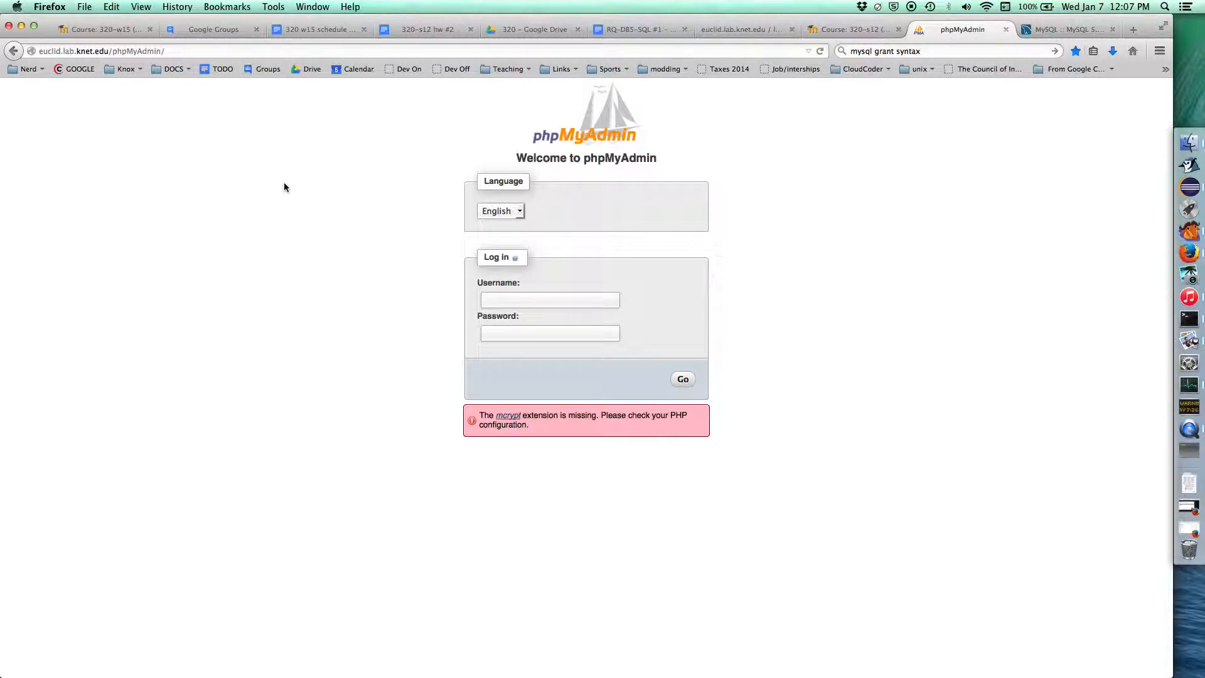
pyautogui.click(549, 300)
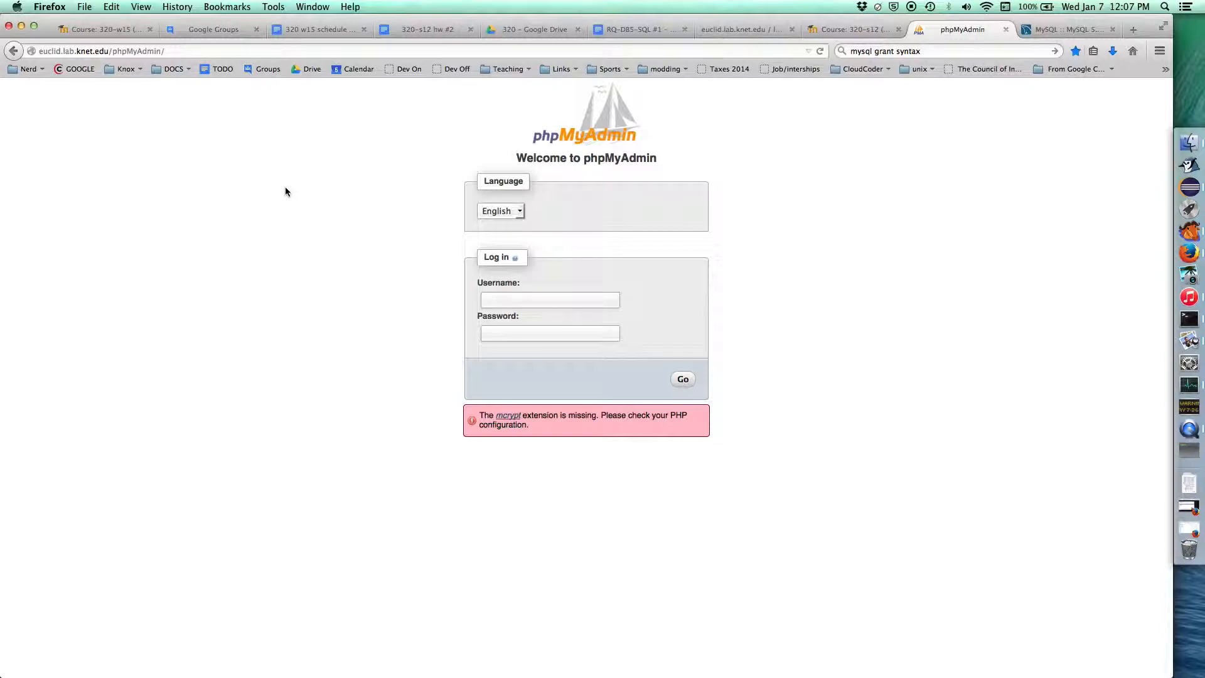
pyautogui.click(548, 300)
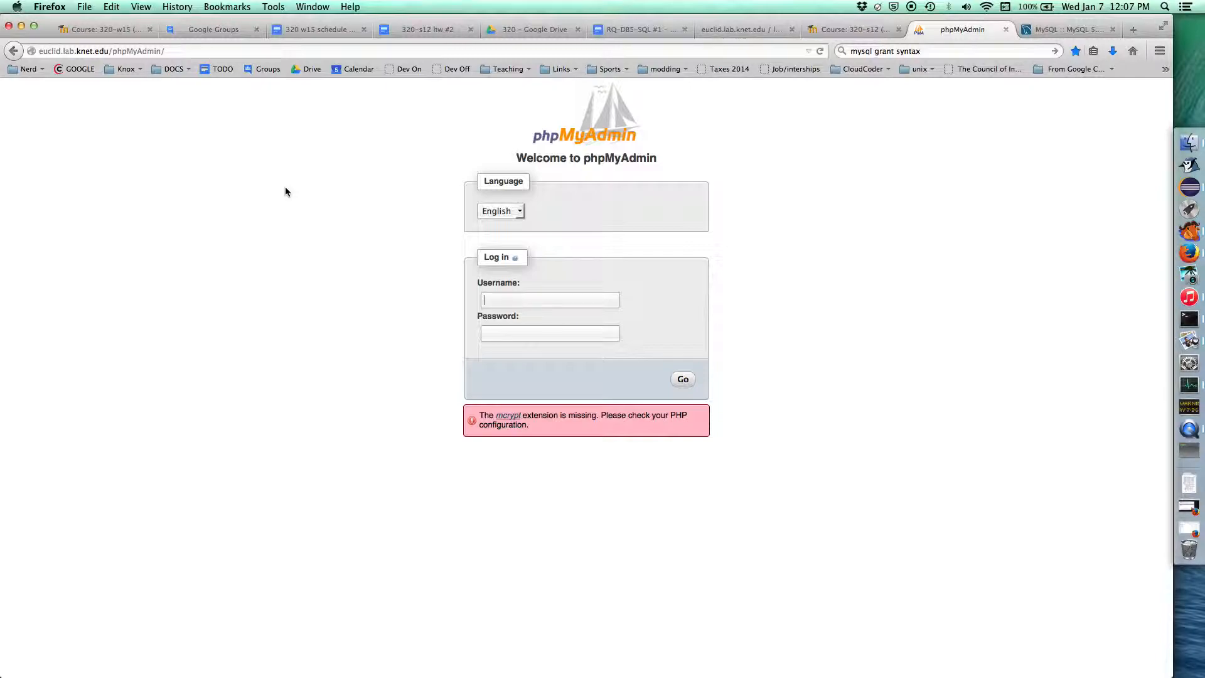
pyautogui.write('cs')
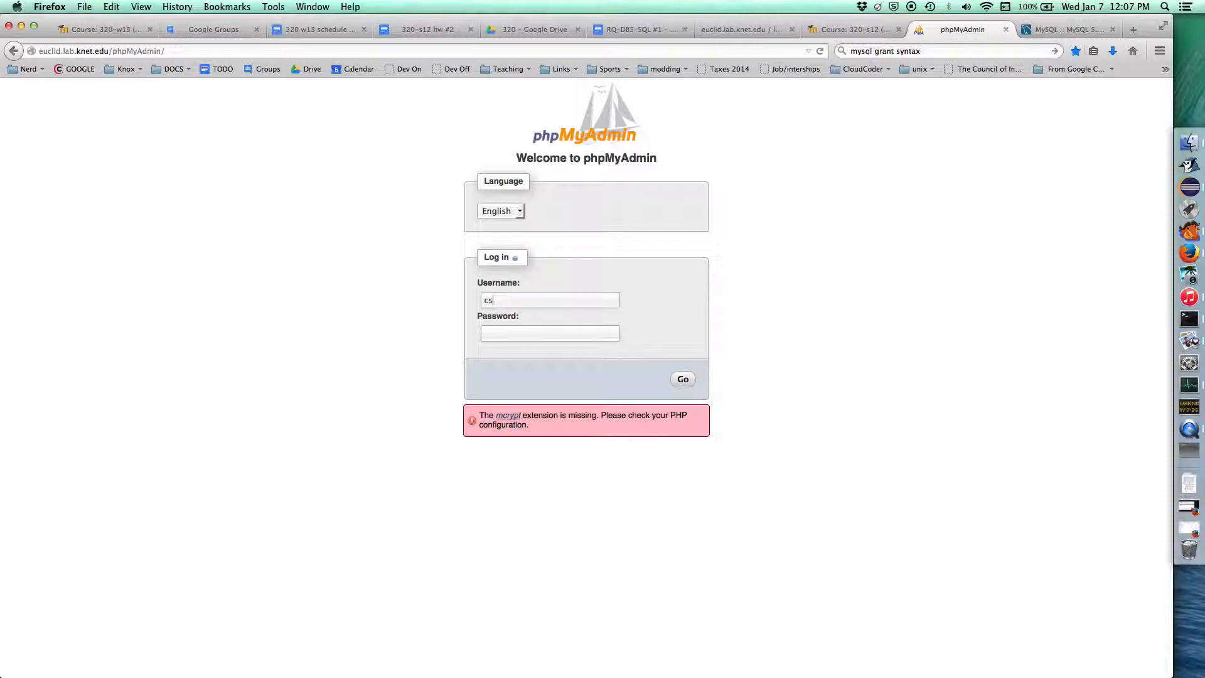
pyautogui.write('320')
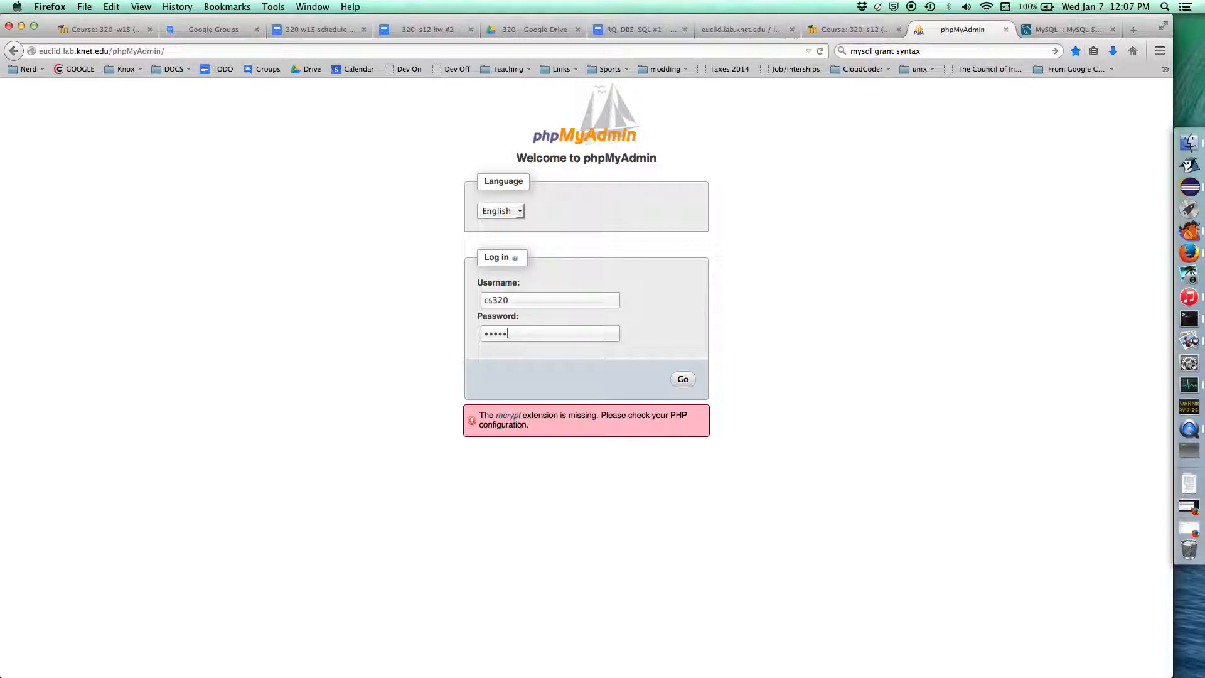
# Log in and view the information_schema database's tables.
pyautogui.click(680, 379)
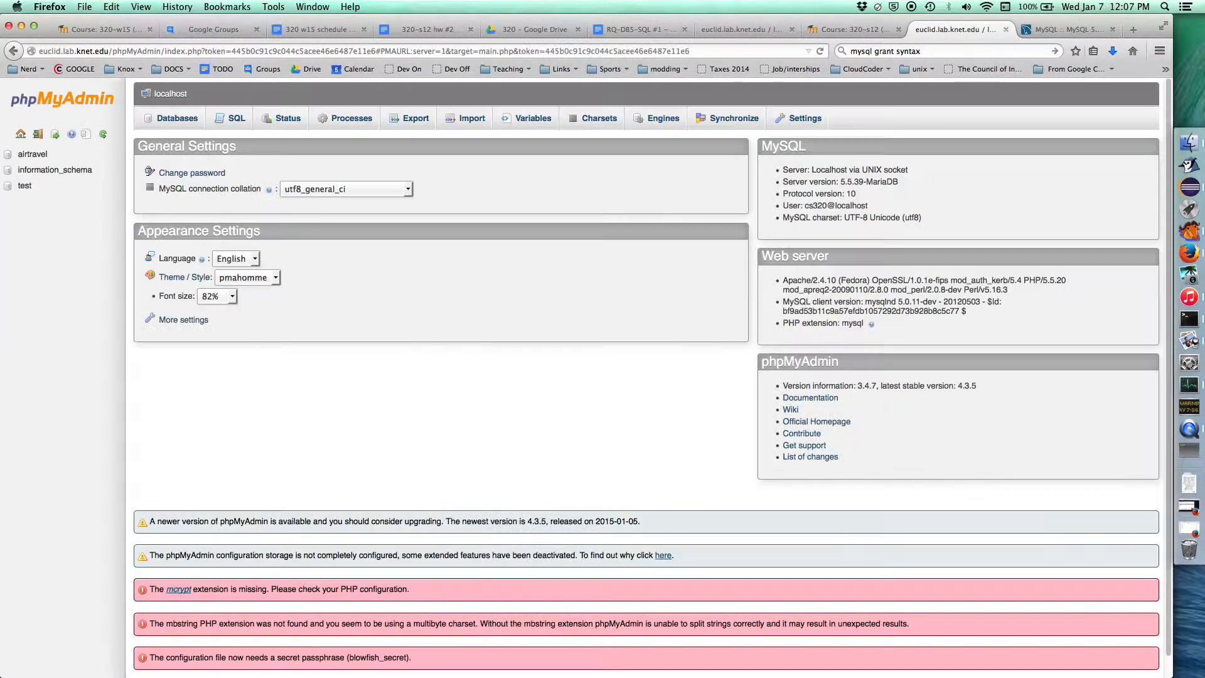
pyautogui.moveTo(100, 208)
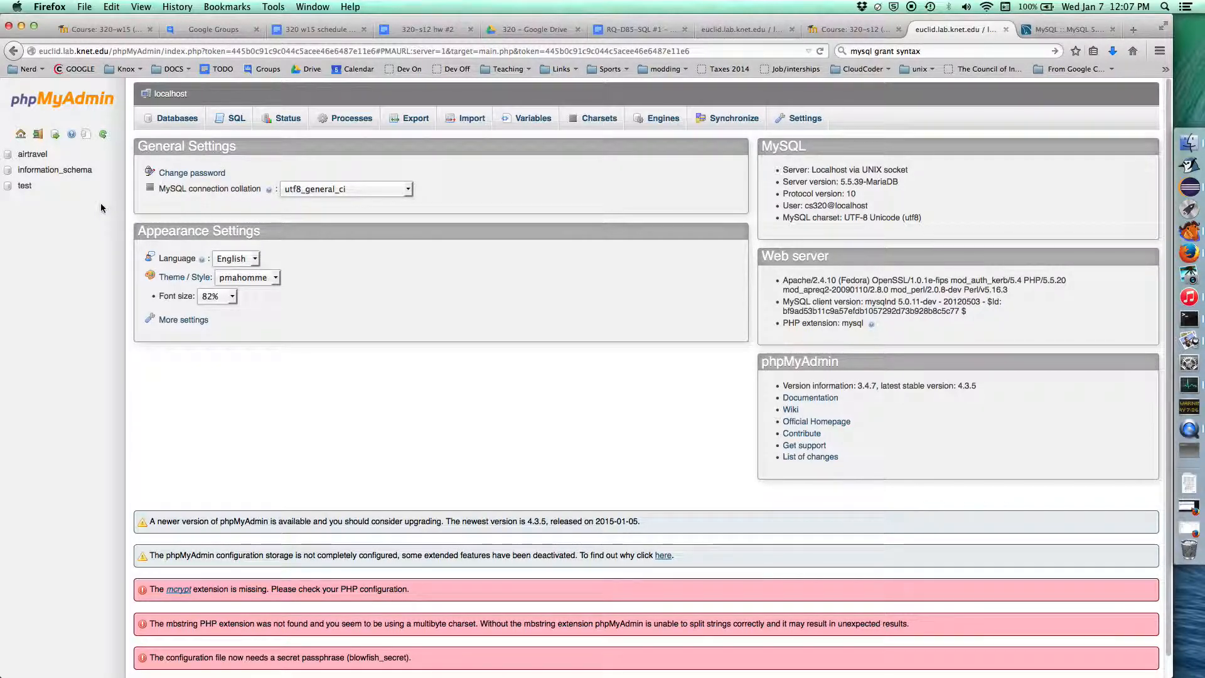
pyautogui.moveTo(37, 165)
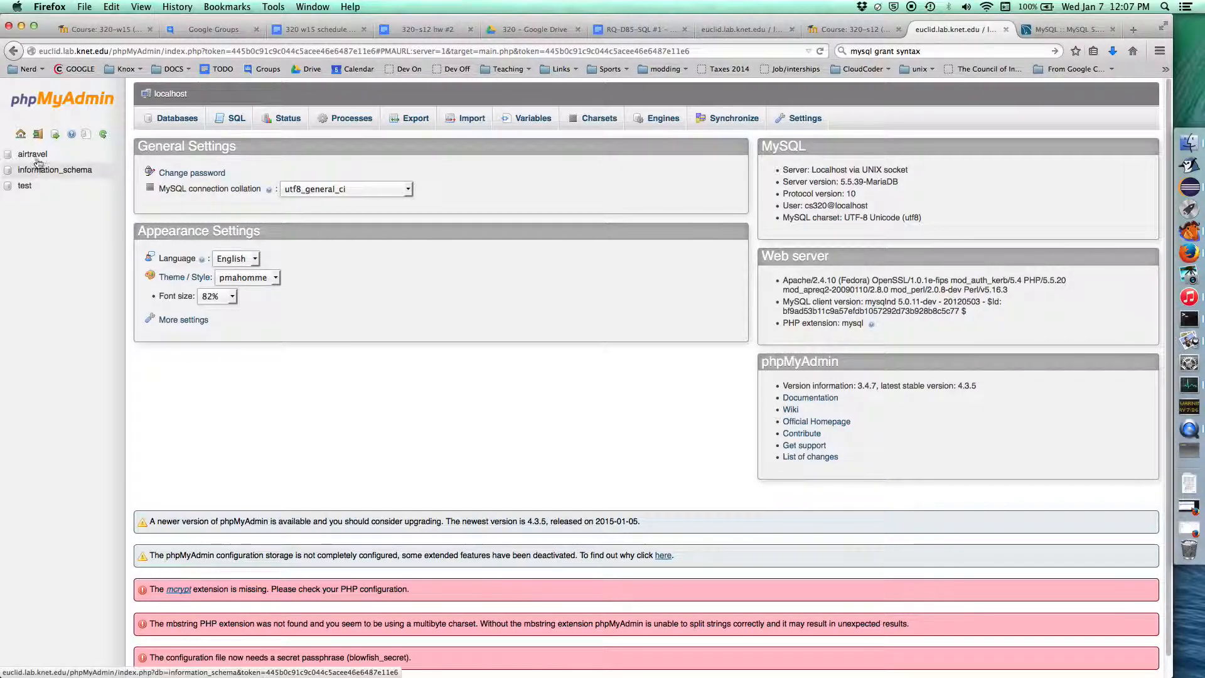
pyautogui.moveTo(43, 182)
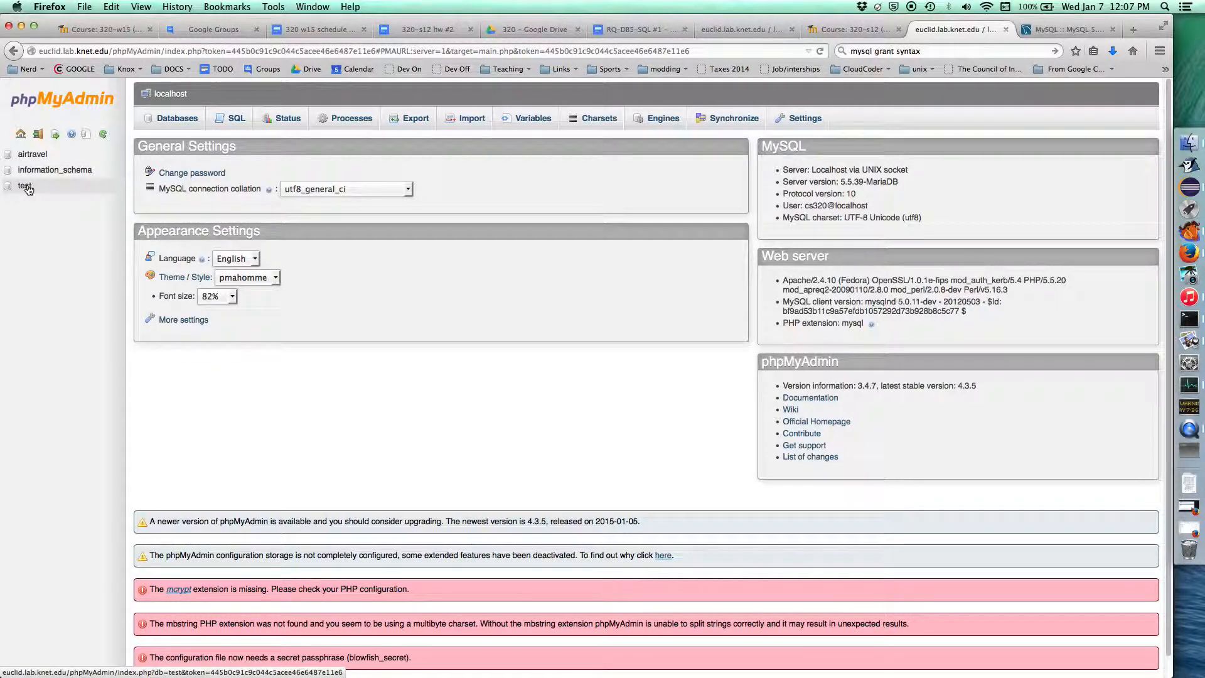
pyautogui.click(25, 186)
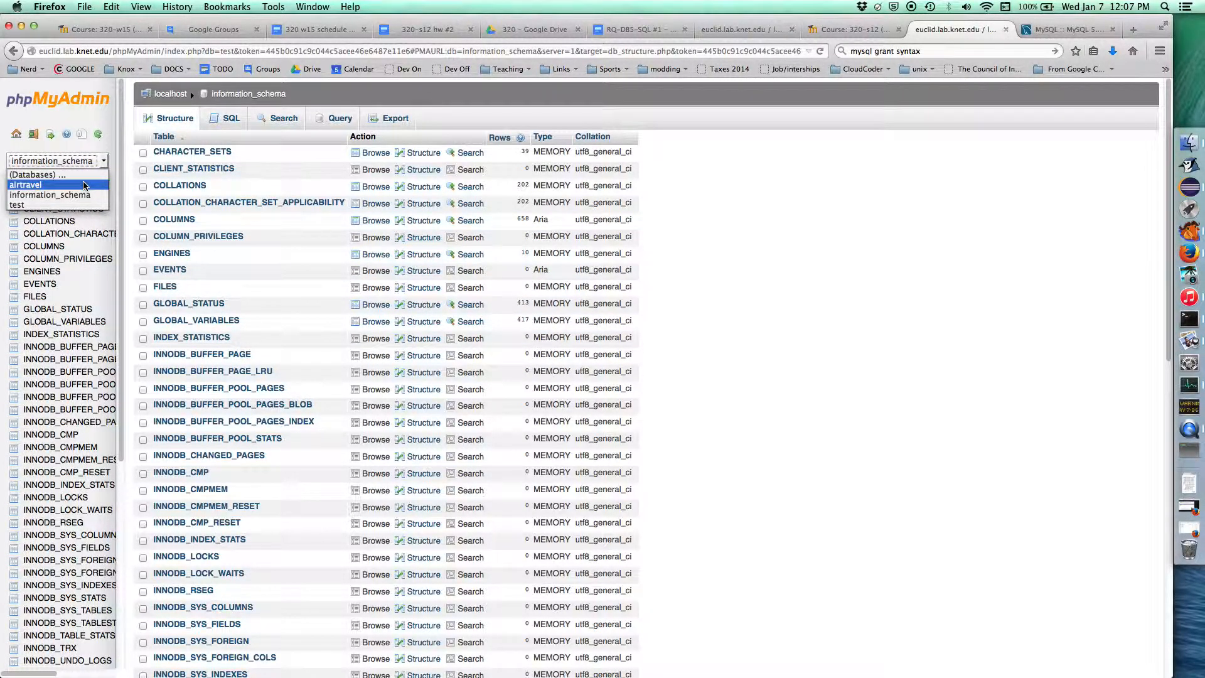
# Open airtravel and submit a new 'passengers' table with 2 columns.
pyautogui.click(25, 184)
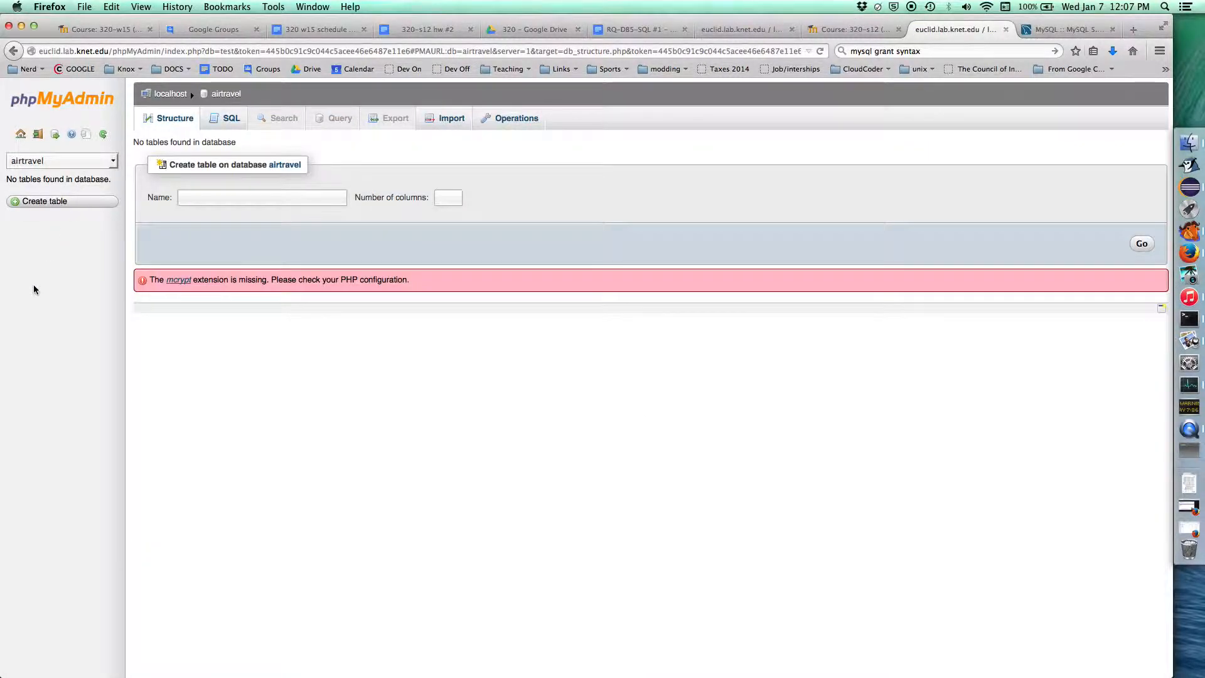
pyautogui.moveTo(131, 248)
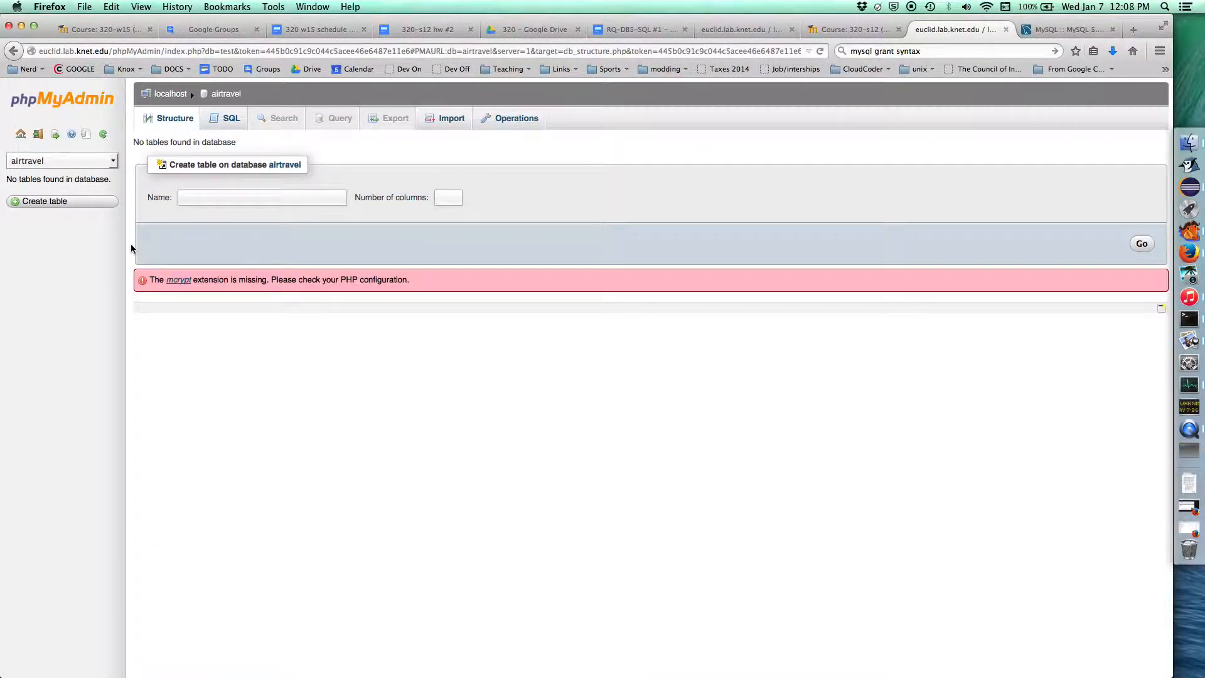
pyautogui.click(262, 197)
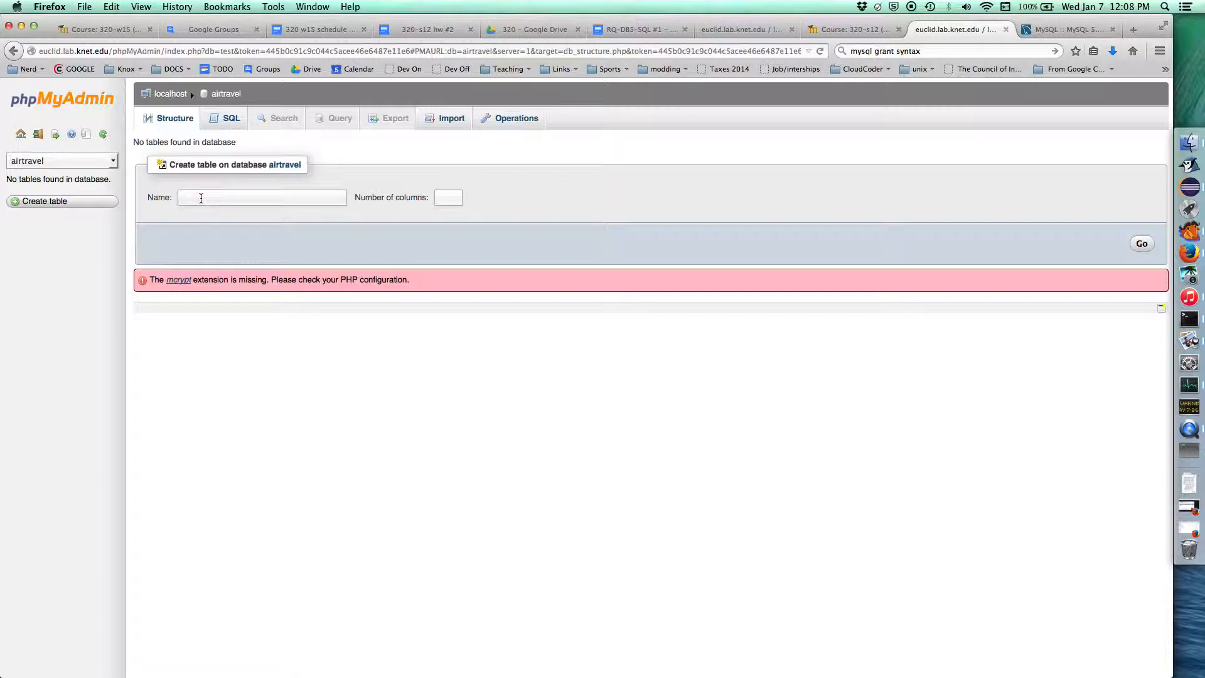
pyautogui.write('passengers')
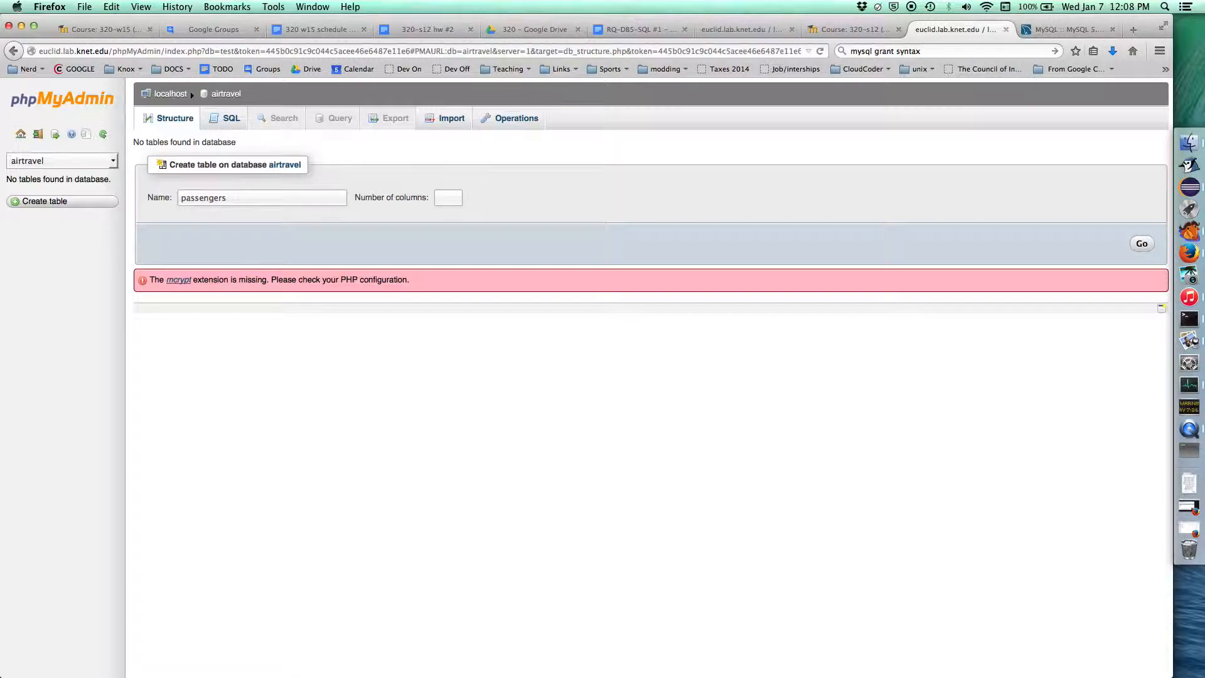
pyautogui.click(448, 198)
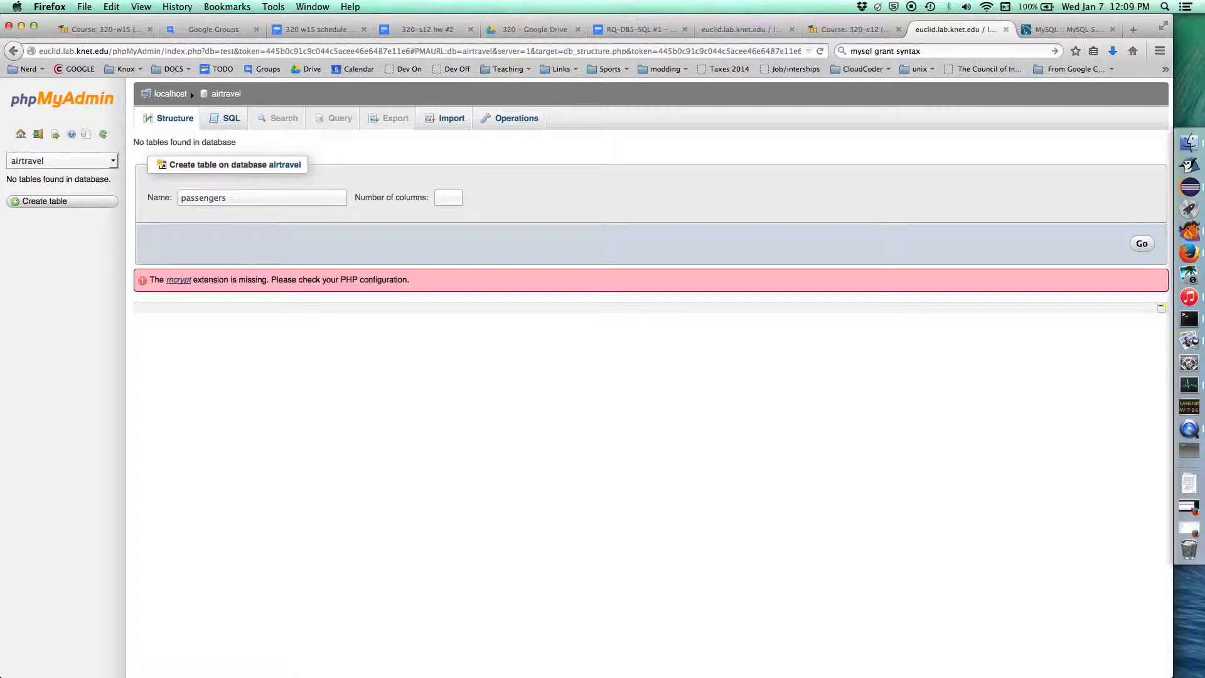
pyautogui.click(448, 197)
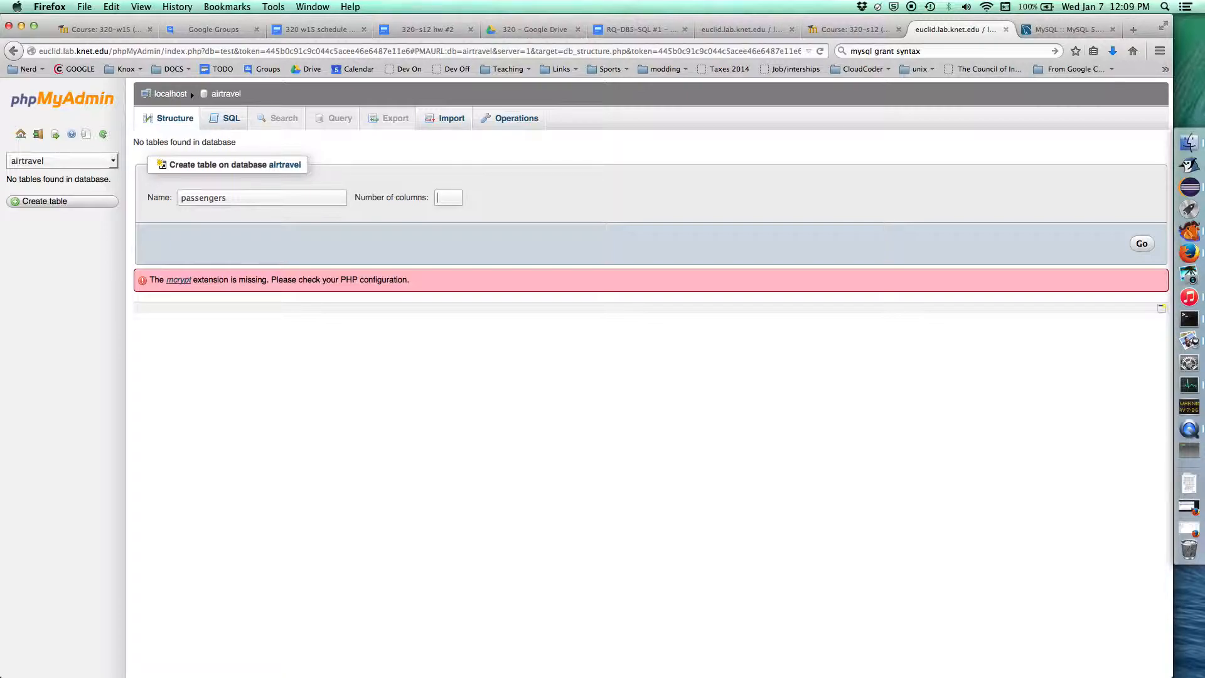
pyautogui.write('2')
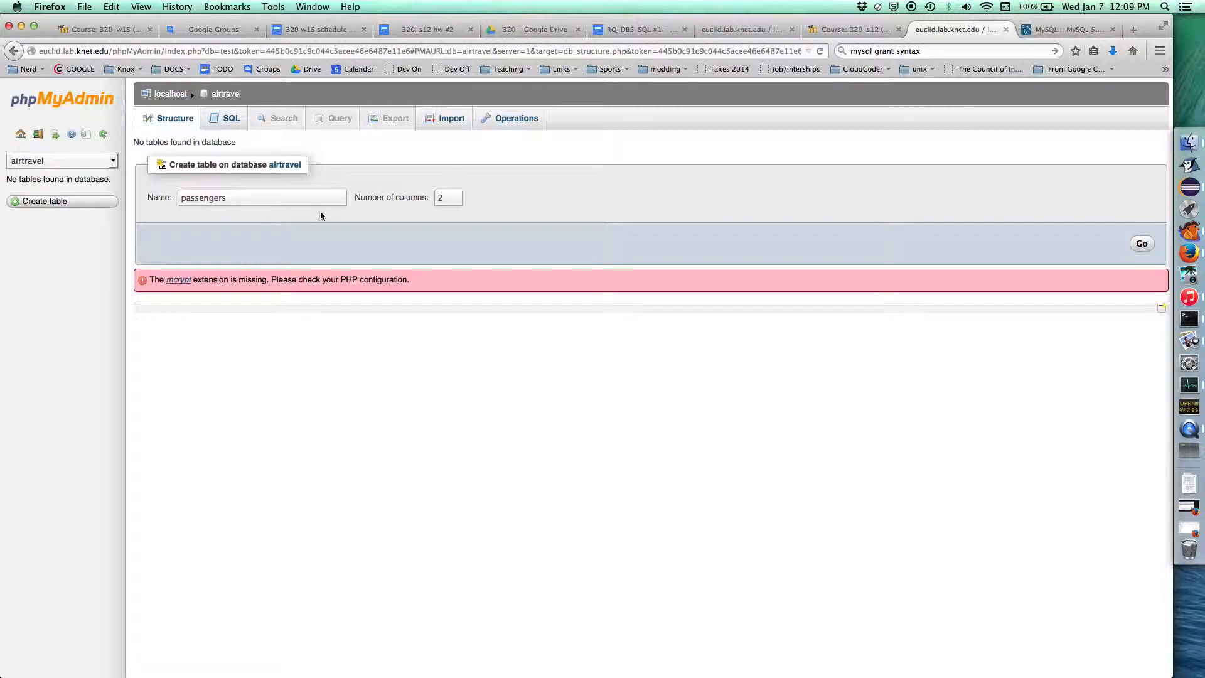
pyautogui.click(1140, 245)
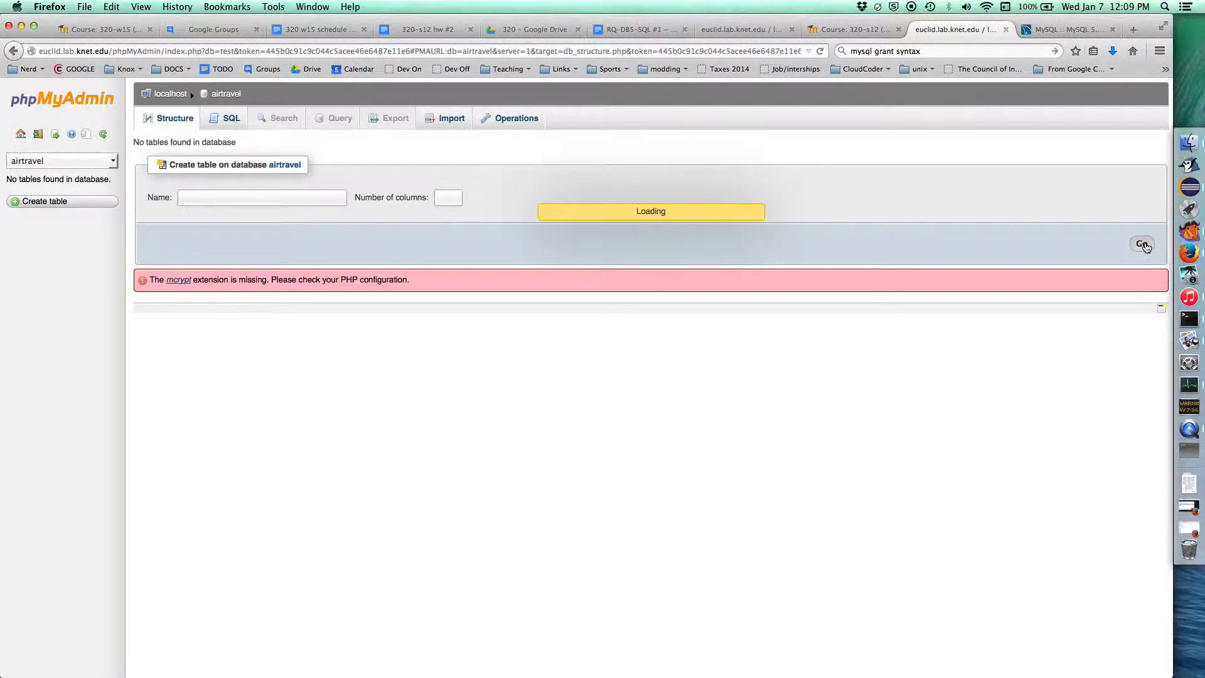
pyautogui.click(1142, 244)
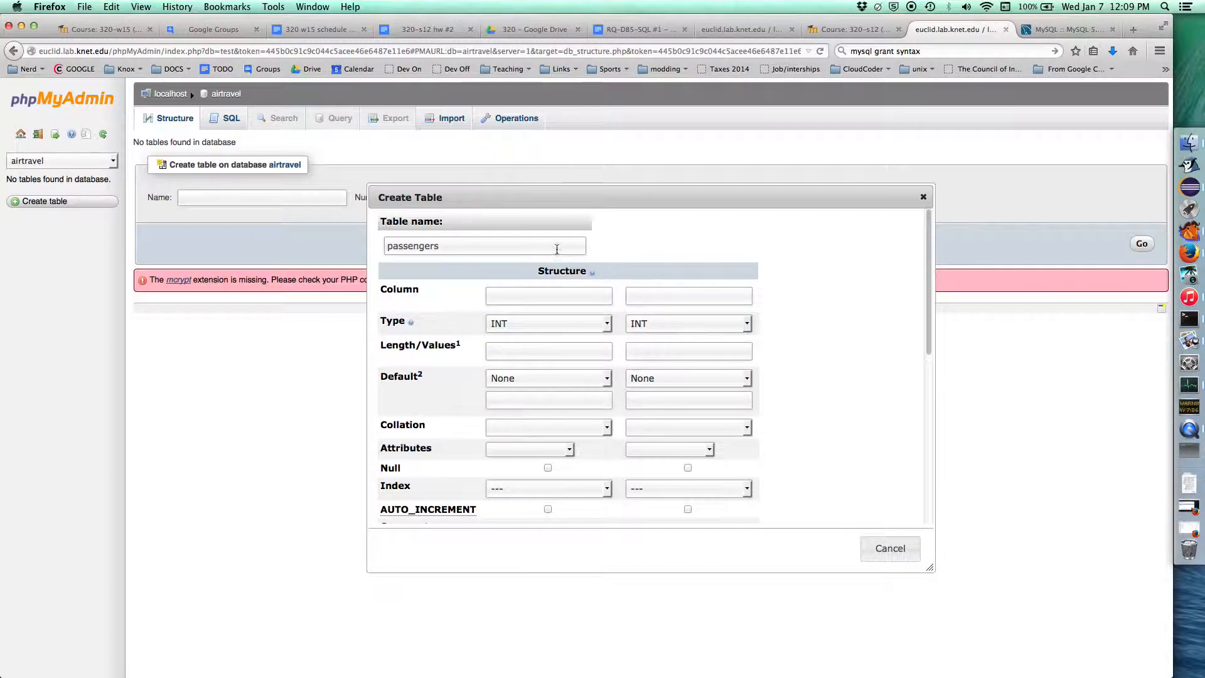
pyautogui.moveTo(586, 281)
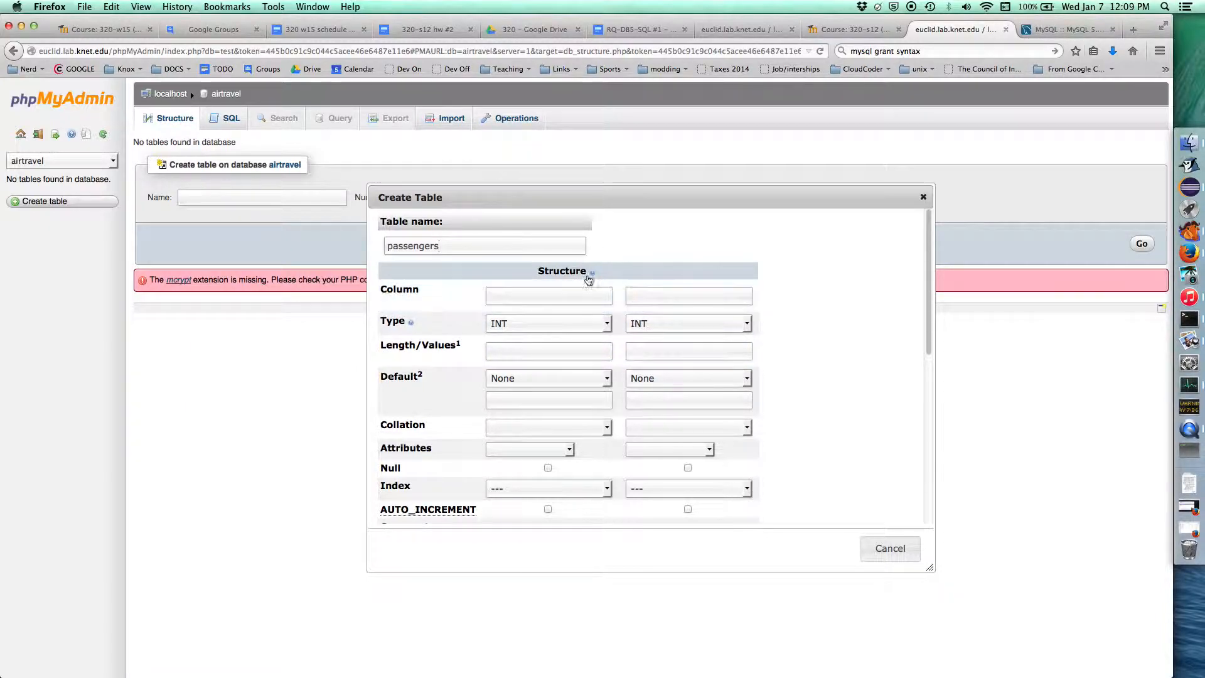
pyautogui.click(688, 295)
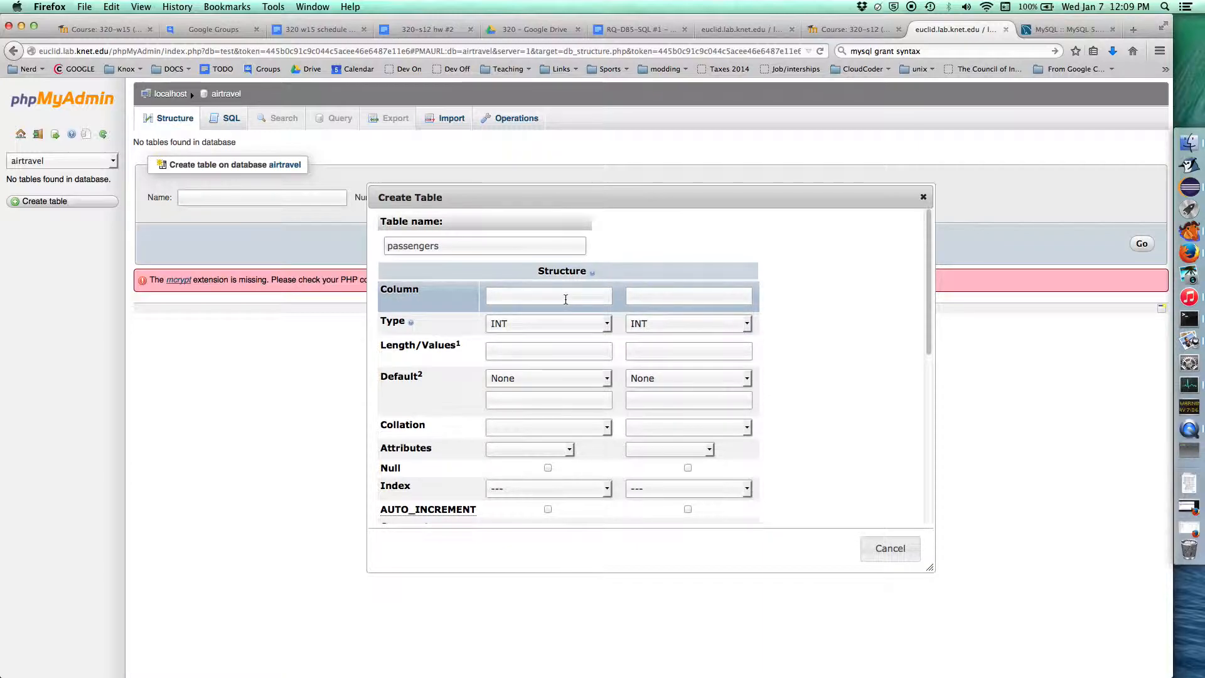
pyautogui.write('id')
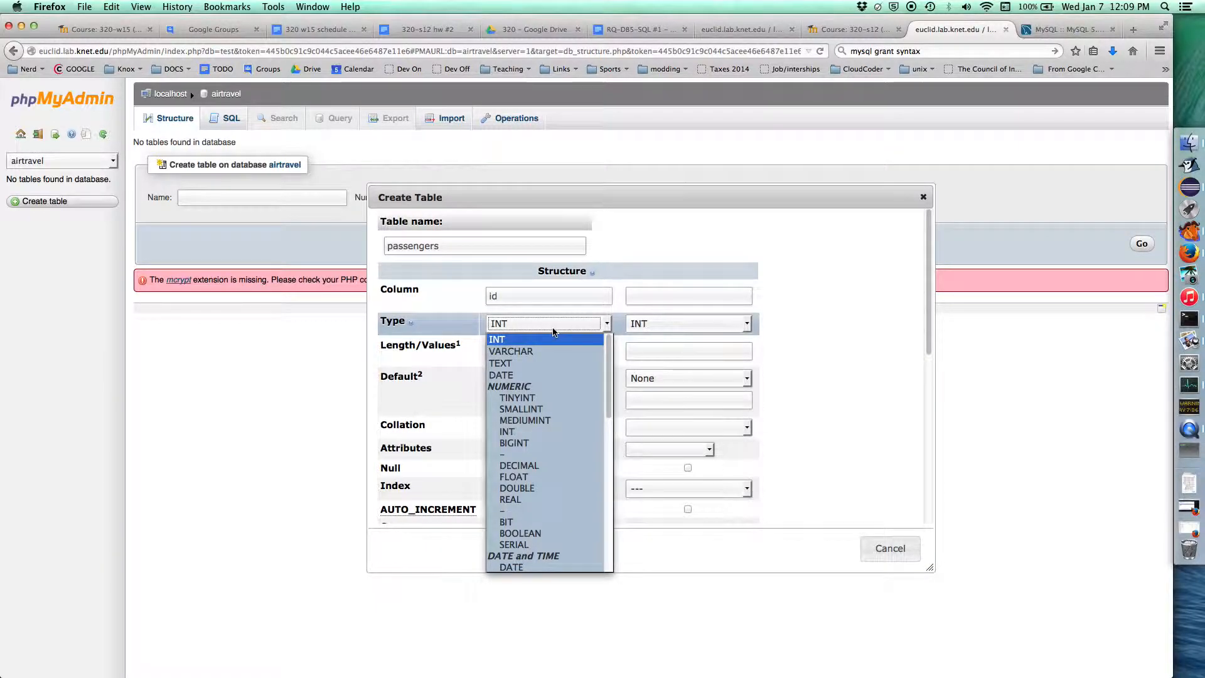
pyautogui.moveTo(518, 397)
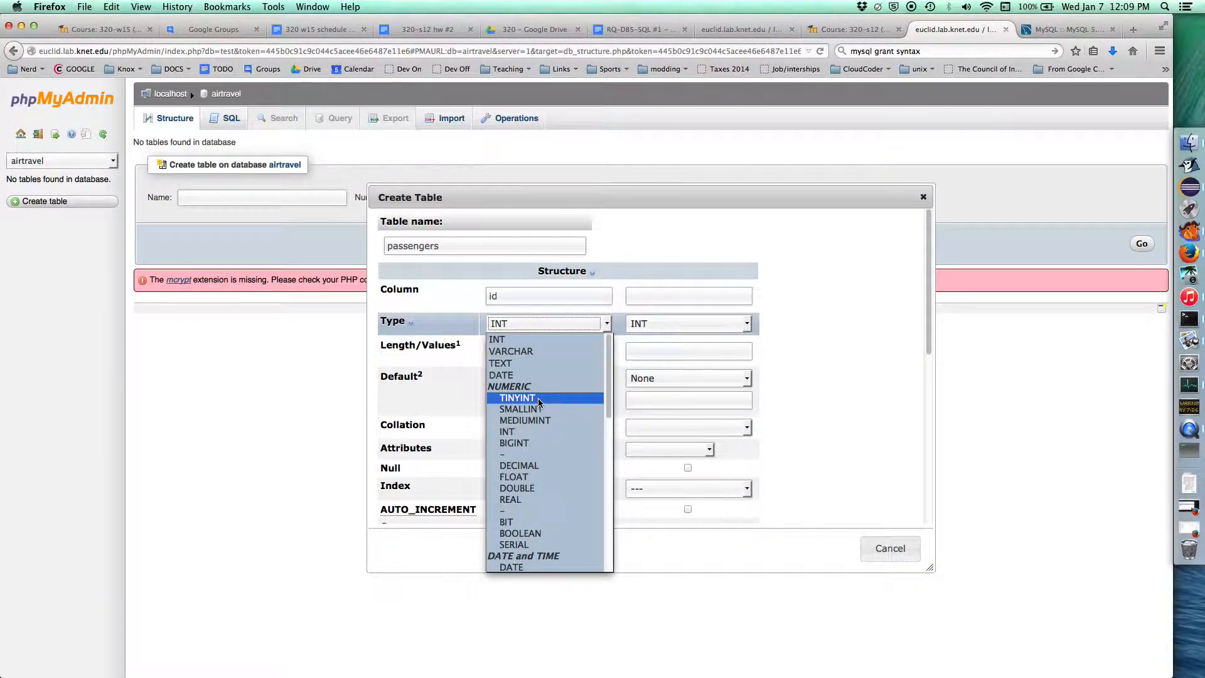
pyautogui.moveTo(533, 431)
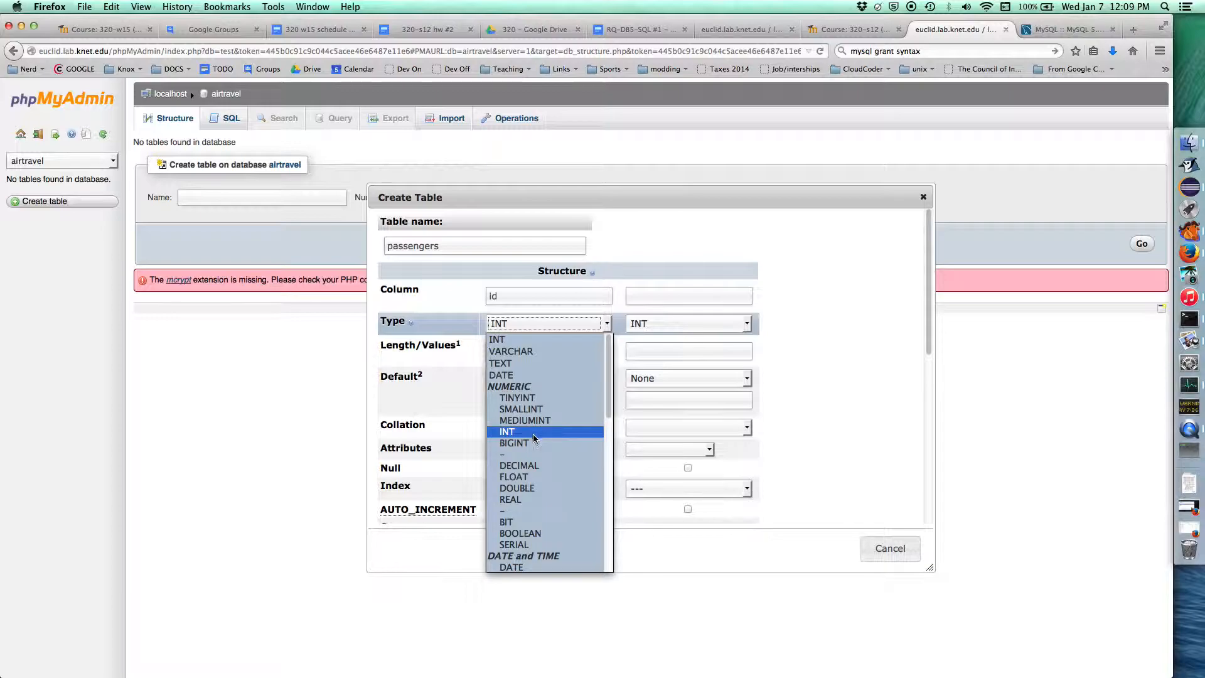
pyautogui.moveTo(530, 444)
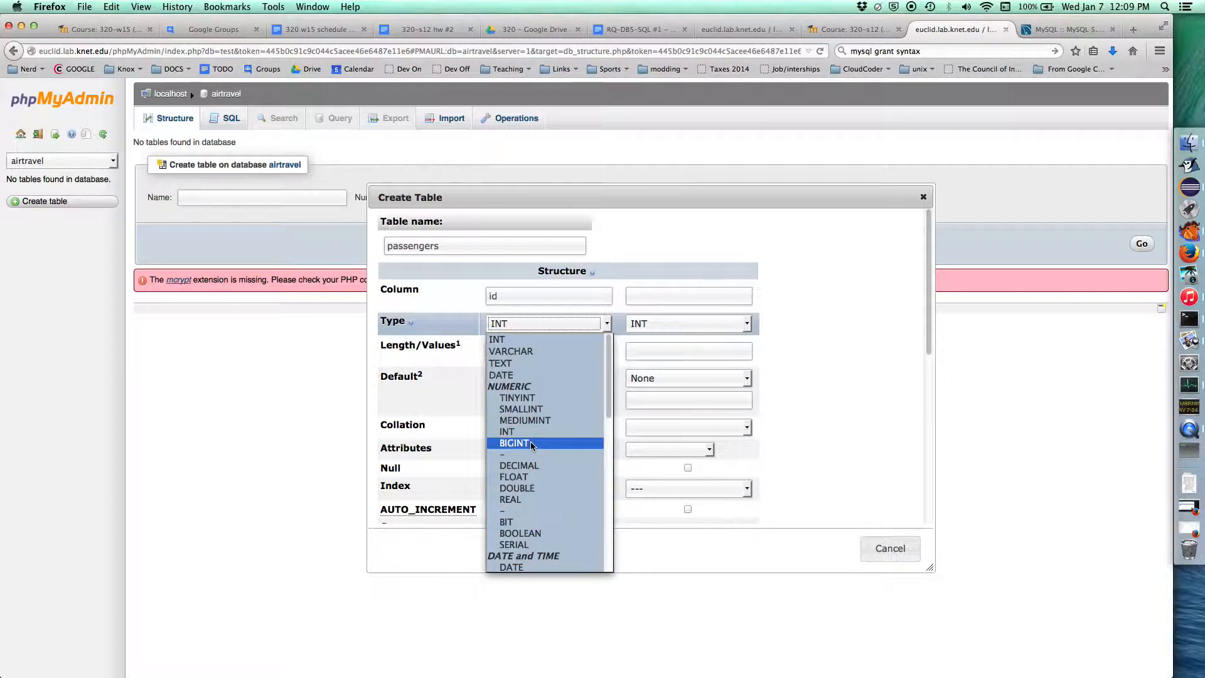
pyautogui.moveTo(517, 397)
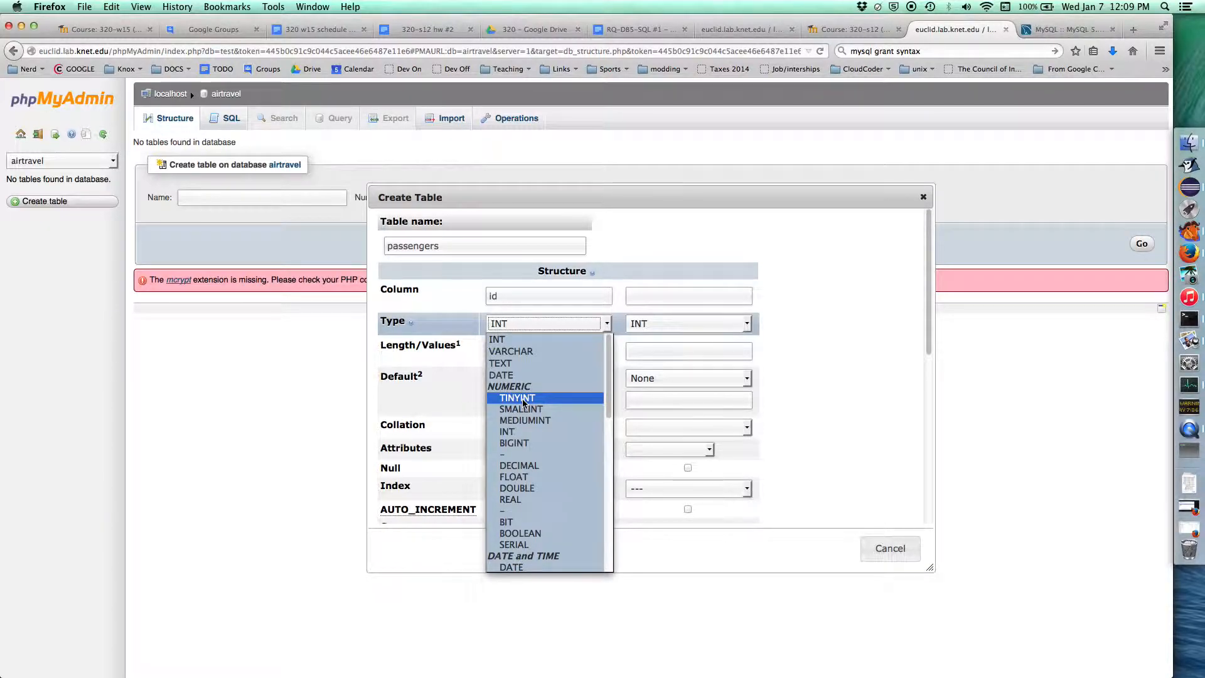
pyautogui.moveTo(521, 408)
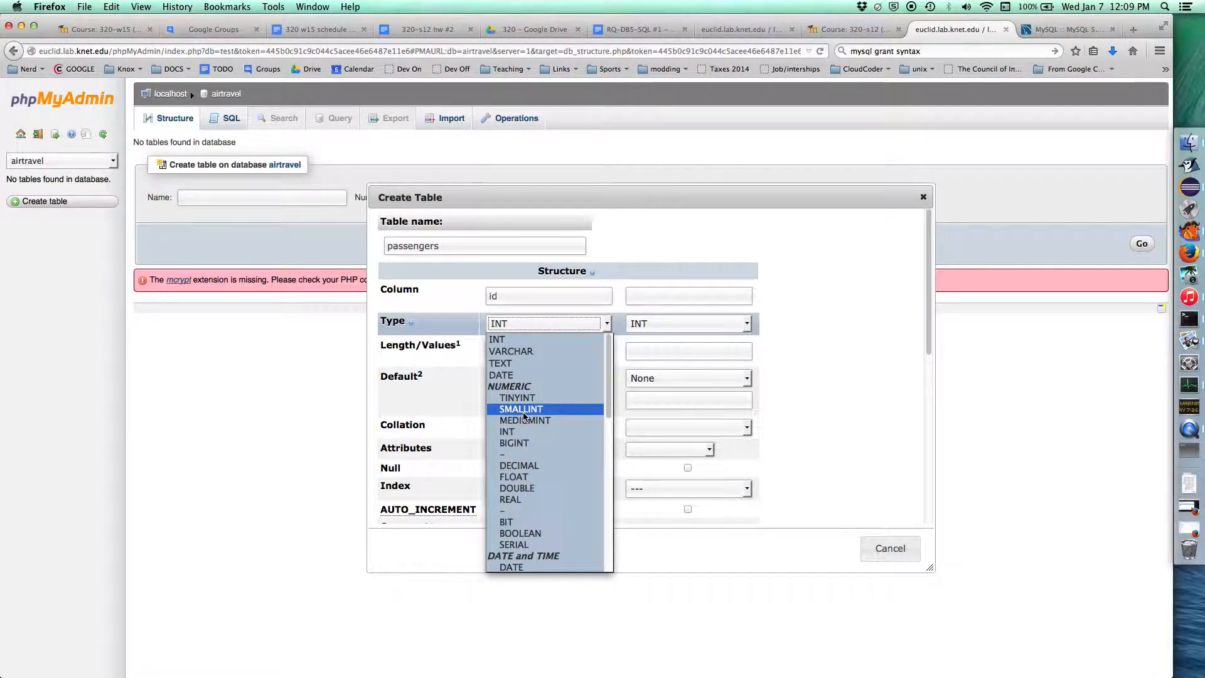
pyautogui.moveTo(524, 420)
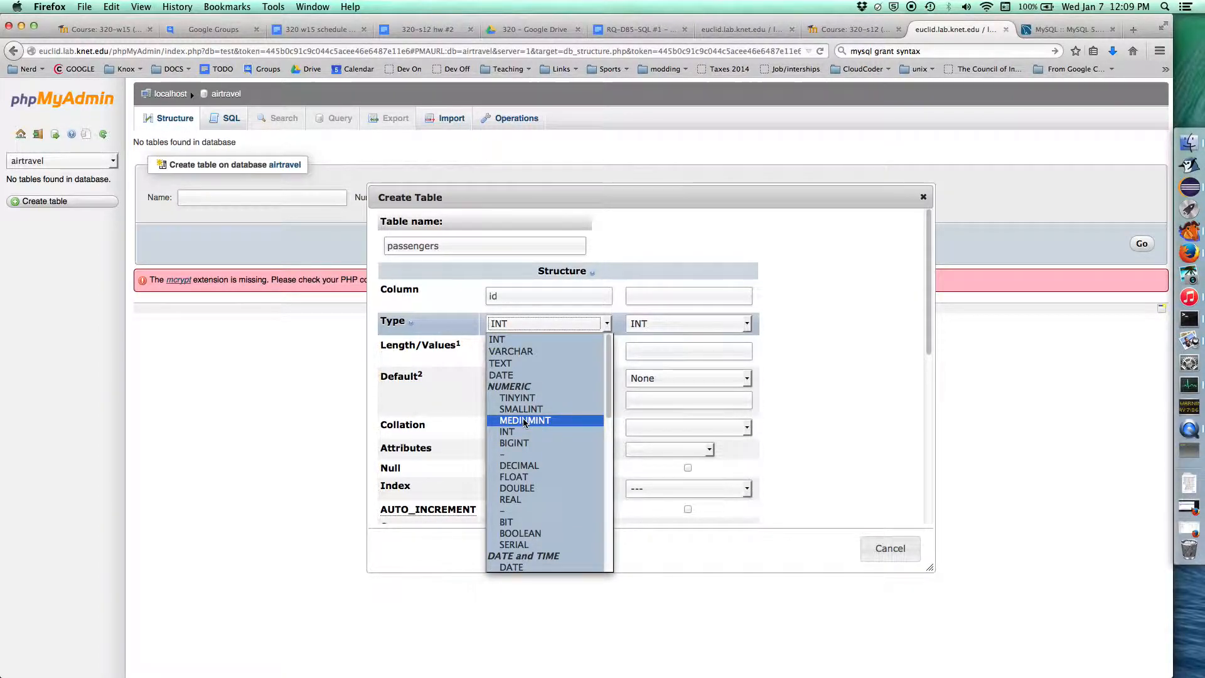
pyautogui.moveTo(507, 431)
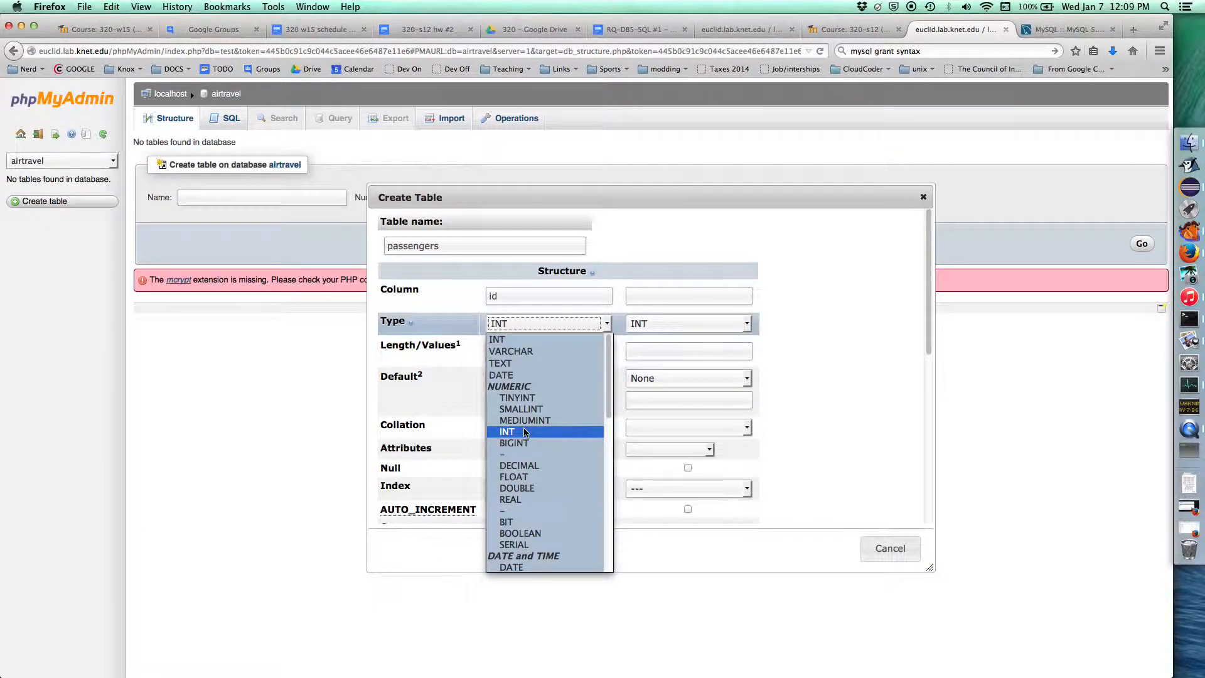
pyautogui.moveTo(513, 442)
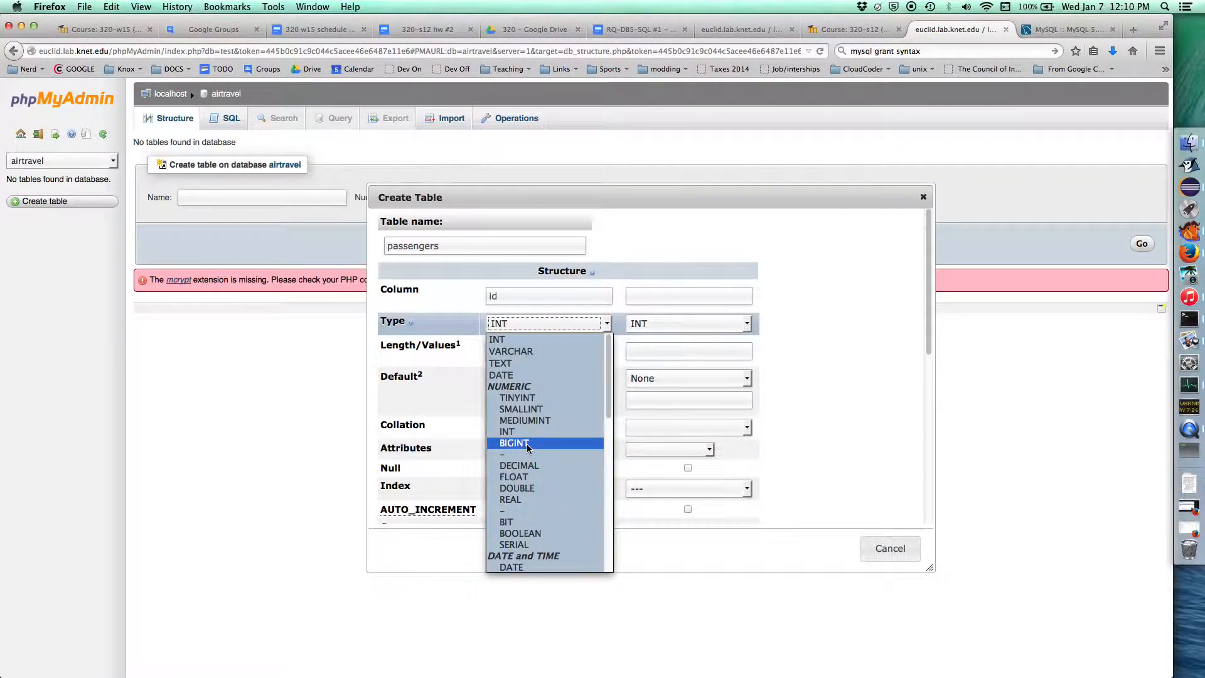
pyautogui.moveTo(537, 403)
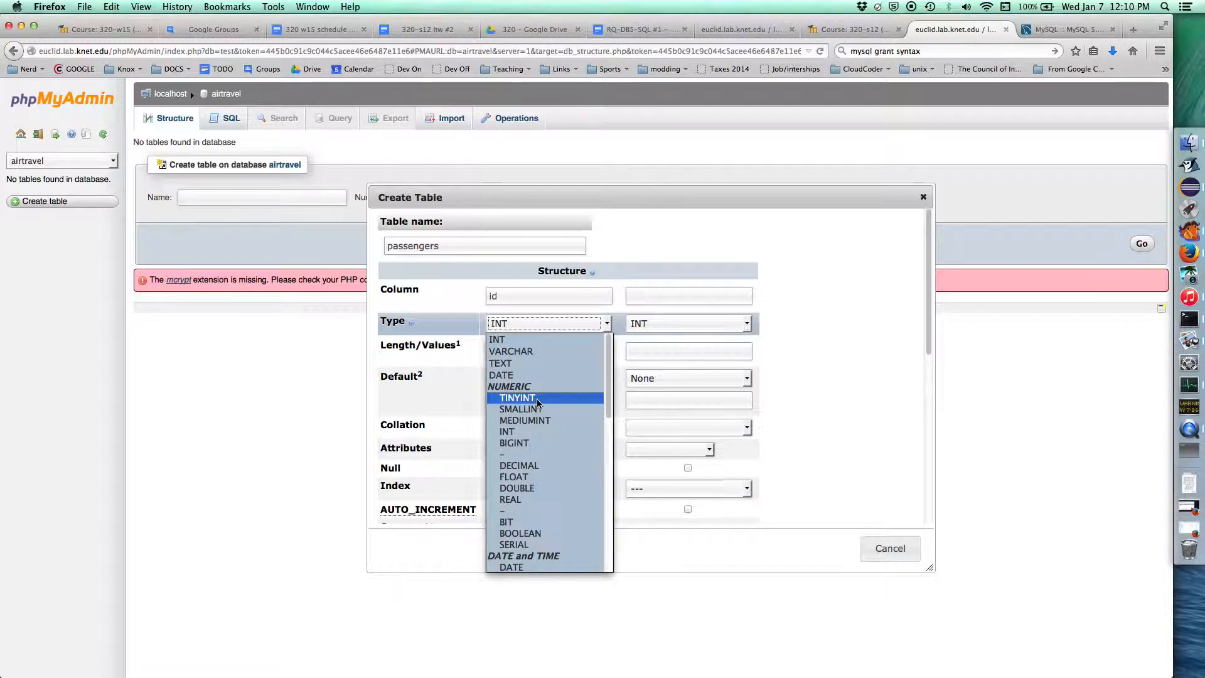
pyautogui.moveTo(521, 408)
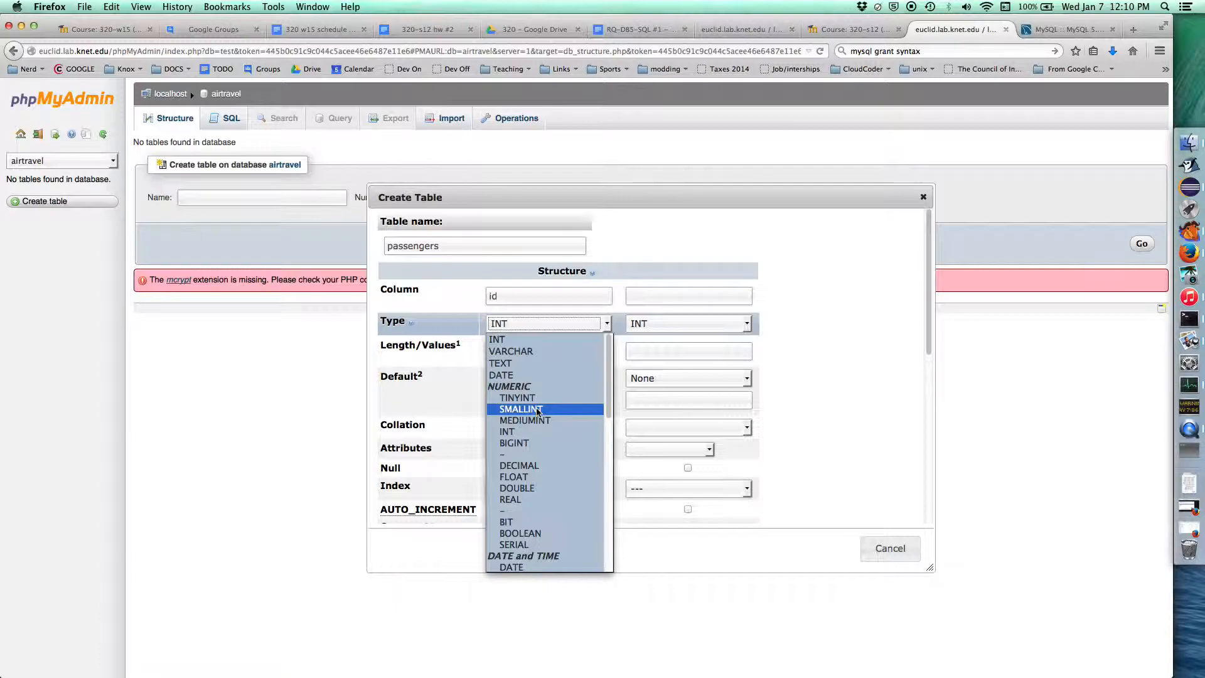
pyautogui.moveTo(525, 420)
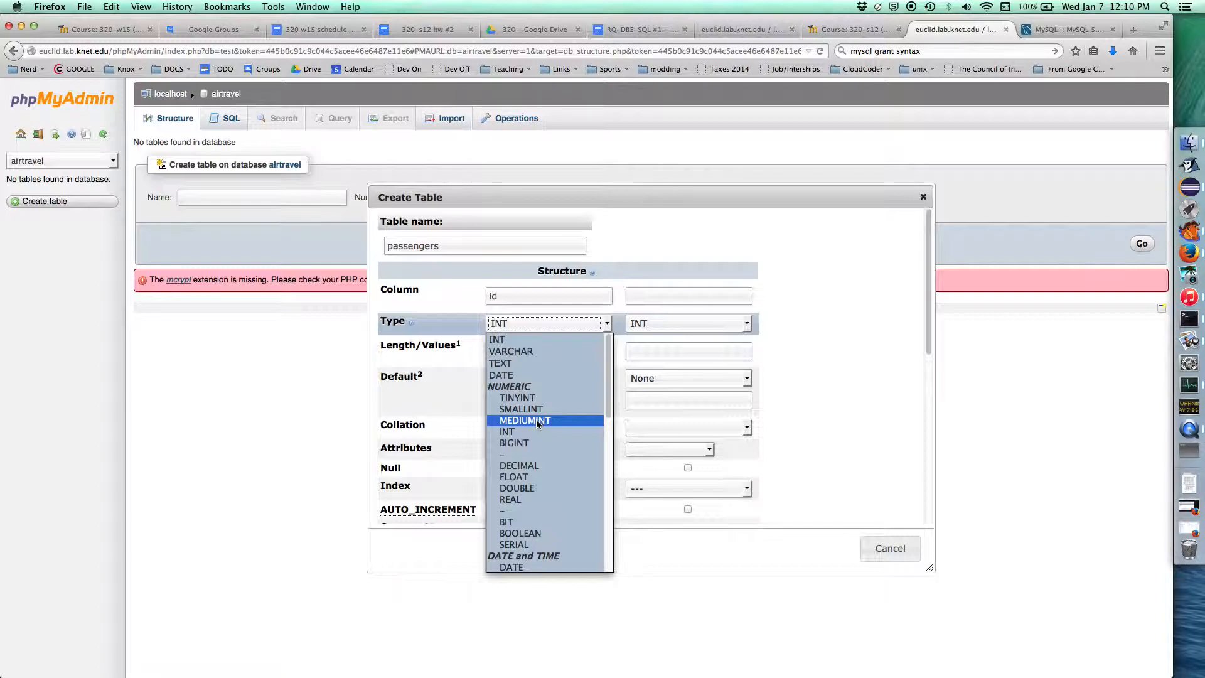
pyautogui.moveTo(535, 432)
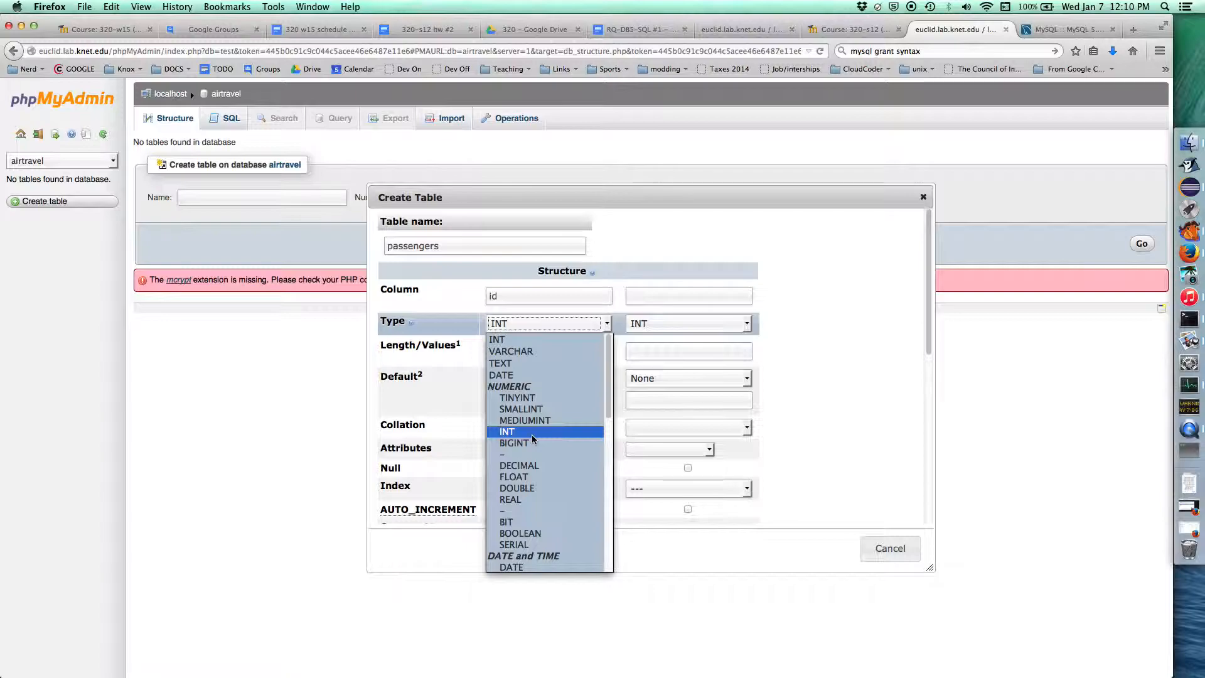
# Keep id as INT with default None and no collation, and make it UNSIGNED.
pyautogui.click(506, 431)
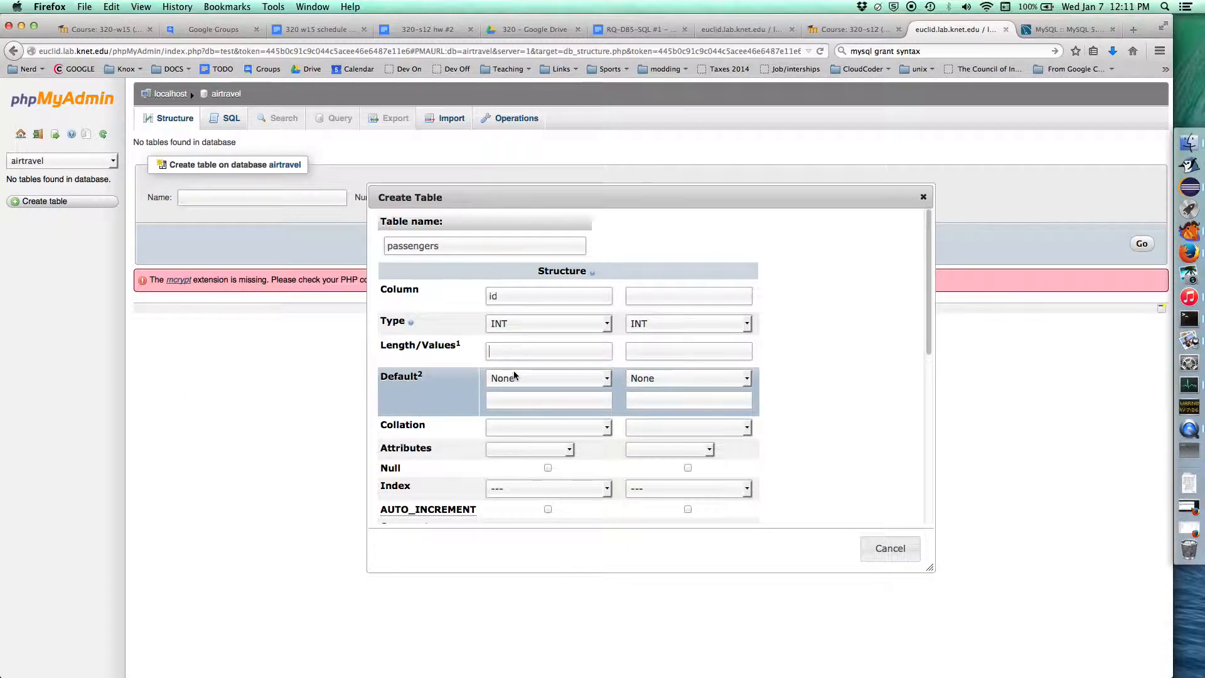
pyautogui.click(547, 377)
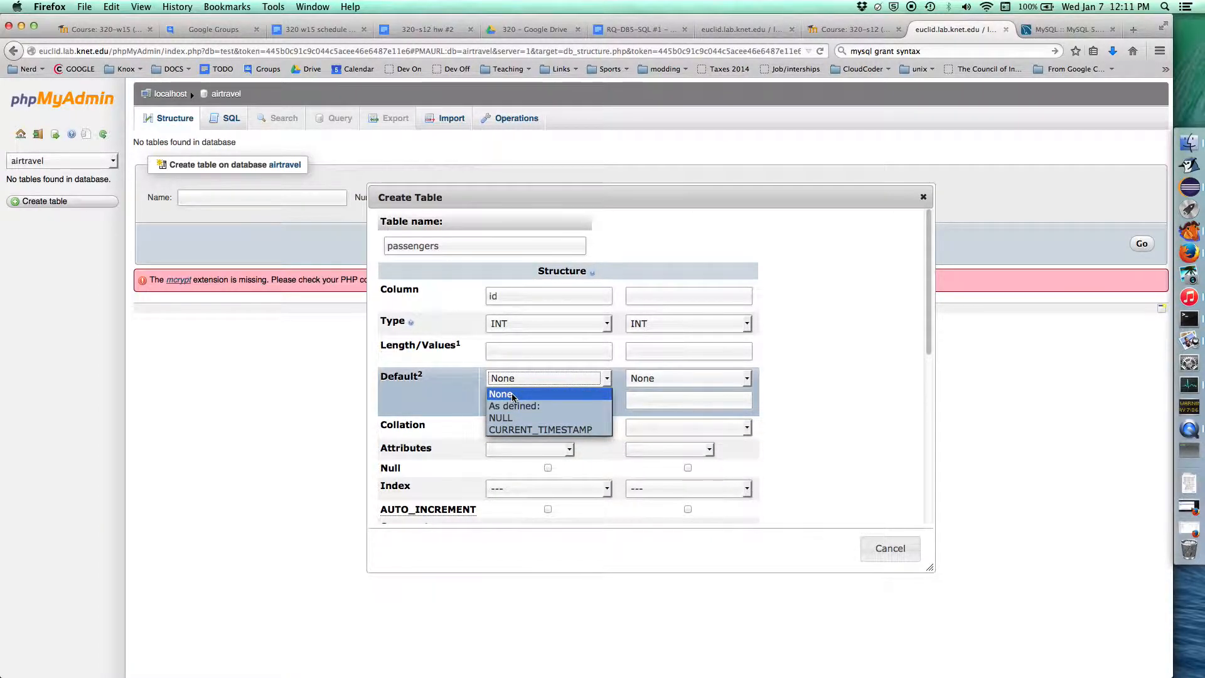
pyautogui.moveTo(500, 417)
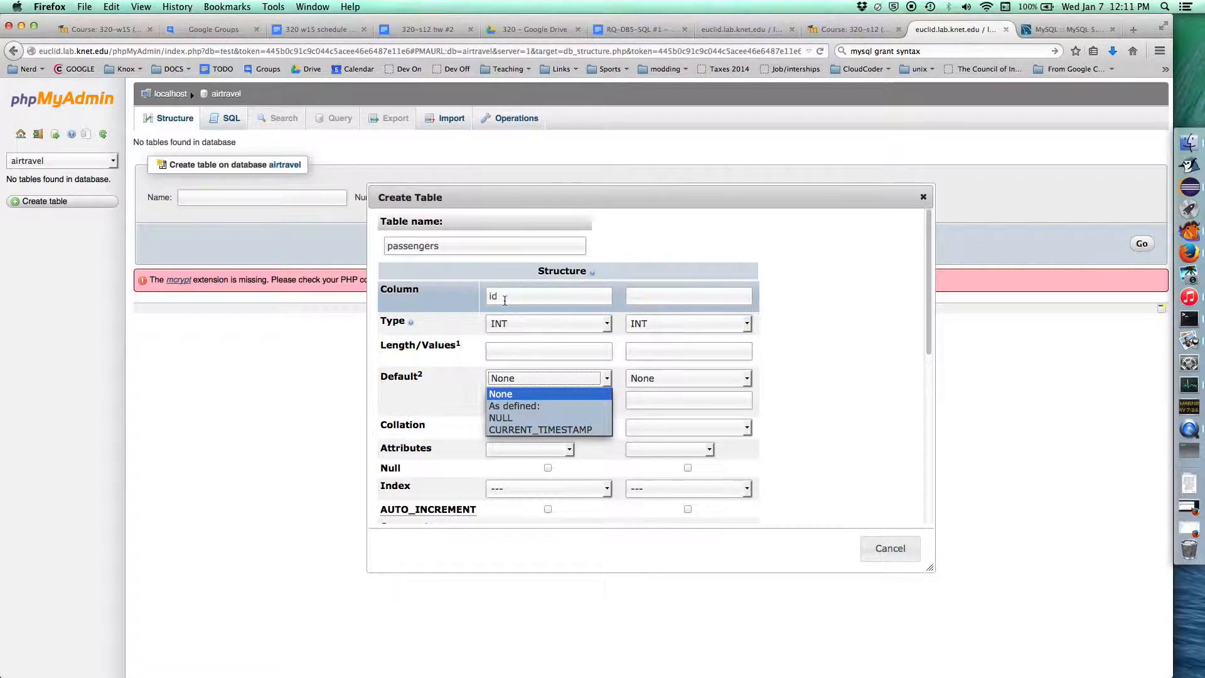
pyautogui.moveTo(513, 406)
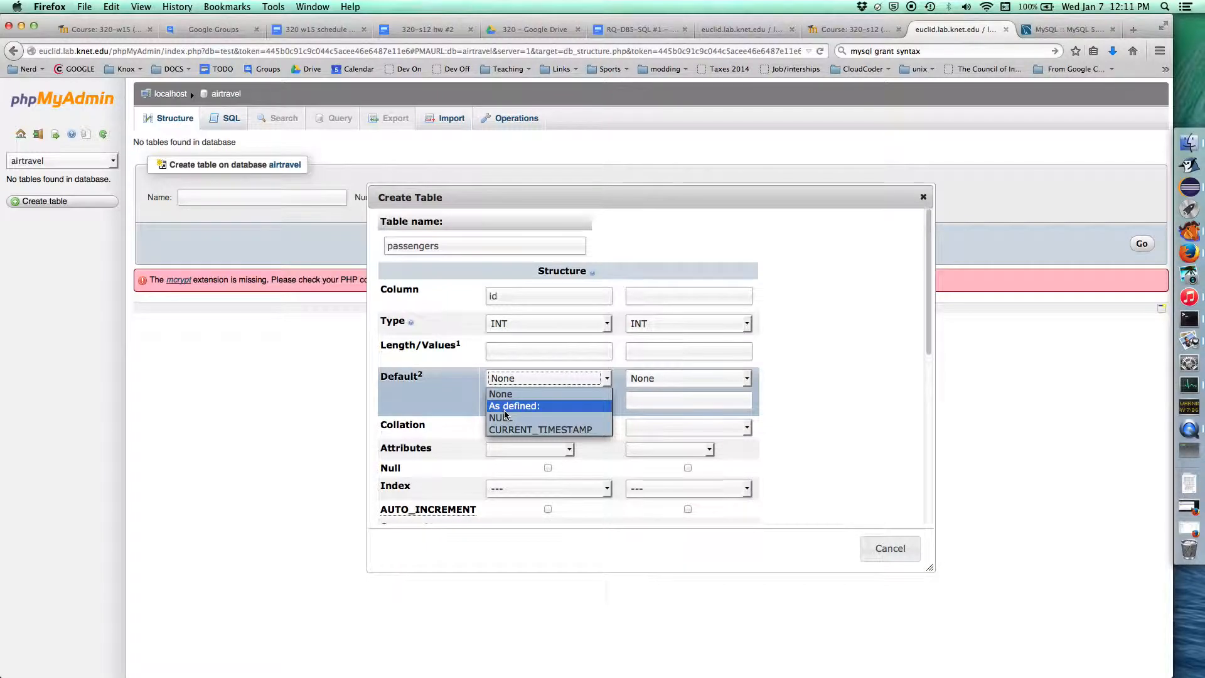
pyautogui.moveTo(541, 429)
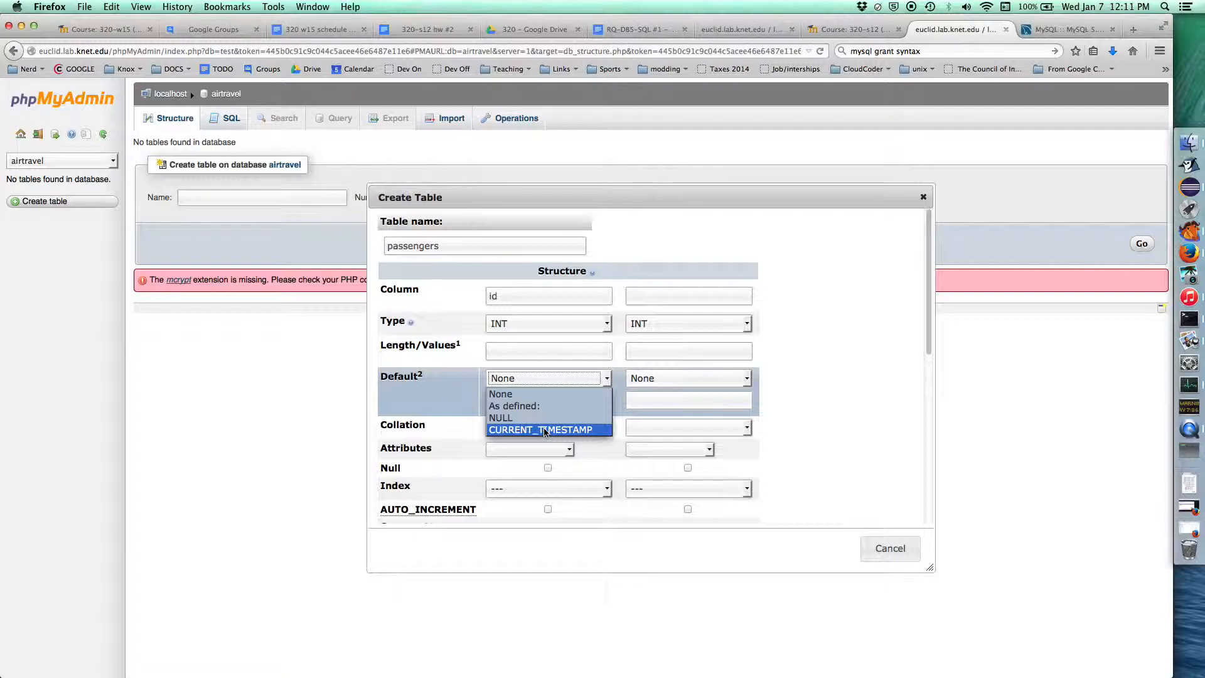
pyautogui.click(500, 393)
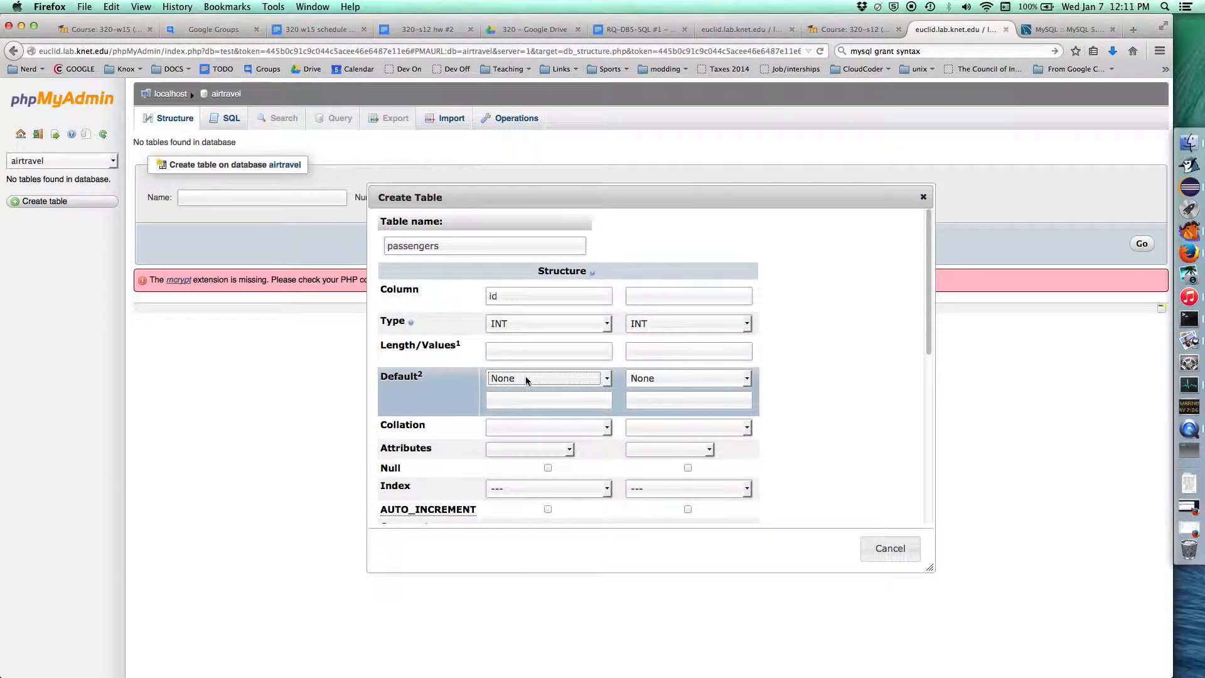
pyautogui.click(548, 400)
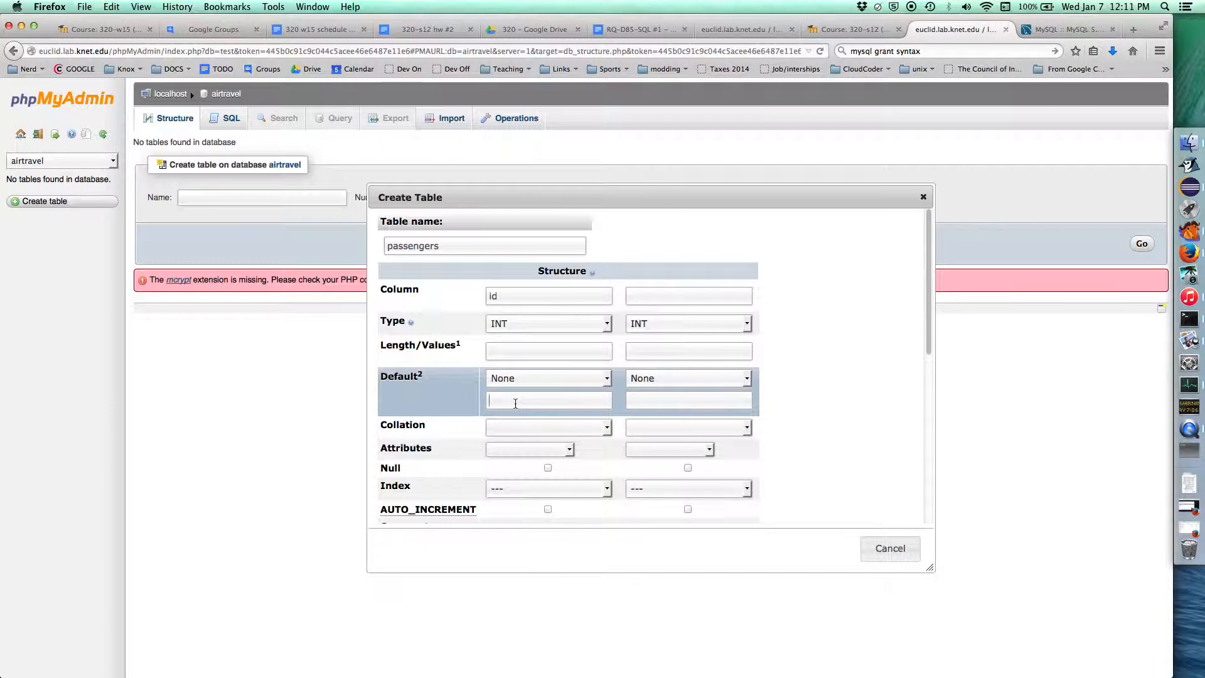
pyautogui.click(547, 427)
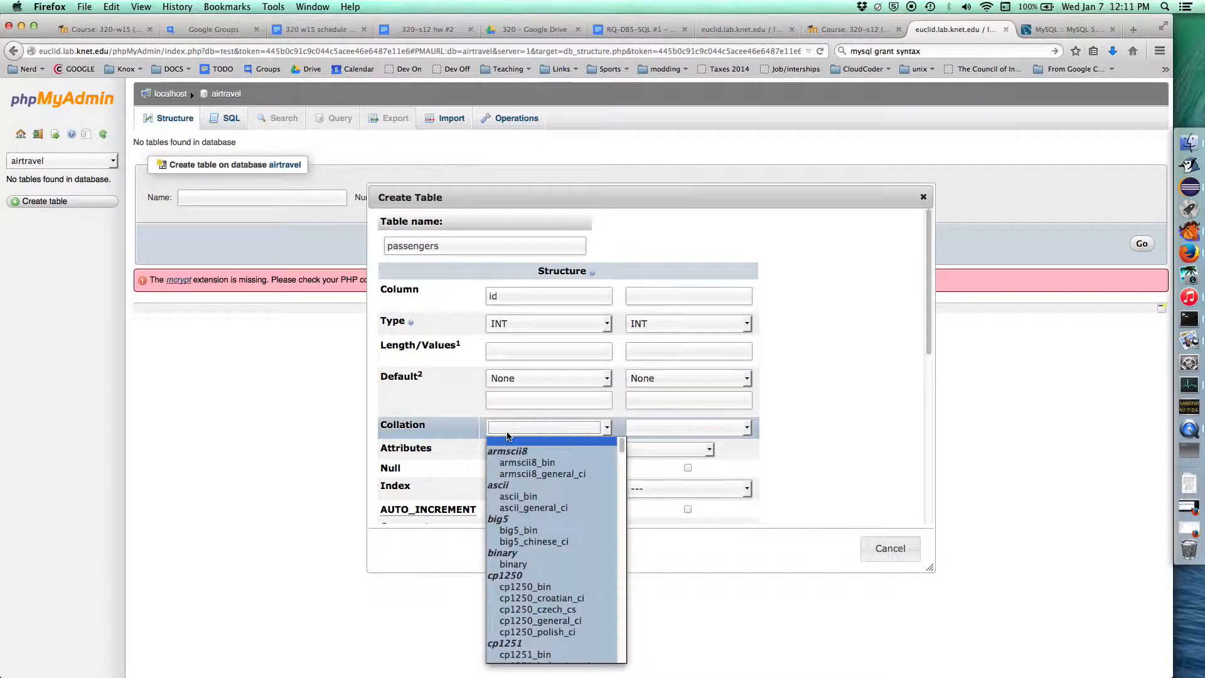
pyautogui.moveTo(516, 485)
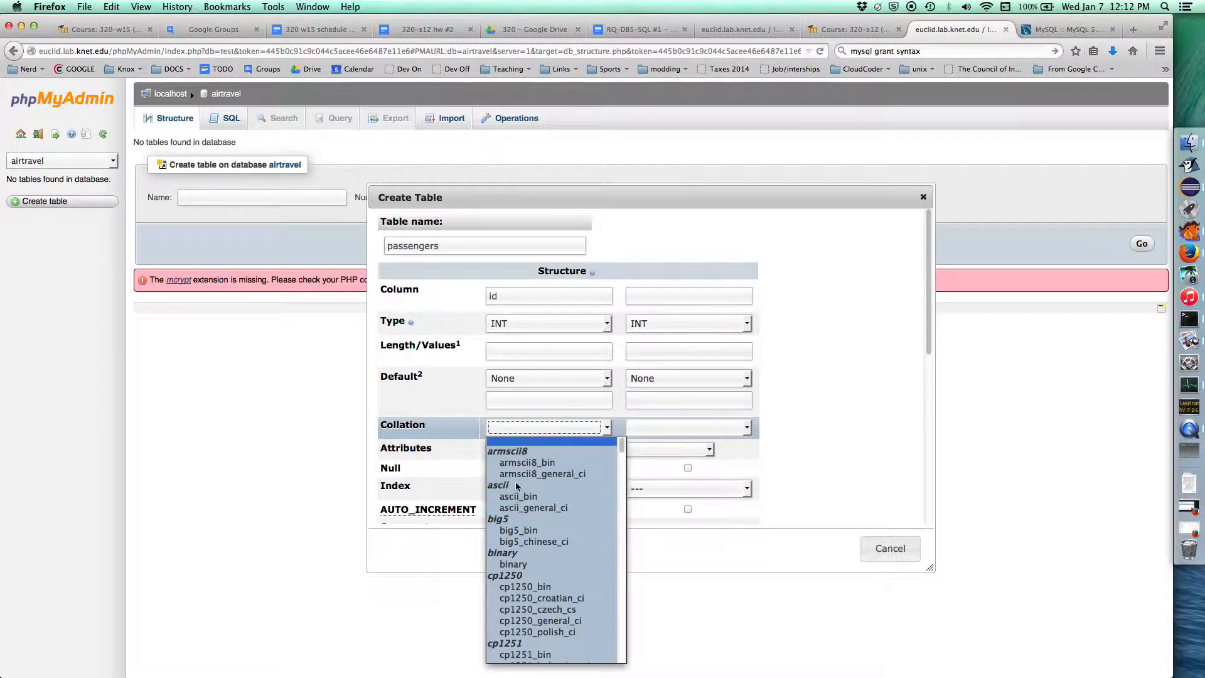
pyautogui.moveTo(517, 428)
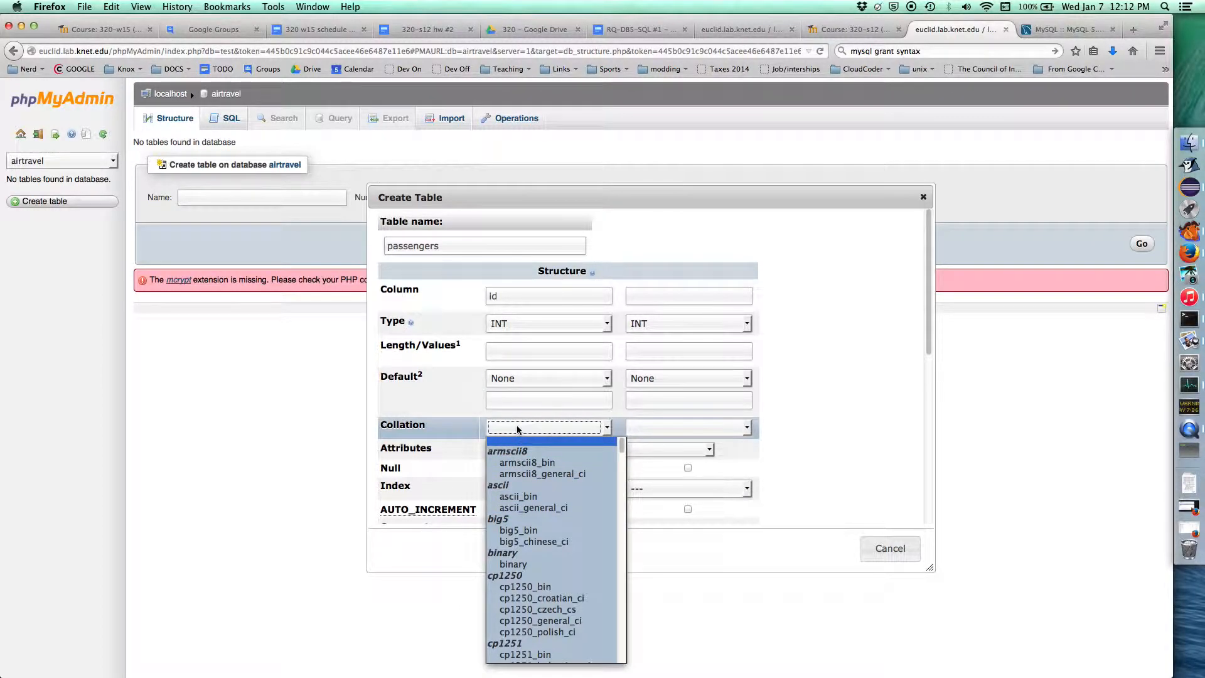
pyautogui.click(545, 428)
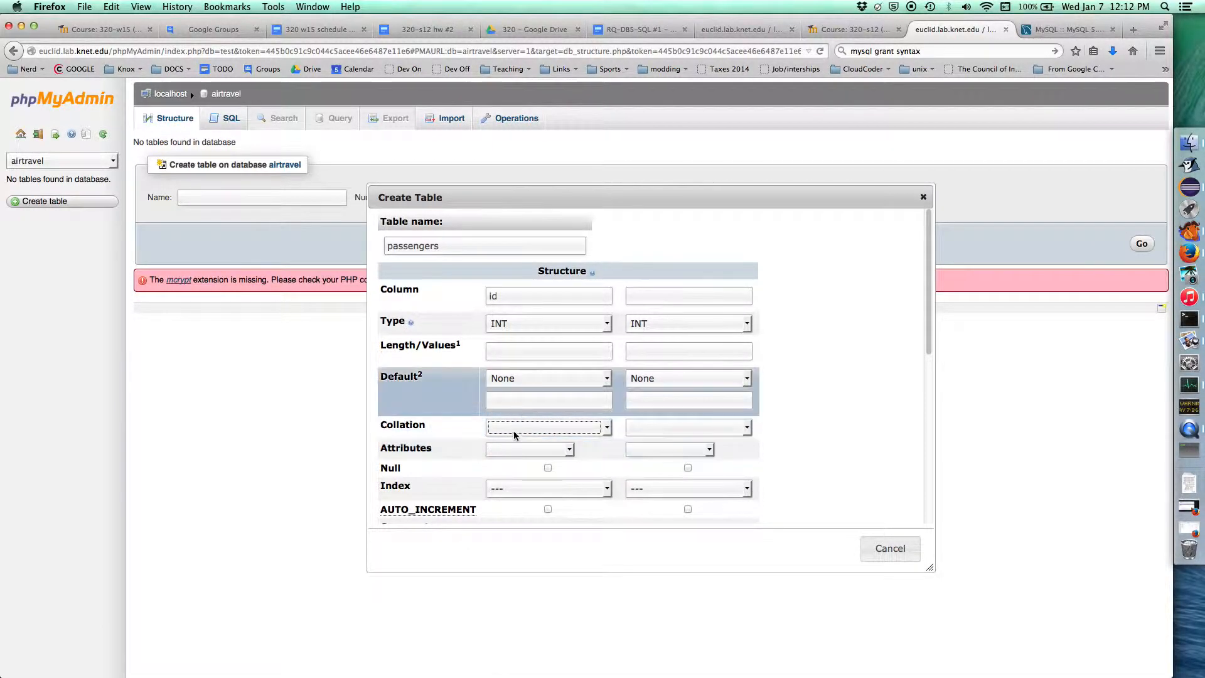
pyautogui.click(527, 449)
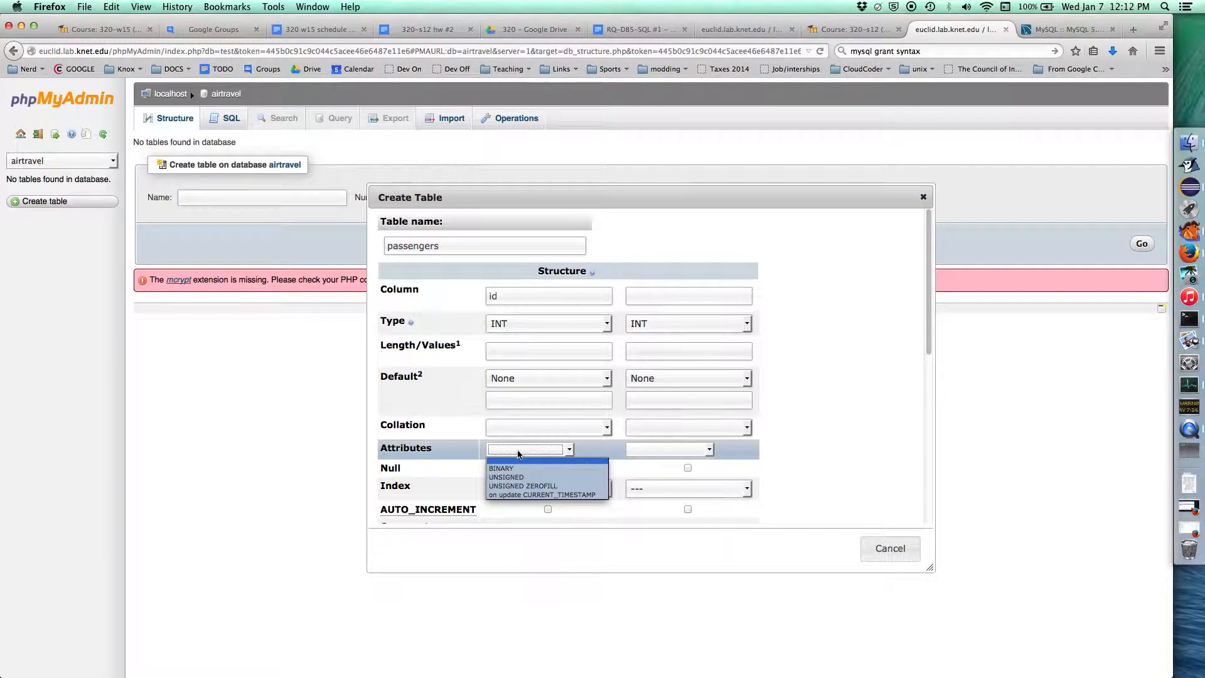
pyautogui.moveTo(531, 477)
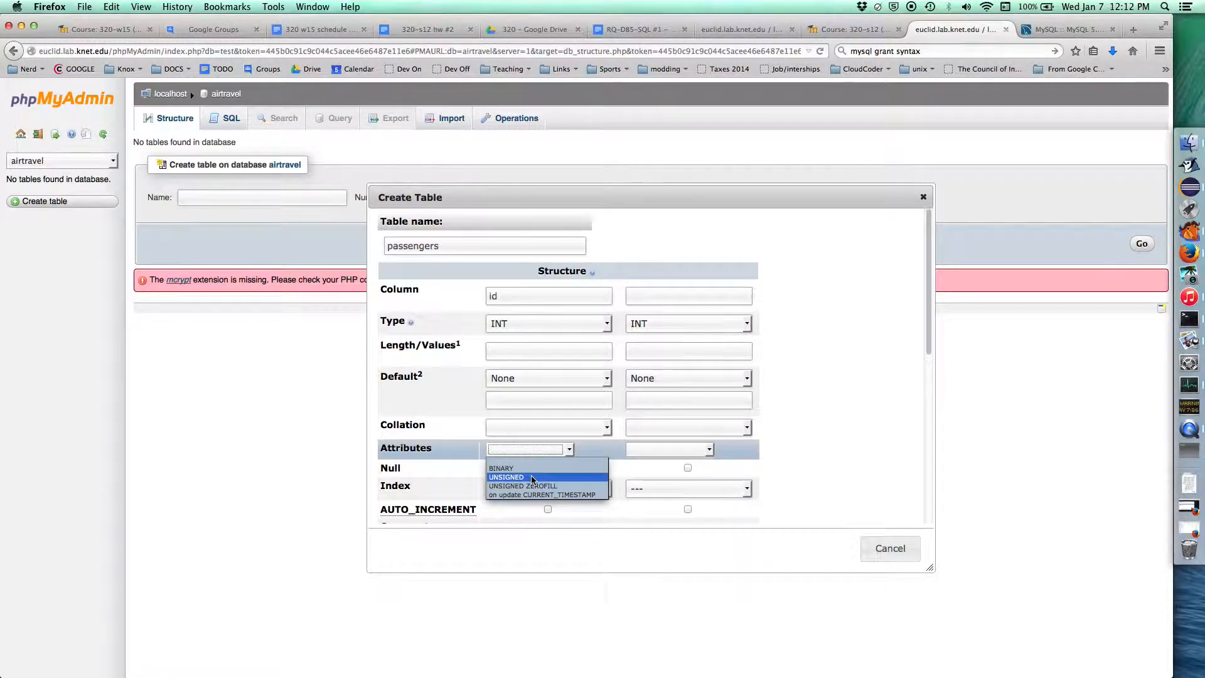
pyautogui.click(506, 477)
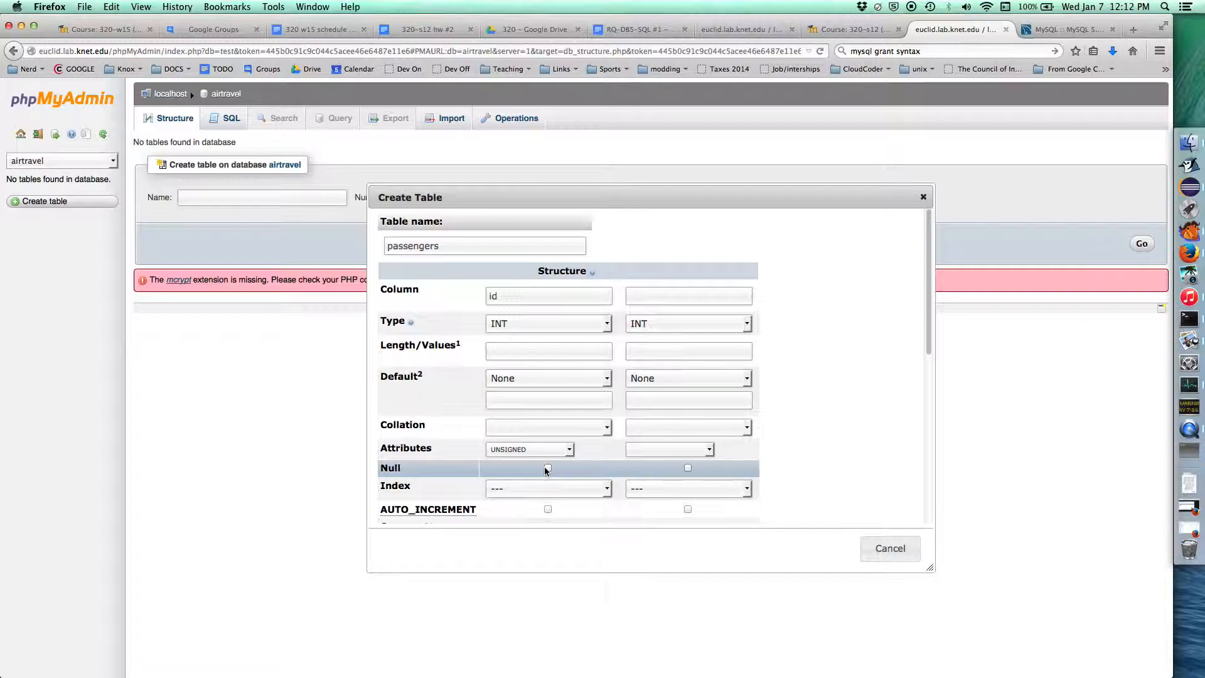
# Set id's Index to PRIMARY and enable AUTO_INCREMENT.
pyautogui.scroll(-3)
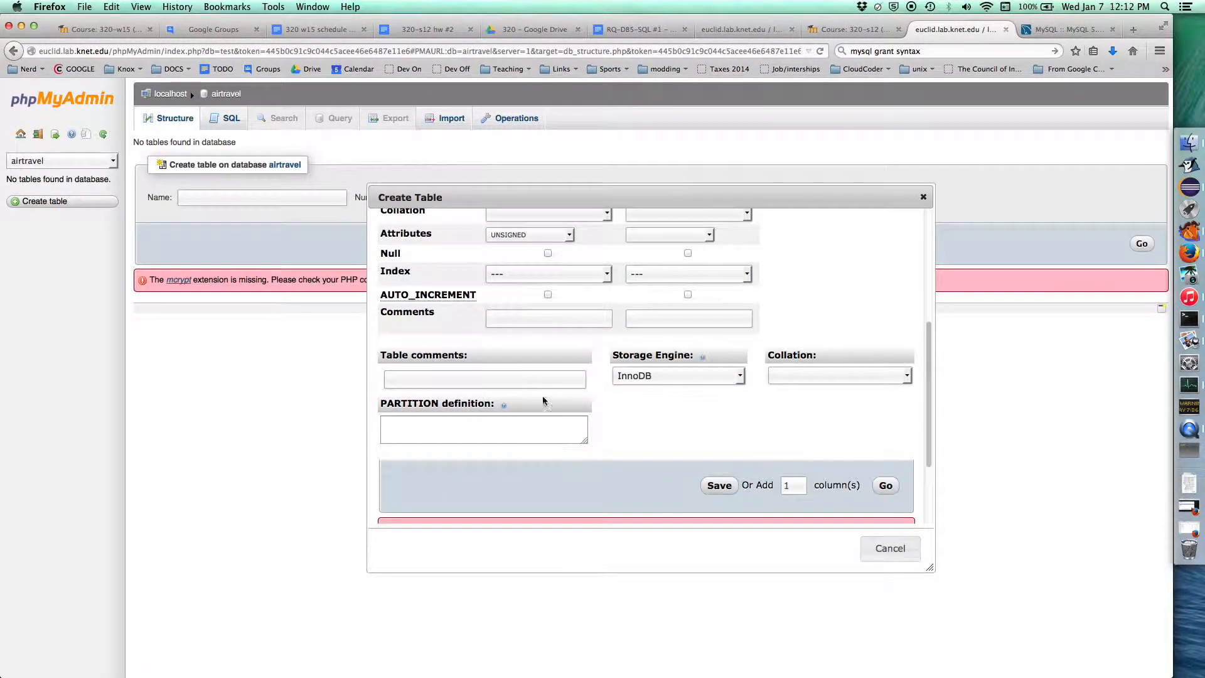
pyautogui.click(547, 273)
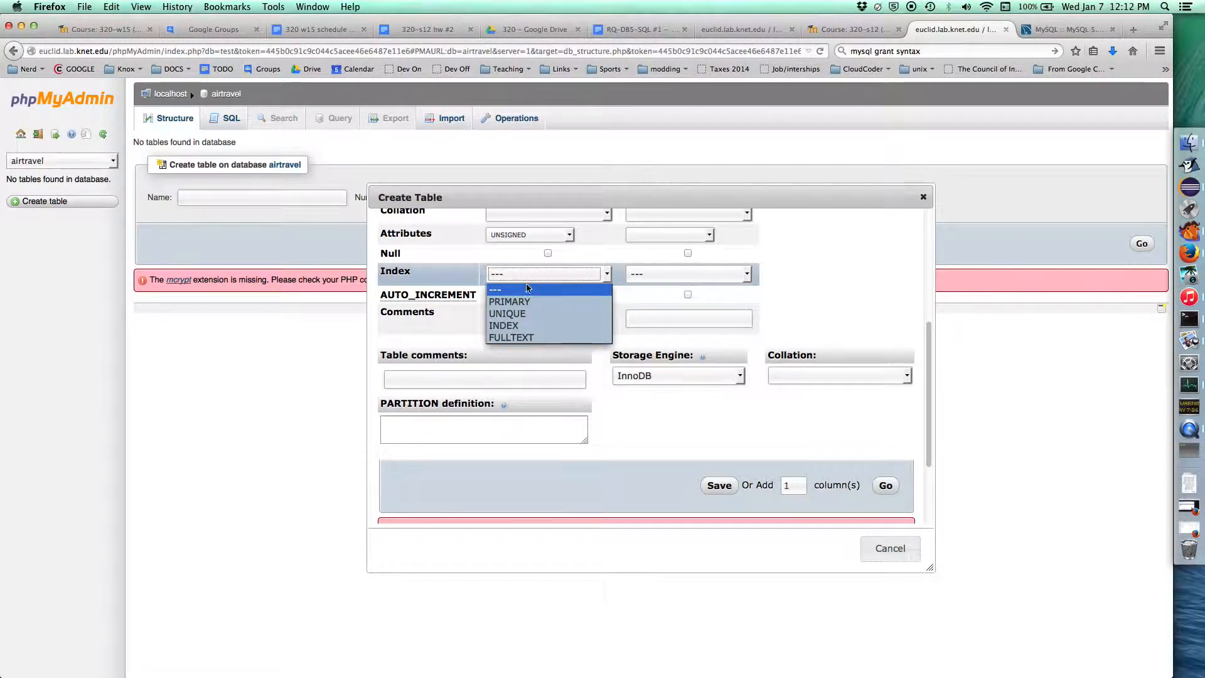
pyautogui.moveTo(527, 314)
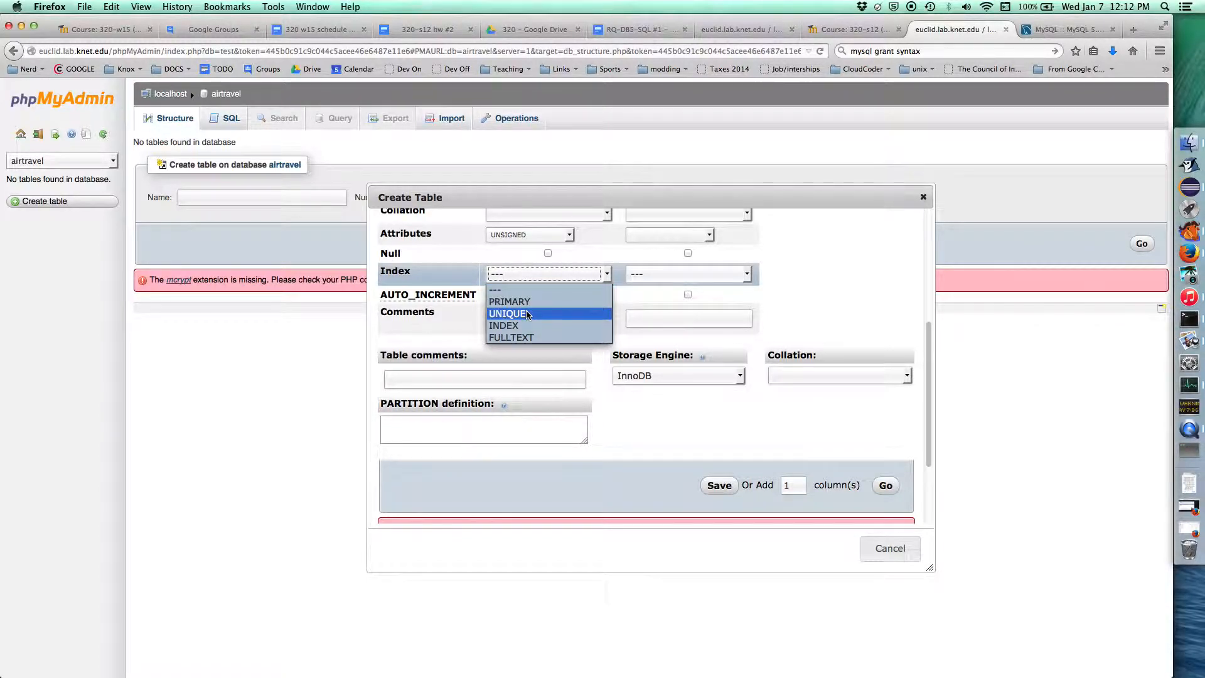
pyautogui.moveTo(509, 302)
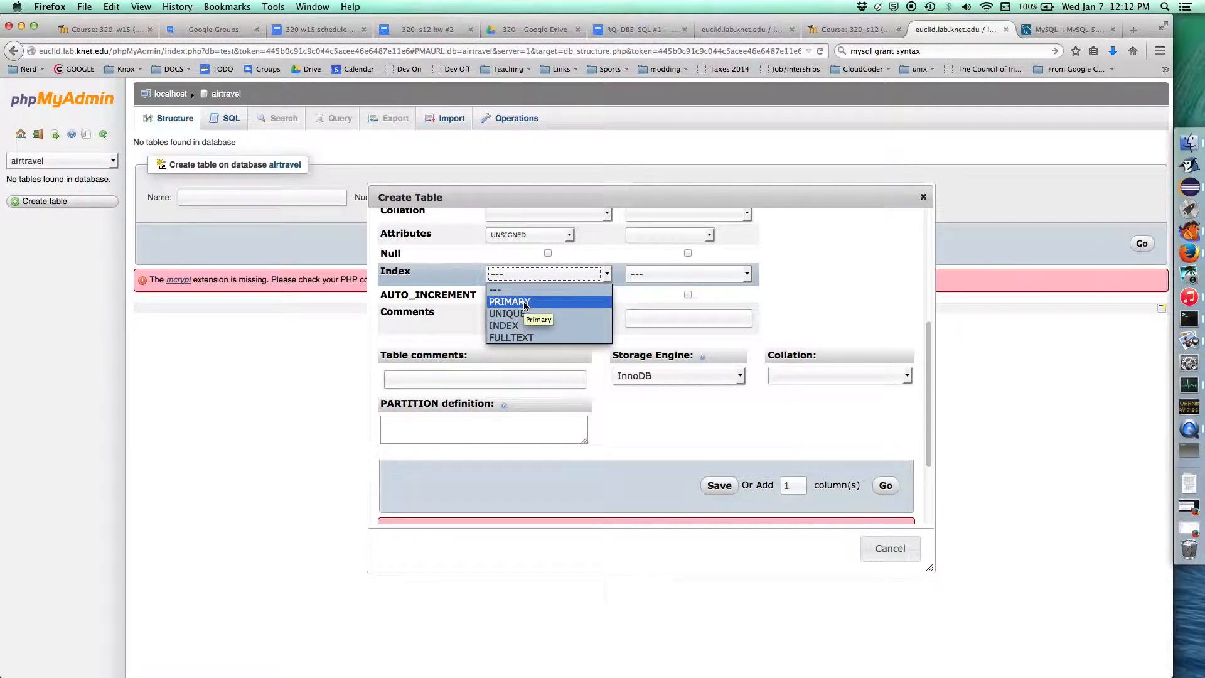
pyautogui.moveTo(550, 303)
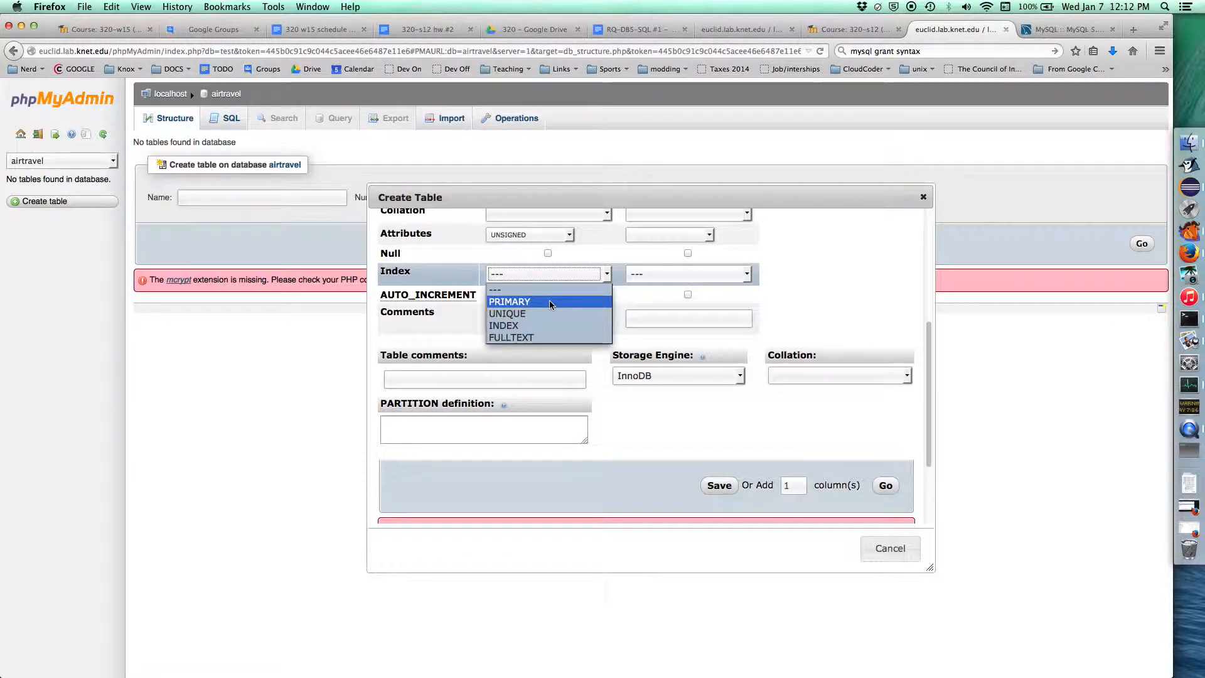
pyautogui.moveTo(523, 314)
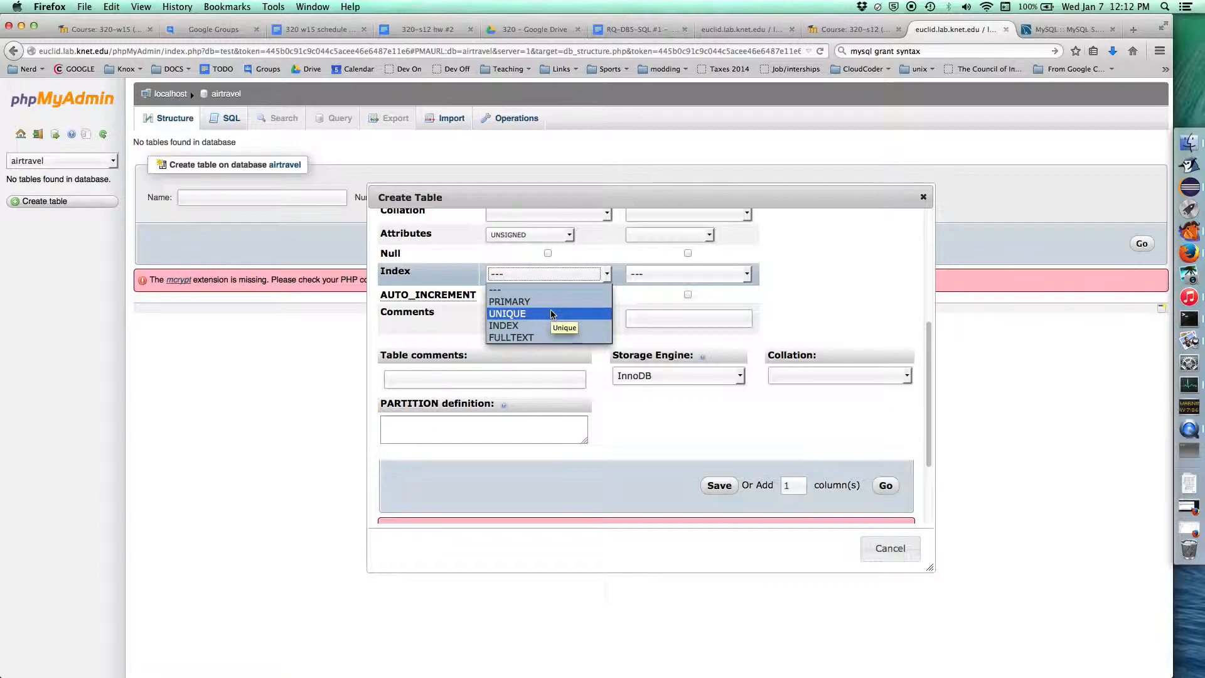
pyautogui.moveTo(548, 325)
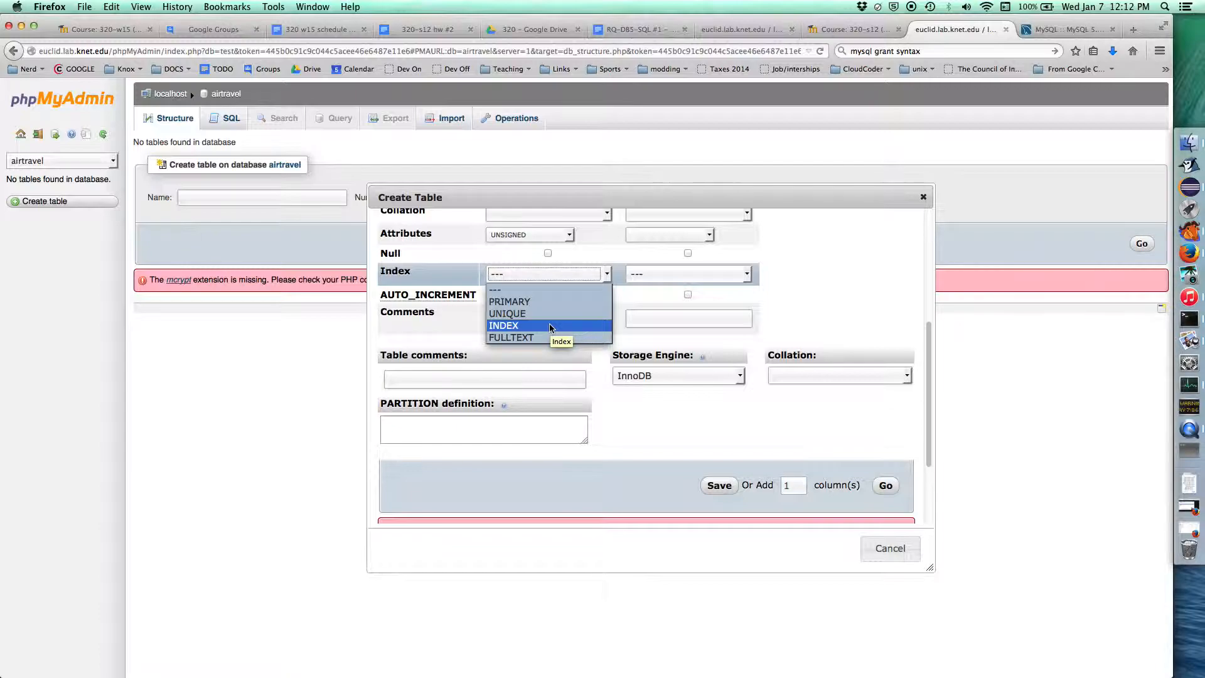
pyautogui.moveTo(547, 337)
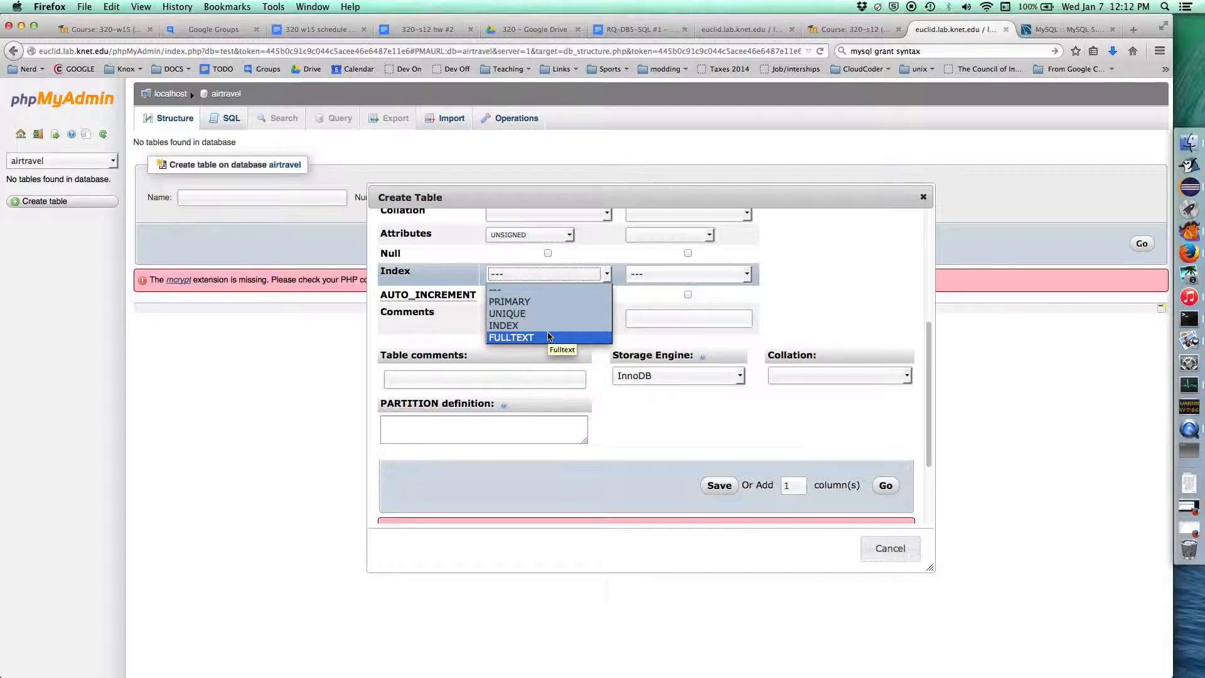
pyautogui.moveTo(534, 325)
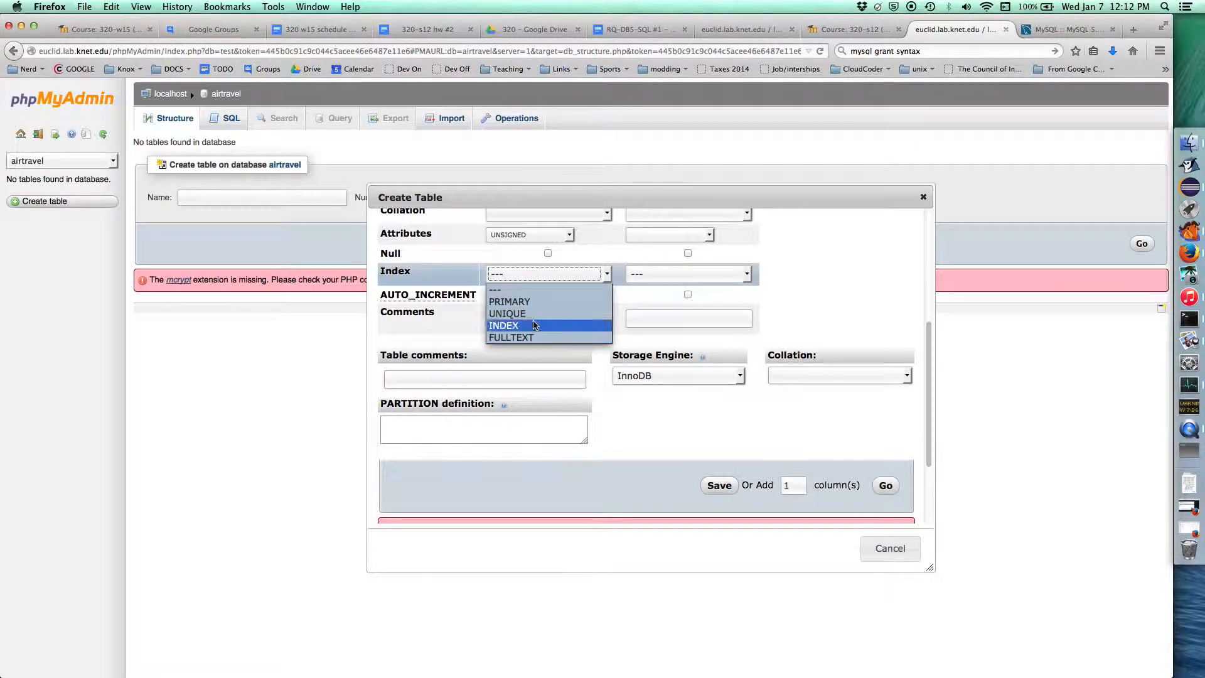
pyautogui.click(509, 301)
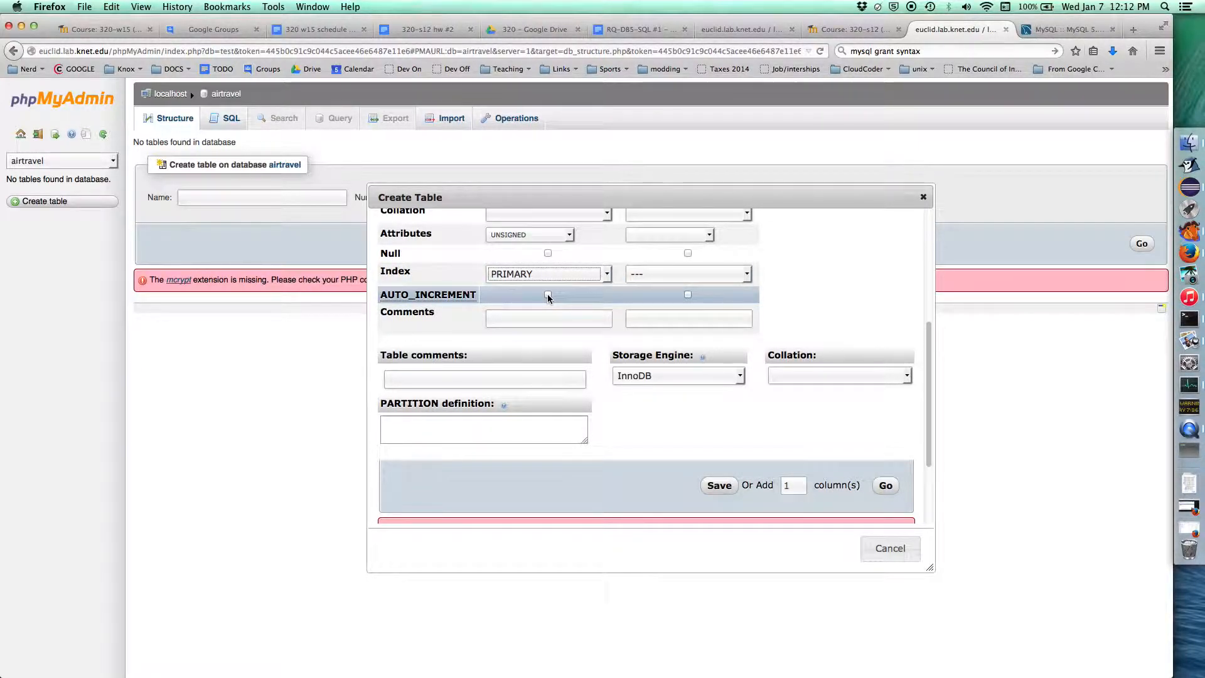
pyautogui.click(547, 294)
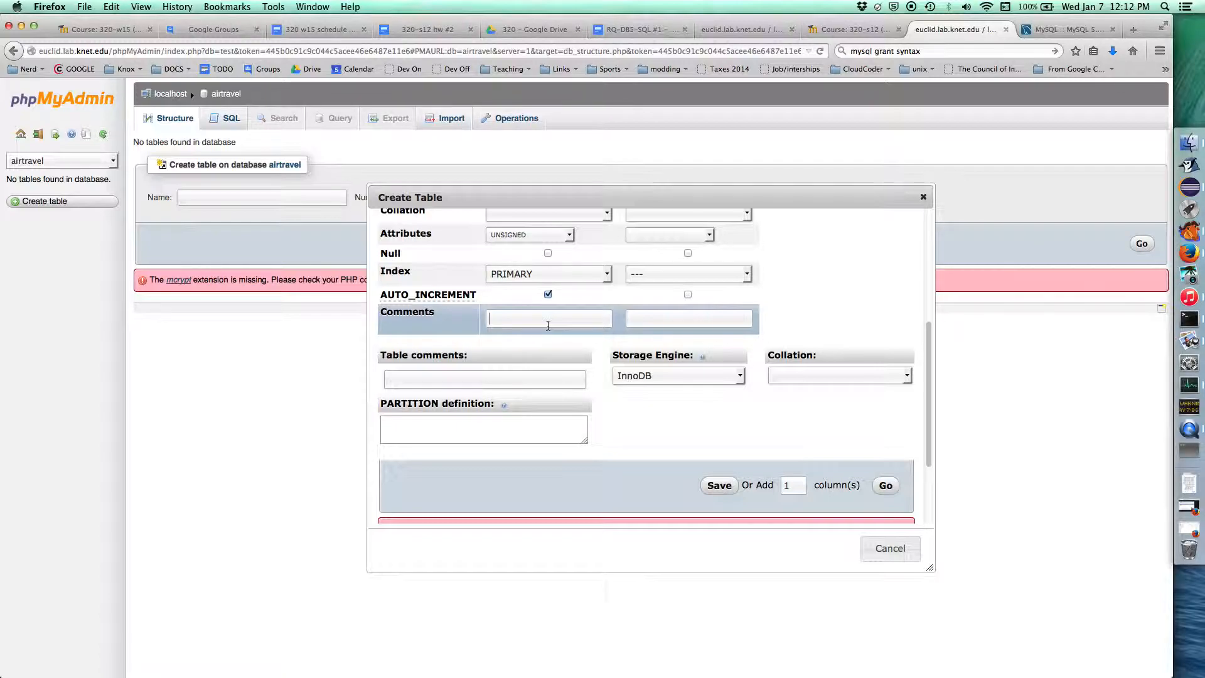
# Define the second column 'name' as VARCHAR with length 255.
pyautogui.scroll(3)
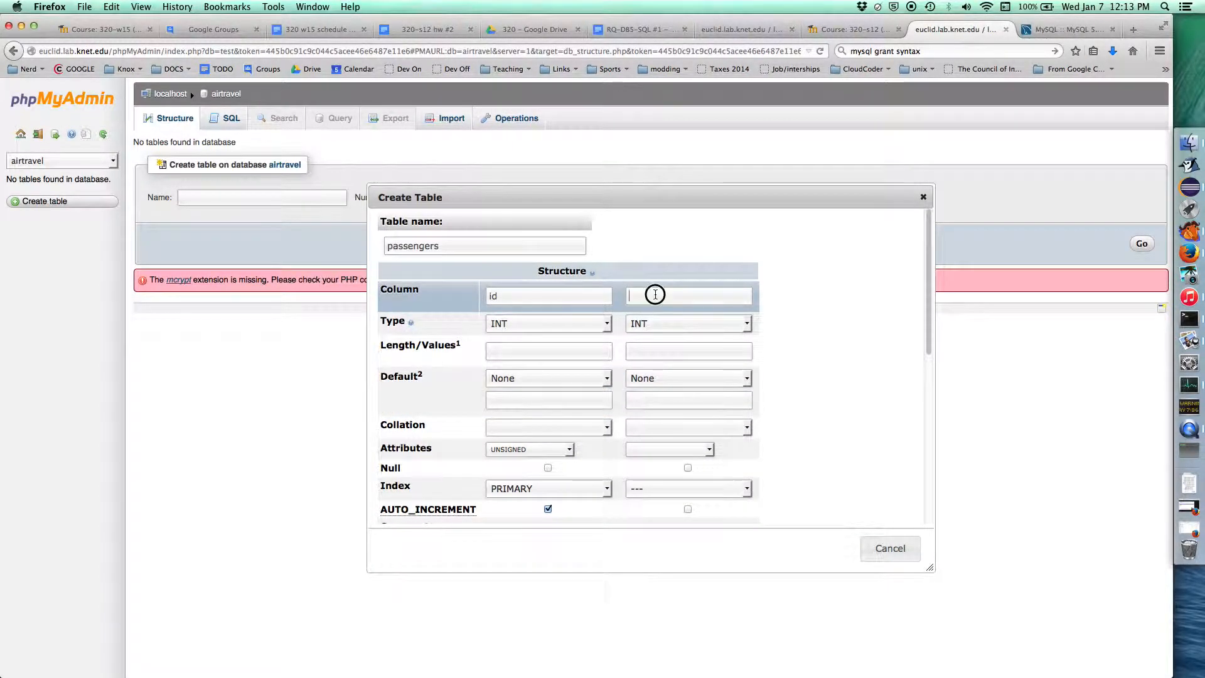
pyautogui.write('name')
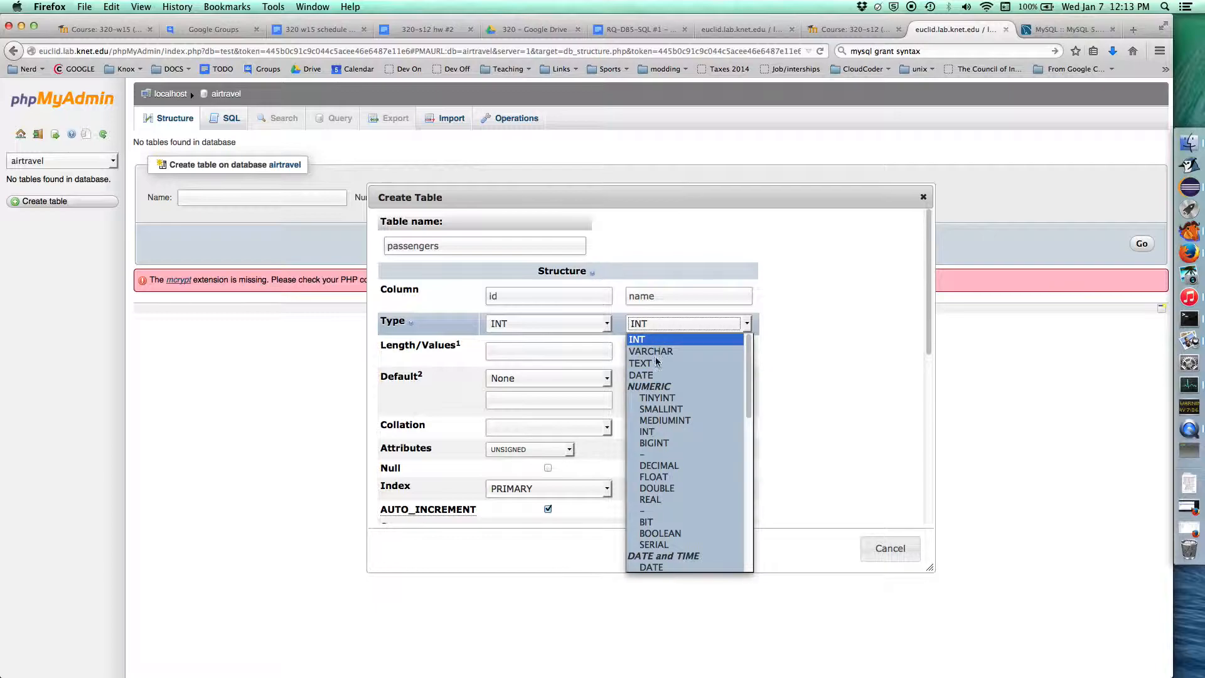
pyautogui.moveTo(650, 351)
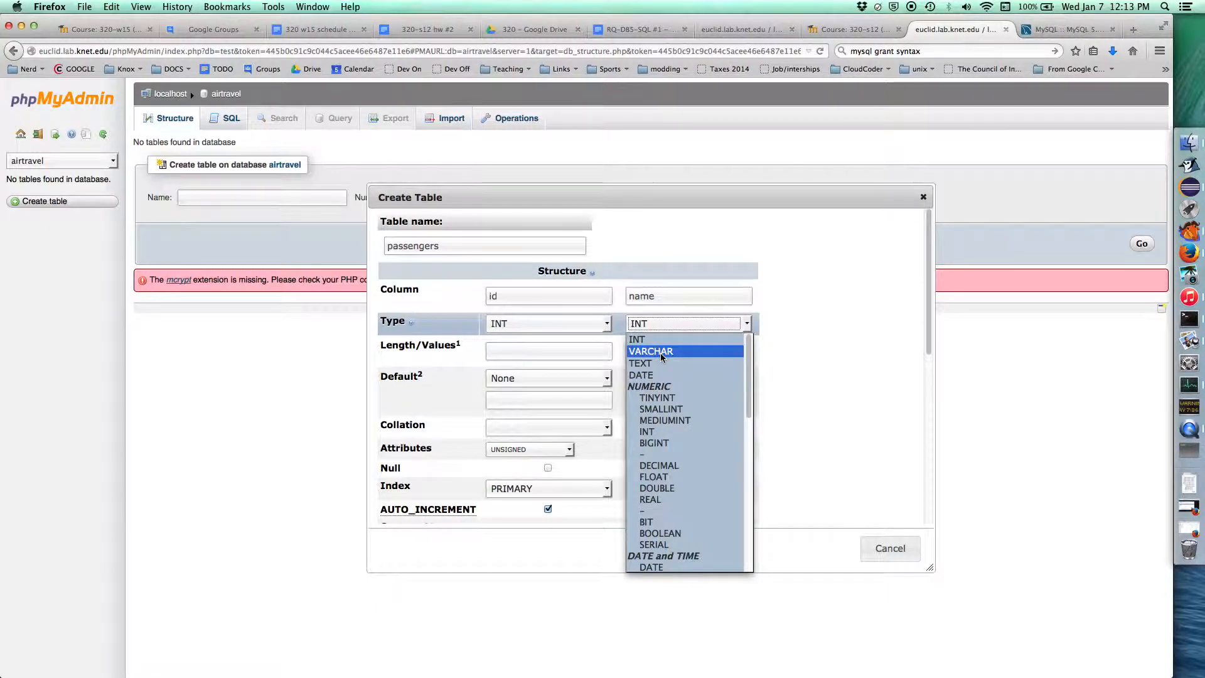
pyautogui.click(650, 351)
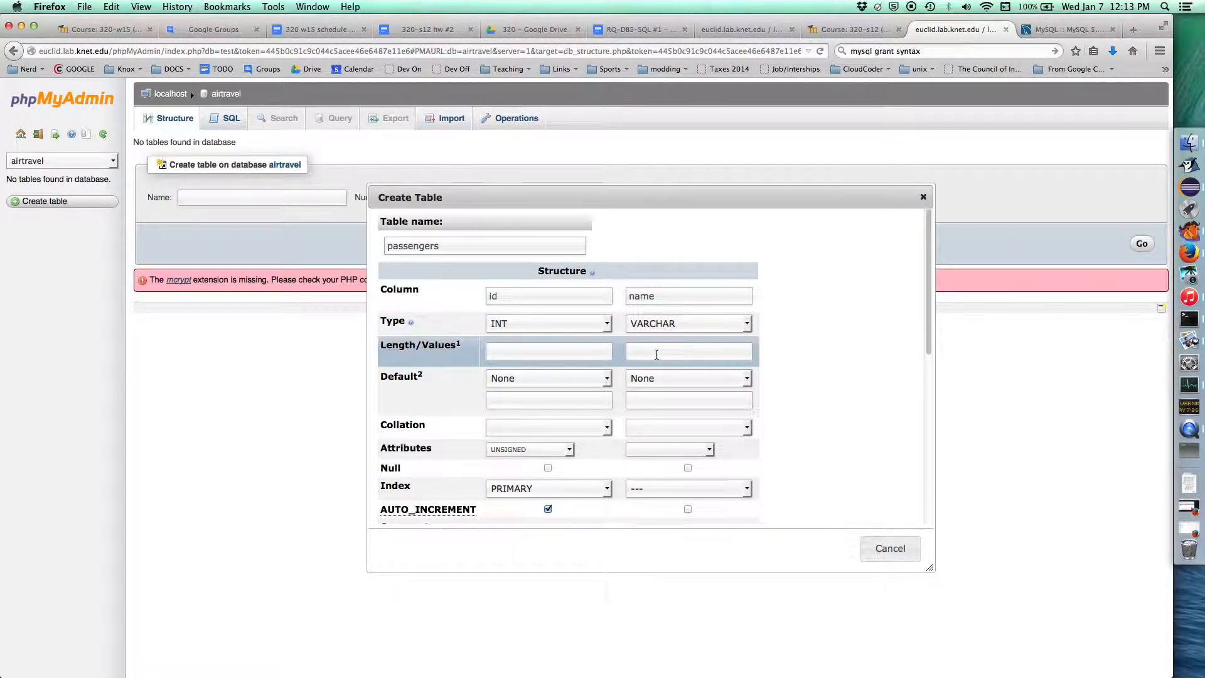
pyautogui.click(688, 351)
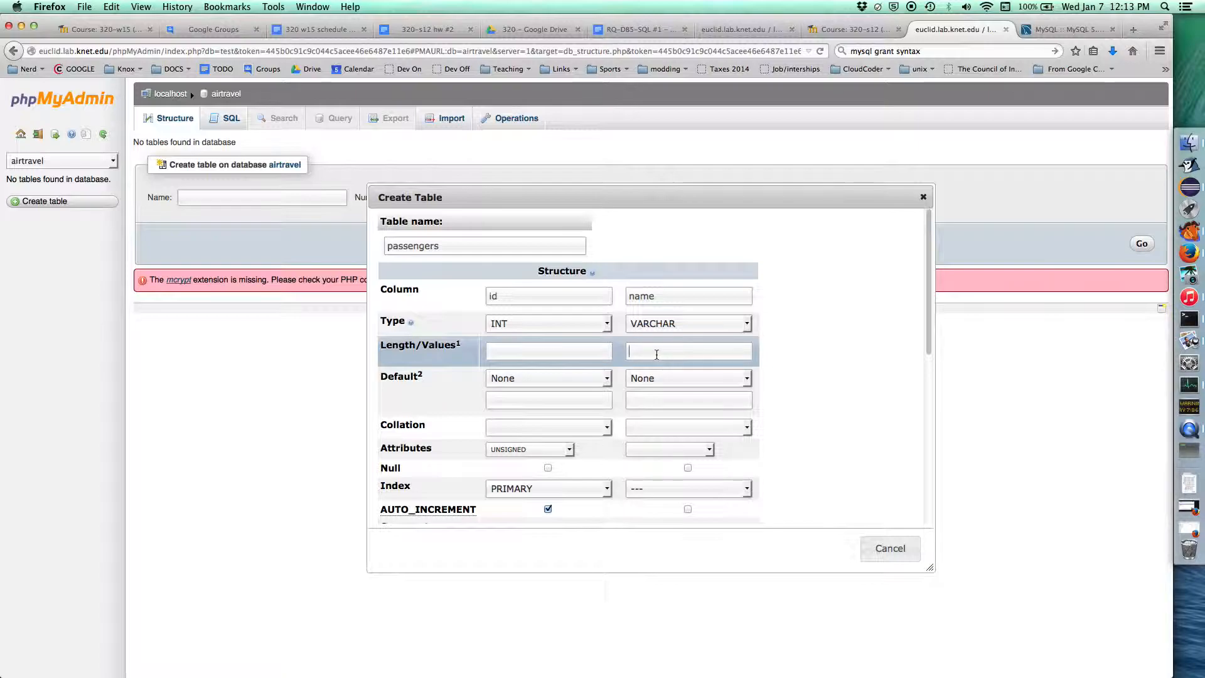
pyautogui.write('255')
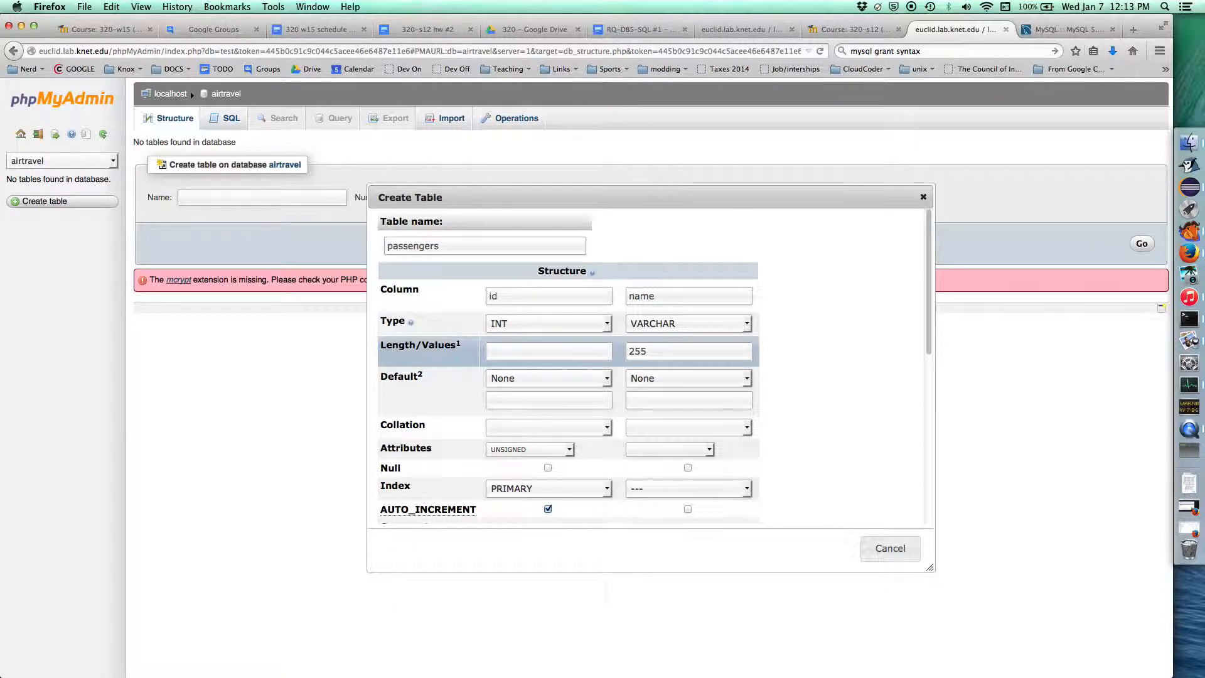
pyautogui.click(688, 351)
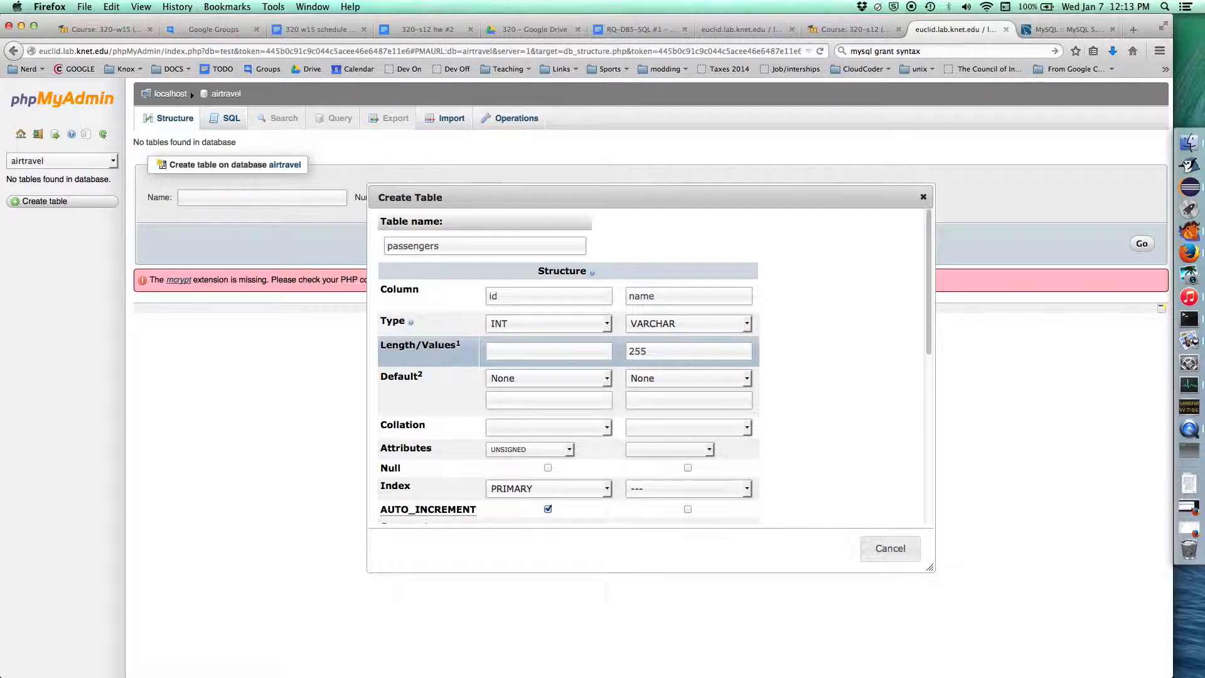
pyautogui.click(688, 351)
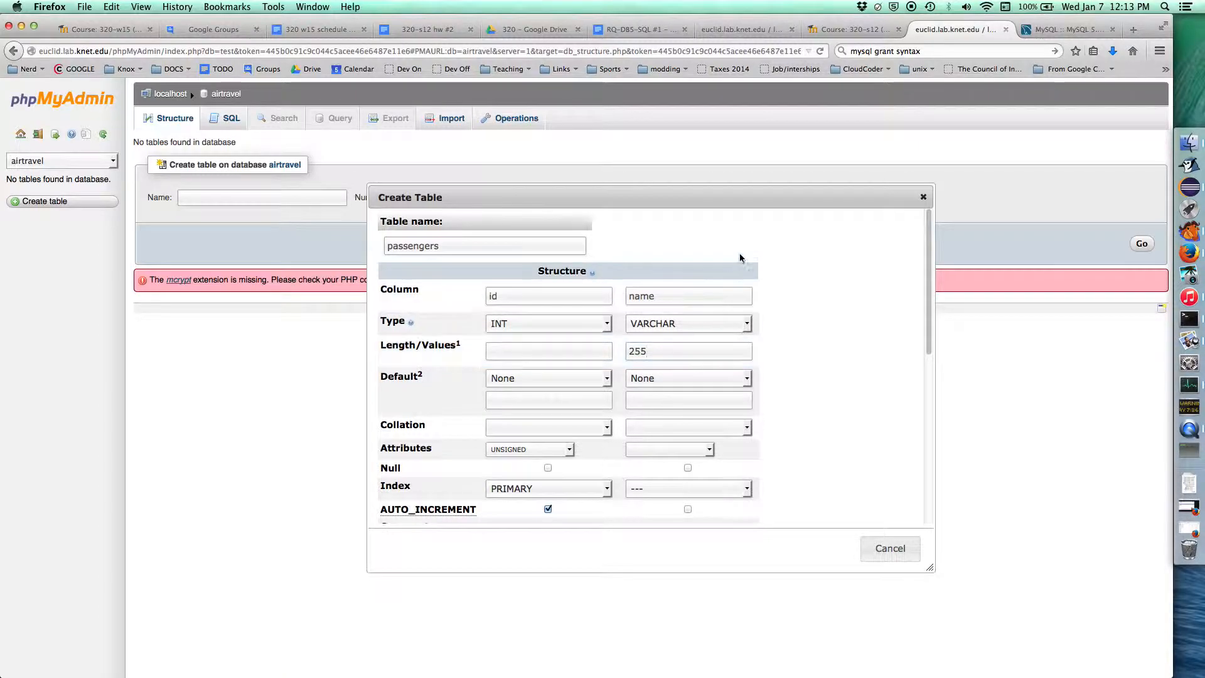
pyautogui.click(688, 352)
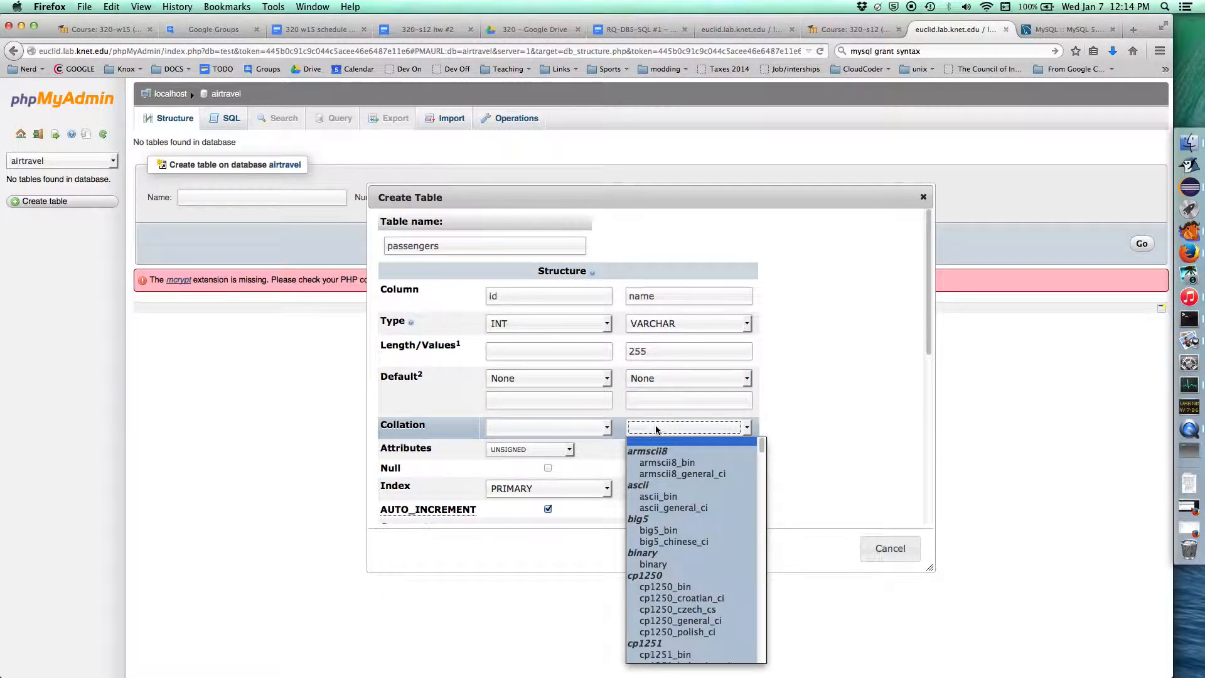
pyautogui.moveTo(760, 446)
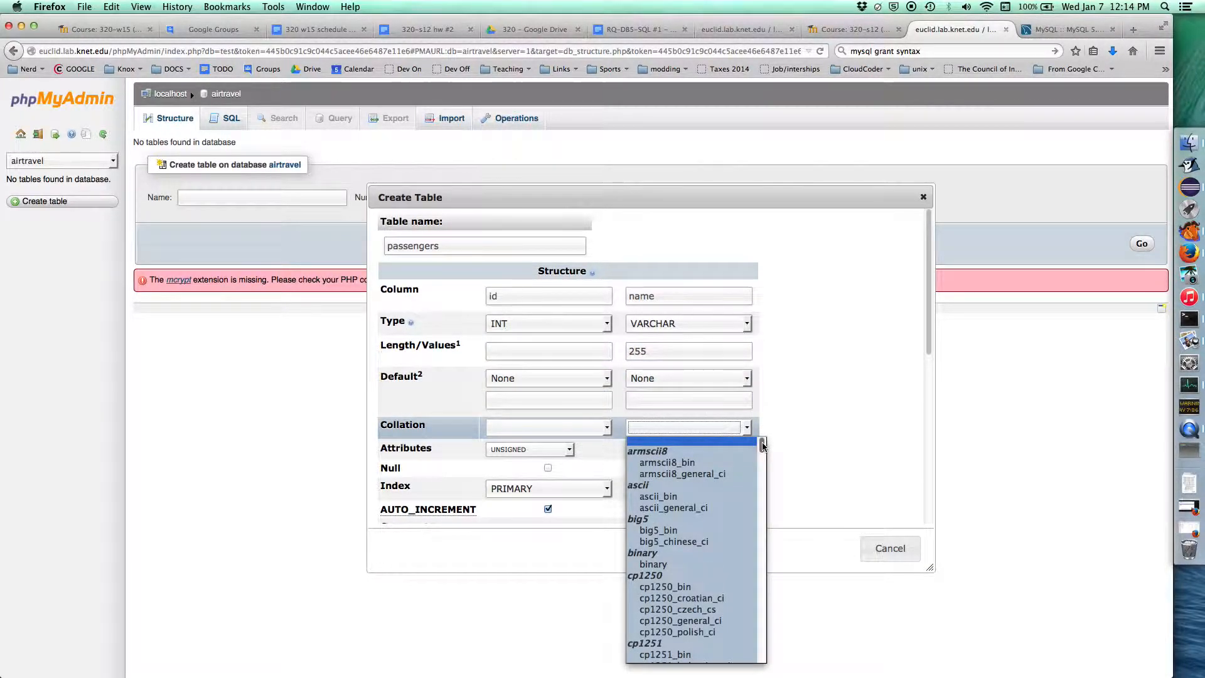
pyautogui.moveTo(682, 474)
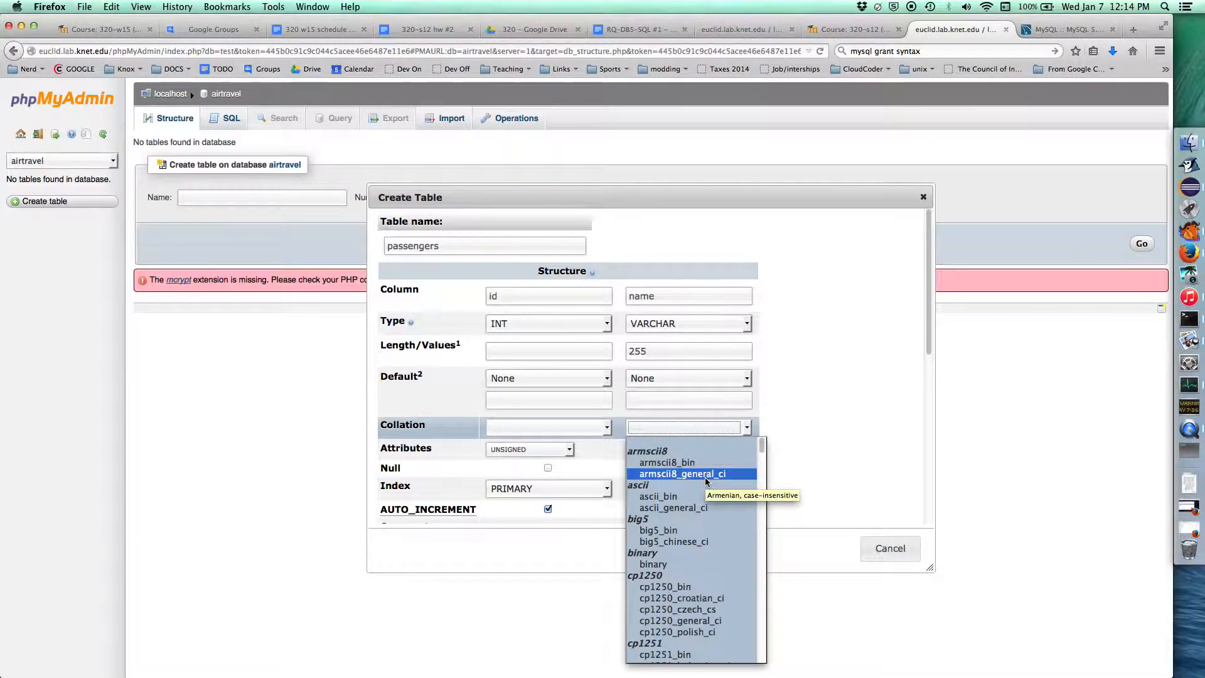
# Choose utf8_general_ci from the name column's Collation list.
pyautogui.scroll(-3)
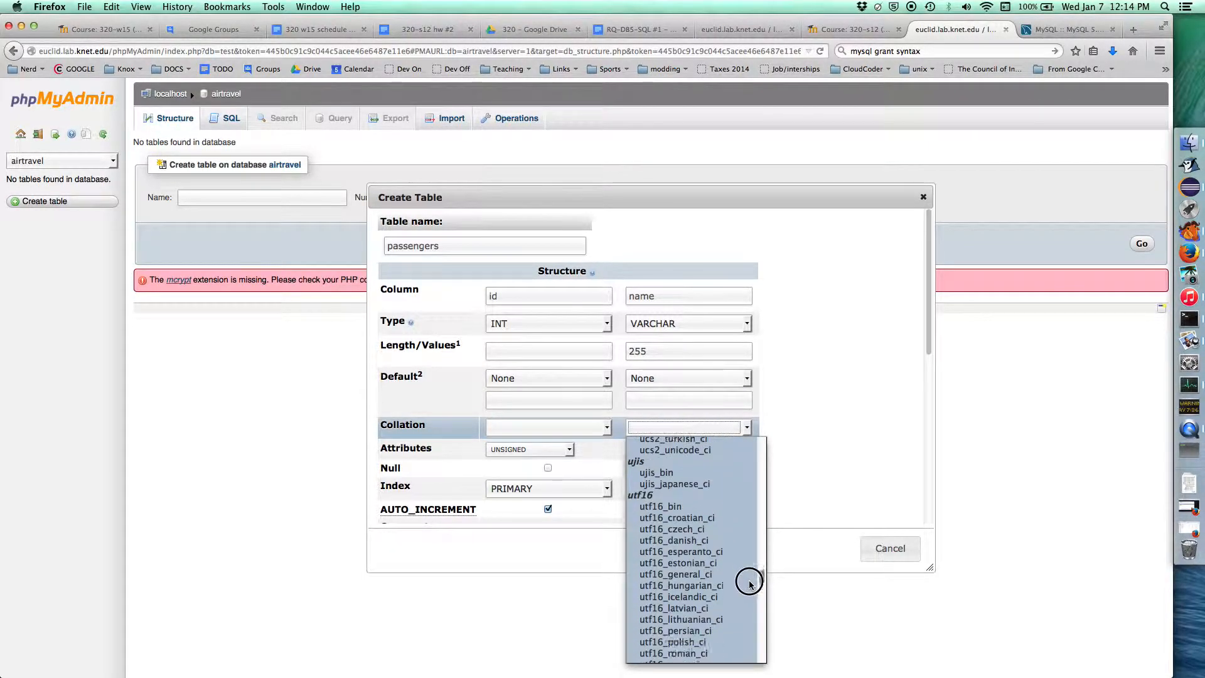
pyautogui.scroll(-3)
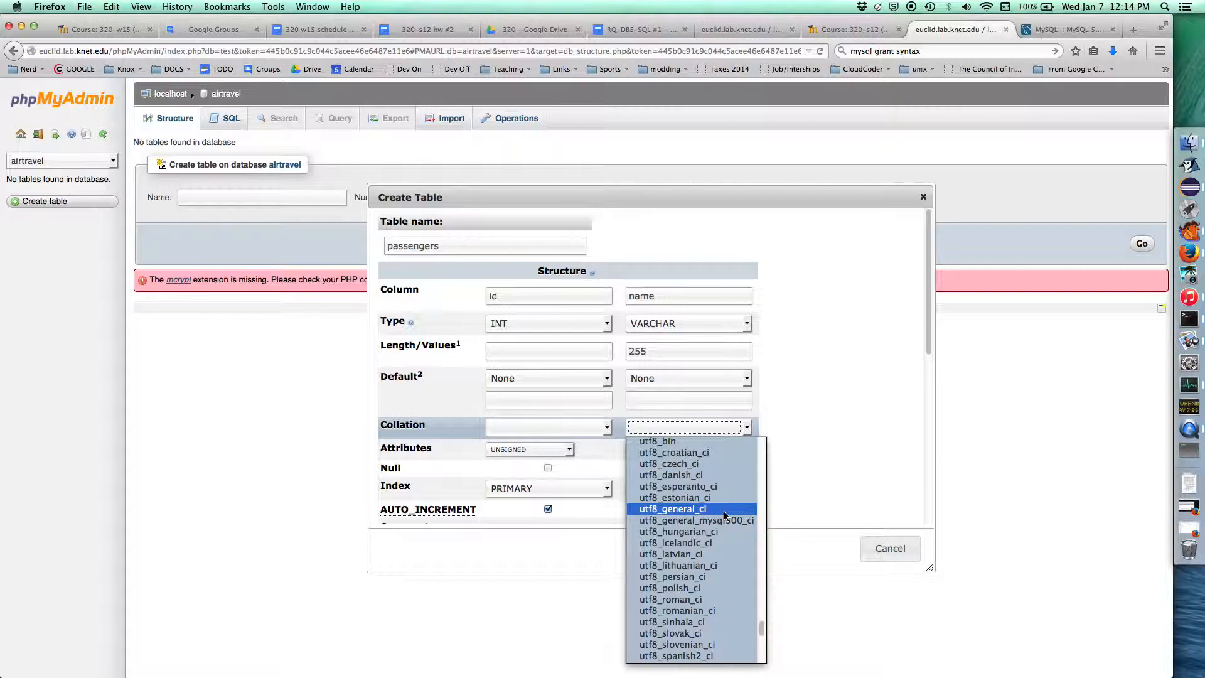
pyautogui.moveTo(678, 485)
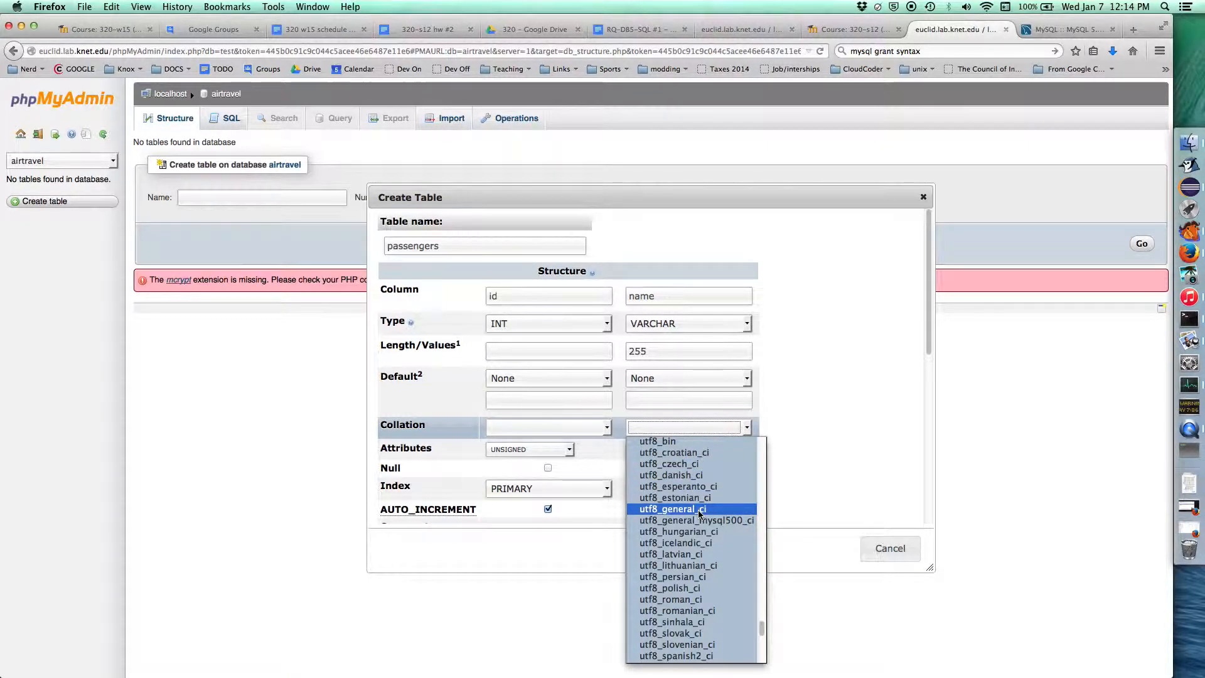
pyautogui.click(672, 509)
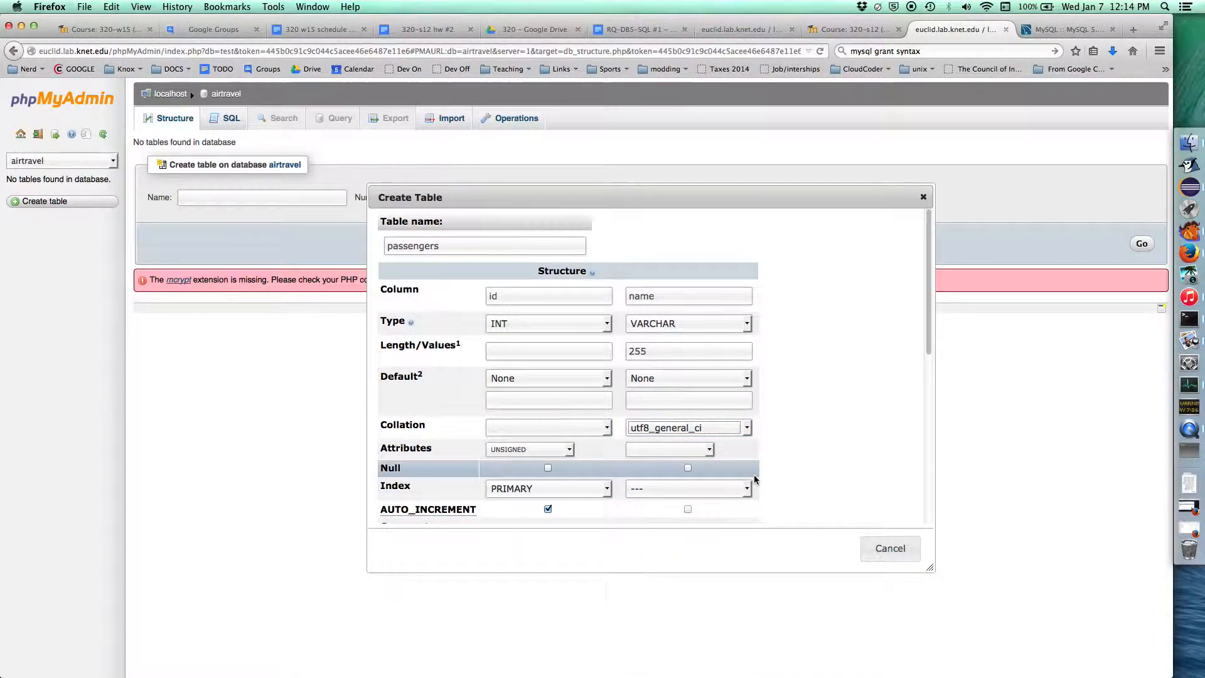
pyautogui.moveTo(752, 472)
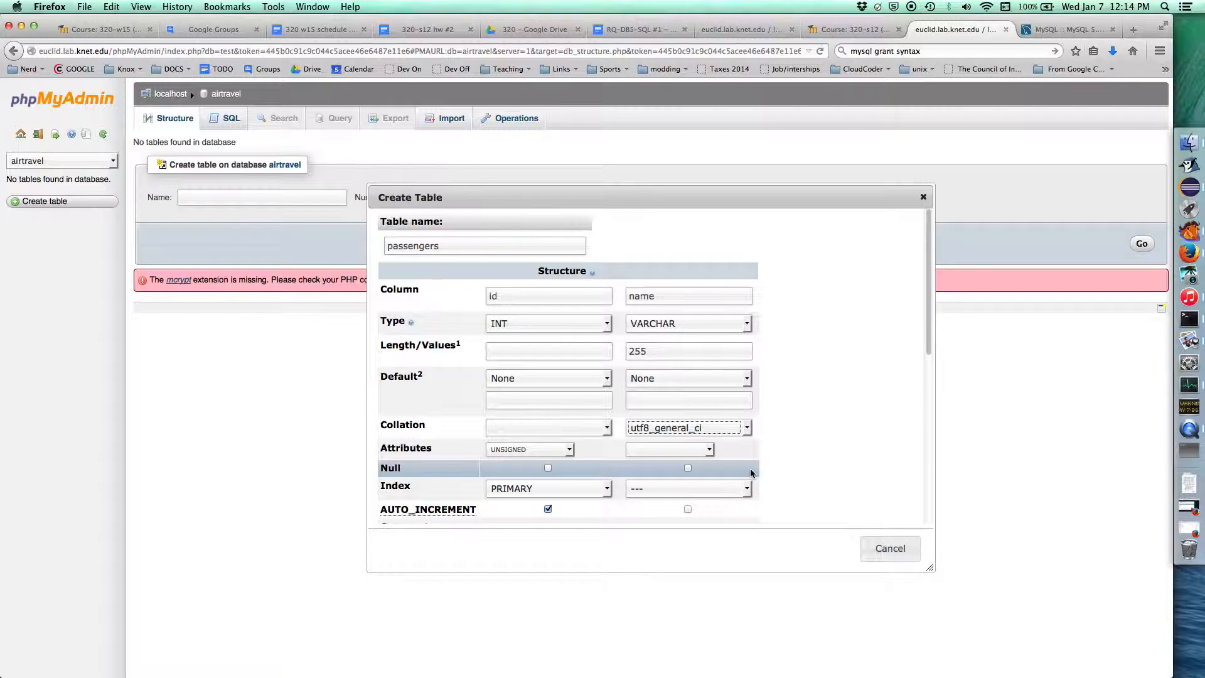
pyautogui.moveTo(785, 439)
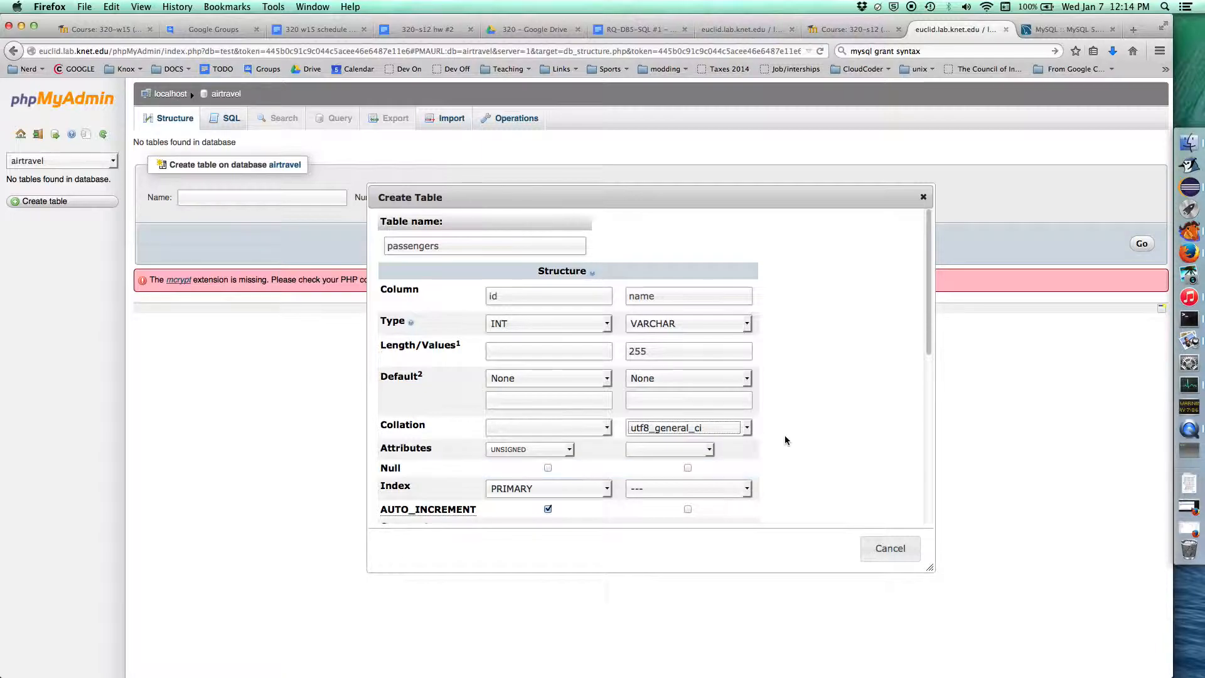
pyautogui.moveTo(799, 434)
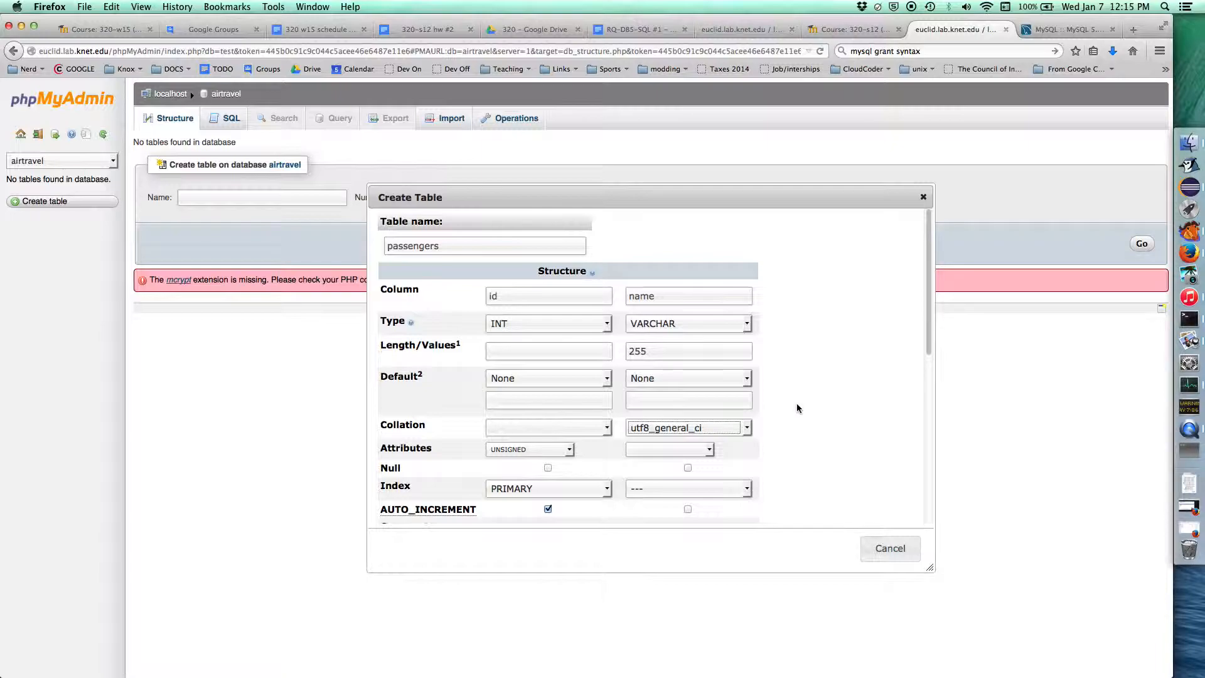
# Index the name column and use utf8_general_ci table collation.
pyautogui.scroll(-3)
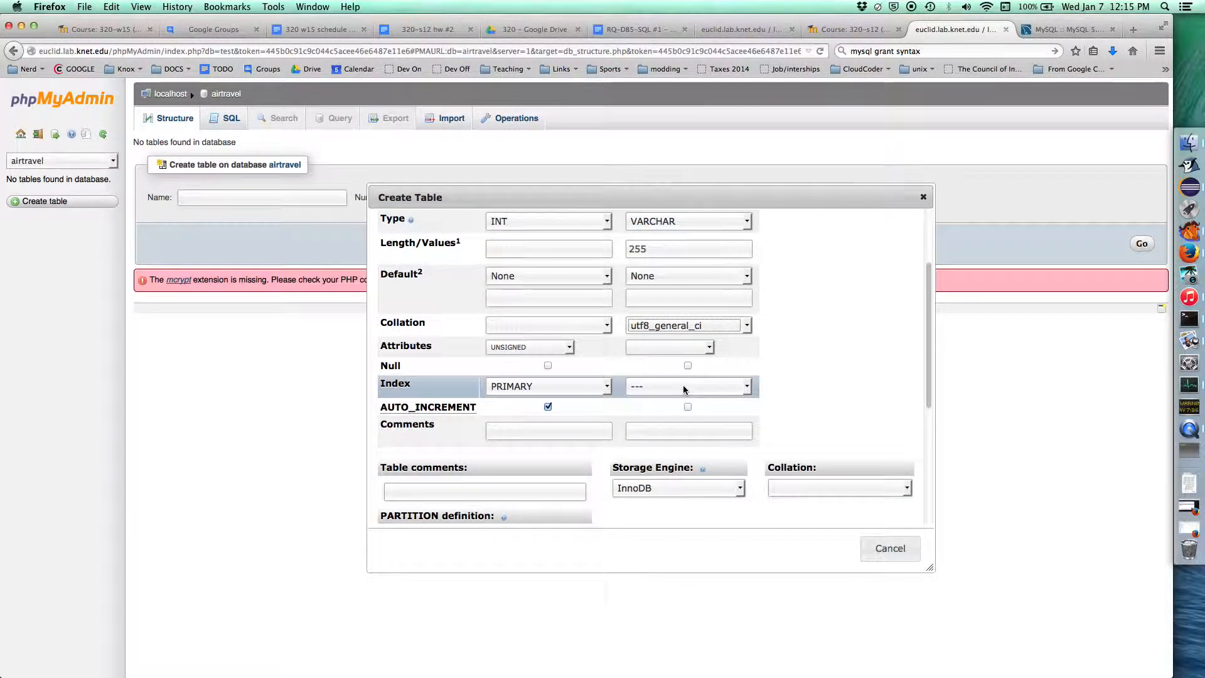
pyautogui.click(688, 386)
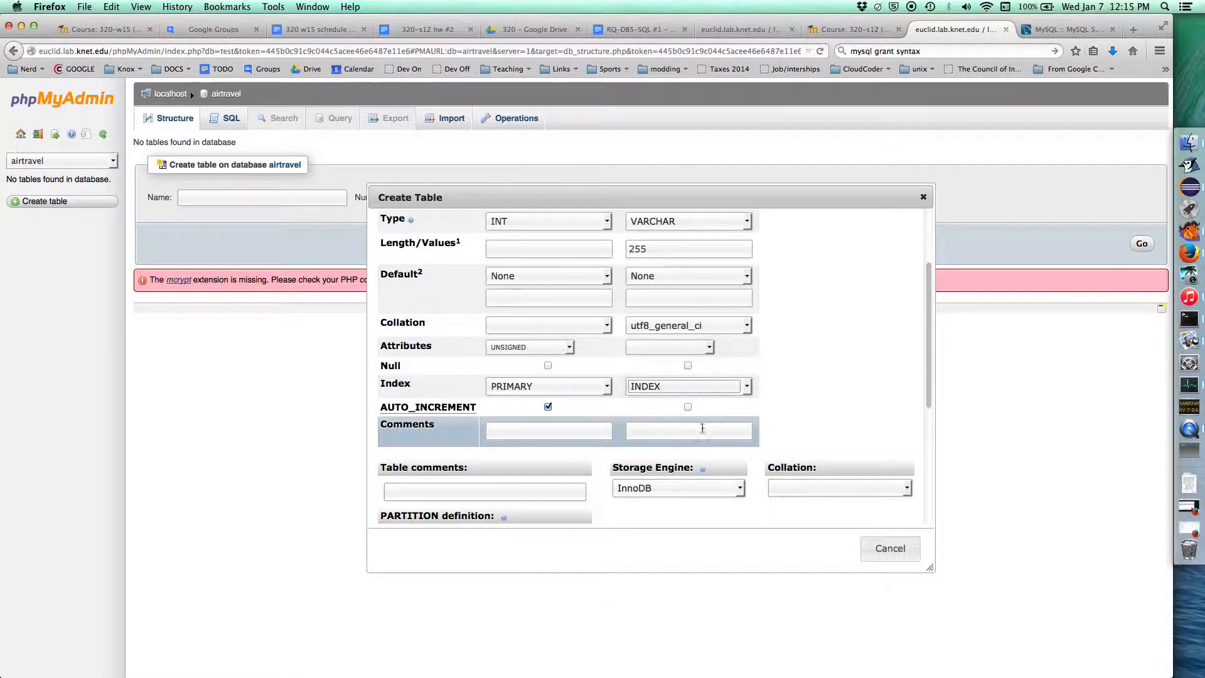
pyautogui.moveTo(803, 366)
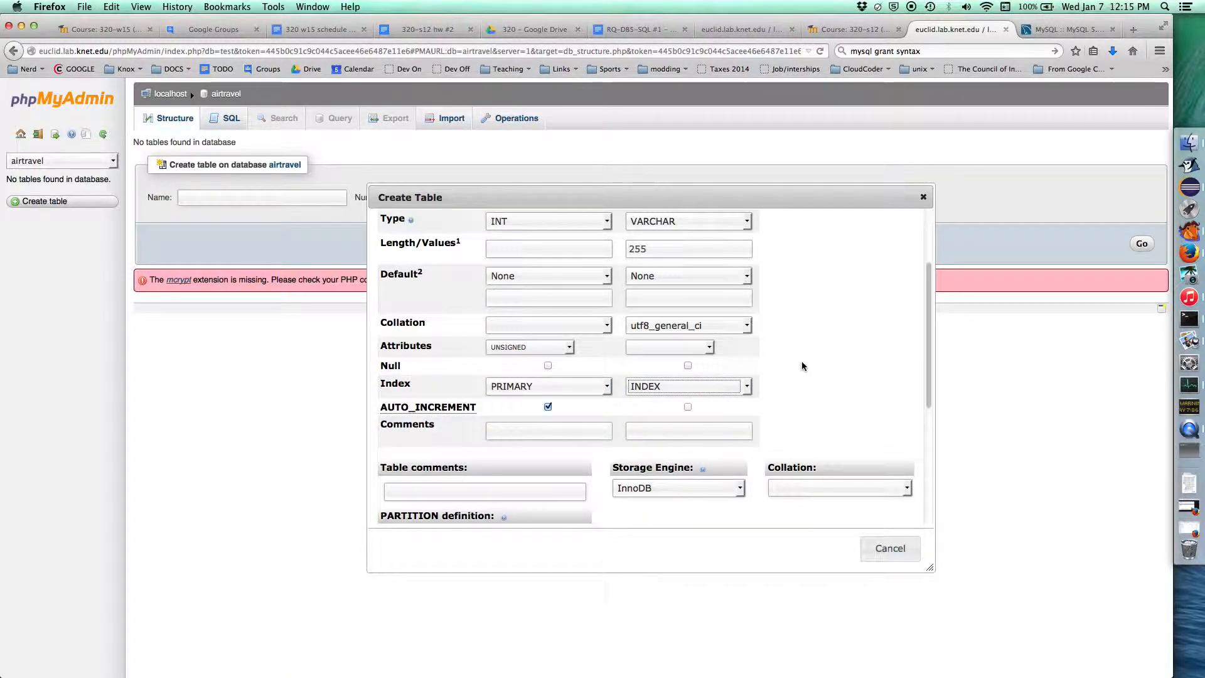
pyautogui.moveTo(794, 367)
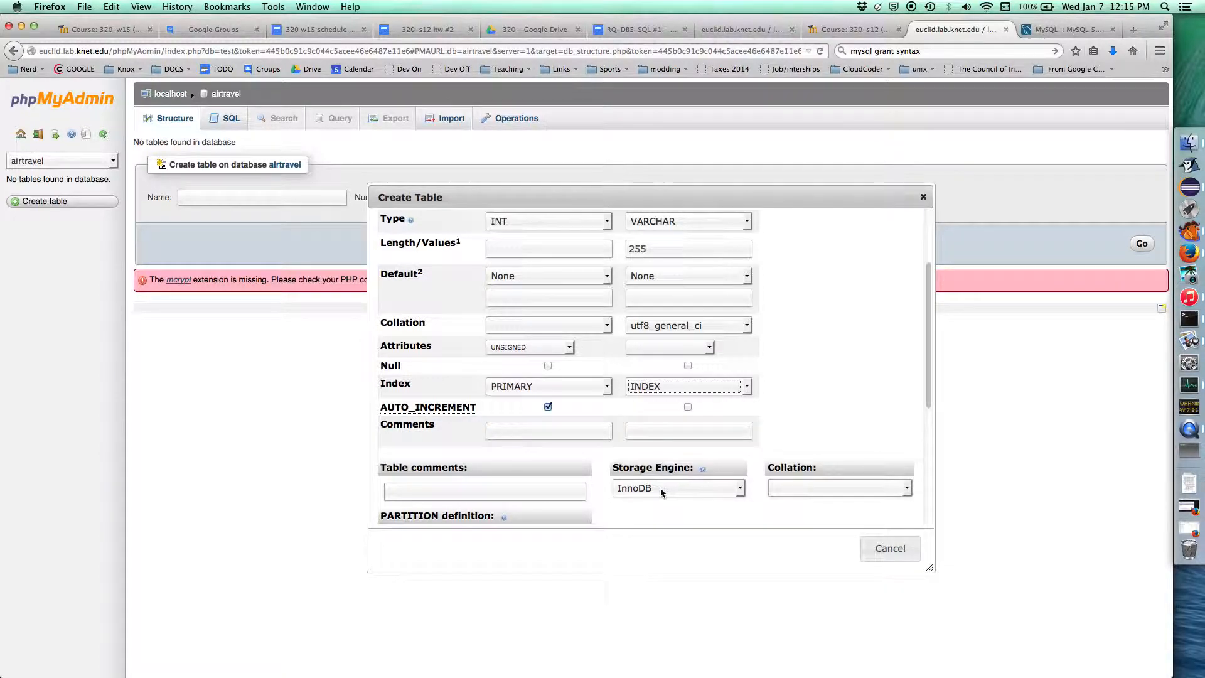
pyautogui.moveTo(797, 493)
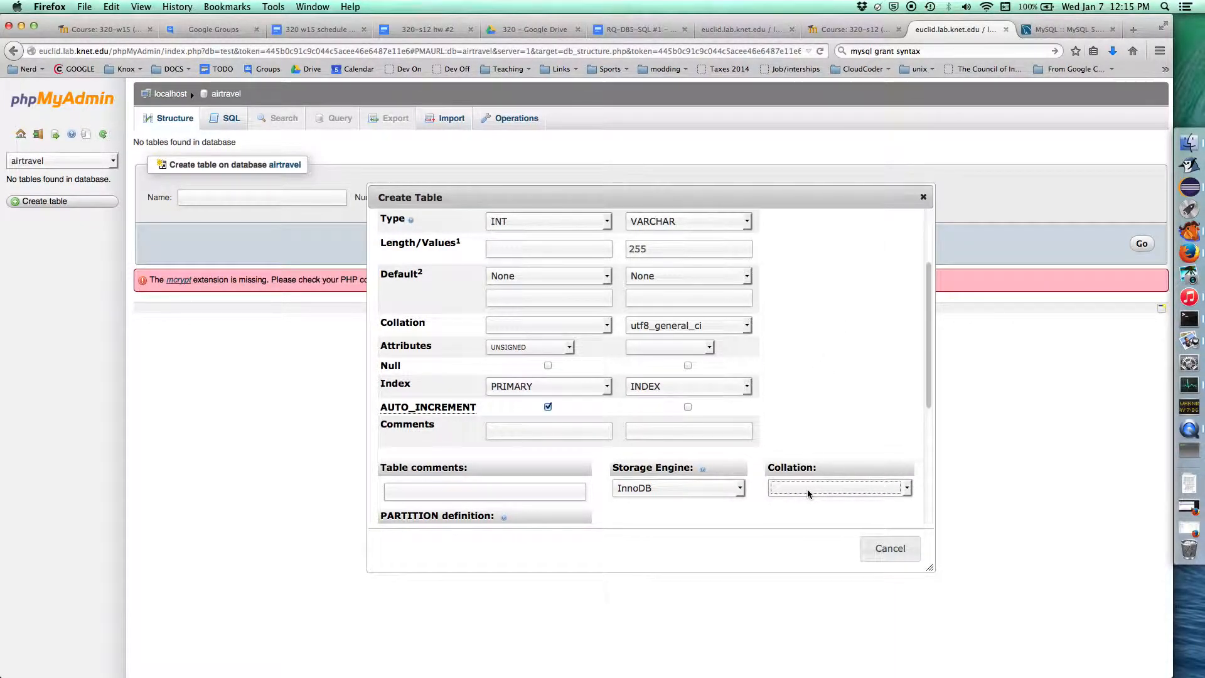
pyautogui.moveTo(580, 325)
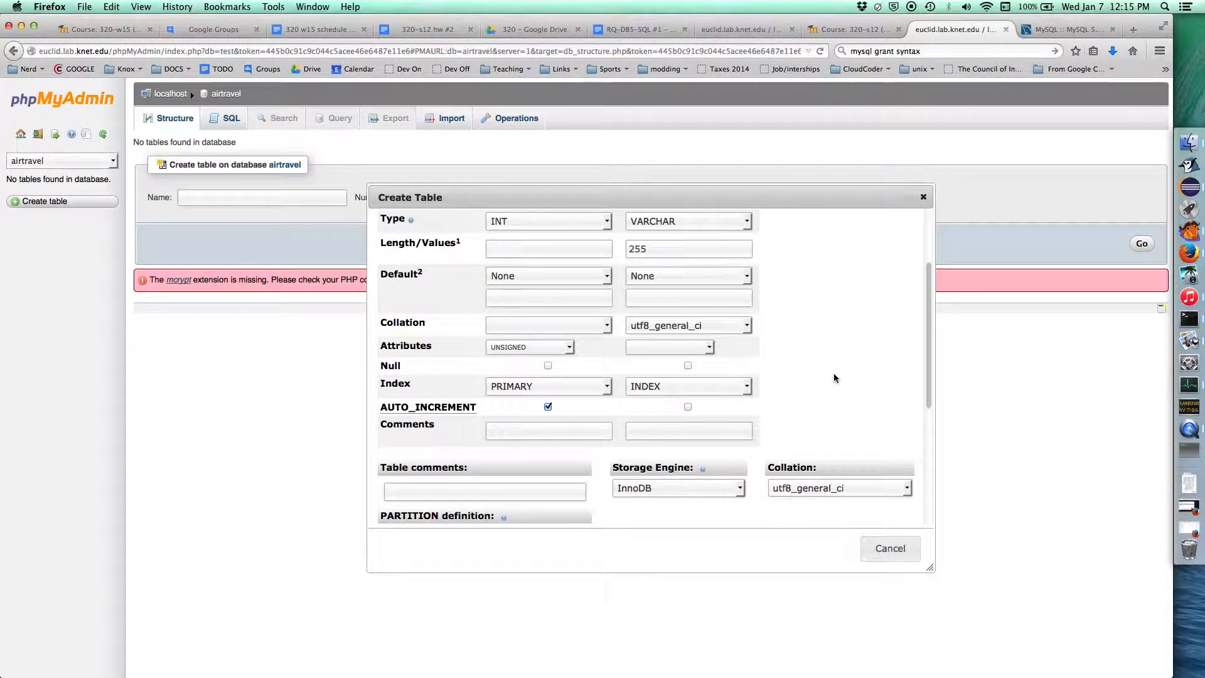
pyautogui.moveTo(829, 434)
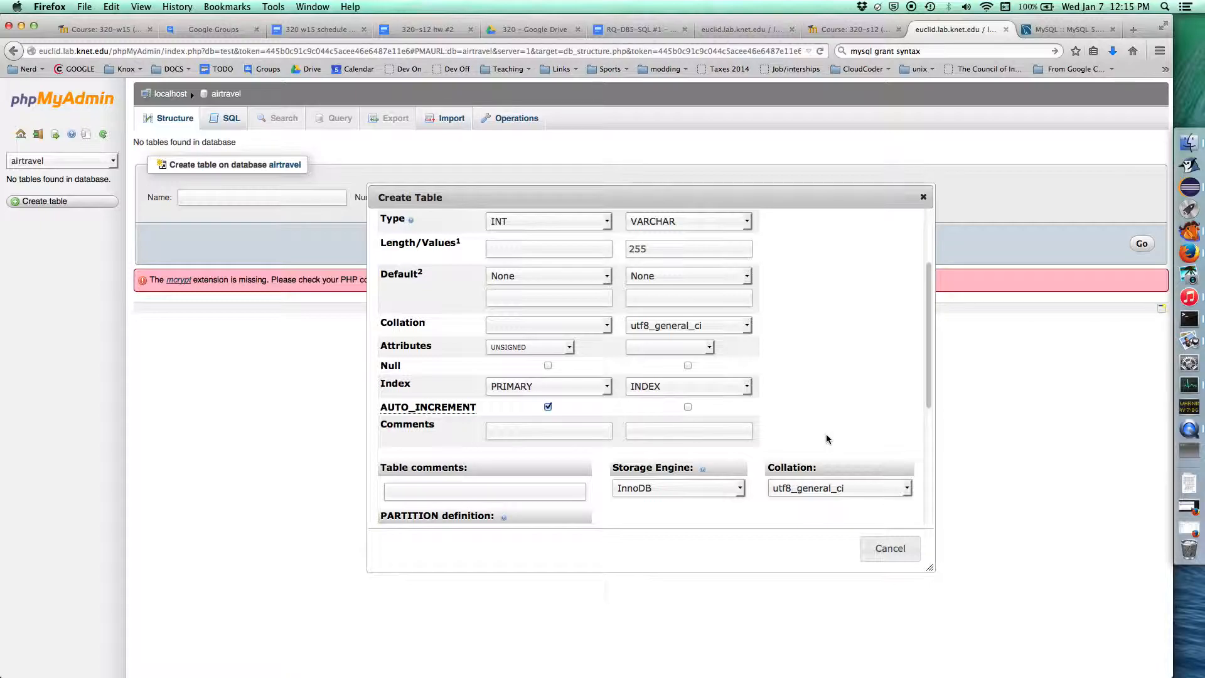
pyautogui.scroll(-3)
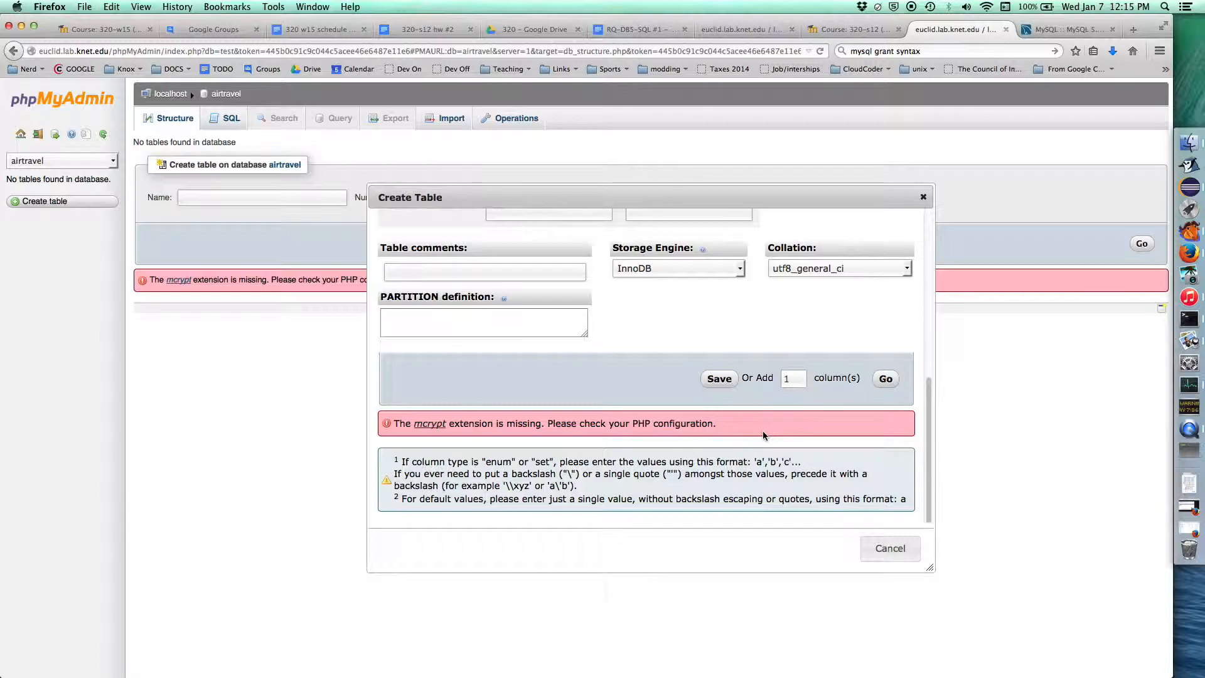
pyautogui.moveTo(818, 421)
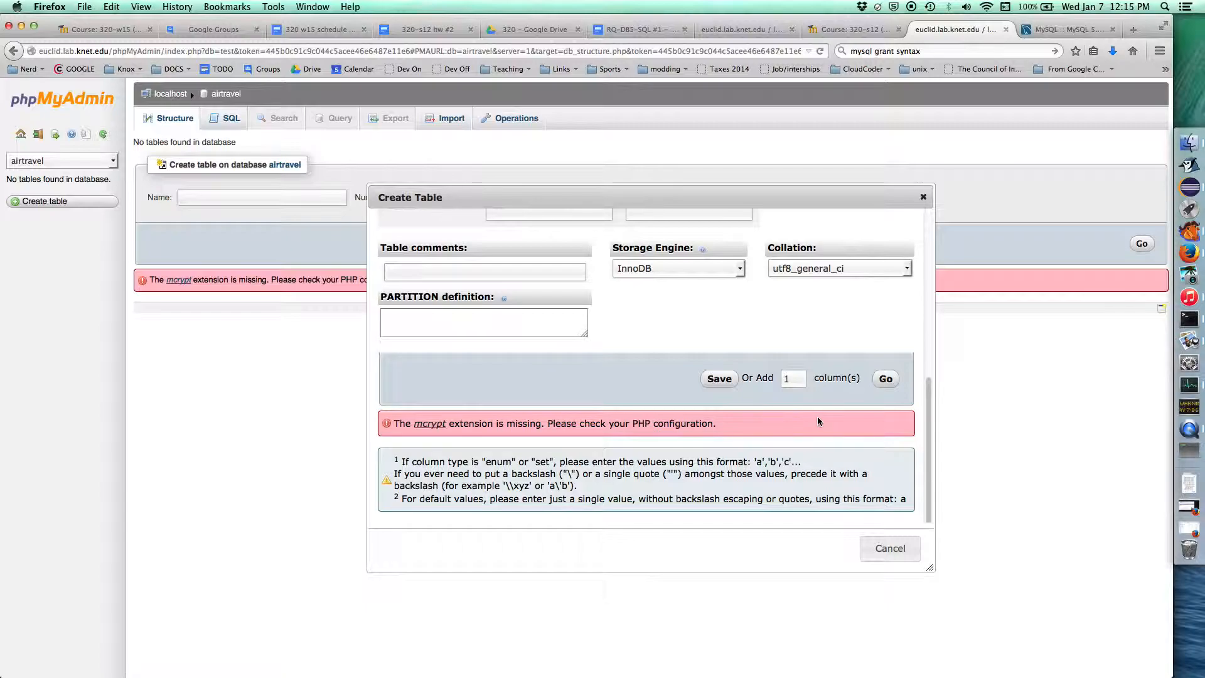
pyautogui.moveTo(884, 378)
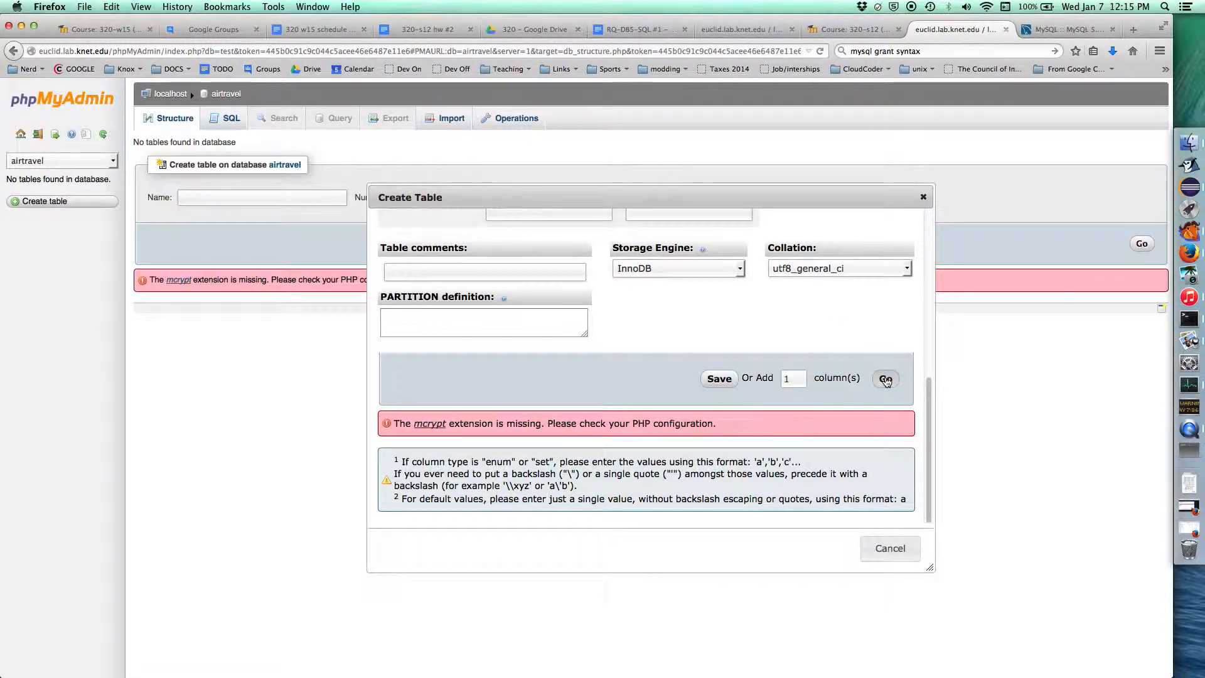
pyautogui.moveTo(687, 308)
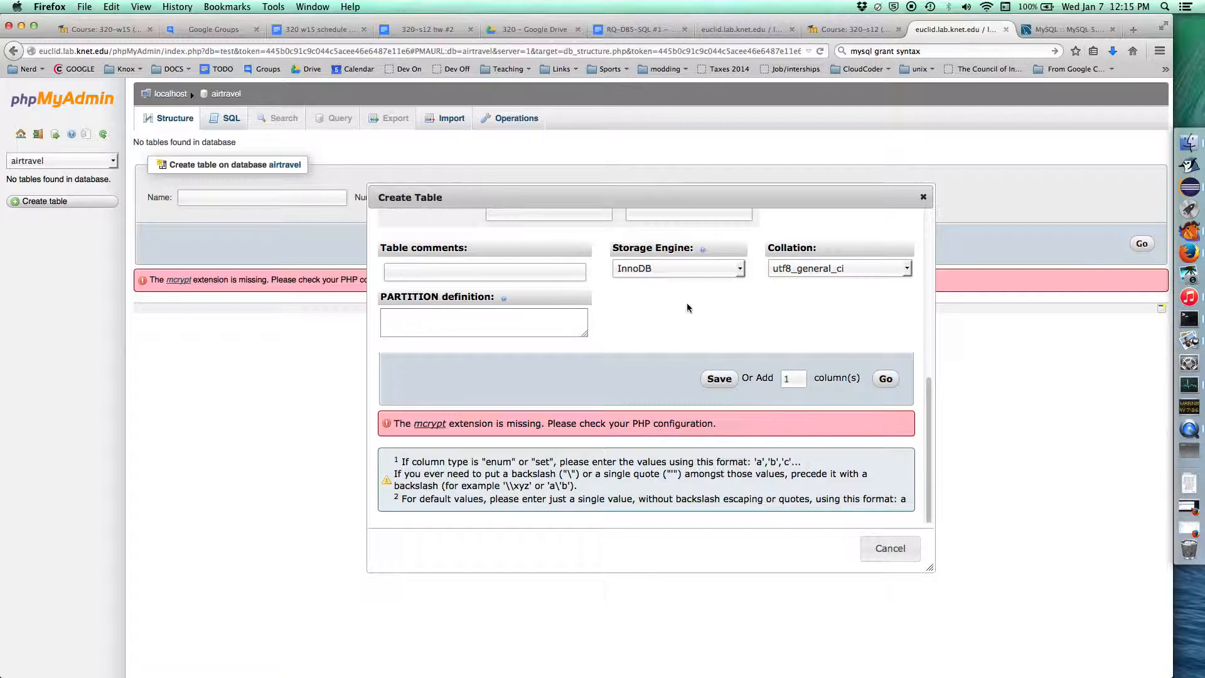
pyautogui.moveTo(719, 379)
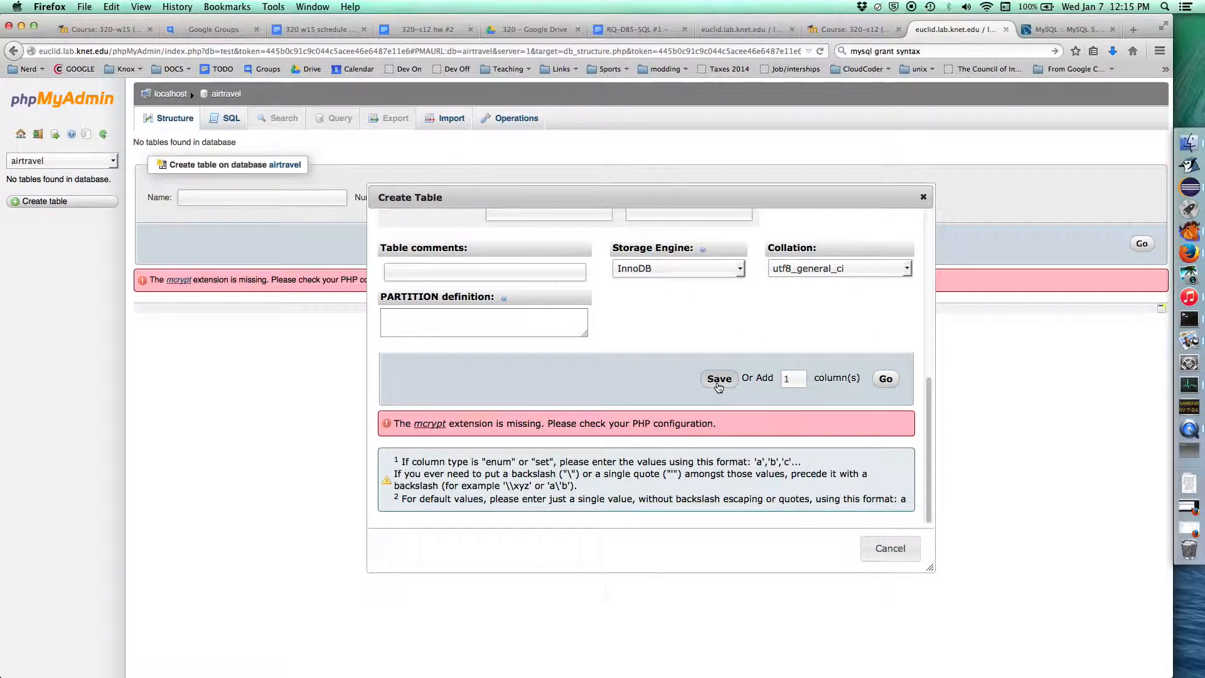
# Save the passengers table definition into the airtravel database.
pyautogui.click(718, 378)
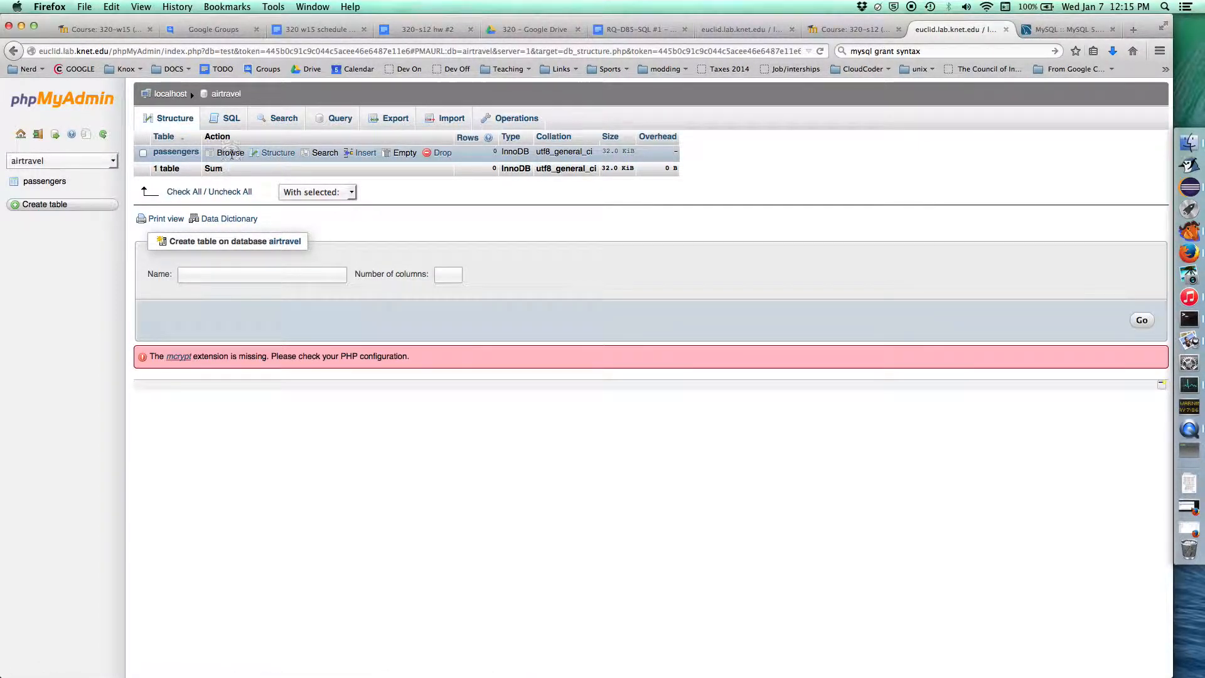
pyautogui.moveTo(279, 151)
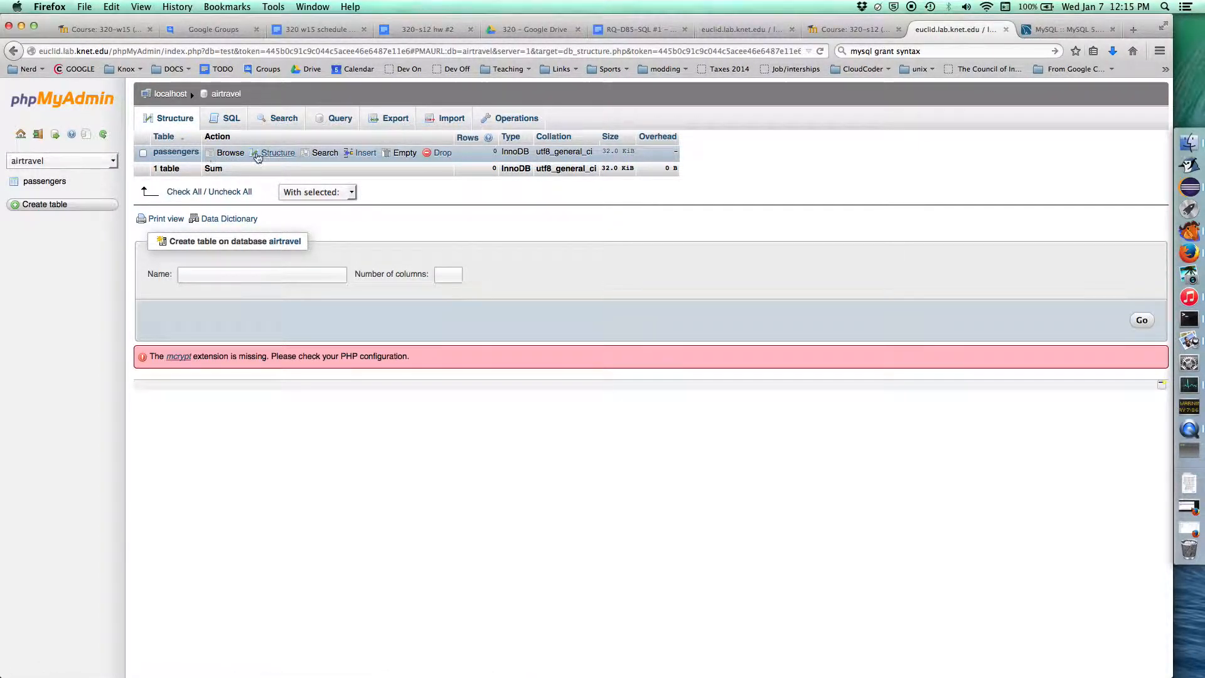
pyautogui.moveTo(243, 168)
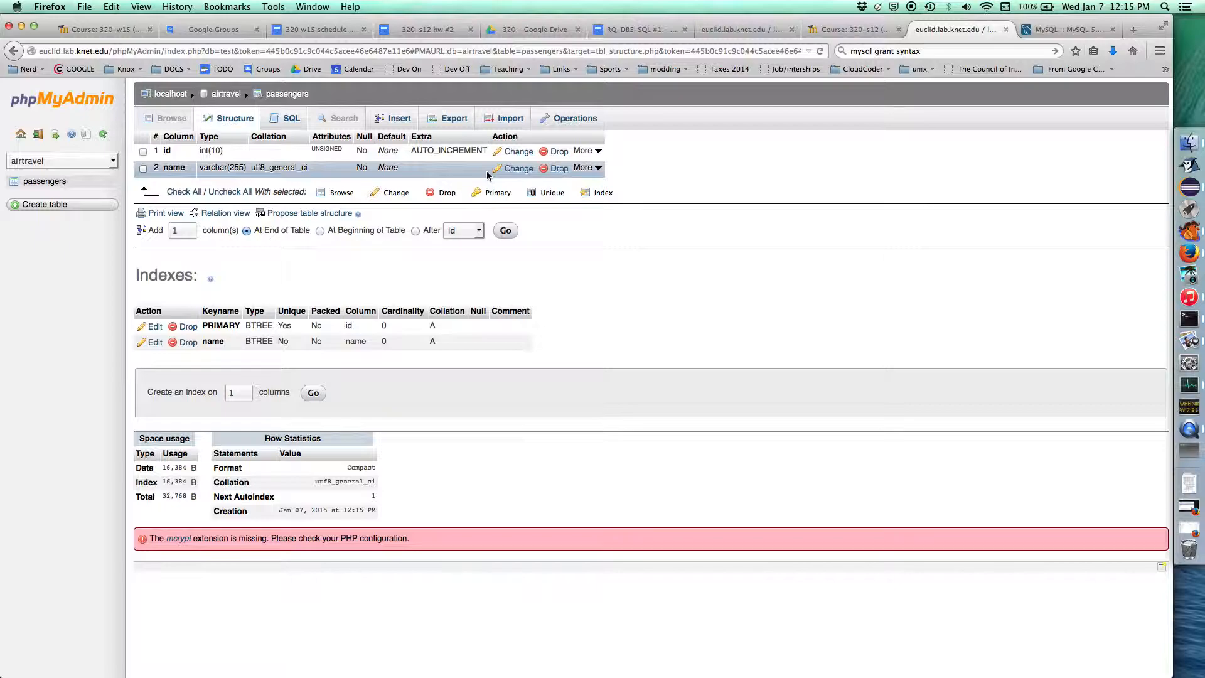
pyautogui.moveTo(643, 168)
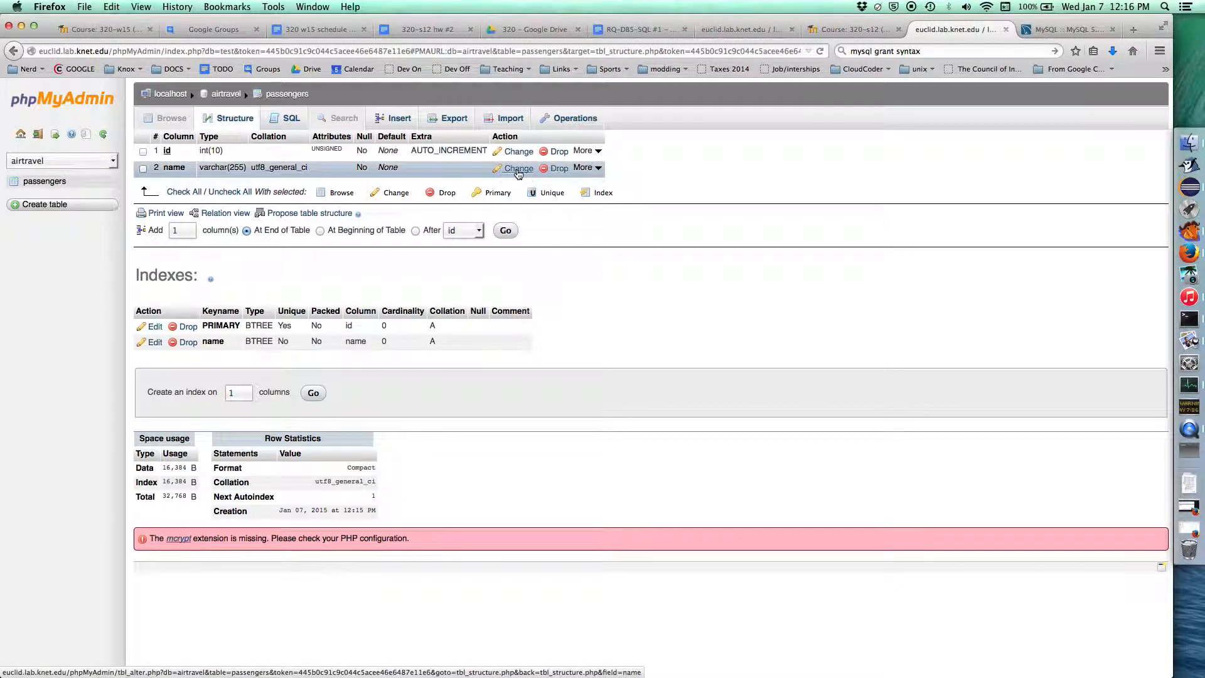
# Shorten the name column to VARCHAR(250) and open the passengers Insert form.
pyautogui.click(517, 168)
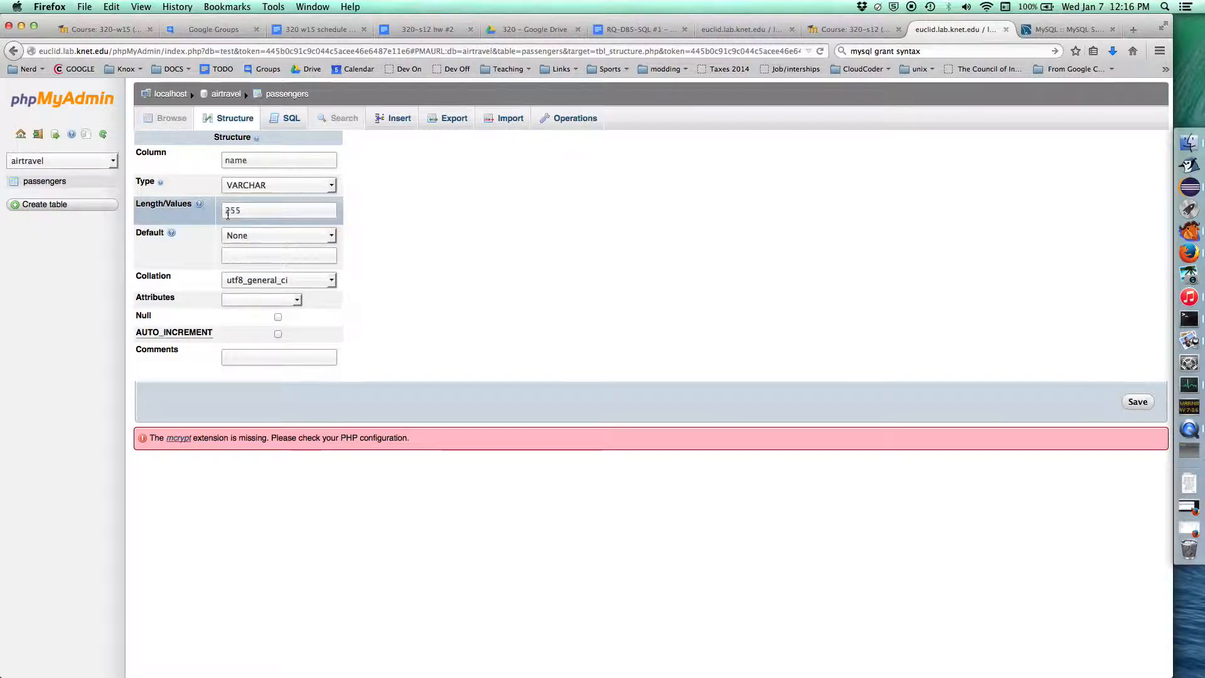
pyautogui.write('250')
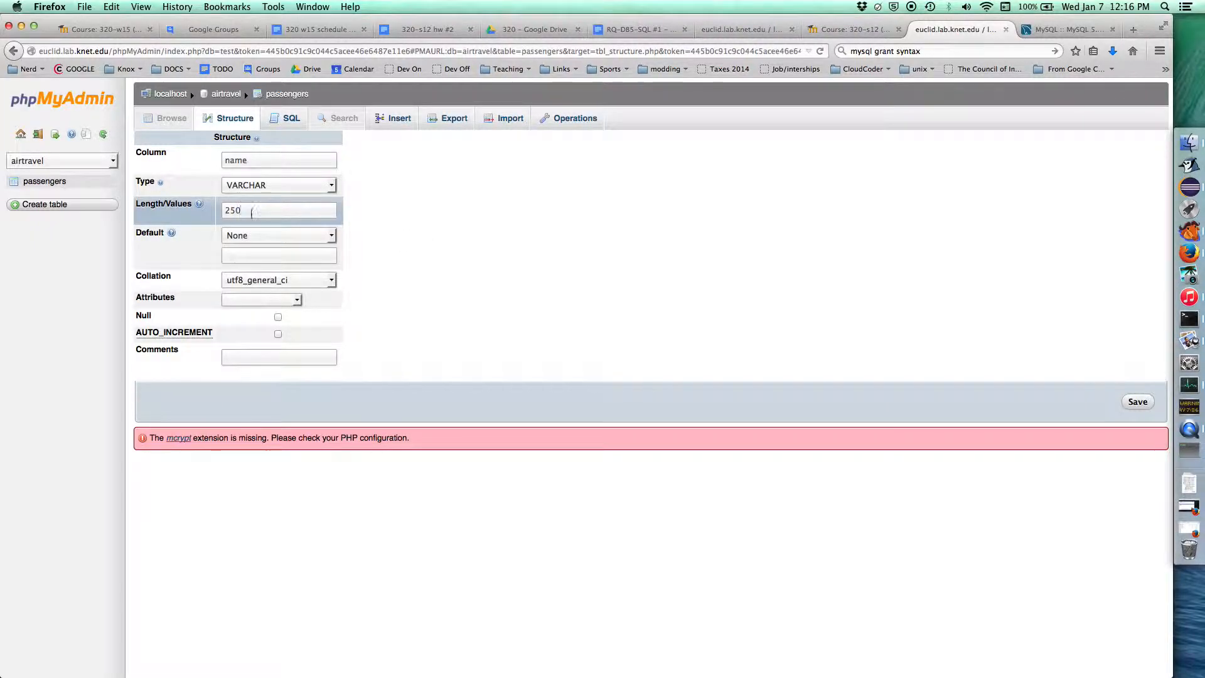
pyautogui.click(1137, 401)
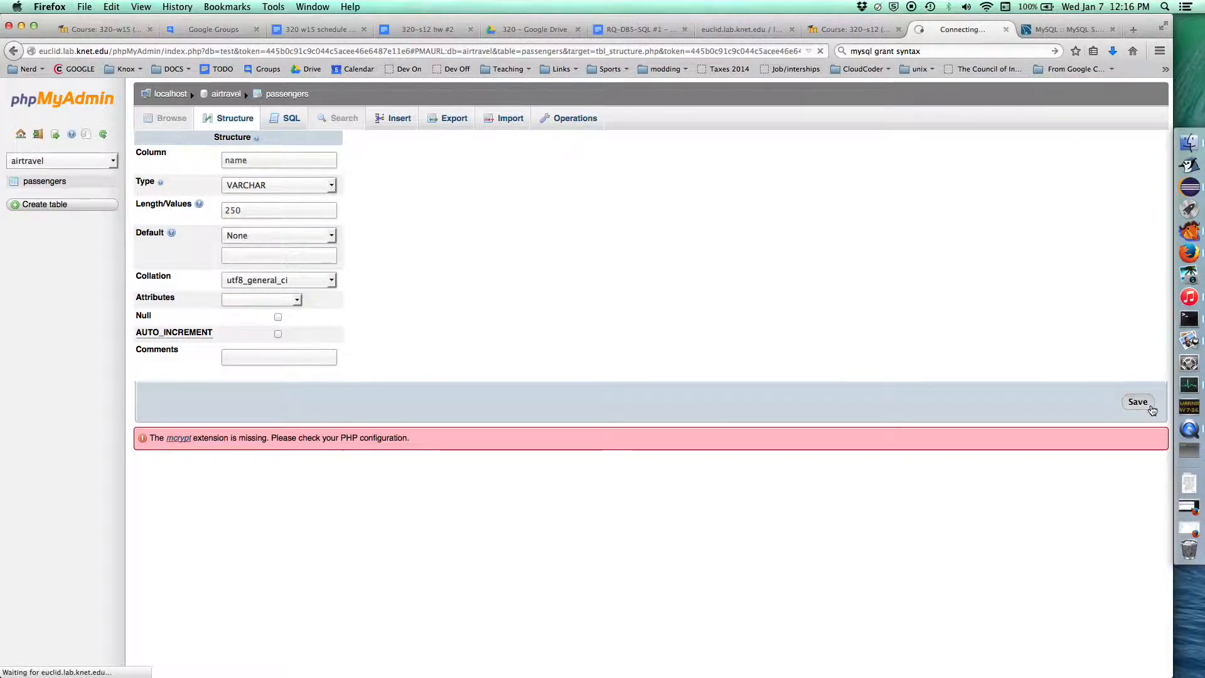
pyautogui.click(1138, 402)
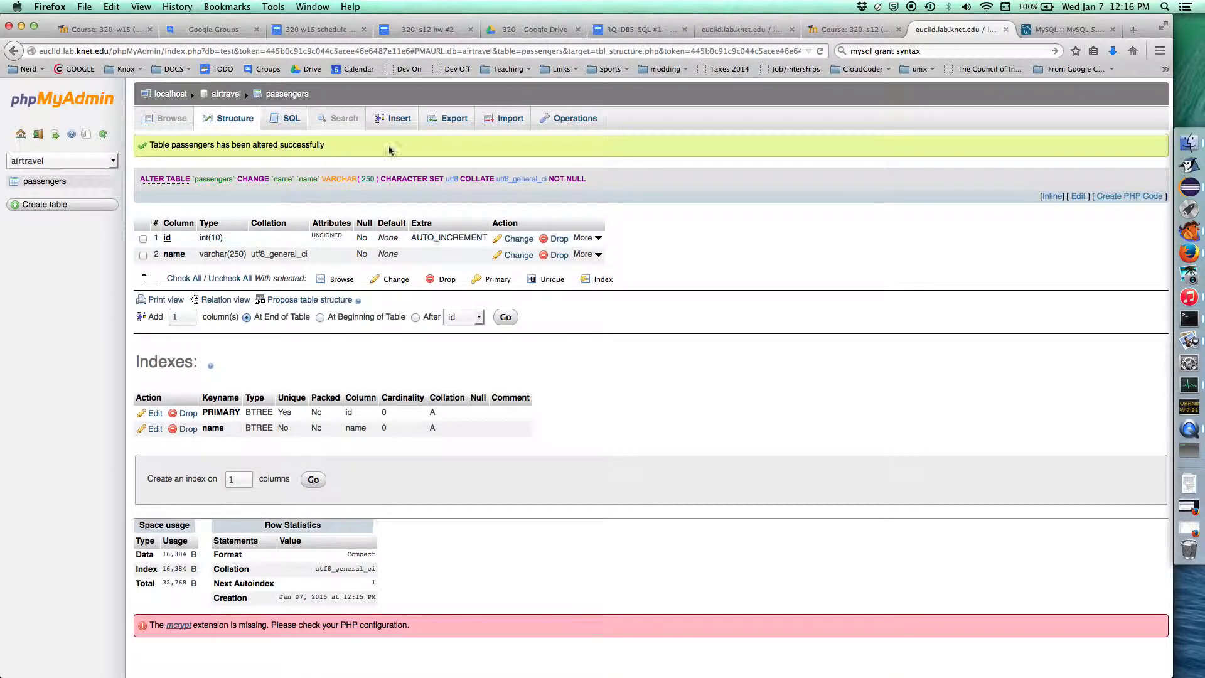
pyautogui.click(398, 117)
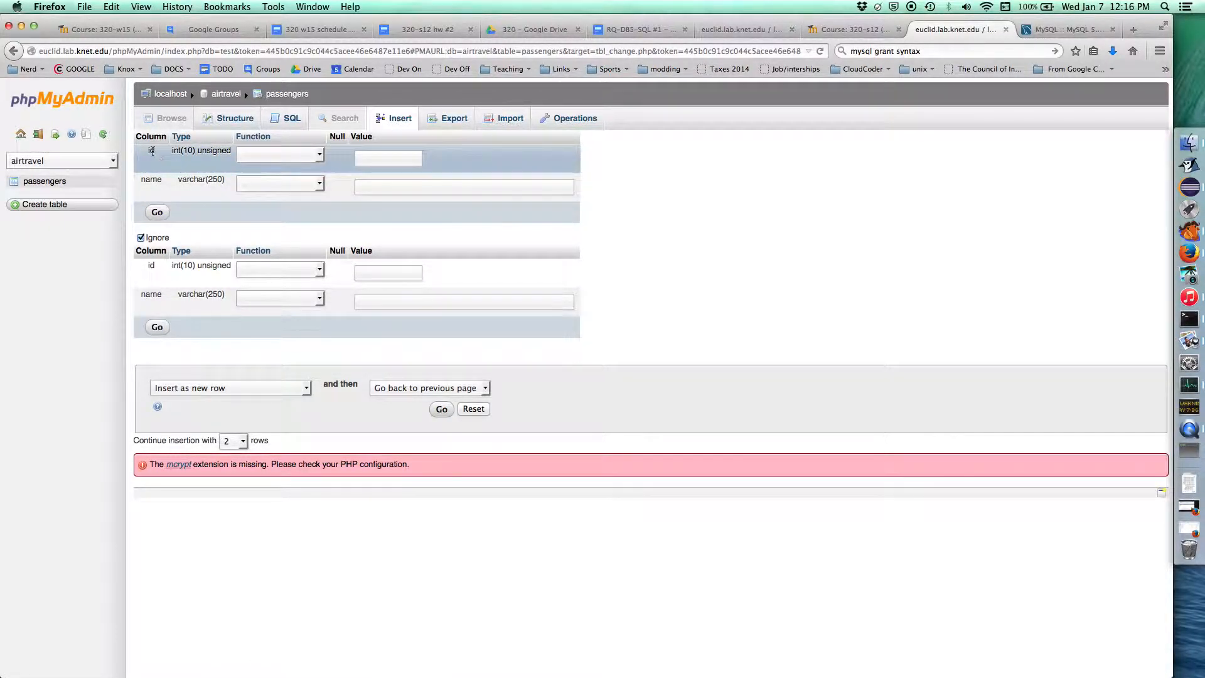
# Insert passengers Spiderman and Superman as two rows.
pyautogui.click(463, 187)
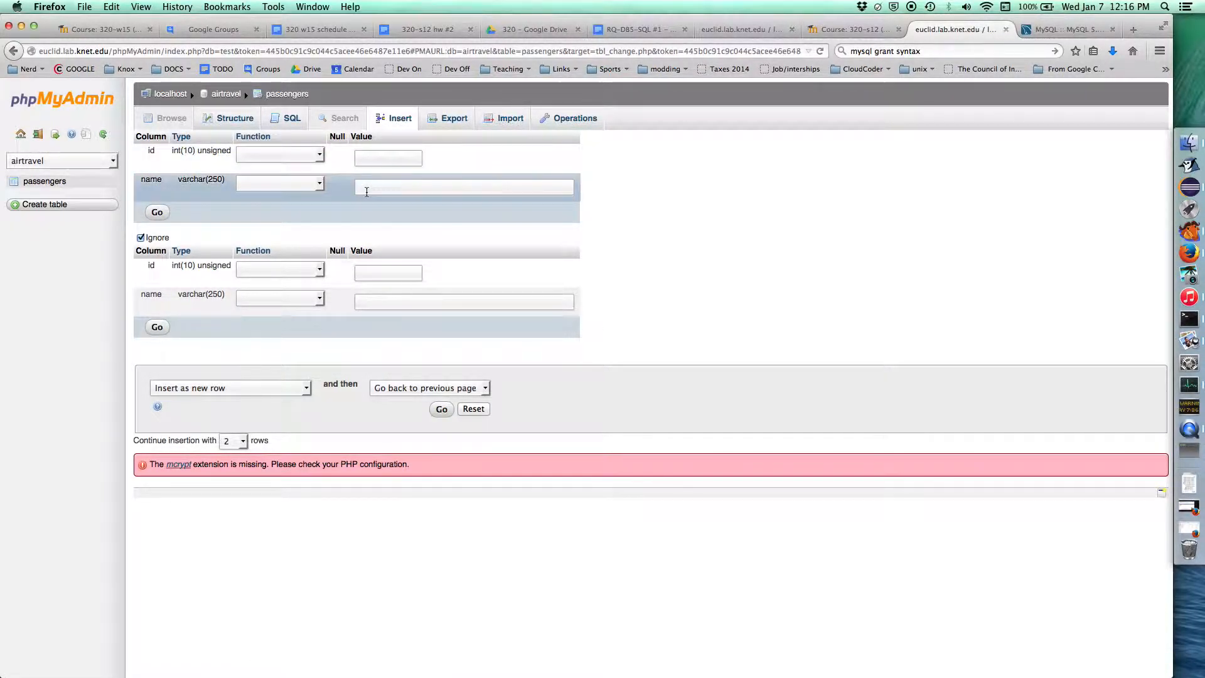
pyautogui.write('Spiderman')
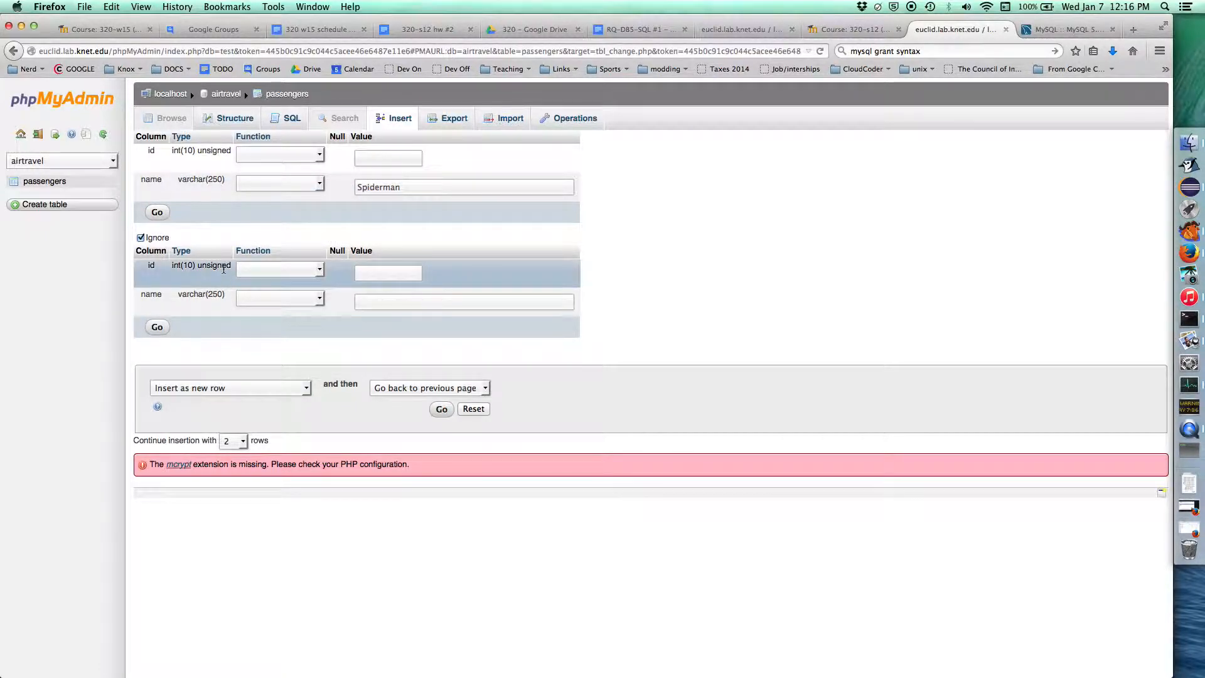
pyautogui.click(141, 237)
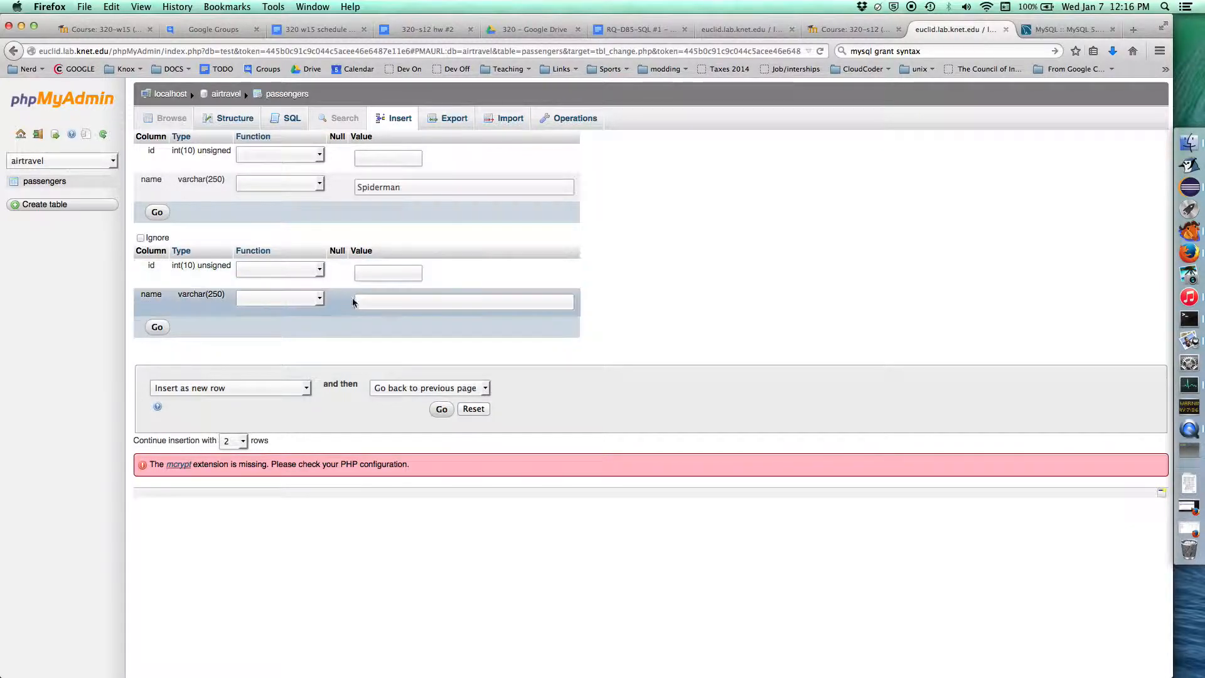
pyautogui.write('Superman')
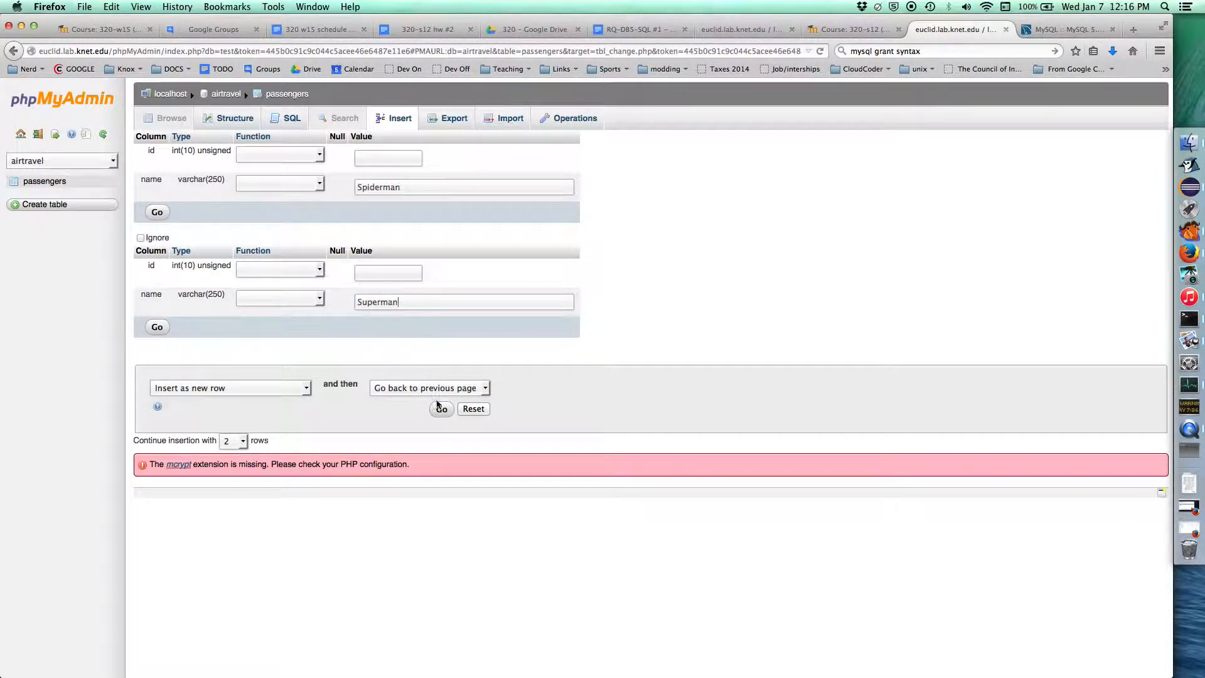
pyautogui.click(441, 407)
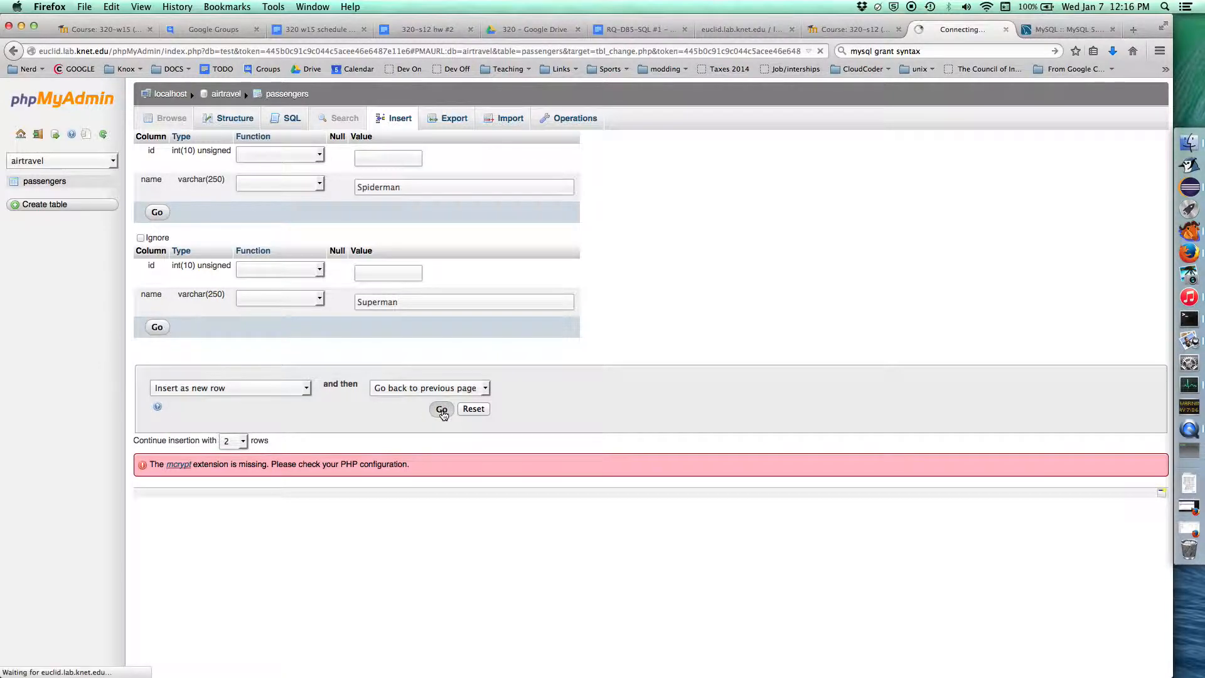
# Insert Wonder Woman and Iron Man, then browse the passengers rows.
pyautogui.click(441, 408)
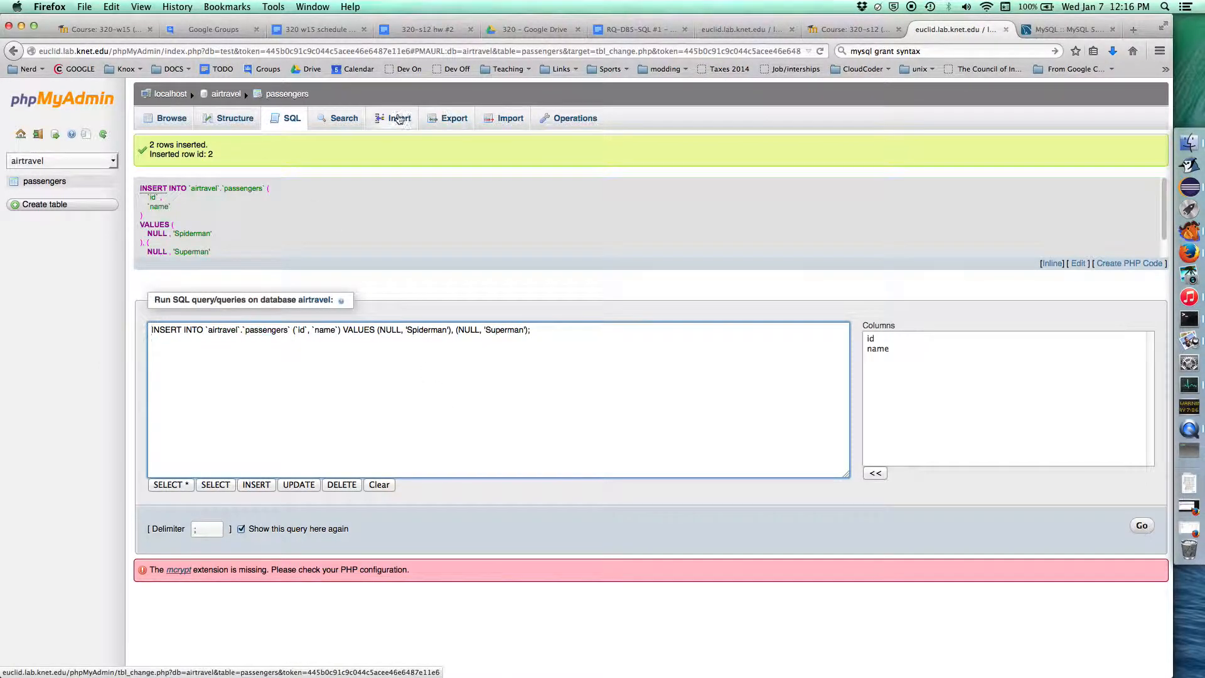
pyautogui.click(399, 117)
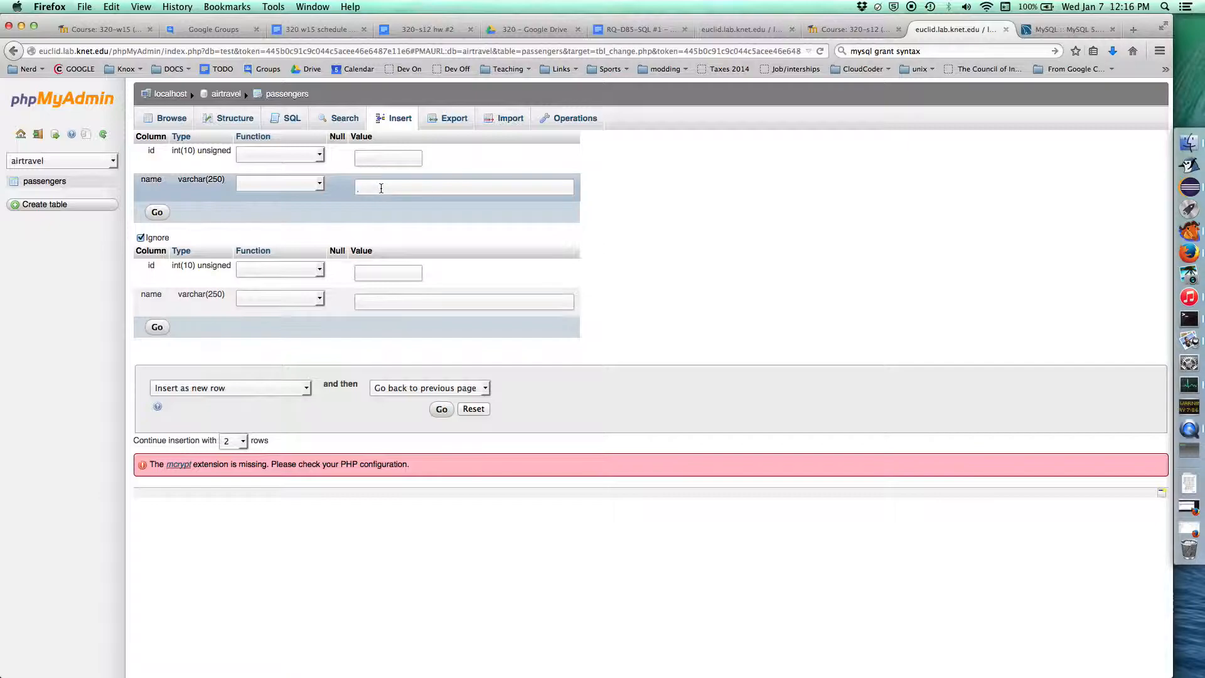
pyautogui.write('Wond')
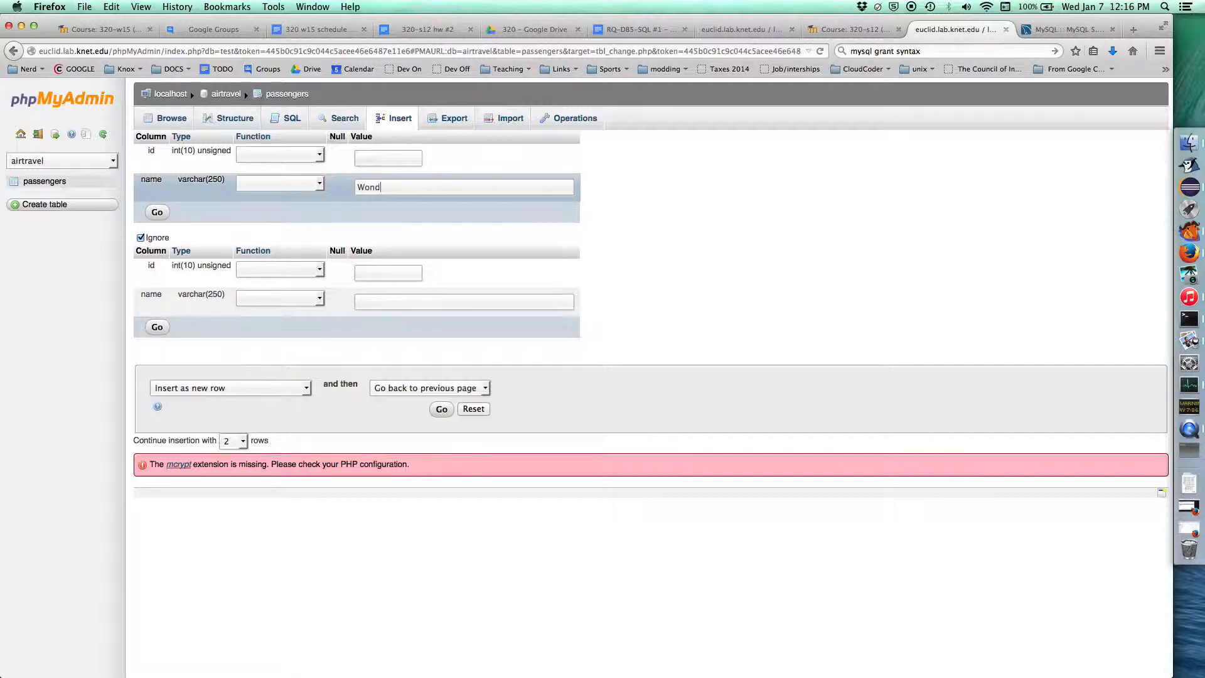
pyautogui.write('er Woman')
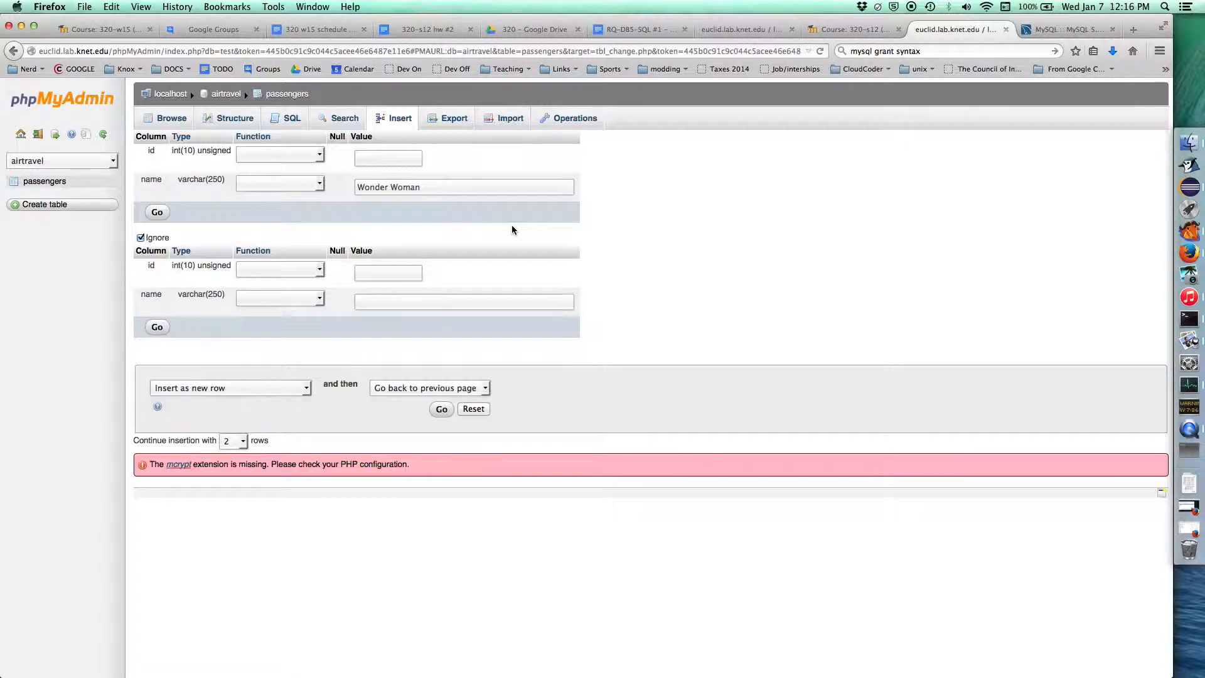
pyautogui.write('Iron Man')
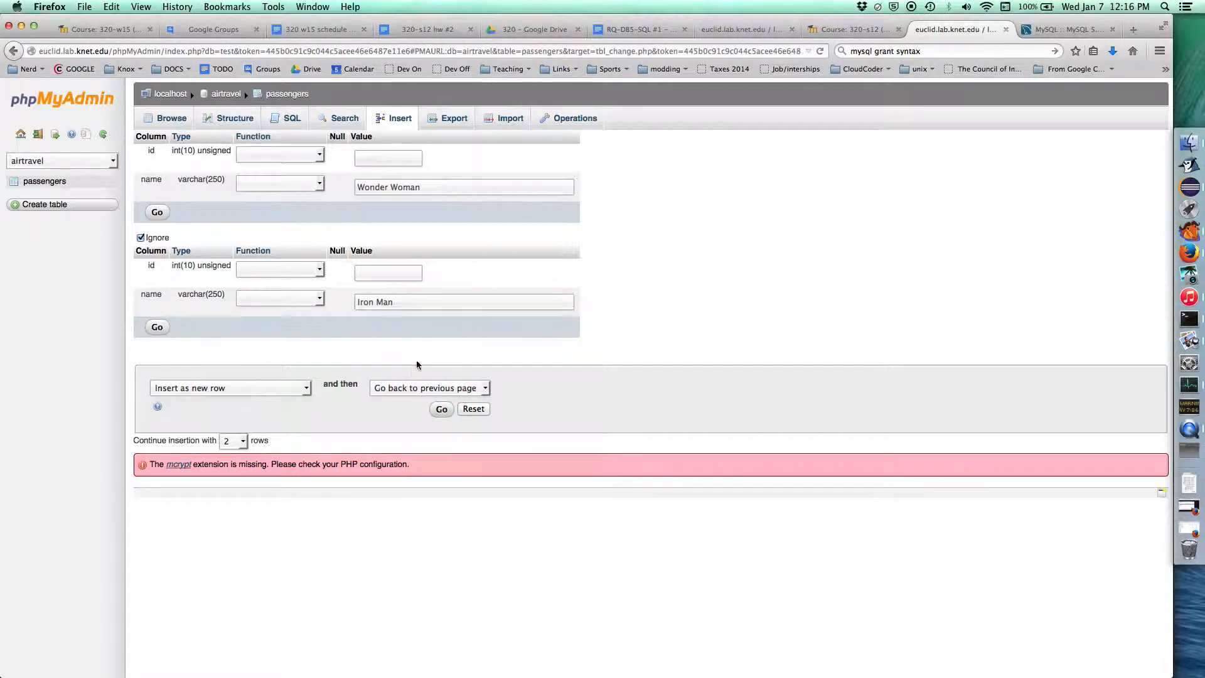
pyautogui.click(441, 408)
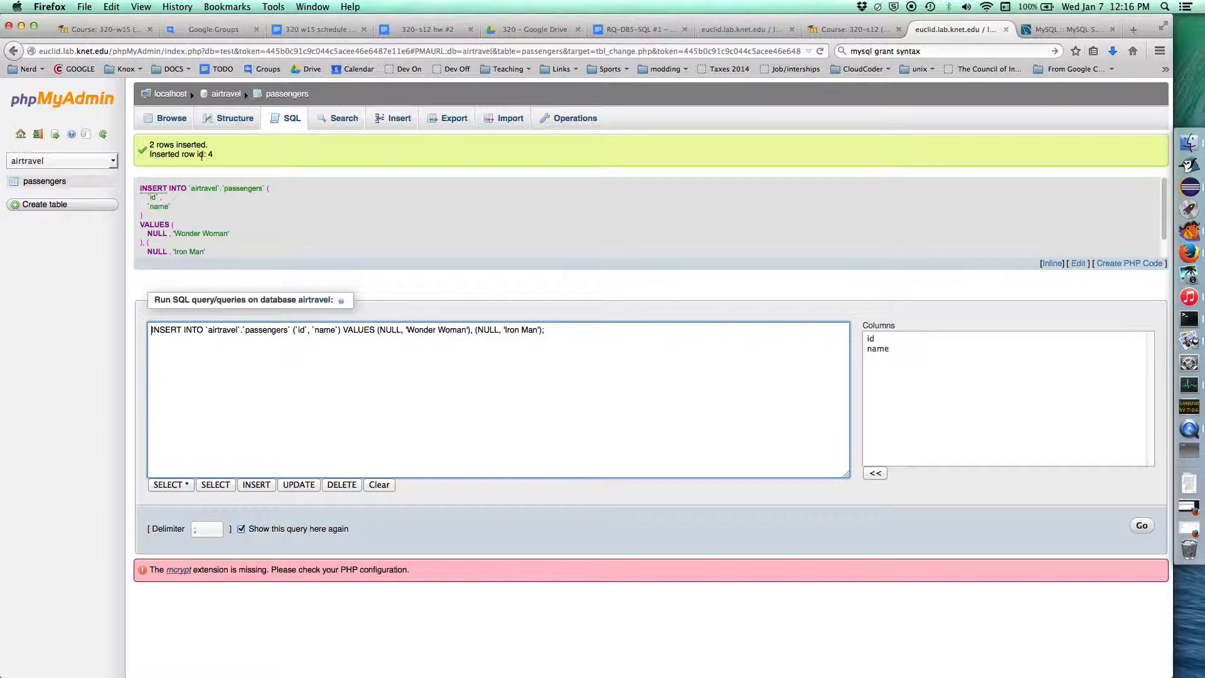
pyautogui.click(171, 117)
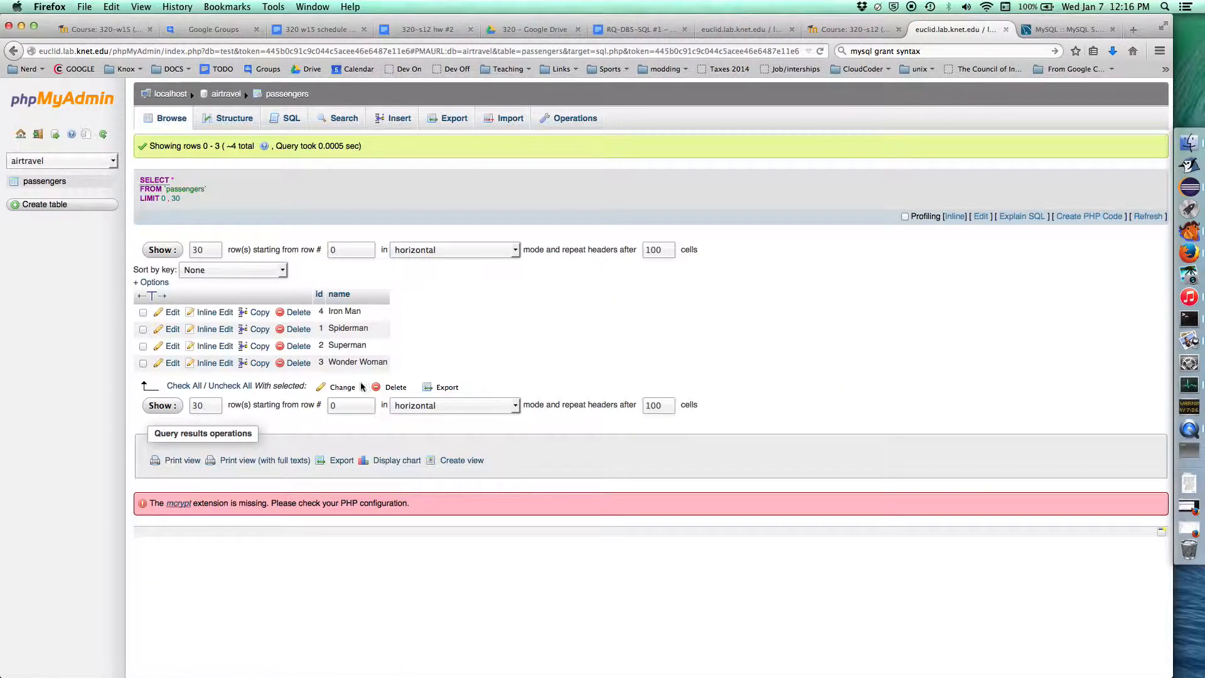
pyautogui.moveTo(445, 333)
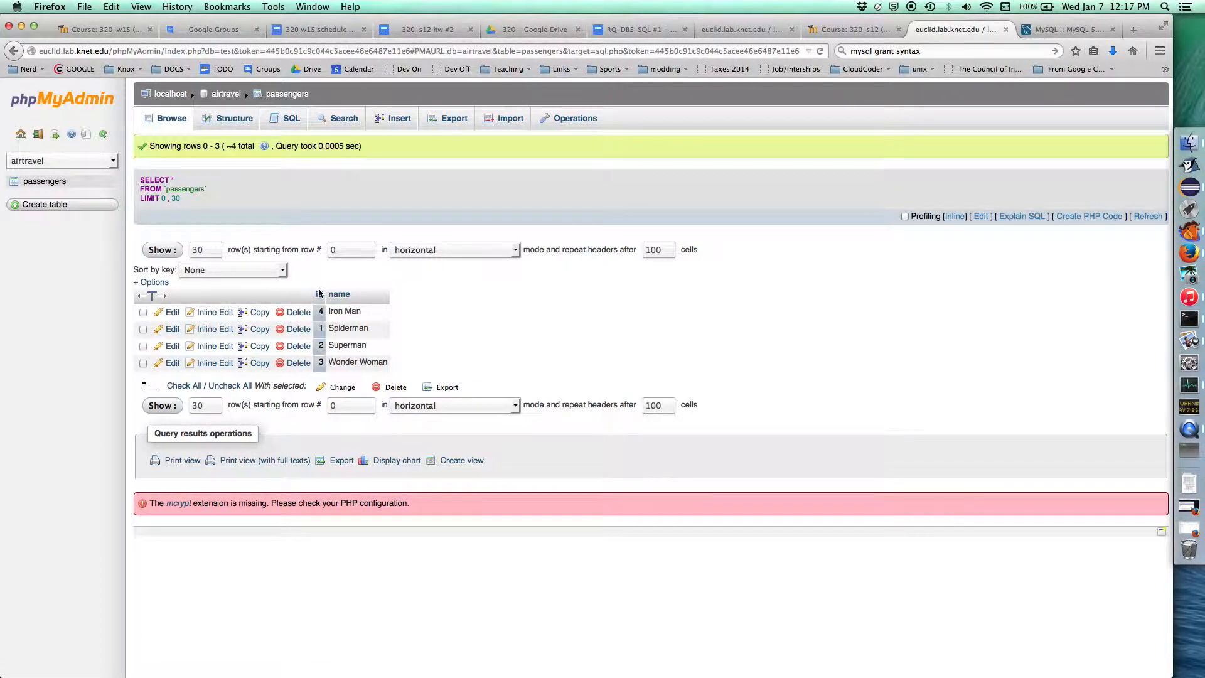
pyautogui.moveTo(463, 298)
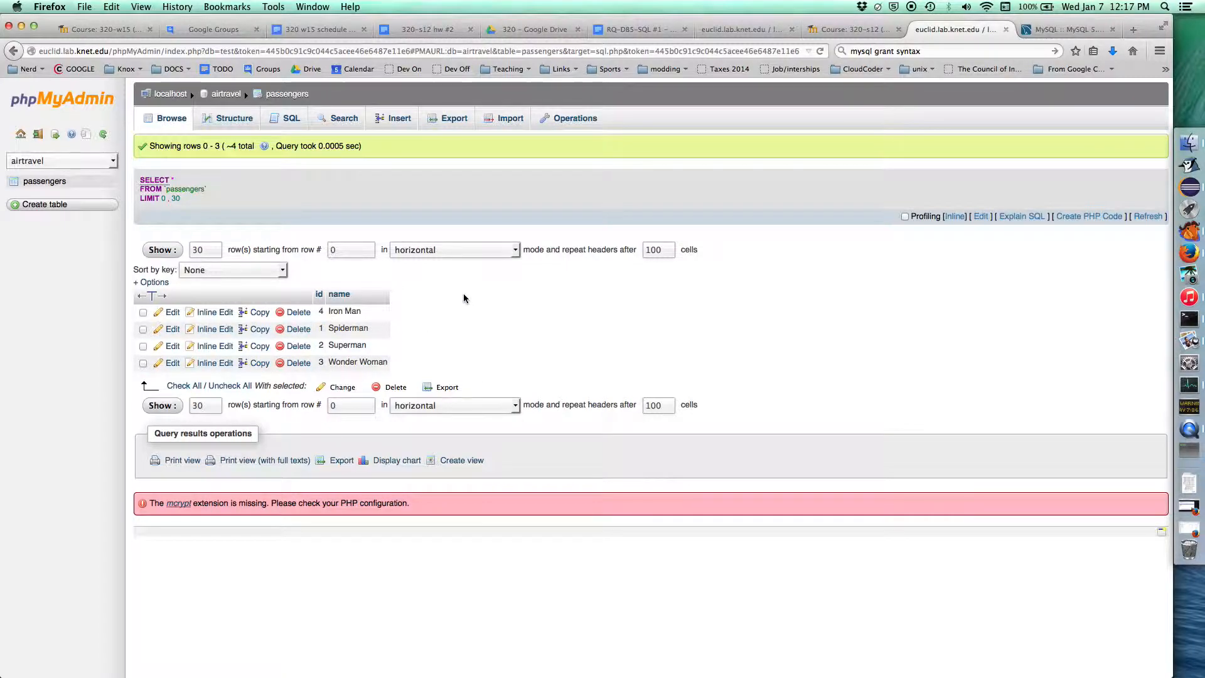
pyautogui.moveTo(466, 298)
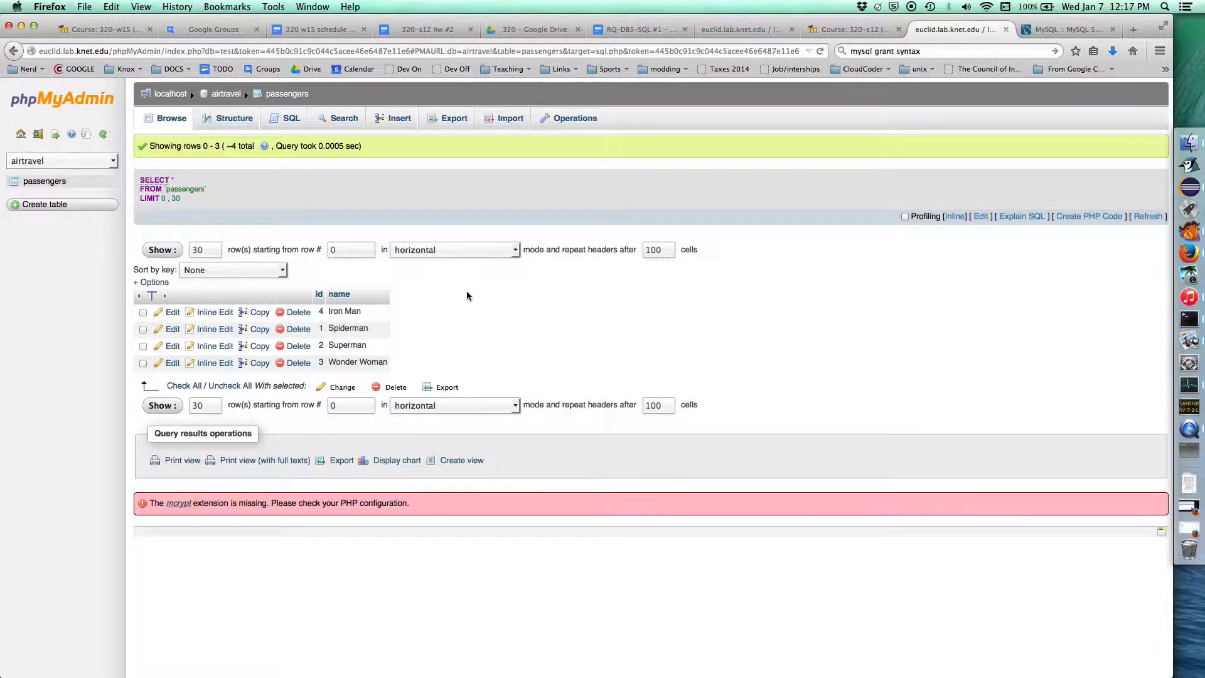
pyautogui.moveTo(462, 342)
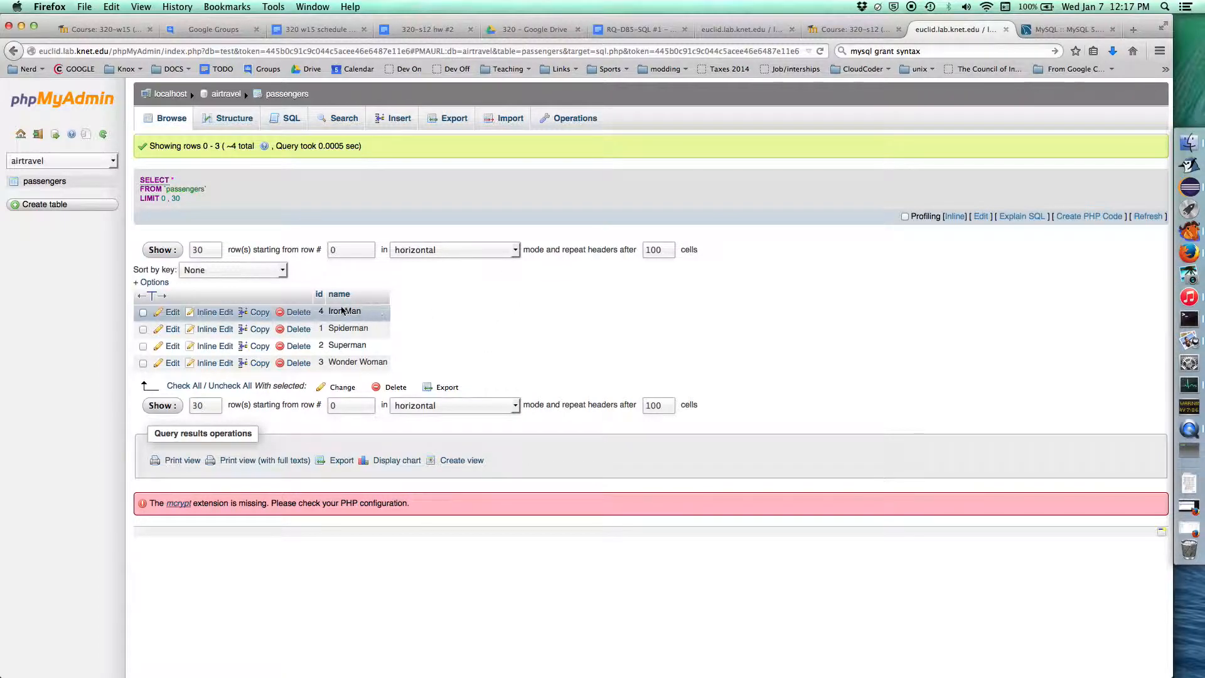
# Sort passengers by name descending and rename Iron Man to IronMan inline.
pyautogui.click(319, 283)
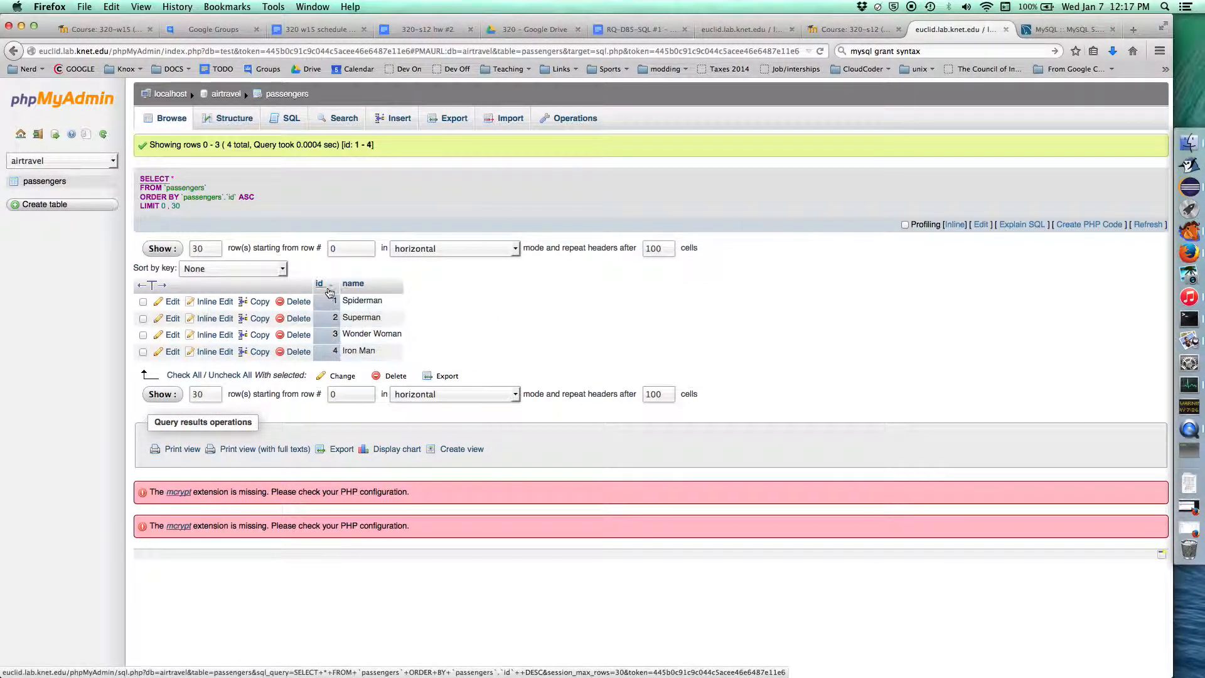
pyautogui.click(339, 283)
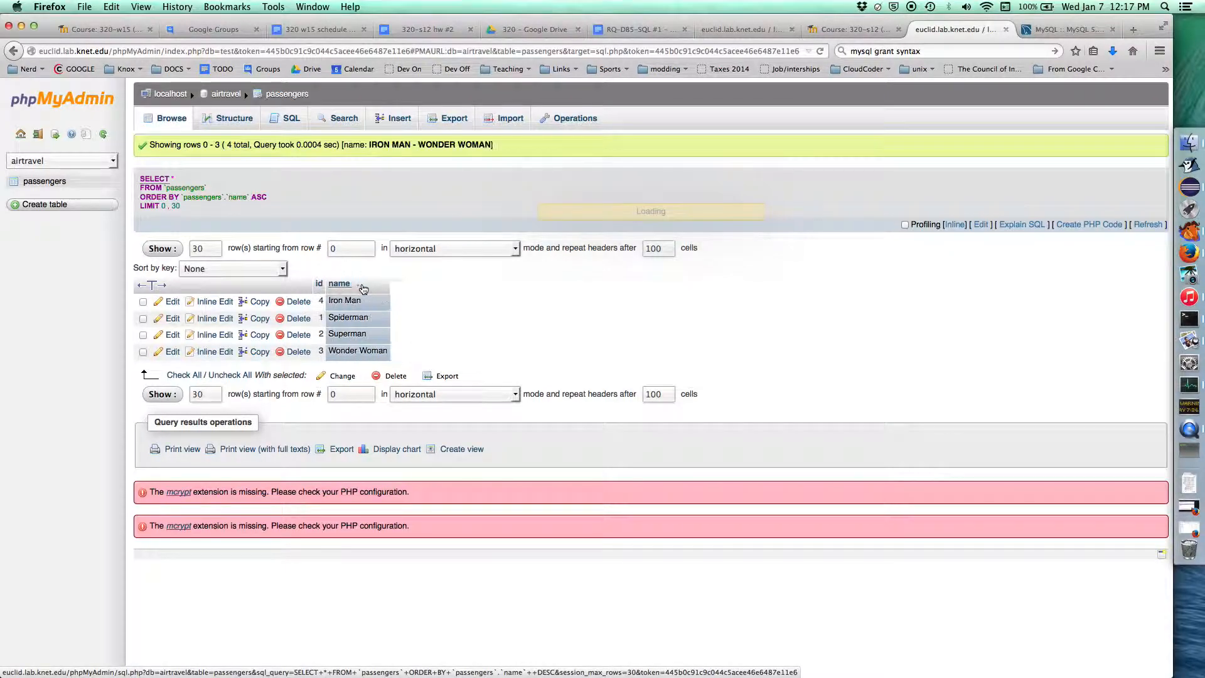
pyautogui.click(339, 283)
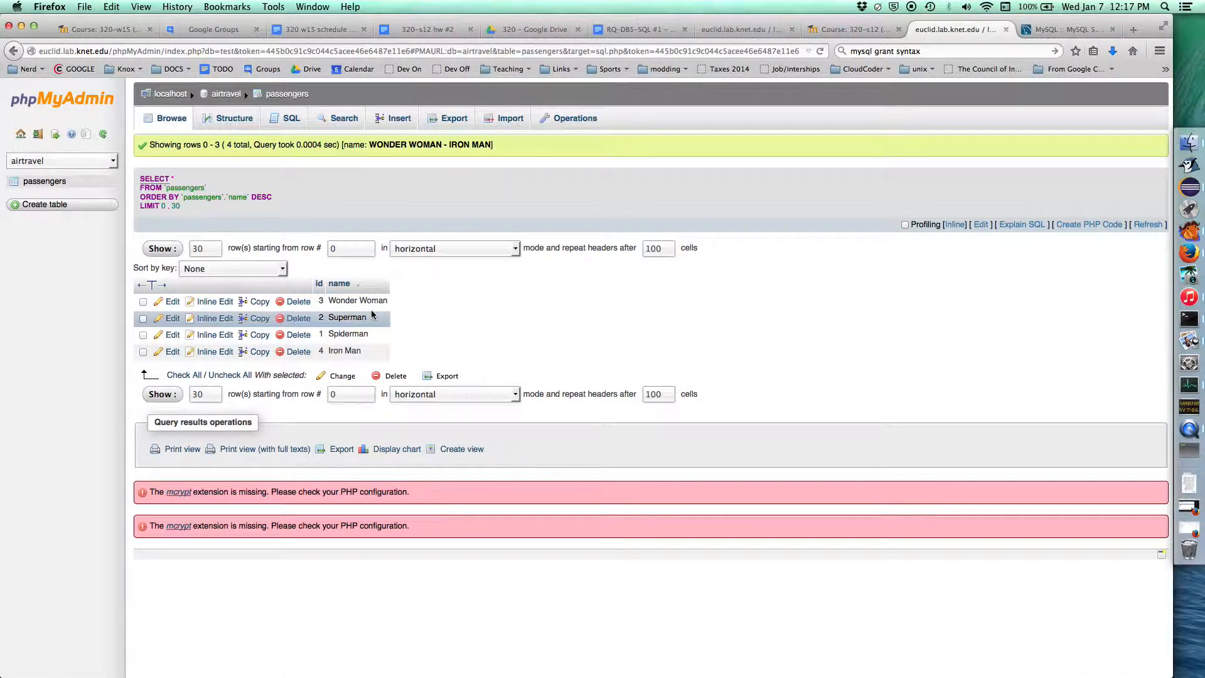
pyautogui.click(171, 350)
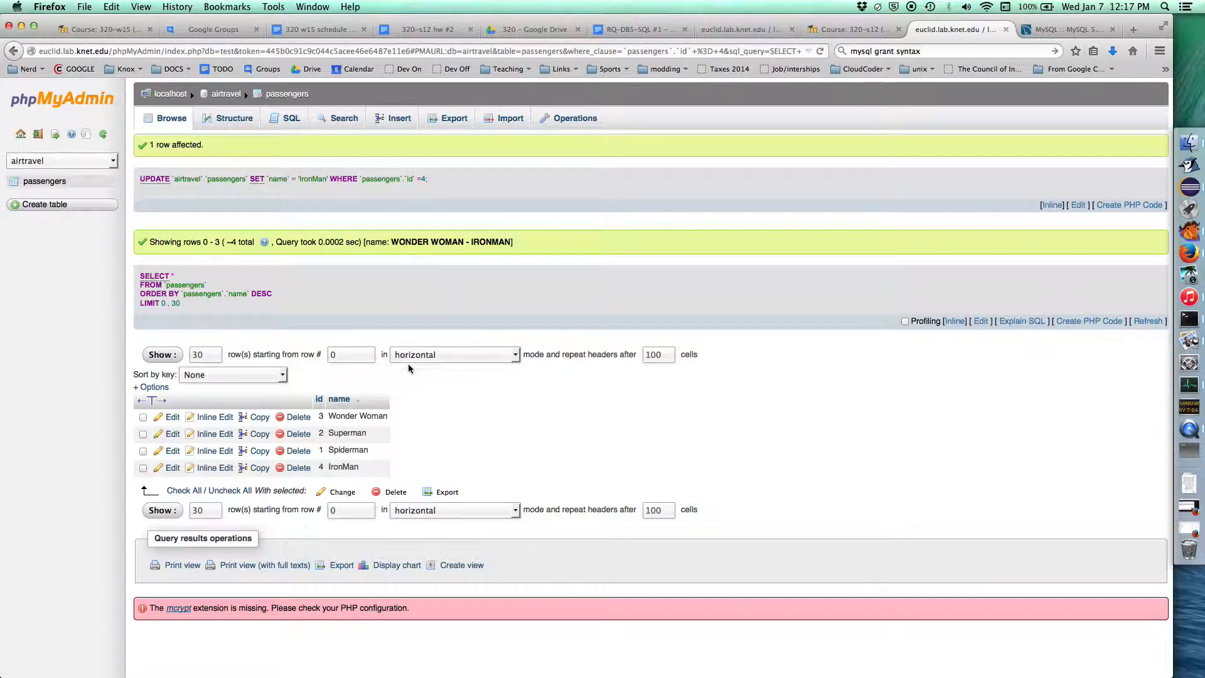
pyautogui.moveTo(437, 441)
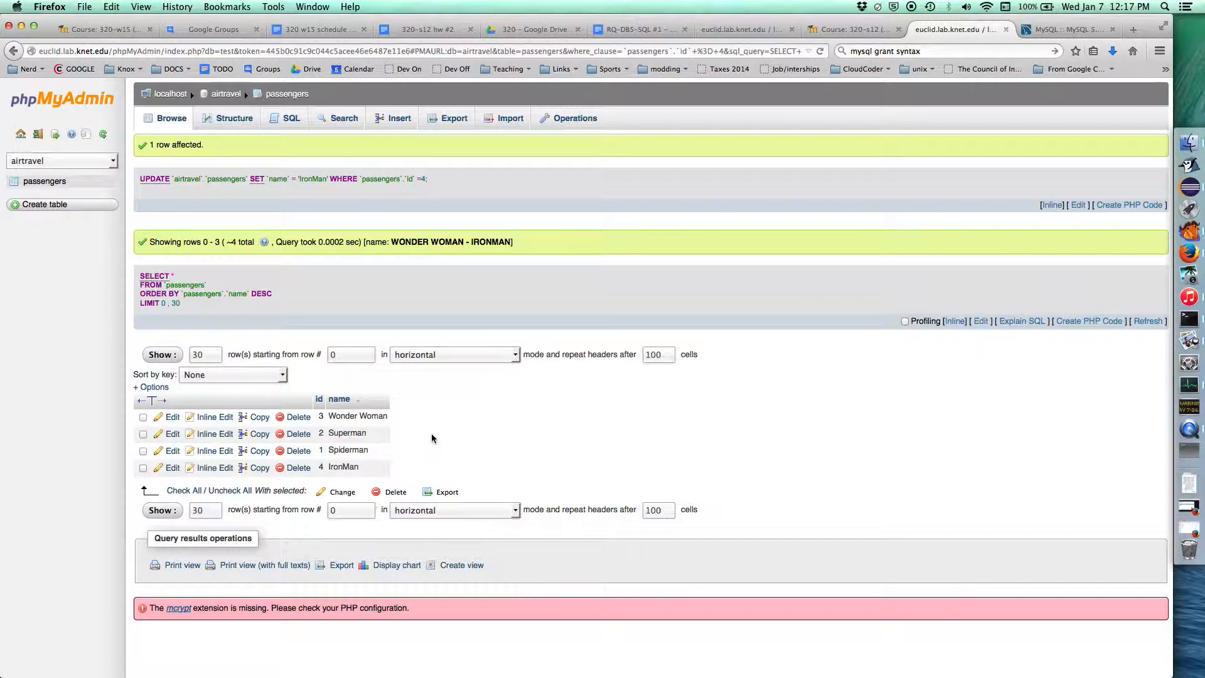
pyautogui.moveTo(377, 430)
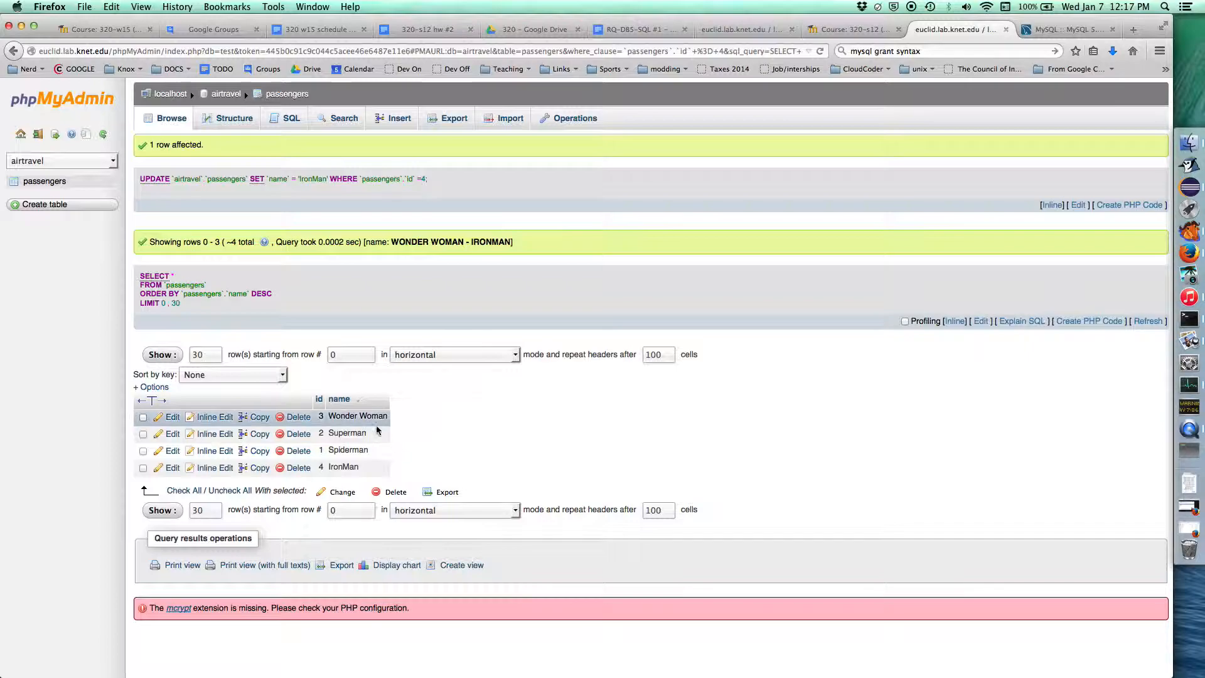
pyautogui.moveTo(259, 197)
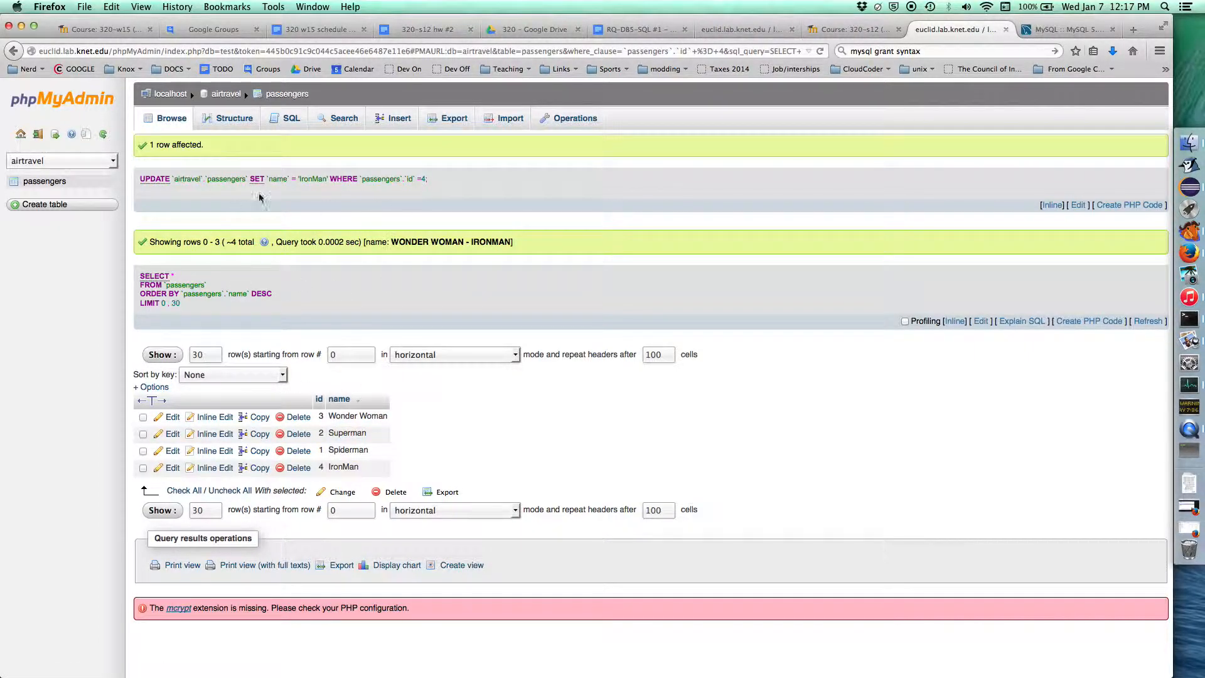
pyautogui.moveTo(432, 271)
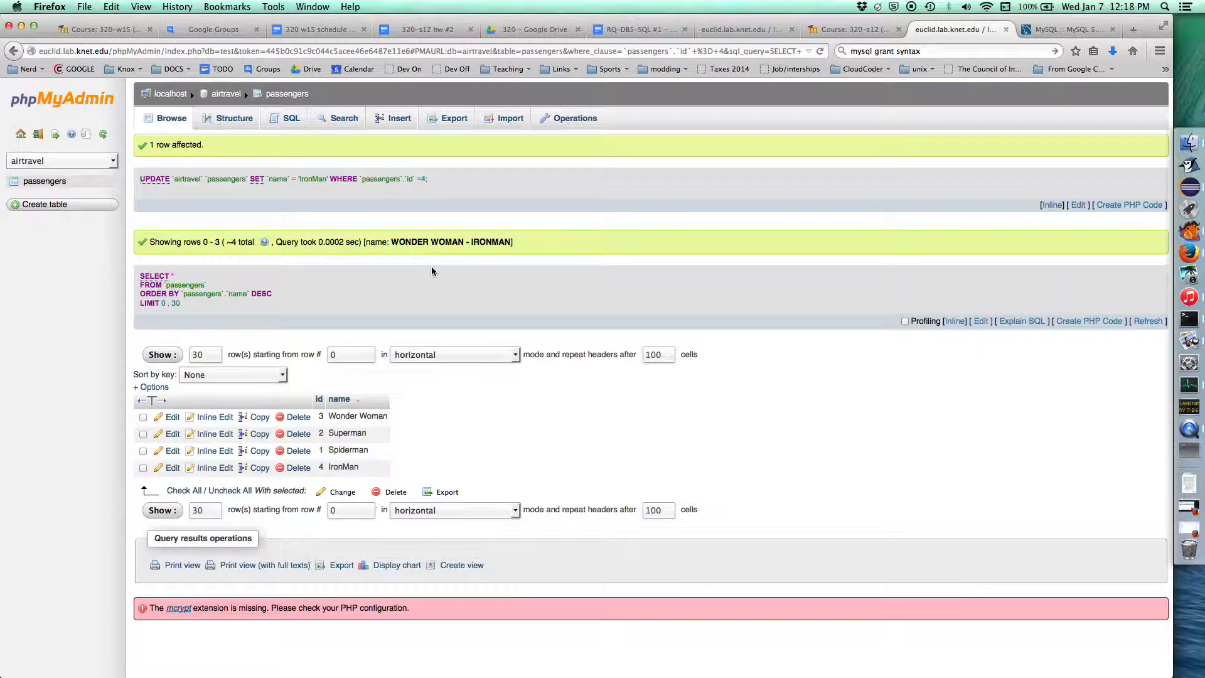
pyautogui.moveTo(400, 298)
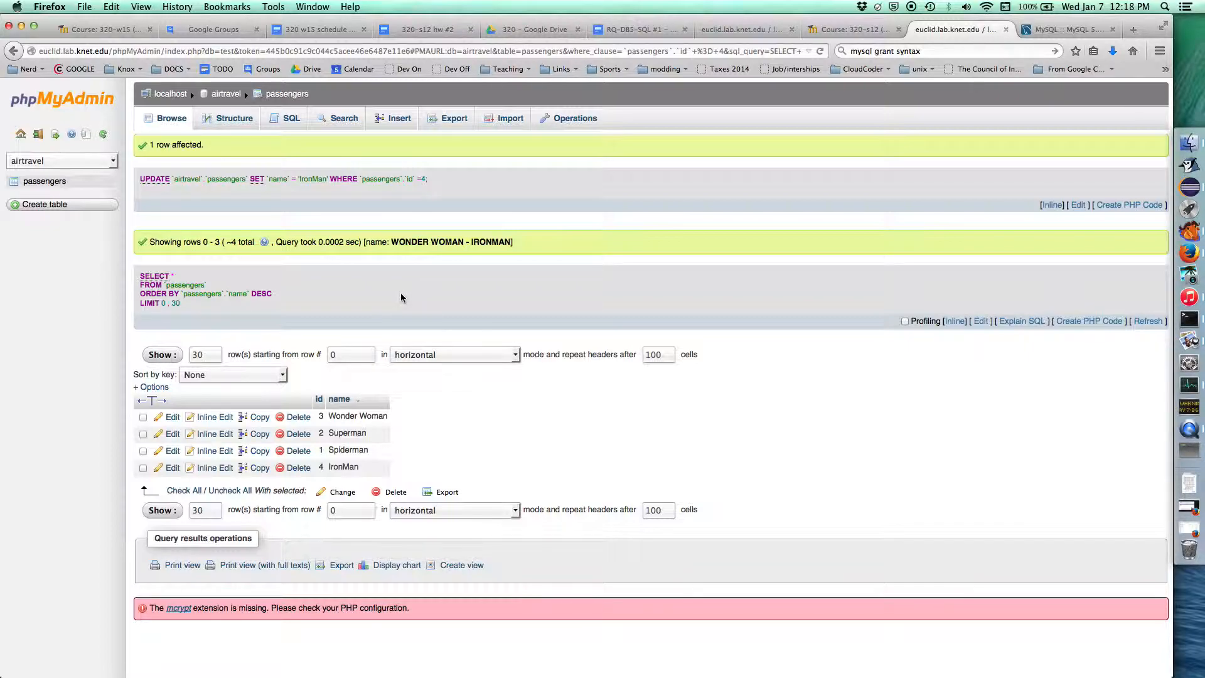
pyautogui.moveTo(348, 450)
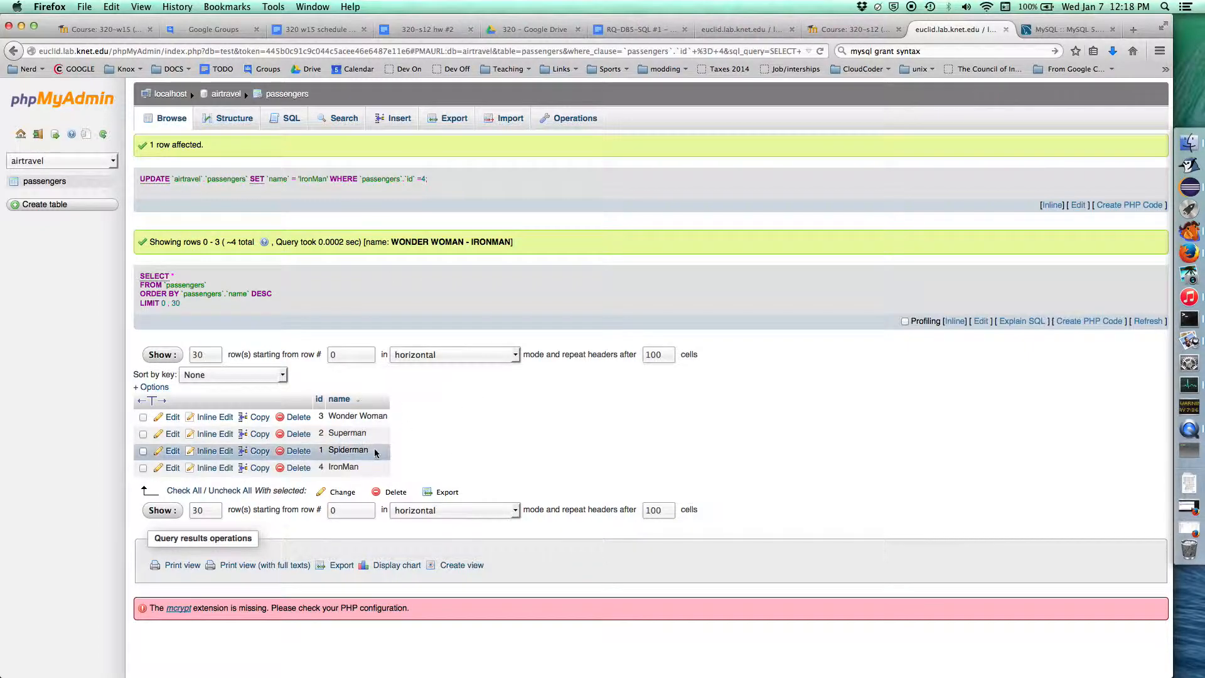
pyautogui.moveTo(465, 187)
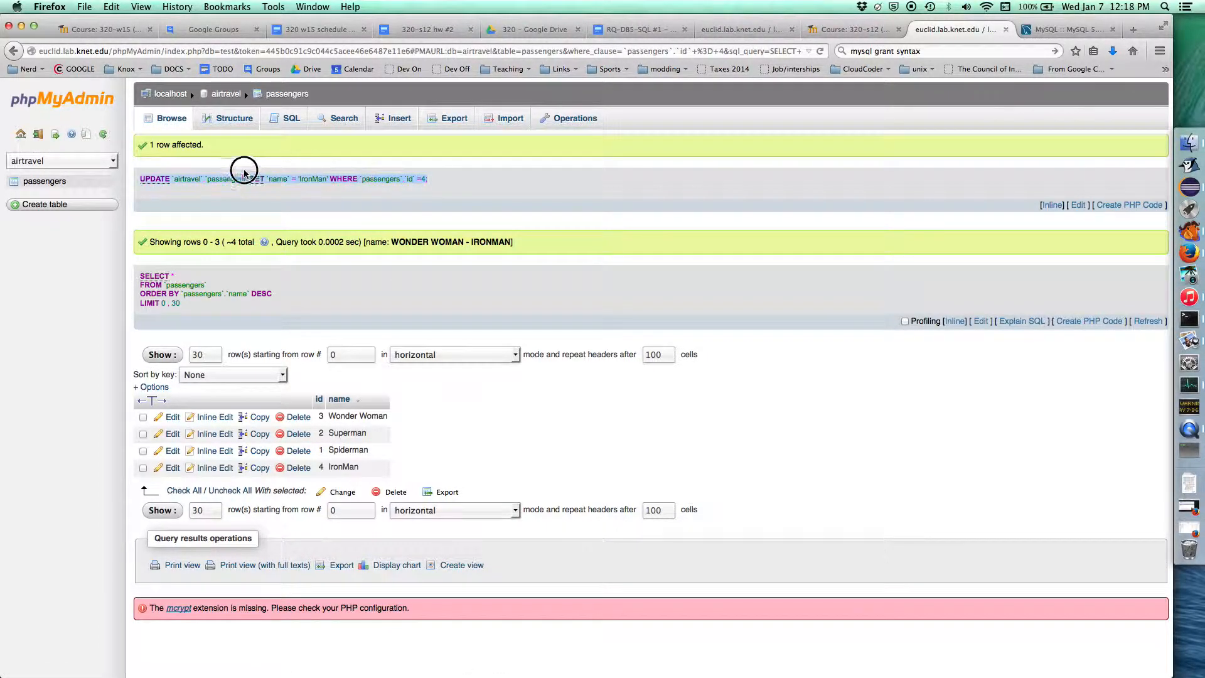
pyautogui.moveTo(469, 205)
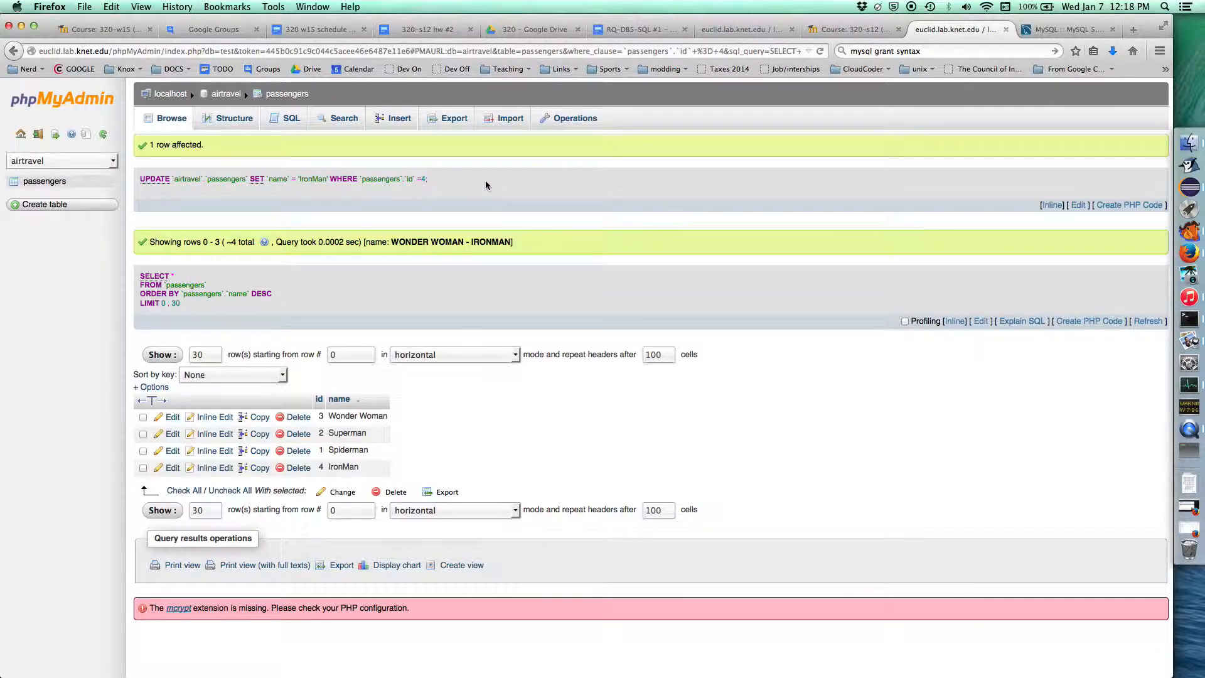
pyautogui.moveTo(492, 187)
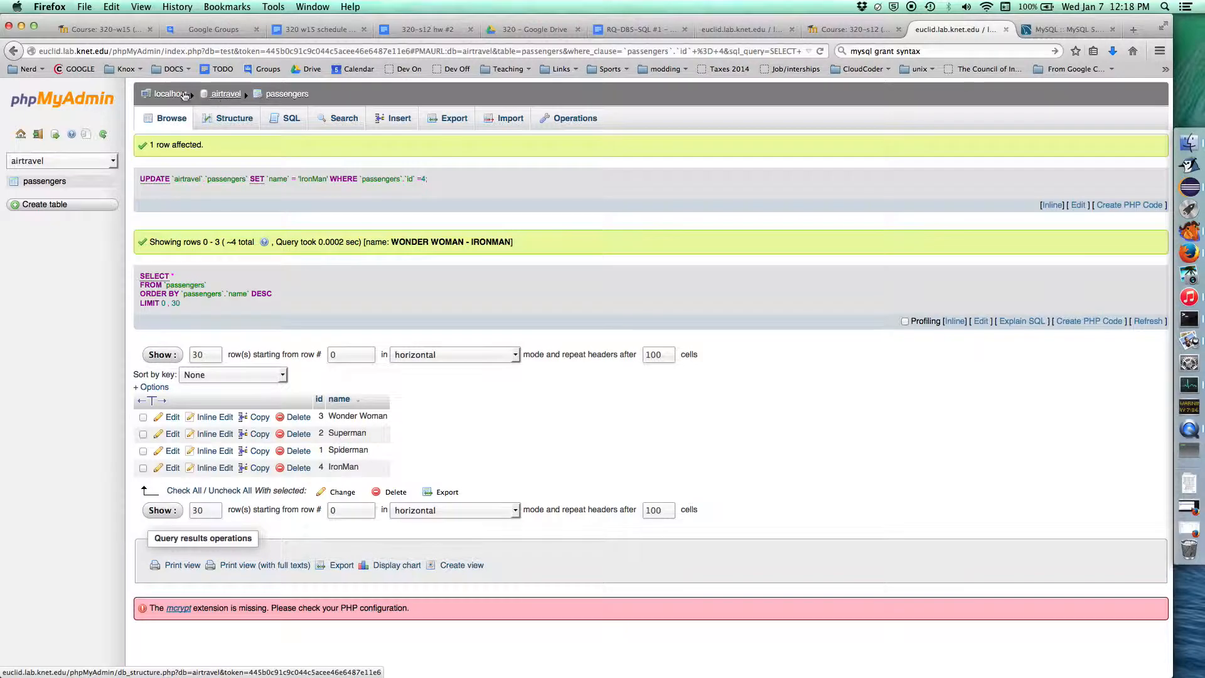
# Return to the airtravel database via localhost and begin naming a new table.
pyautogui.click(170, 93)
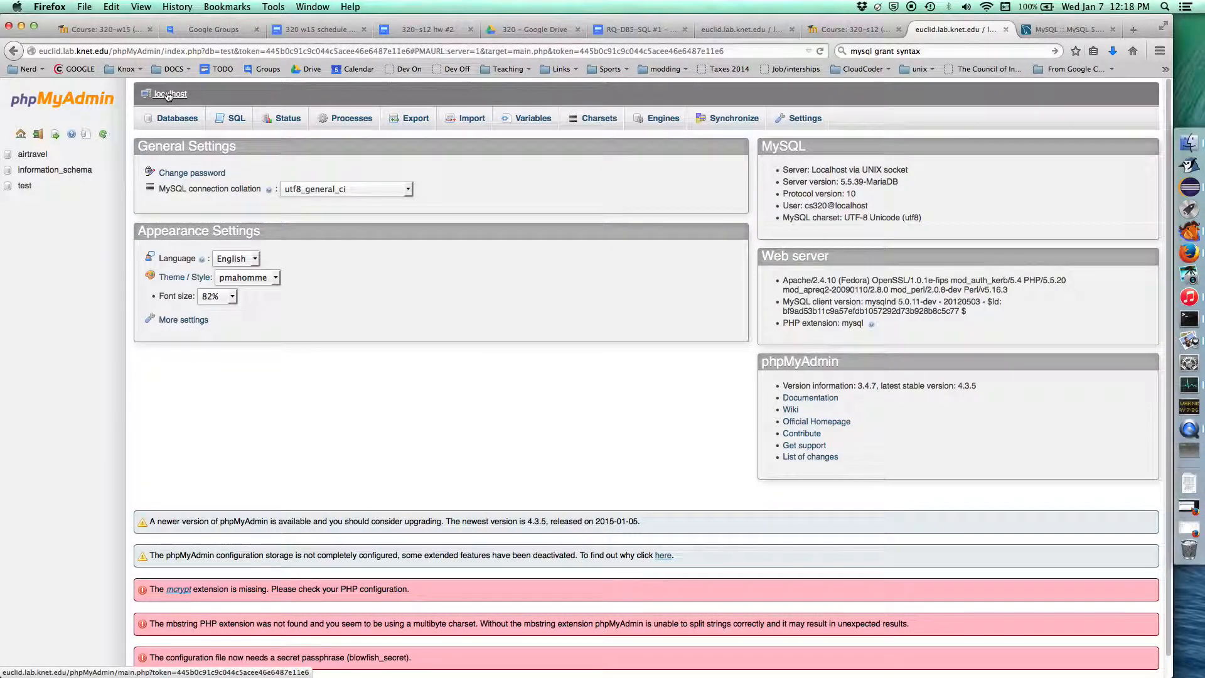
pyautogui.click(32, 154)
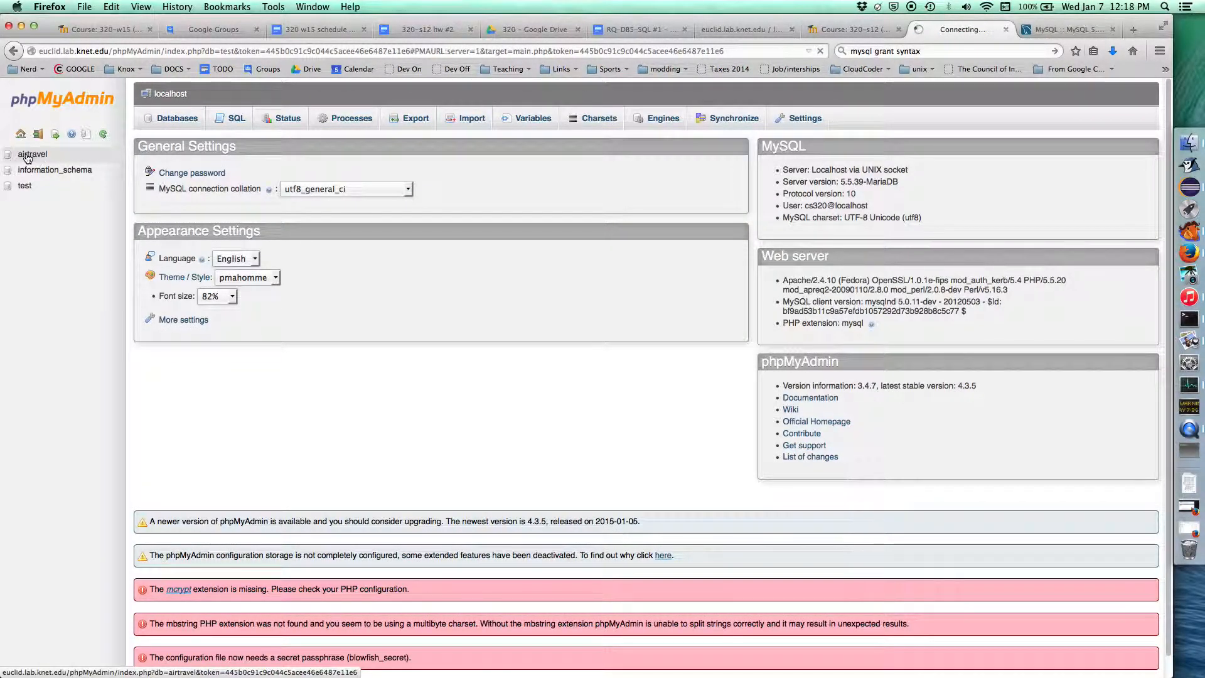
pyautogui.click(32, 155)
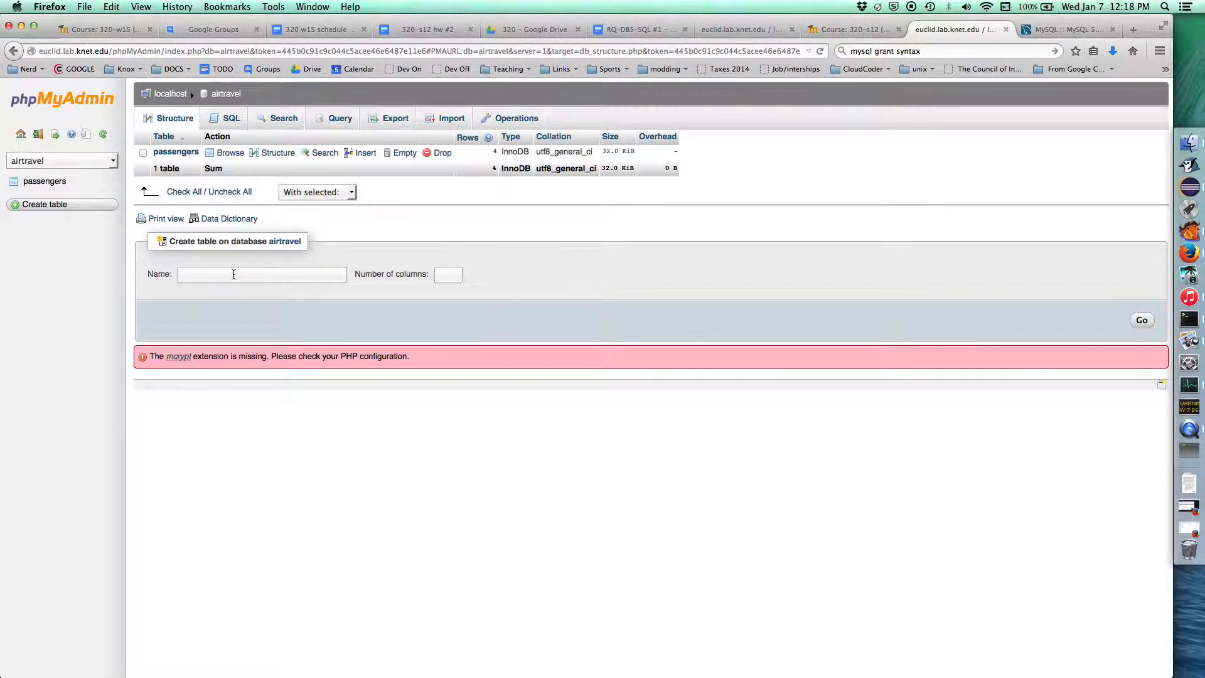
pyautogui.write('flig')
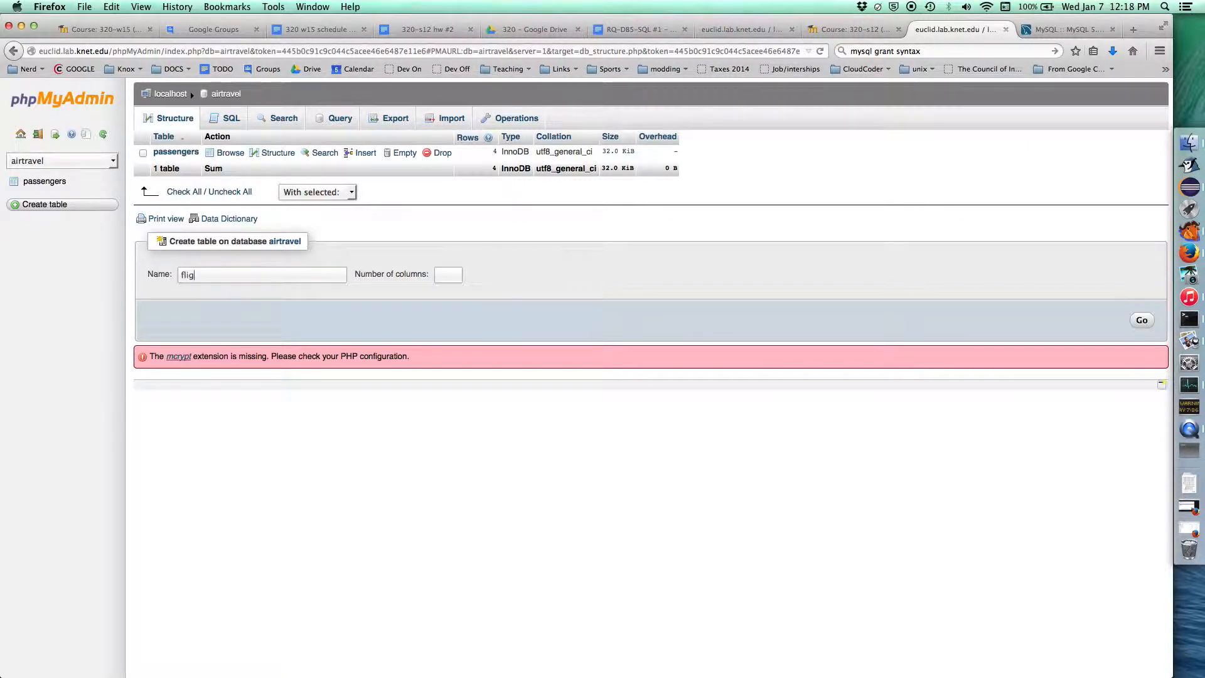
# Create a new table named flights with 5 columns.
pyautogui.write('hts')
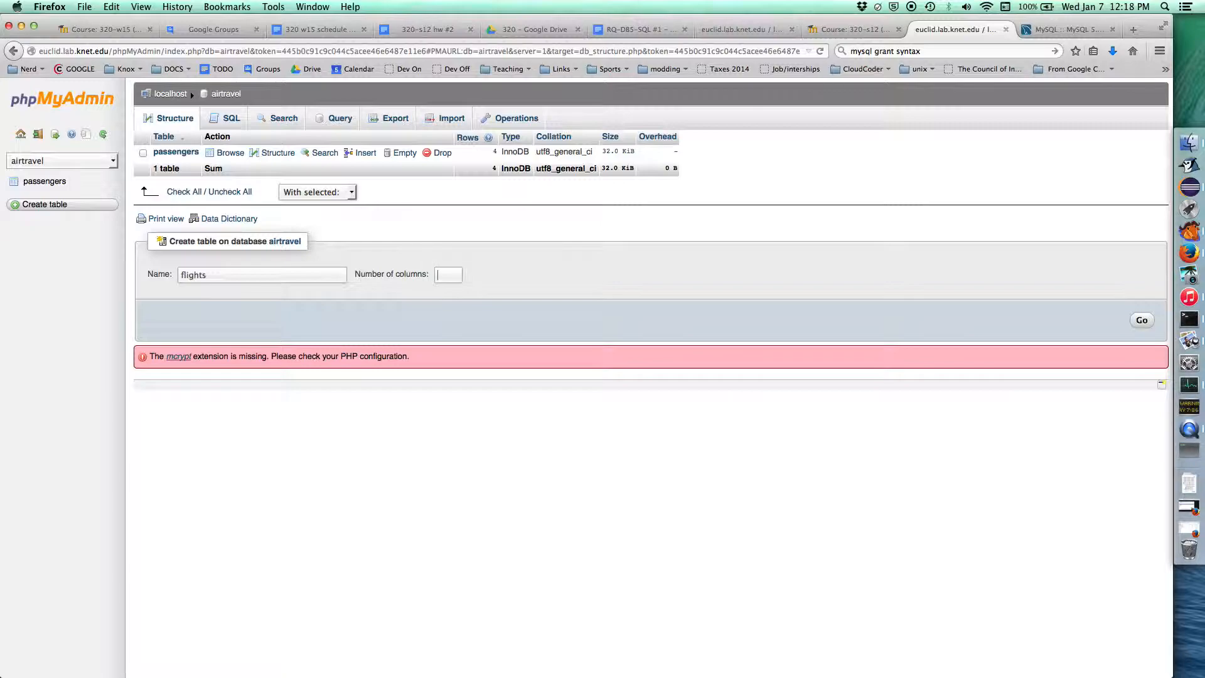
pyautogui.write('5')
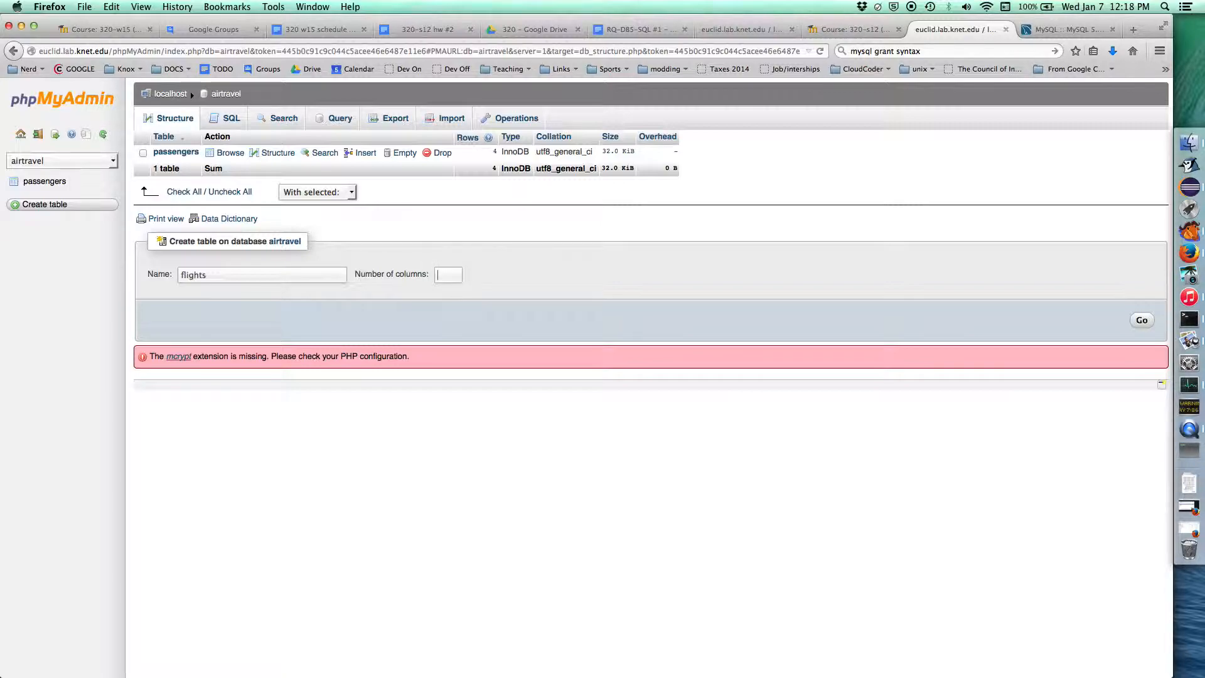
pyautogui.write('5')
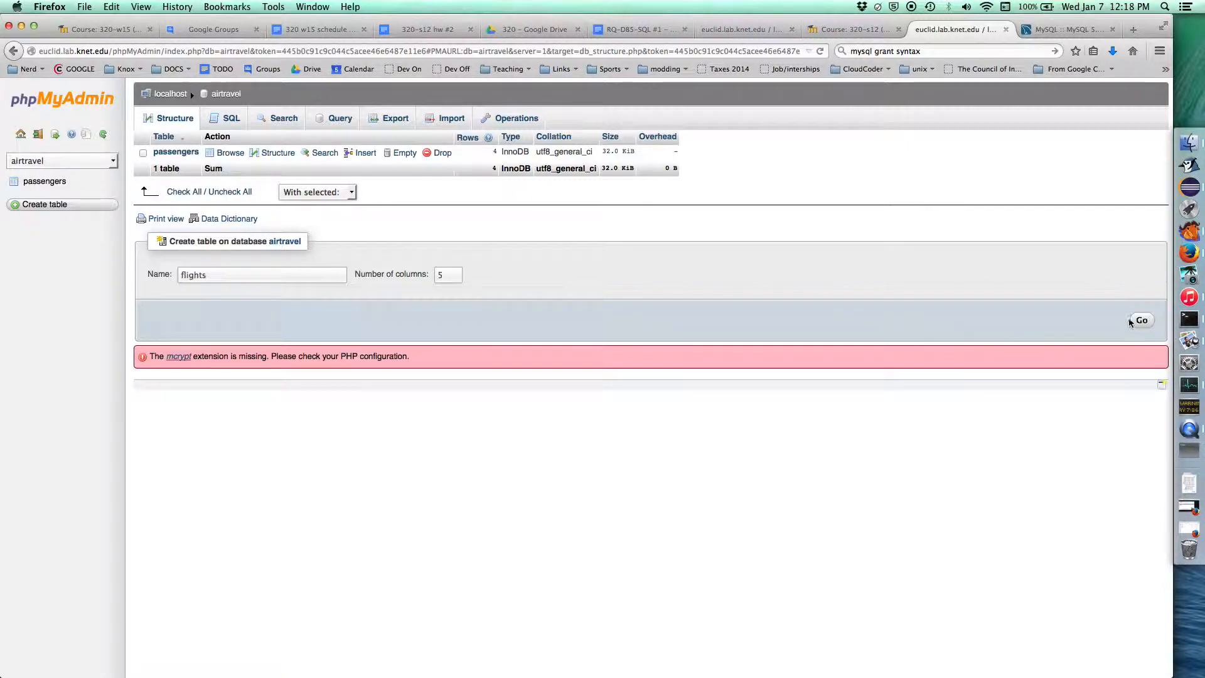
pyautogui.click(1140, 319)
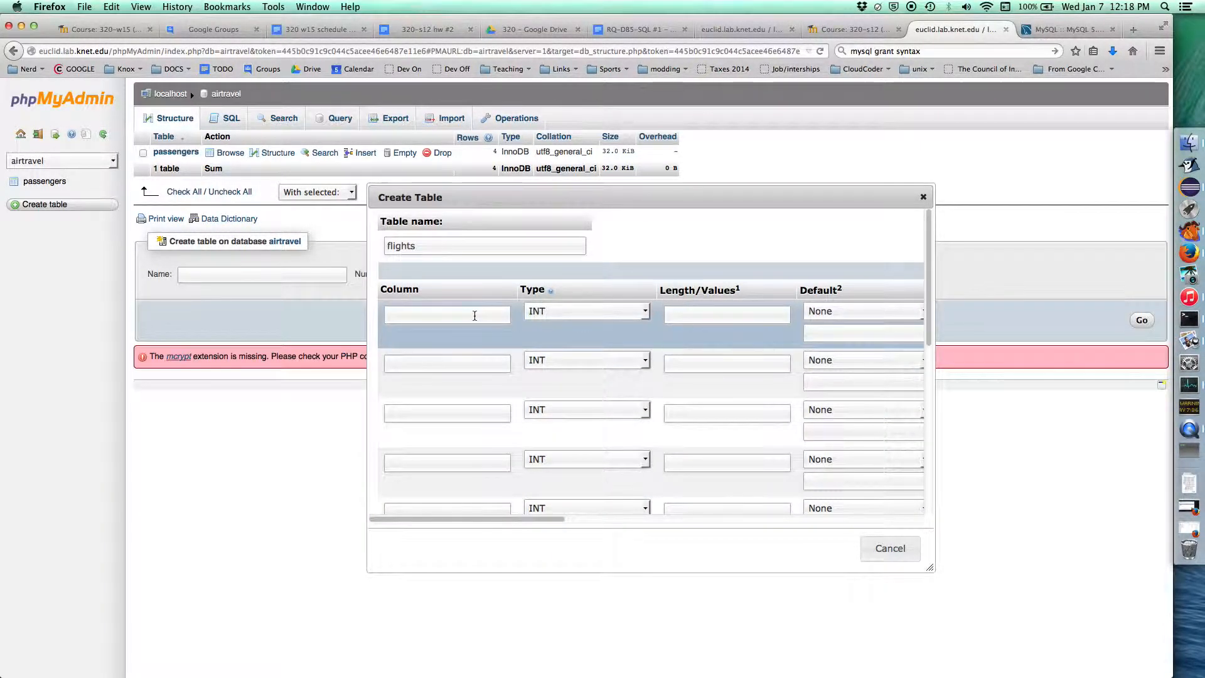
# Name the first column id with type MEDIUMINT and the second column number.
pyautogui.write('id')
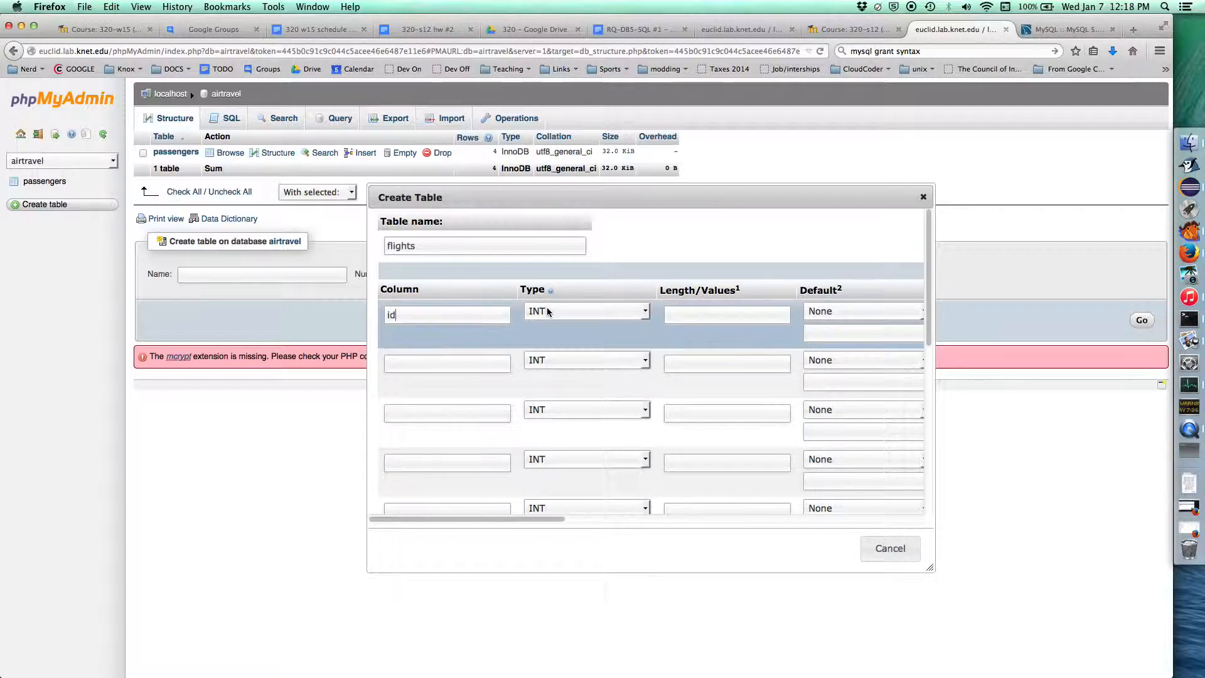
pyautogui.click(586, 311)
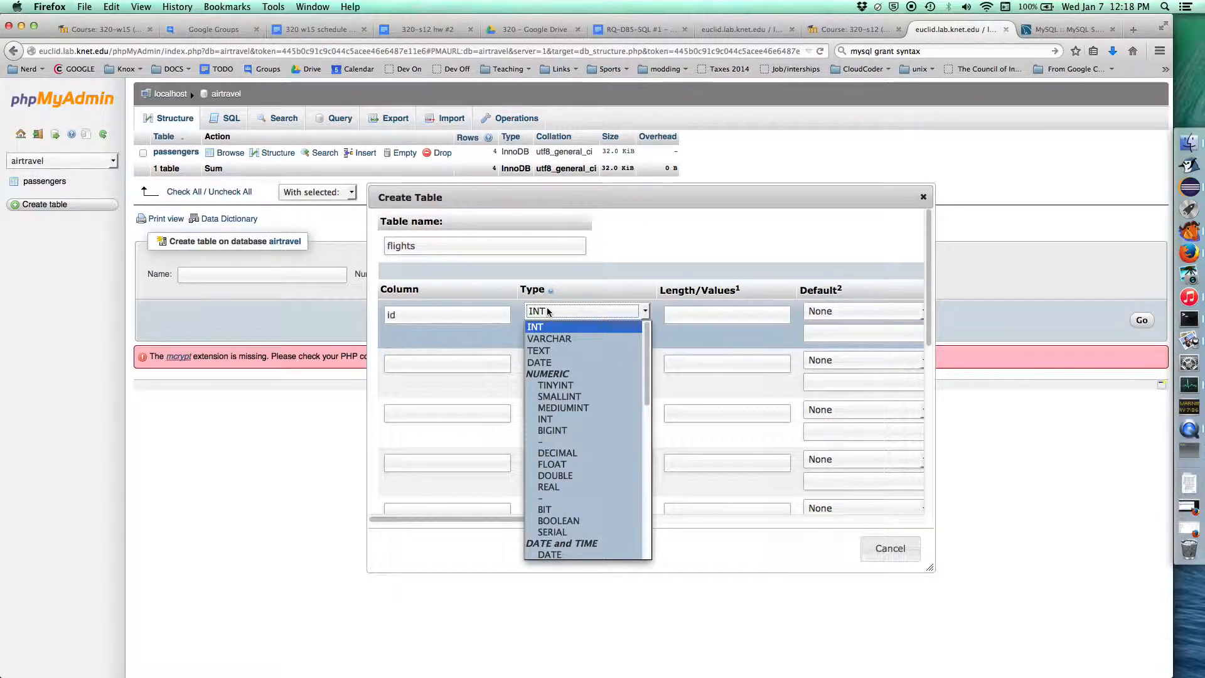
pyautogui.moveTo(564, 407)
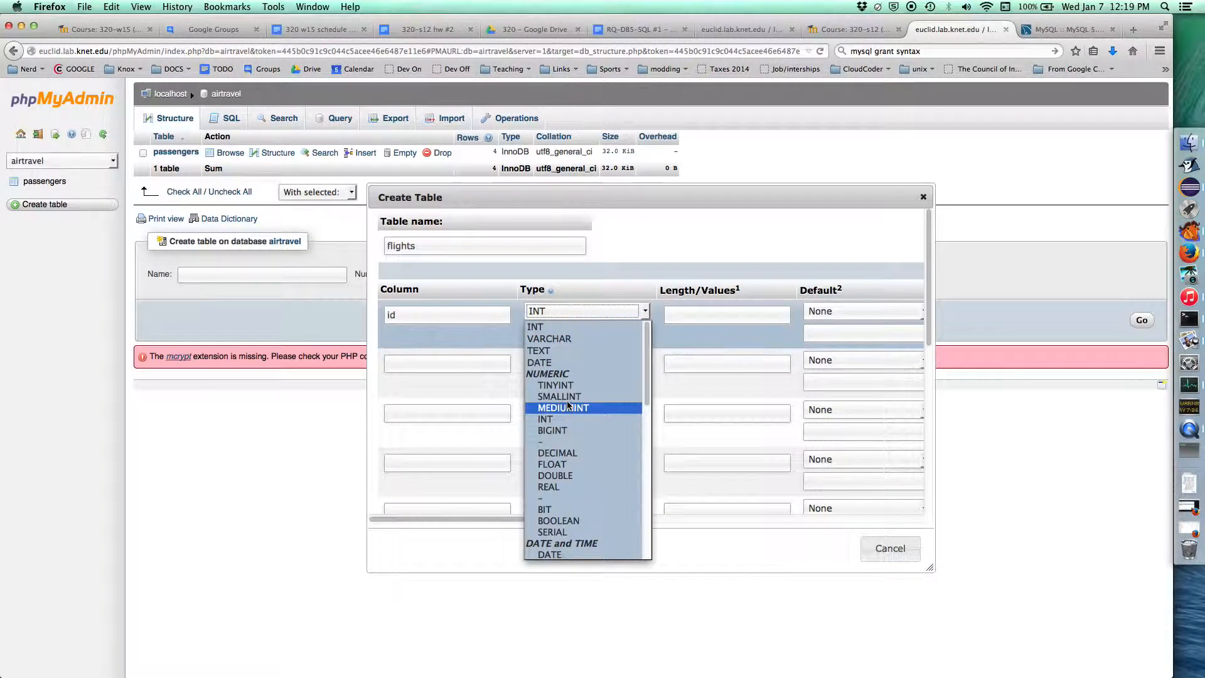
pyautogui.click(555, 396)
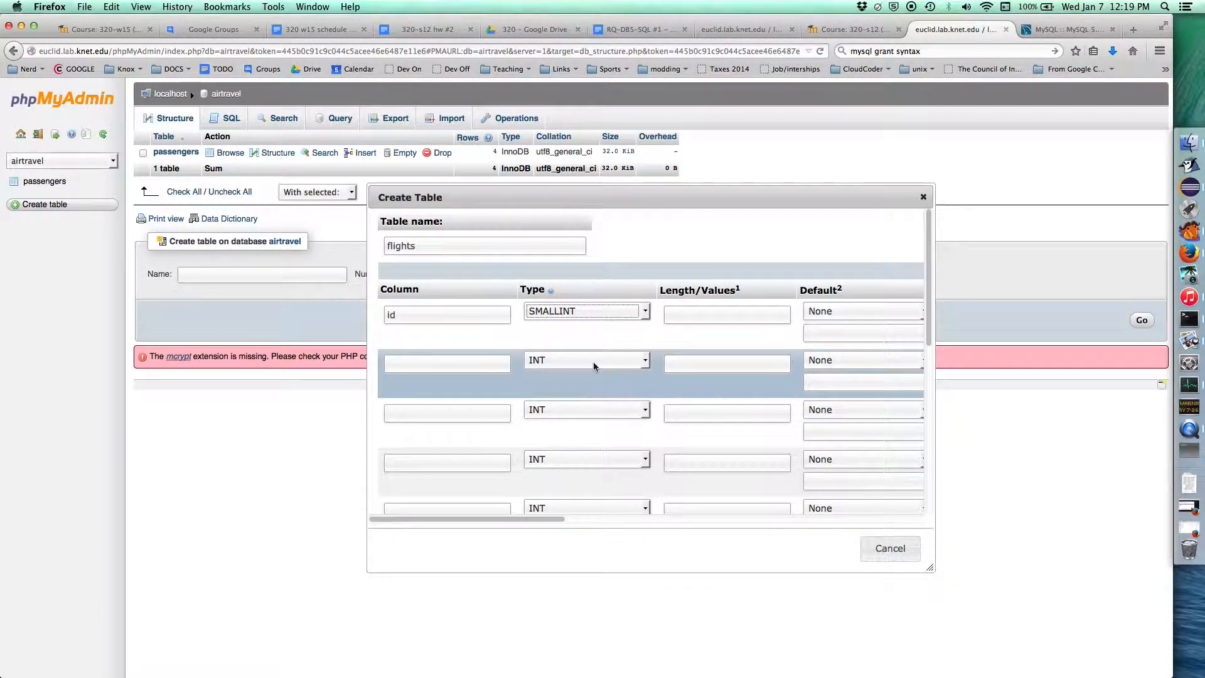
pyautogui.moveTo(592, 338)
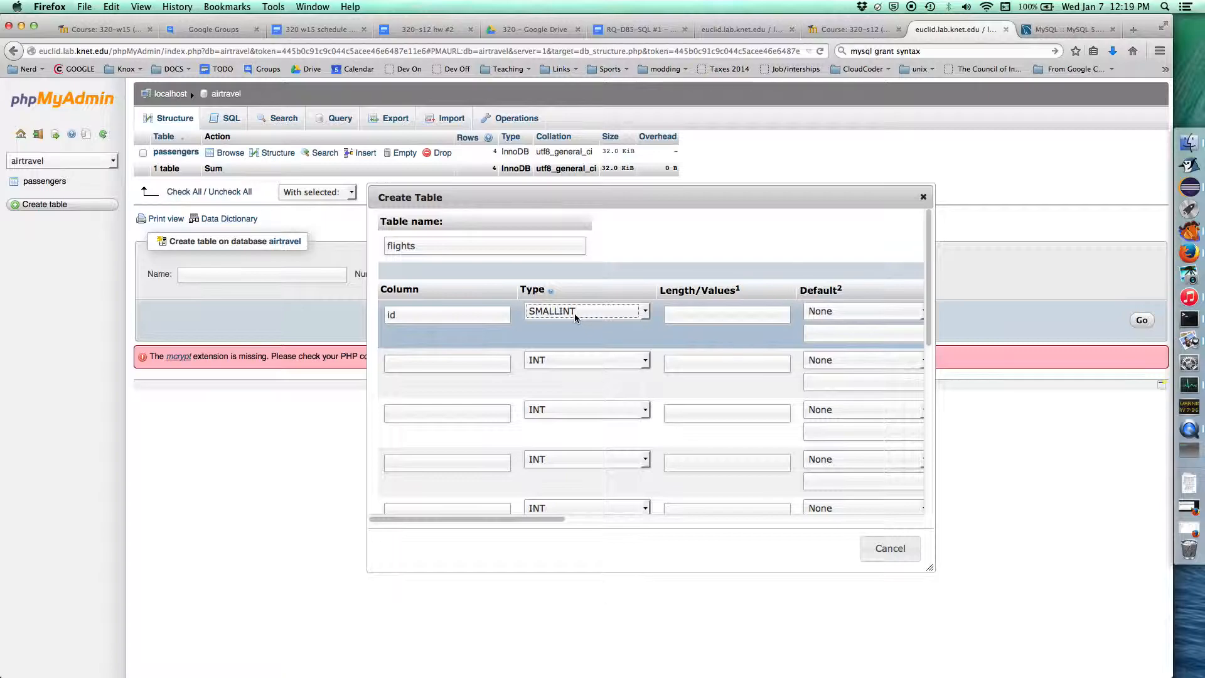
pyautogui.click(584, 310)
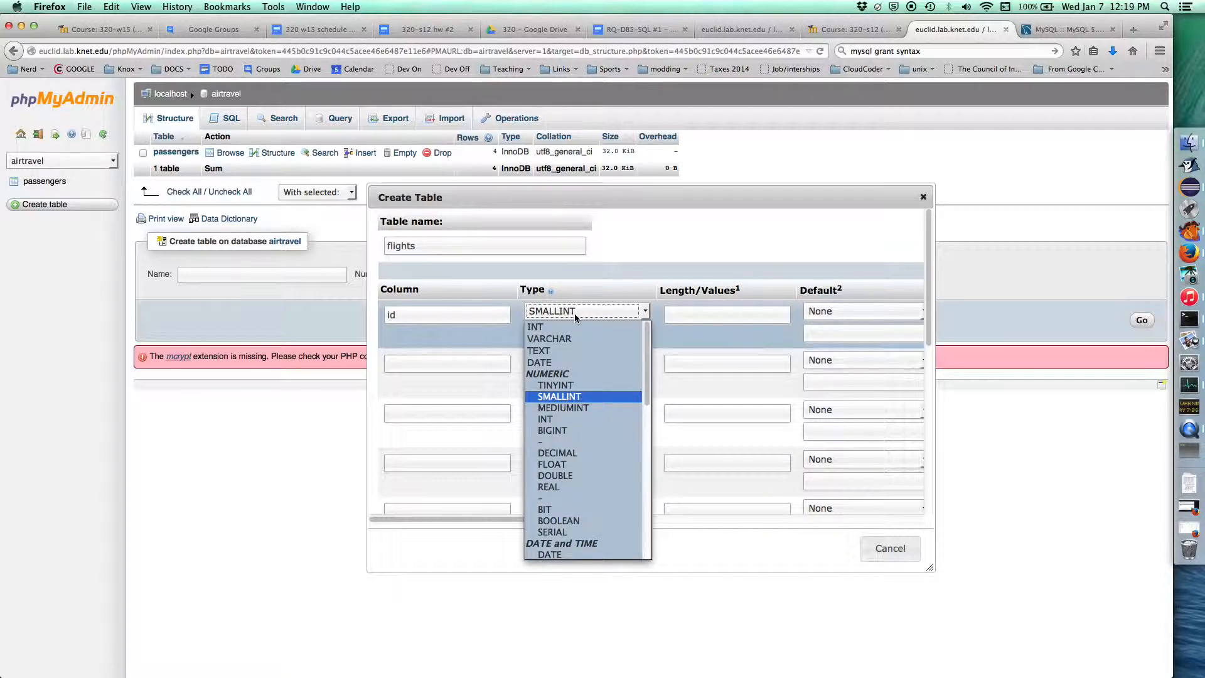
pyautogui.click(564, 408)
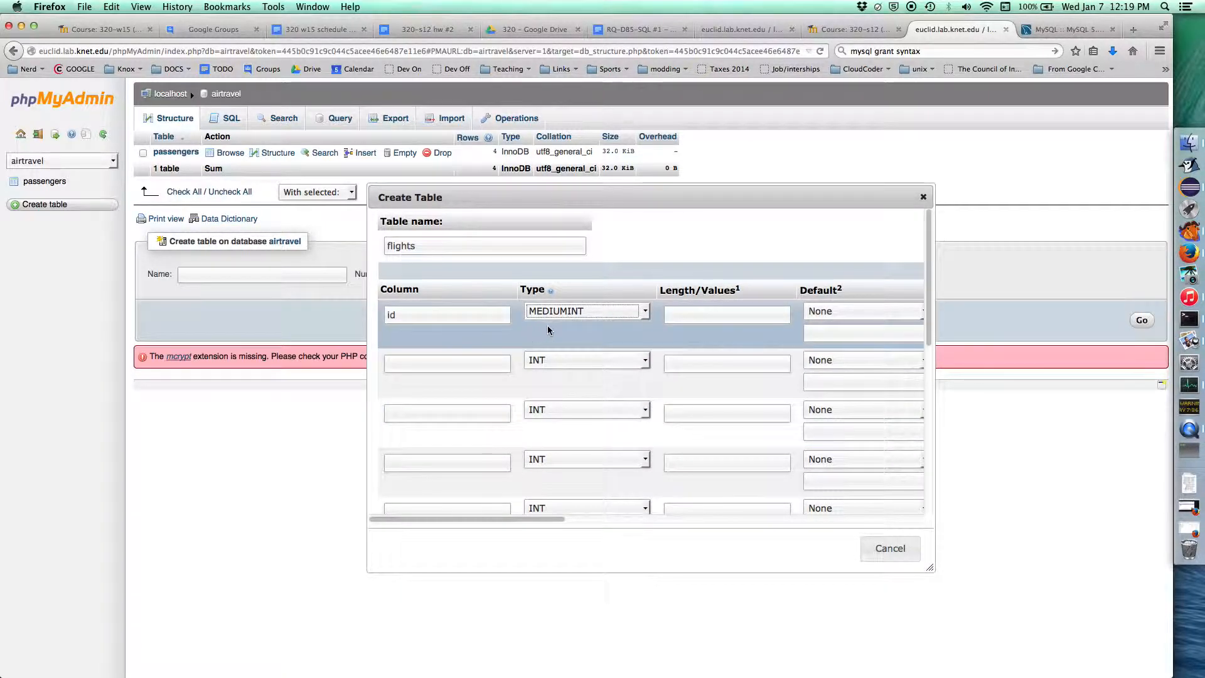
pyautogui.click(446, 362)
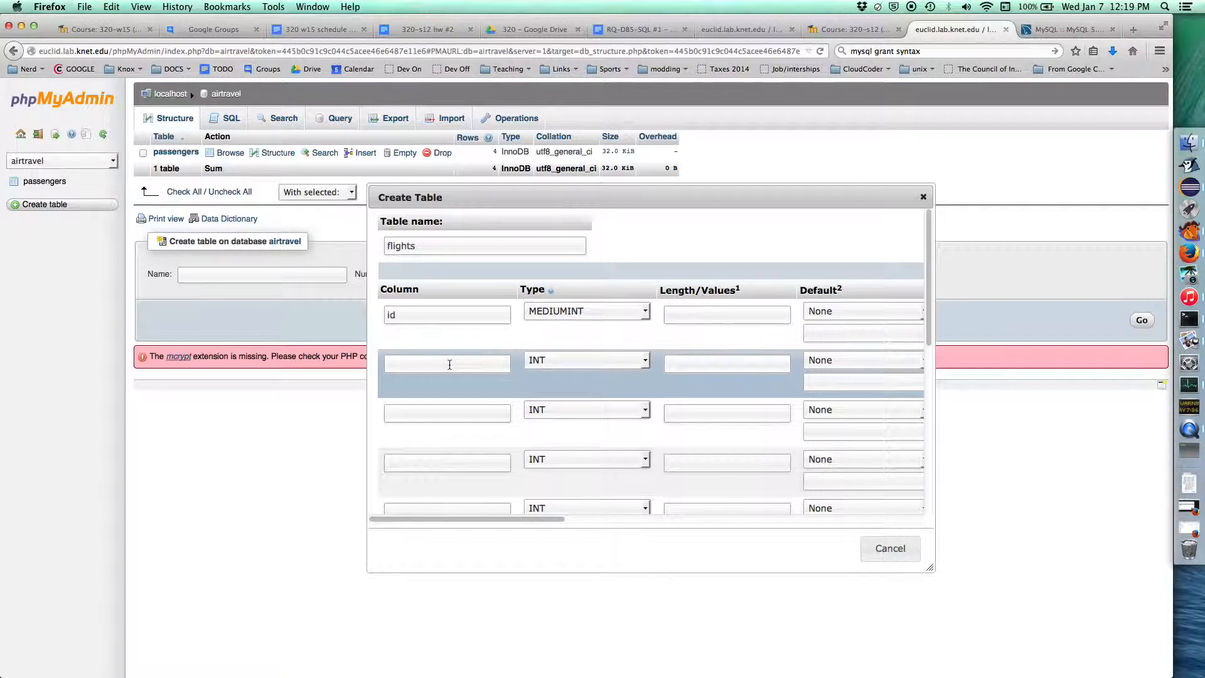
pyautogui.write('number')
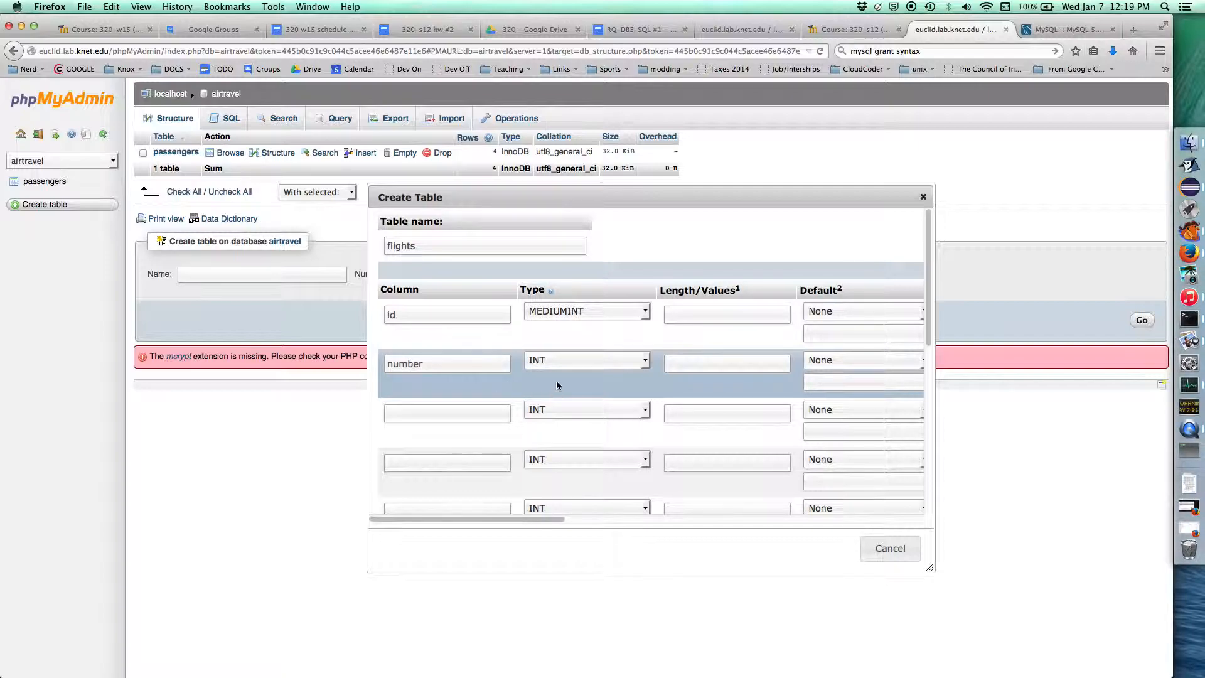
pyautogui.click(586, 360)
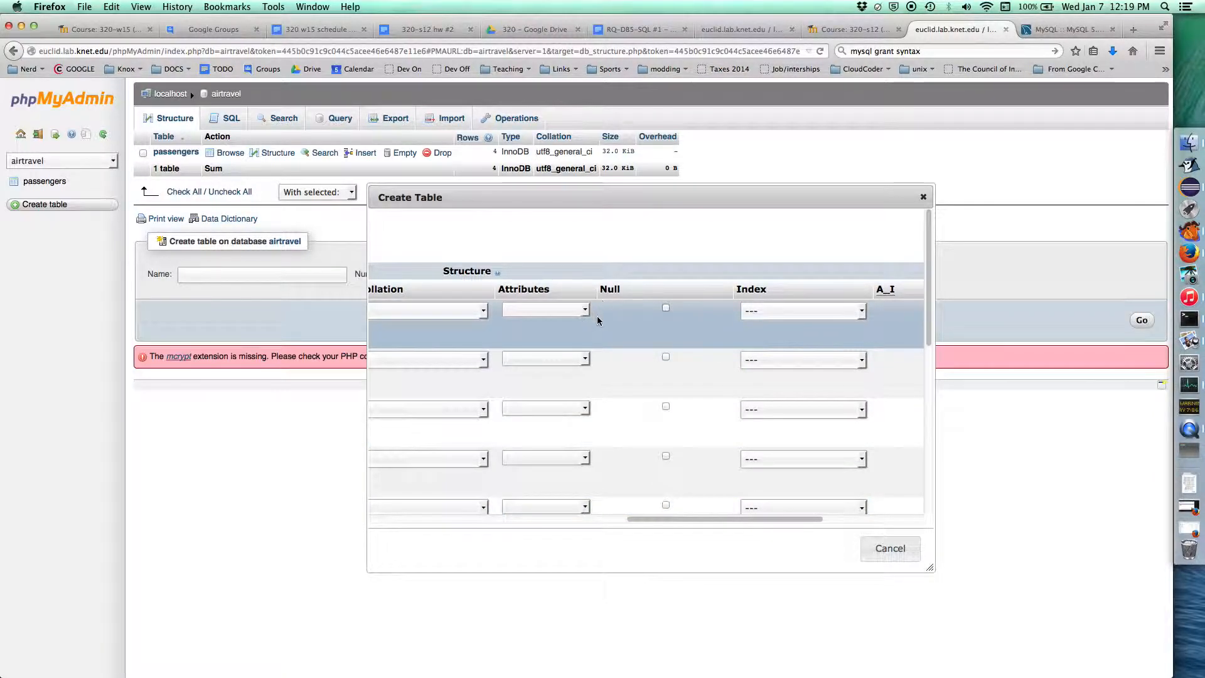
# Make number UNSIGNED with an INDEX, and set id as PRIMARY key.
pyautogui.click(546, 359)
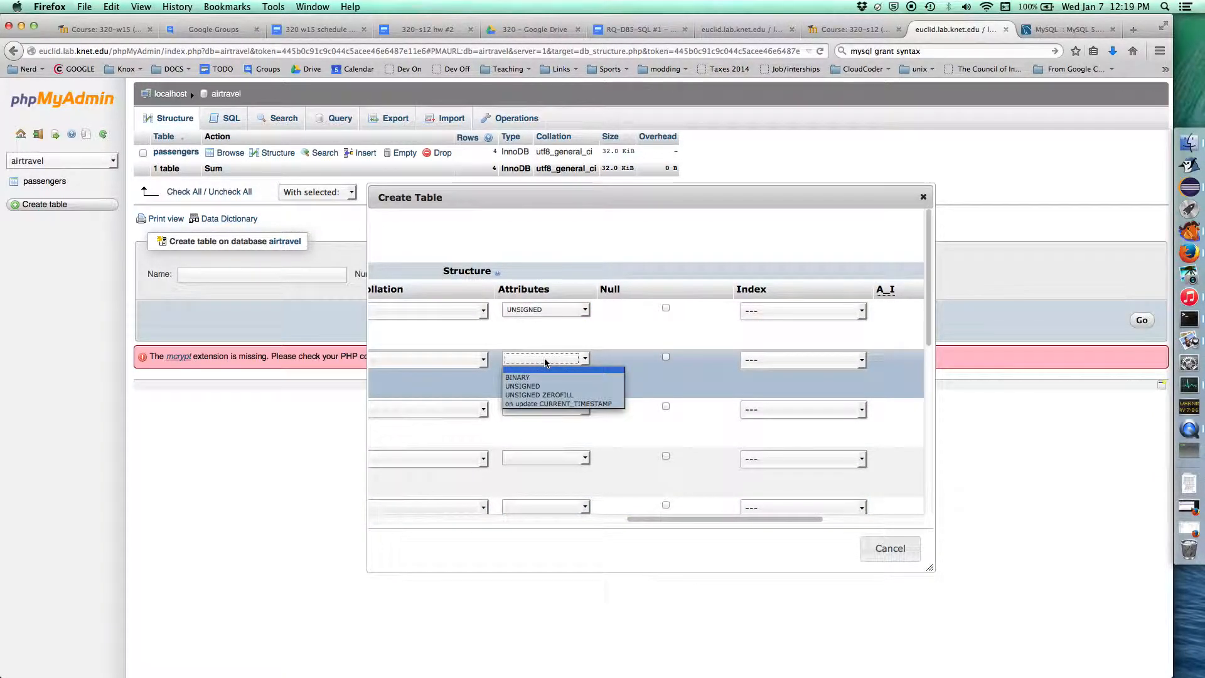
pyautogui.click(521, 386)
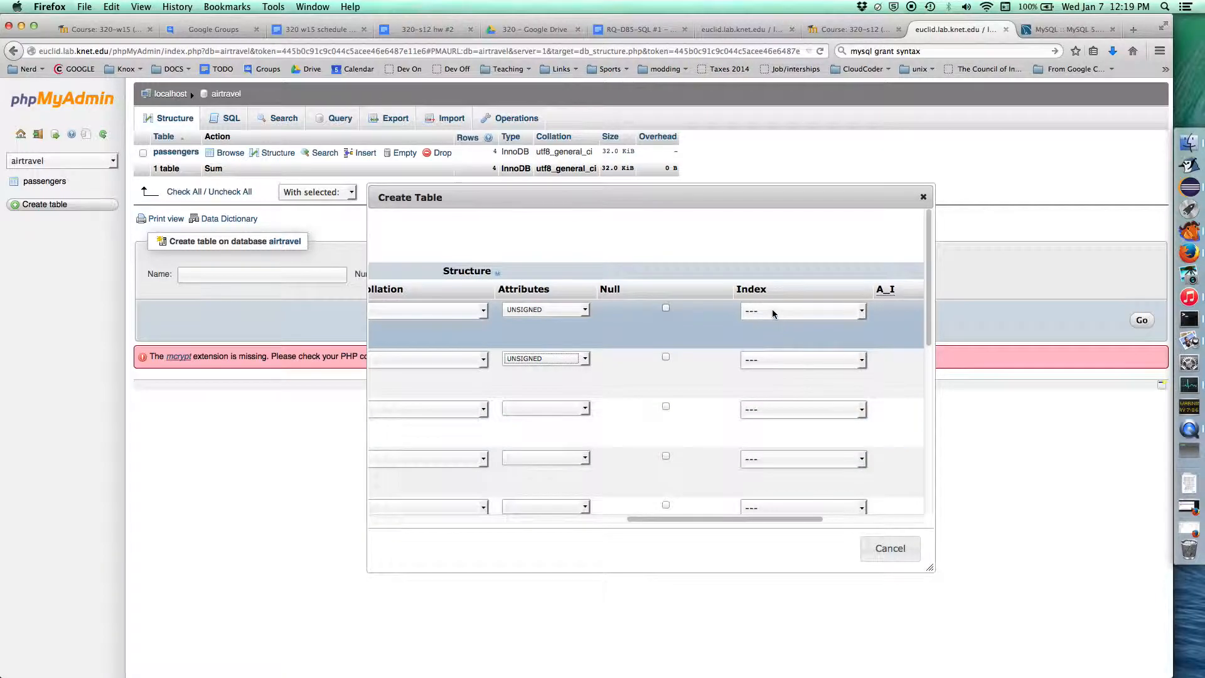
pyautogui.click(801, 359)
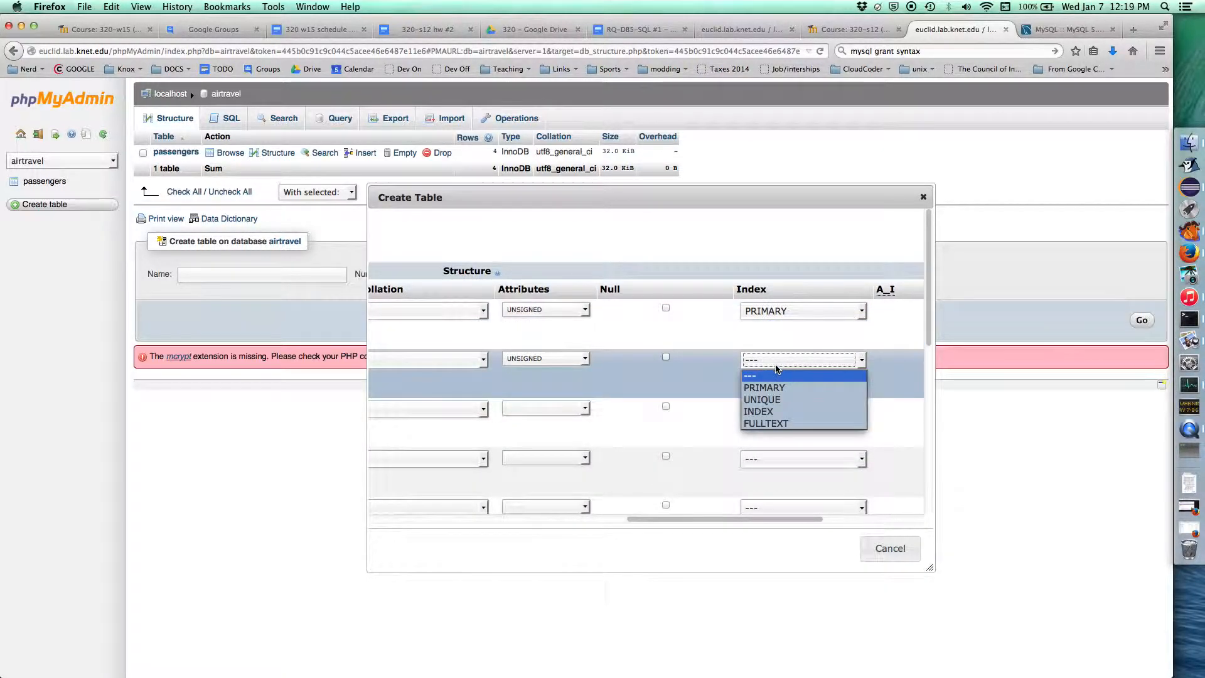
pyautogui.click(758, 411)
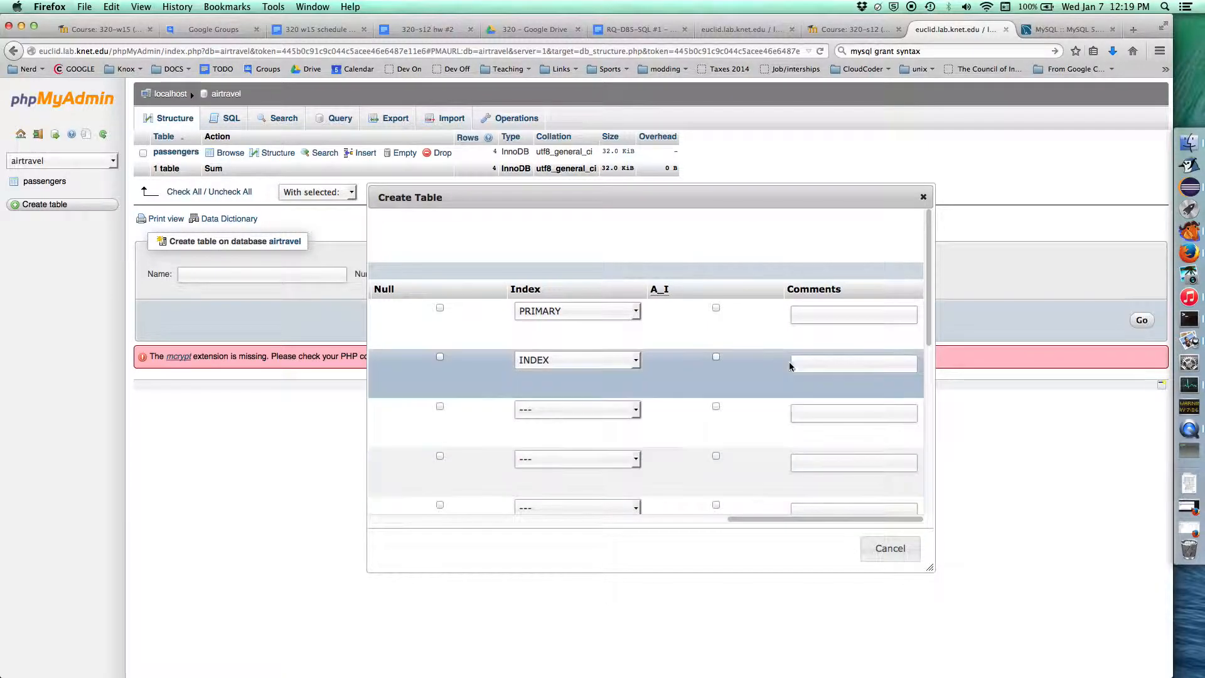
pyautogui.click(716, 307)
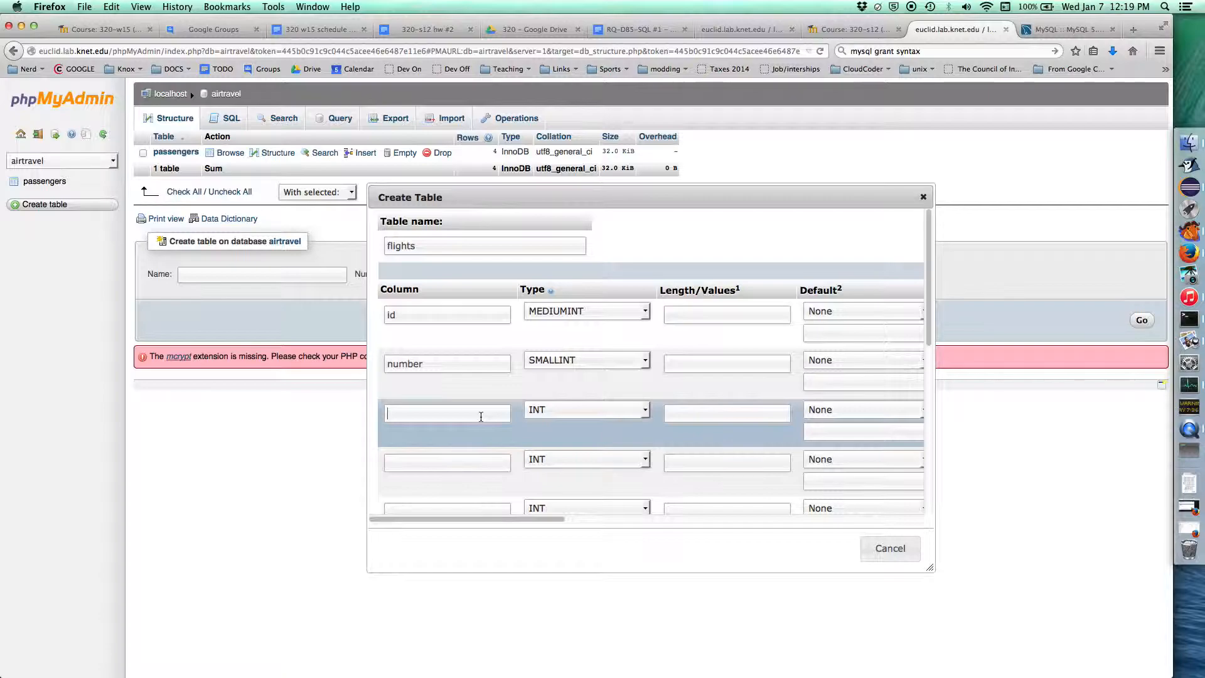
# Add columns src and dst as VARCHAR(3) and airline as VARCHAR(30).
pyautogui.write('src')
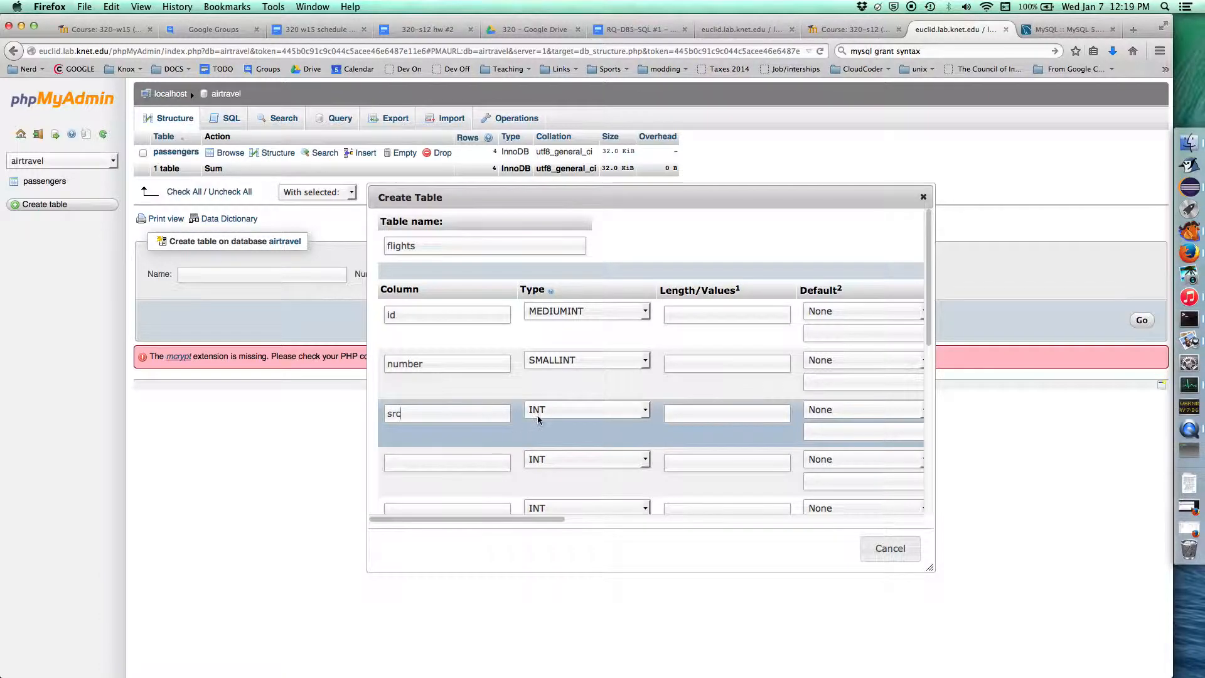
pyautogui.click(586, 409)
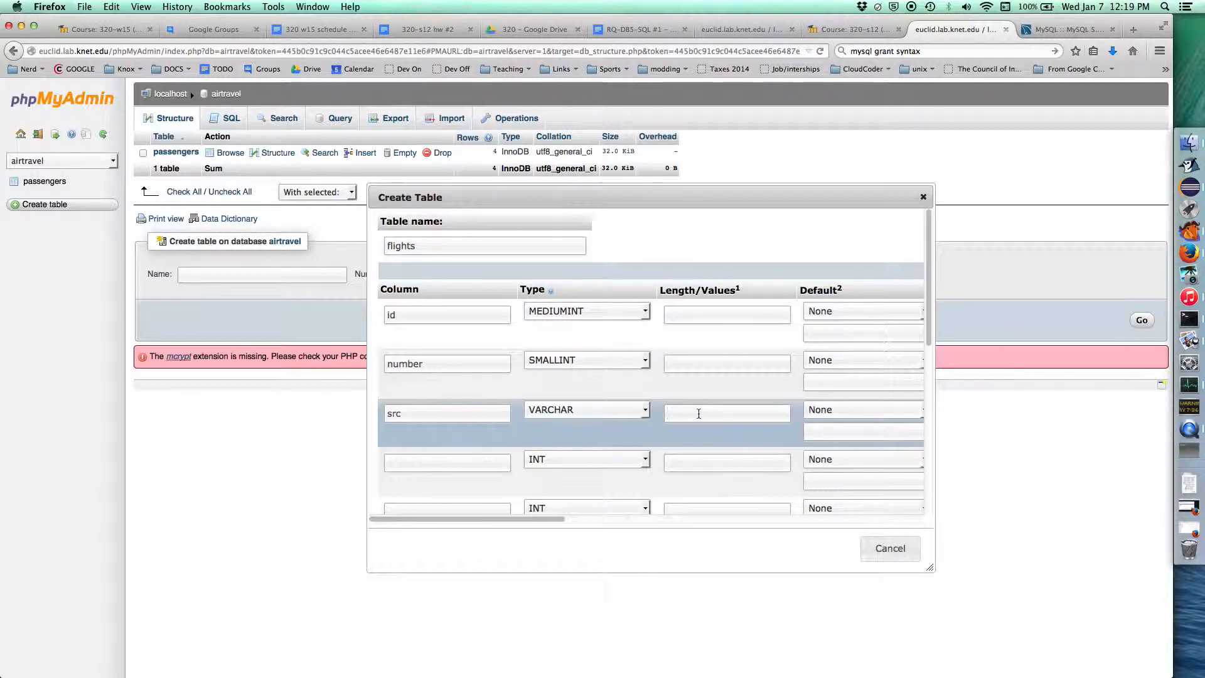
pyautogui.write('3')
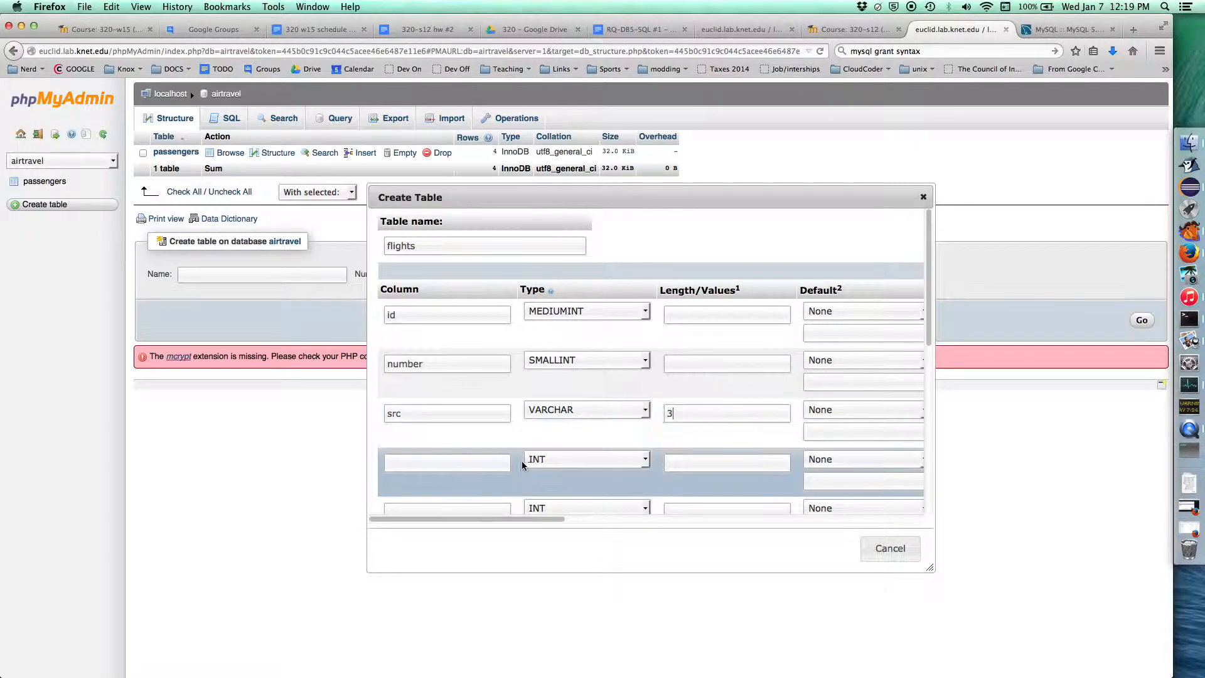
pyautogui.write('dst')
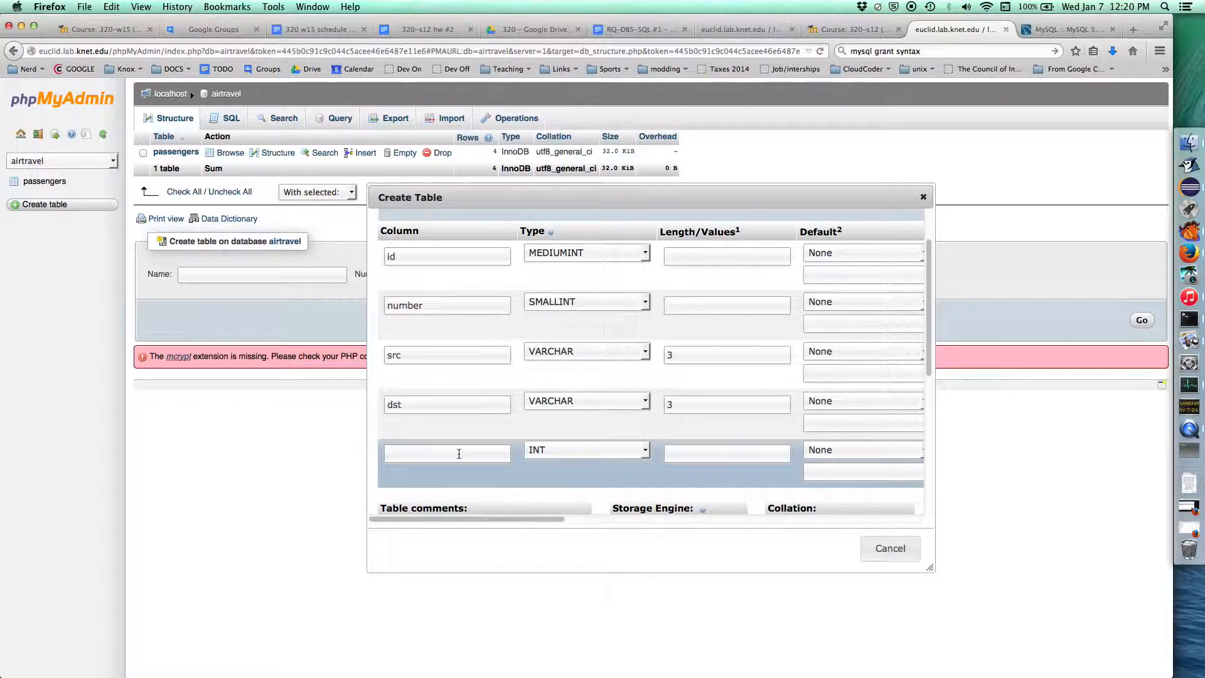
pyautogui.click(586, 449)
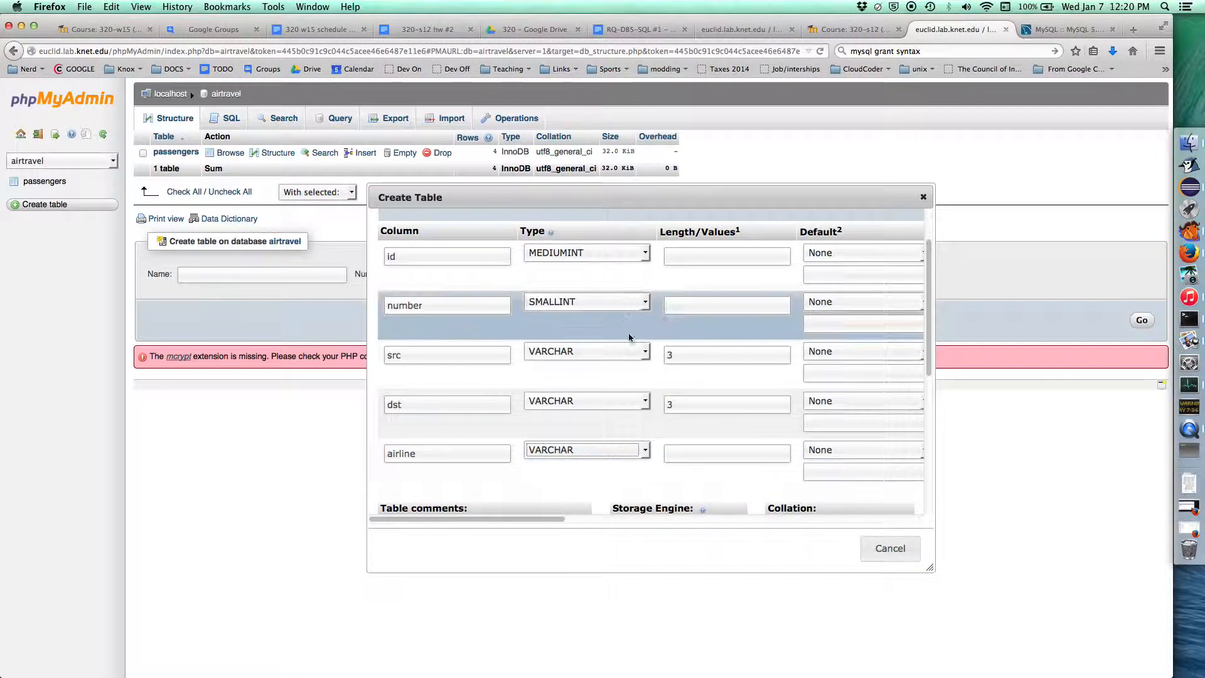
pyautogui.write('1')
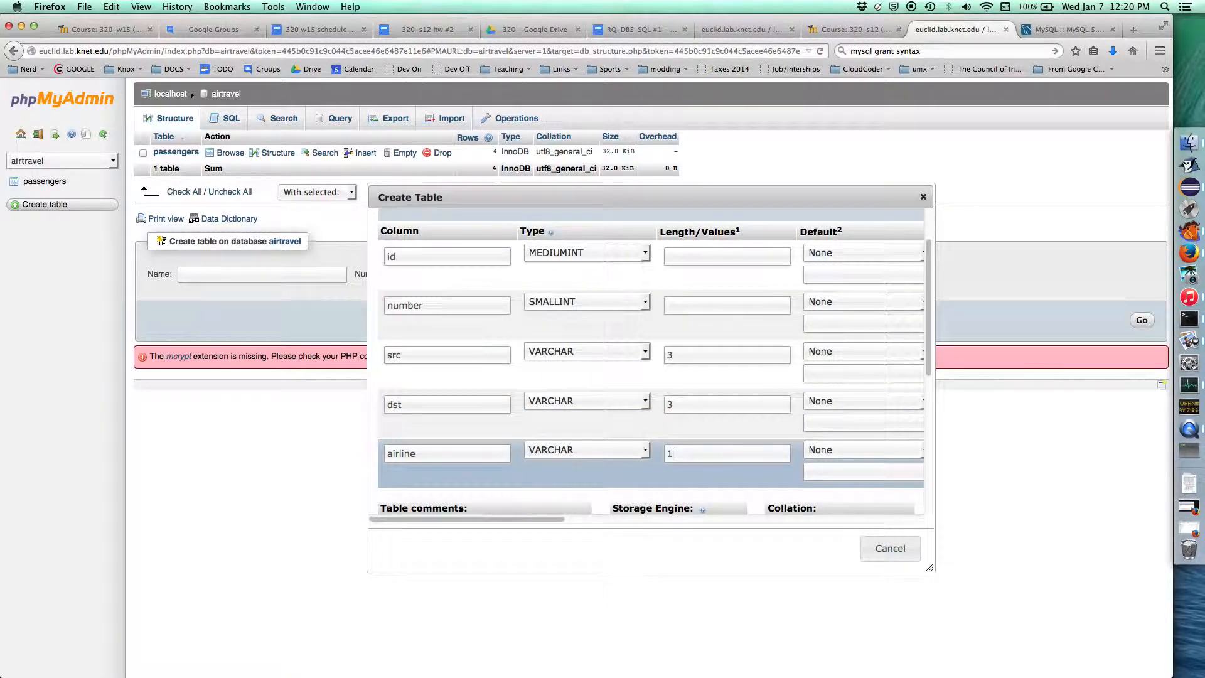
pyautogui.write('0')
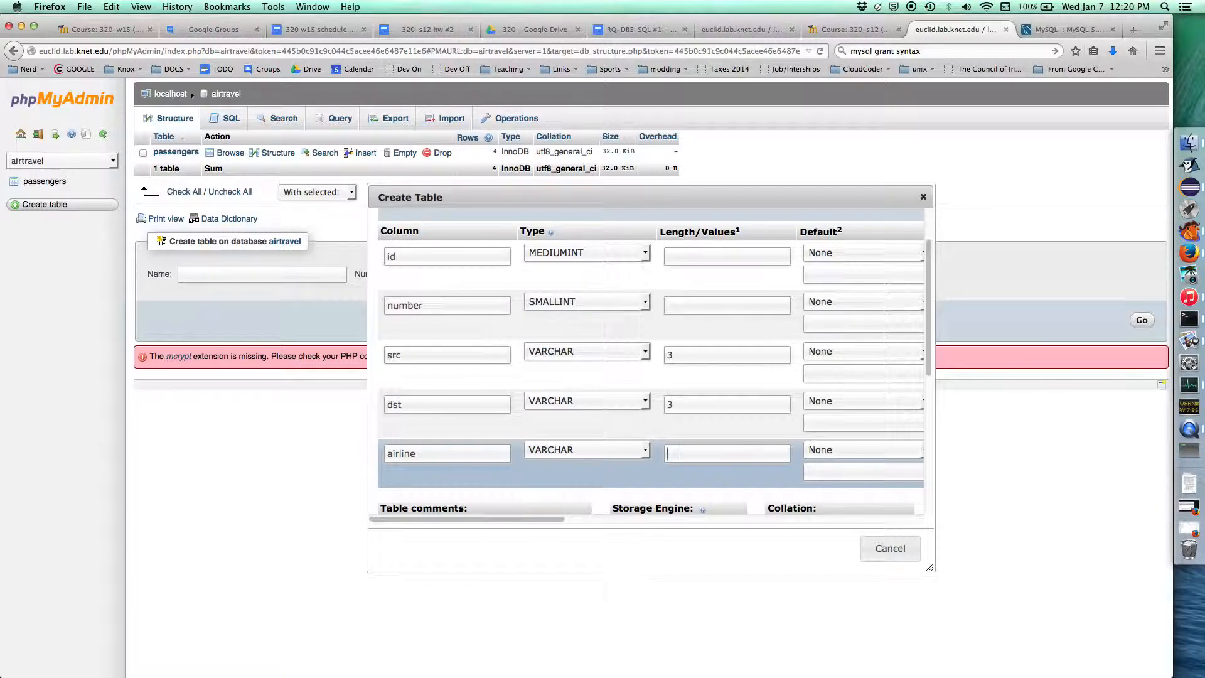
pyautogui.write('30')
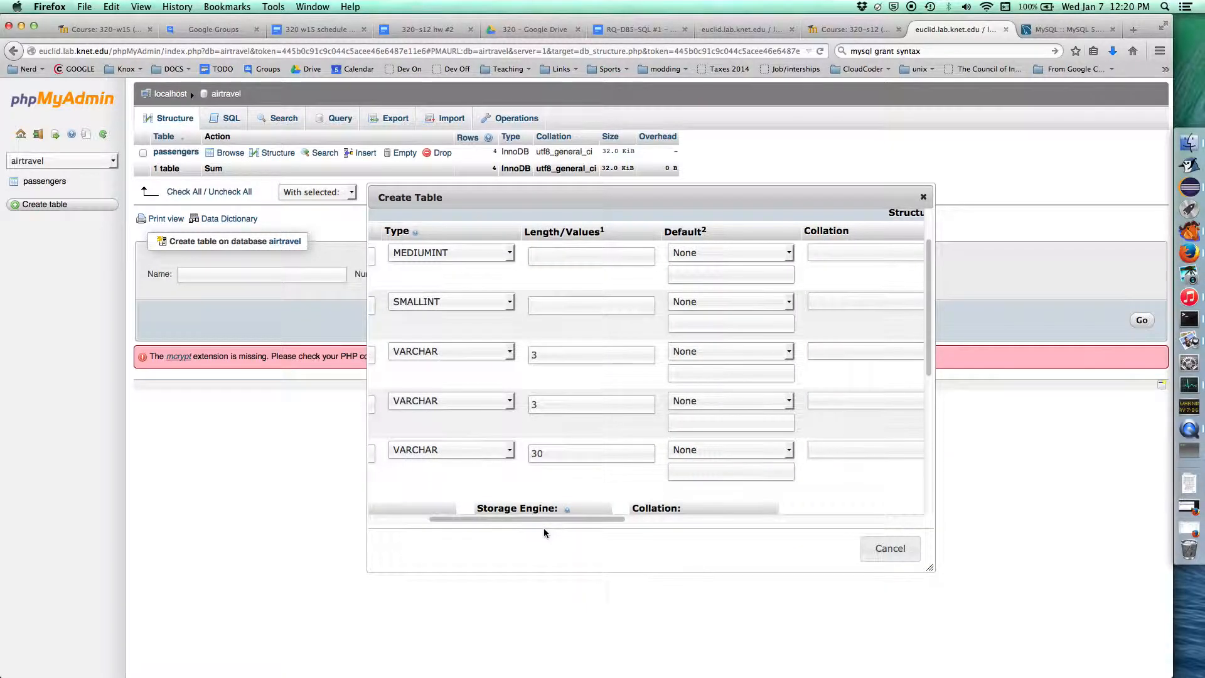
# Set the flights table collation to utf8_general_ci and save it.
pyautogui.scroll(-3)
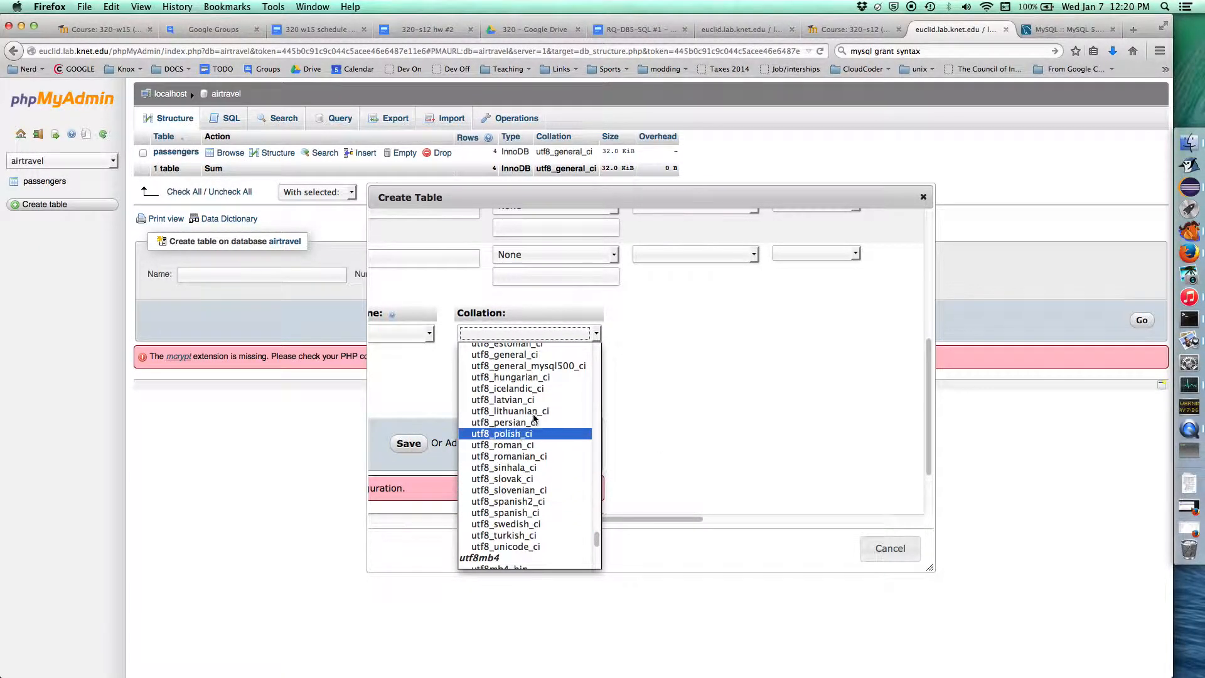
pyautogui.click(504, 354)
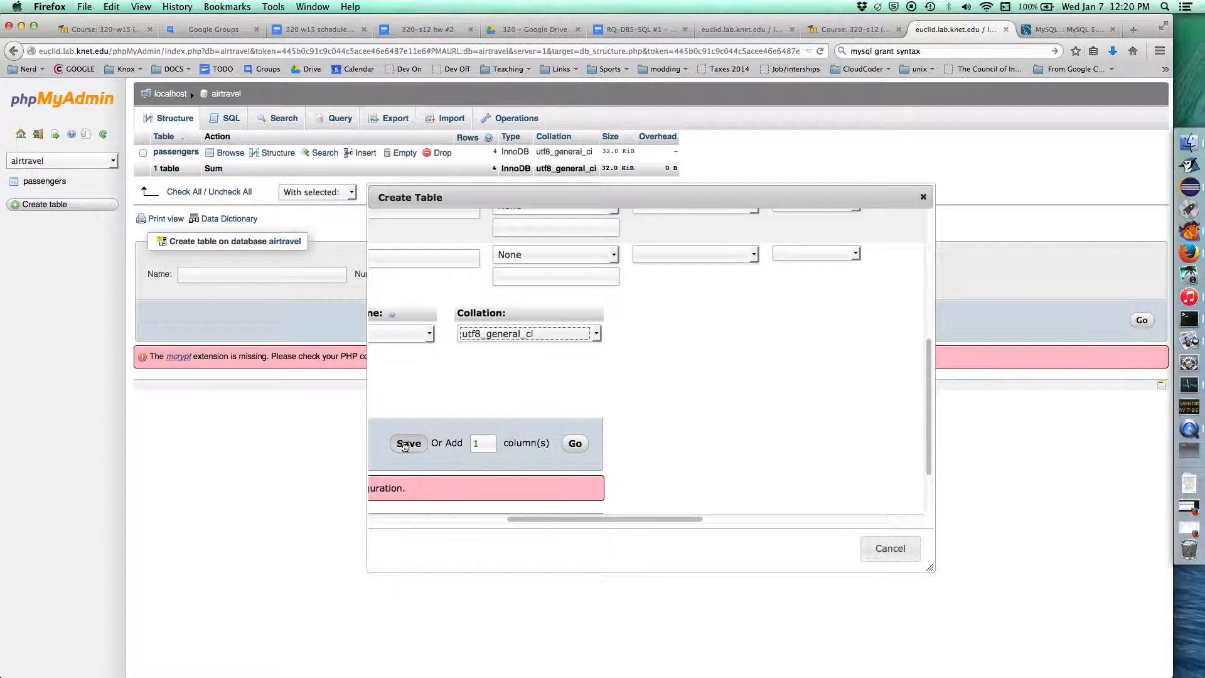
pyautogui.click(407, 442)
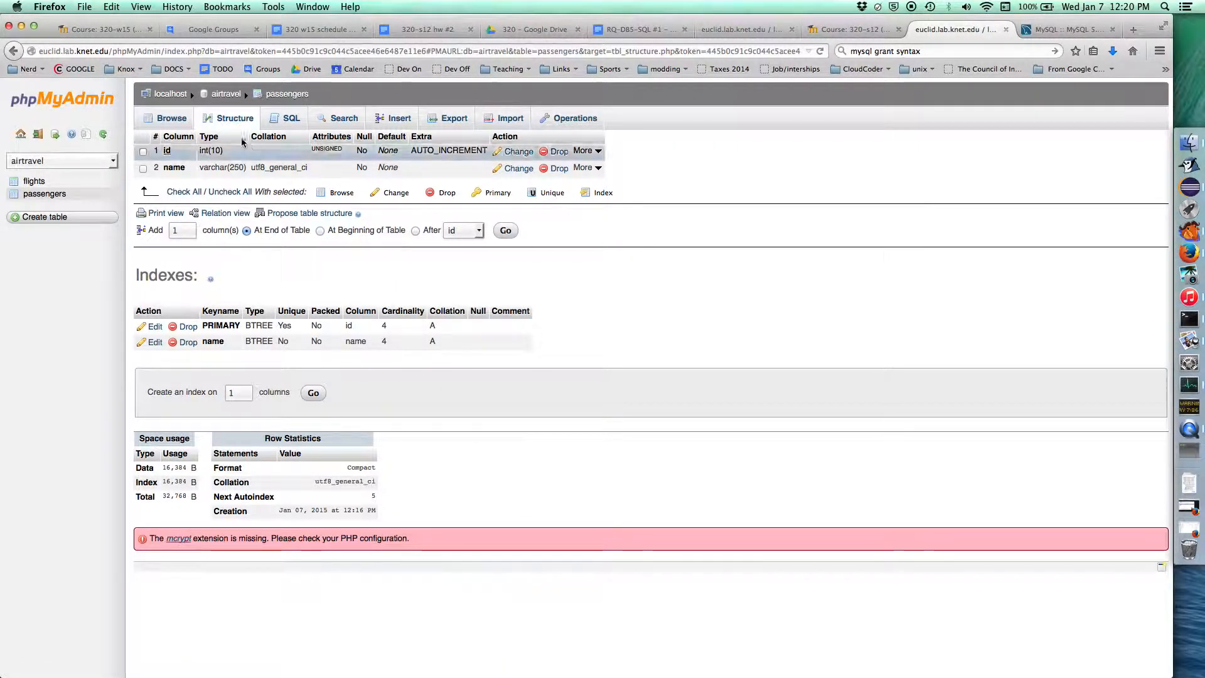
# View the flights table structure, then move to its insert-rows form.
pyautogui.click(225, 93)
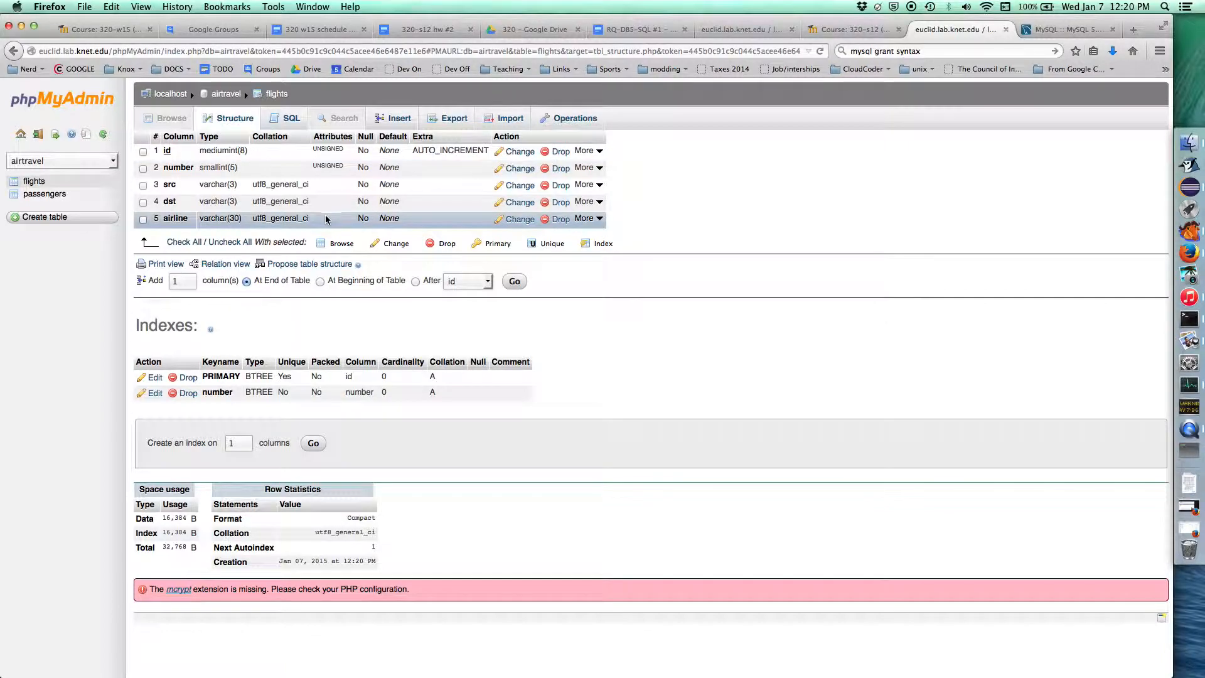
pyautogui.moveTo(309, 264)
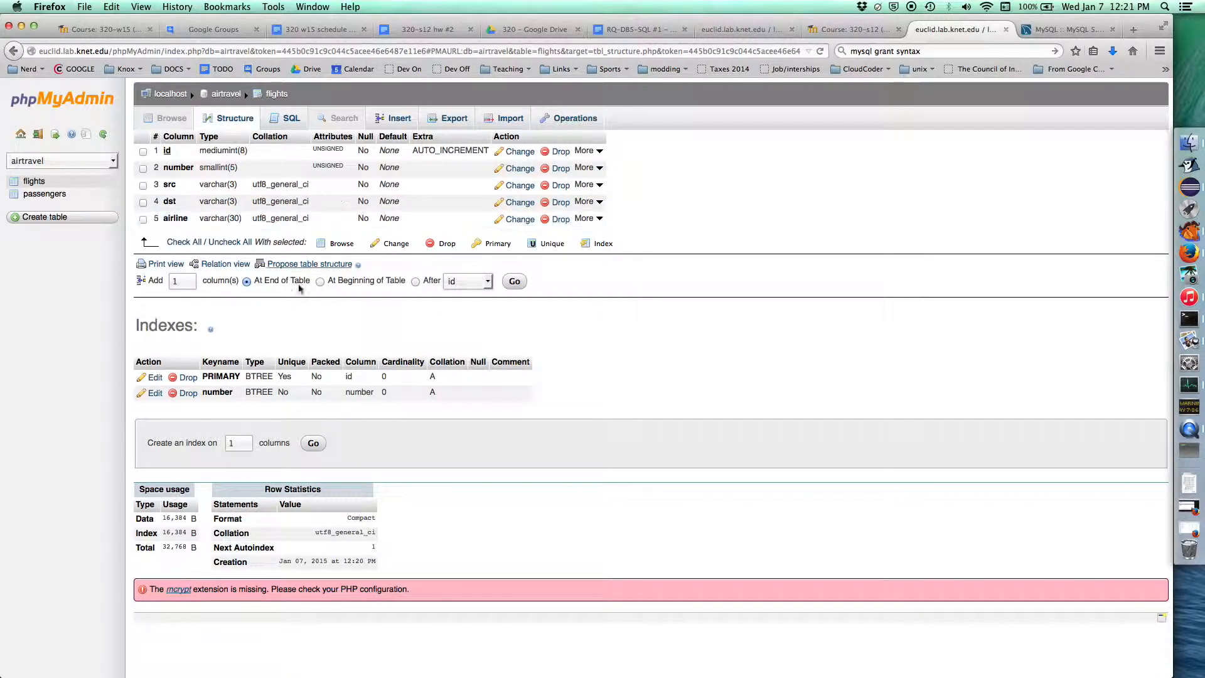
pyautogui.click(400, 117)
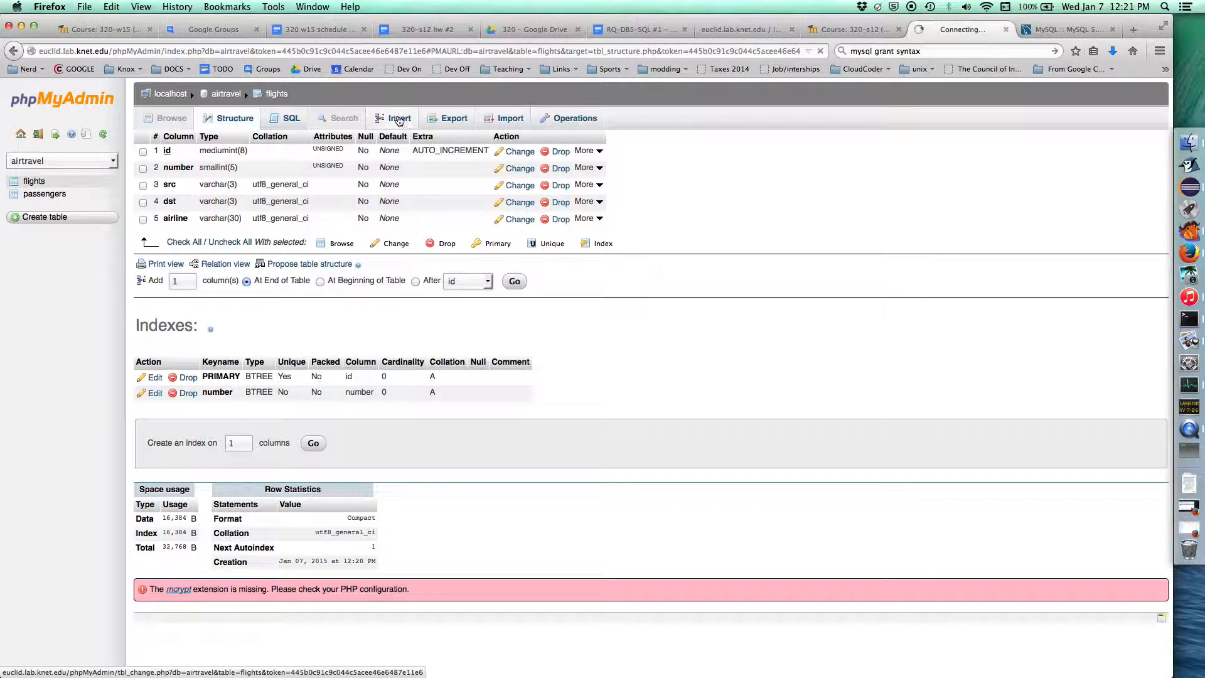
# Enter flight 123 from pia to ord on delta in the first row.
pyautogui.click(399, 117)
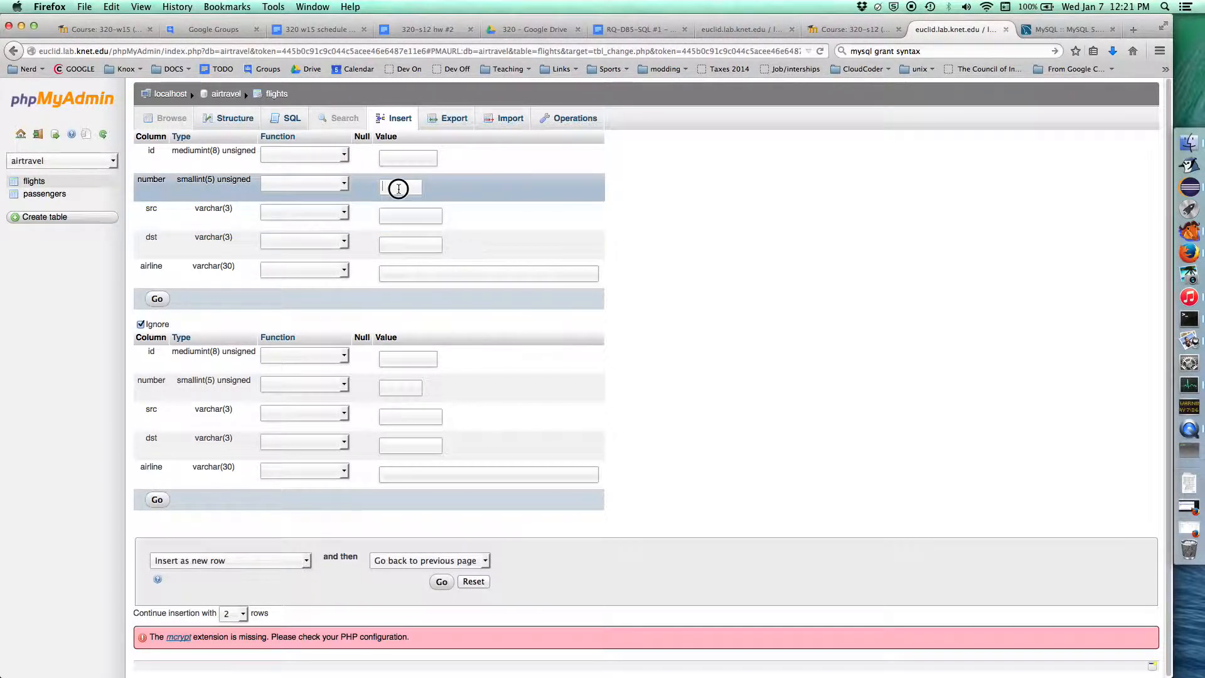
pyautogui.write('12')
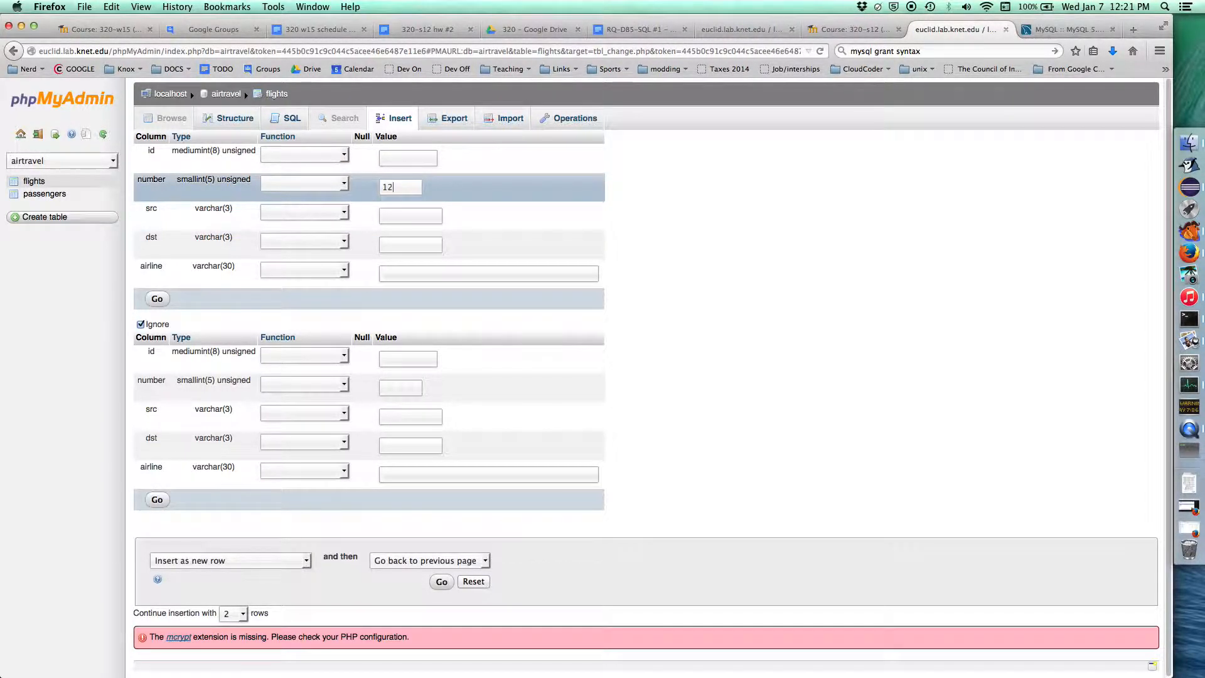
pyautogui.write('p')
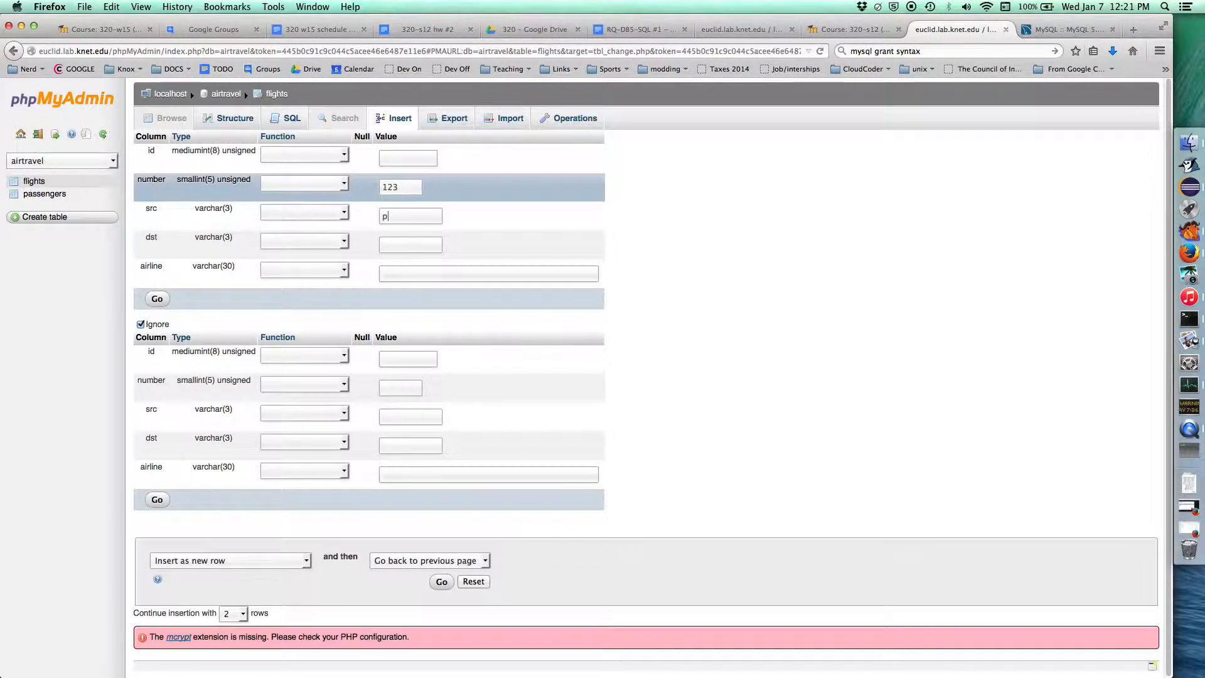
pyautogui.write('ia')
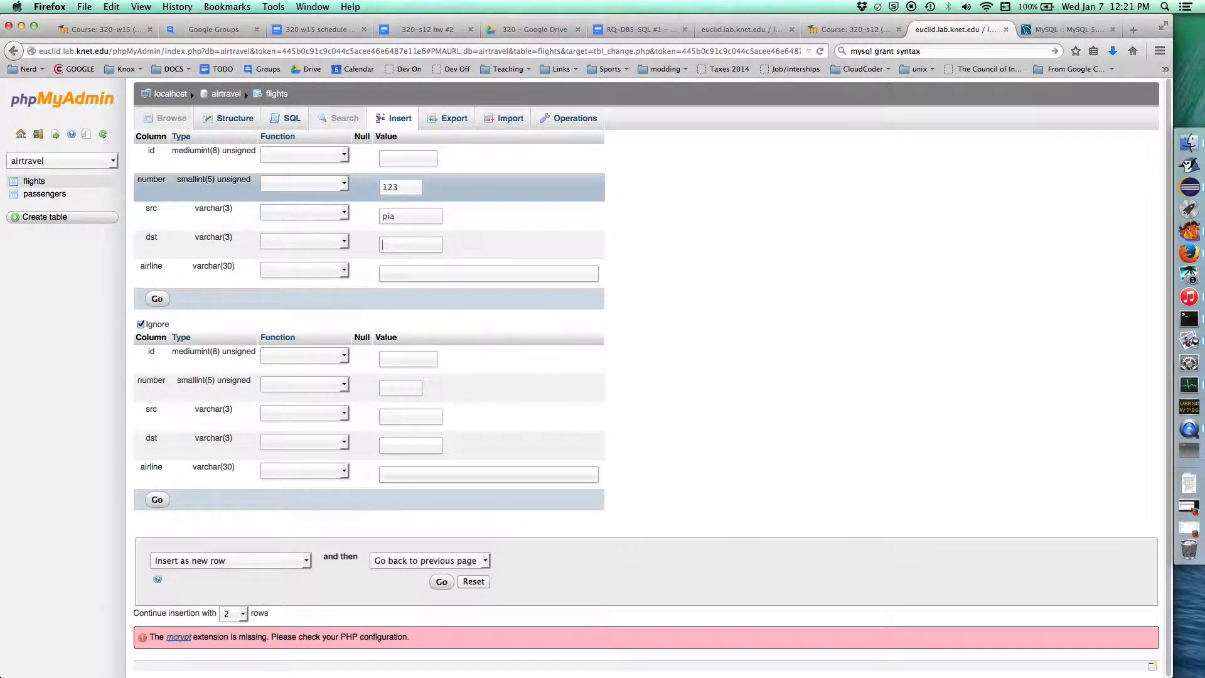
pyautogui.write('ord')
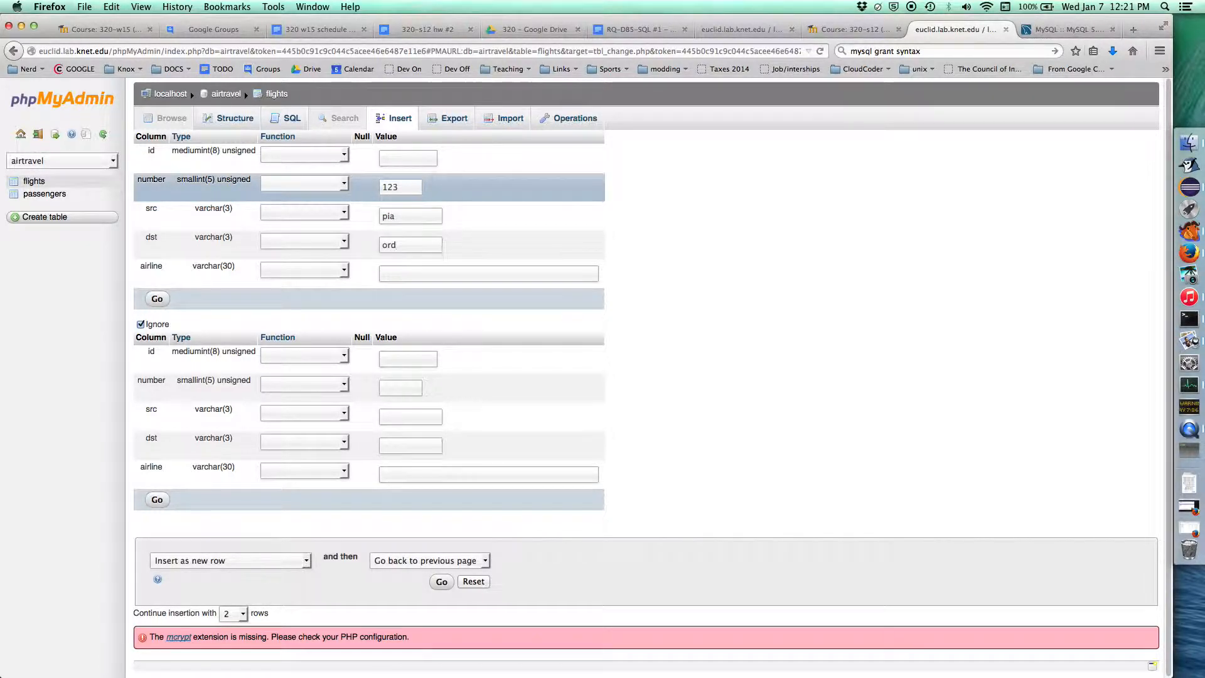
pyautogui.write('delt')
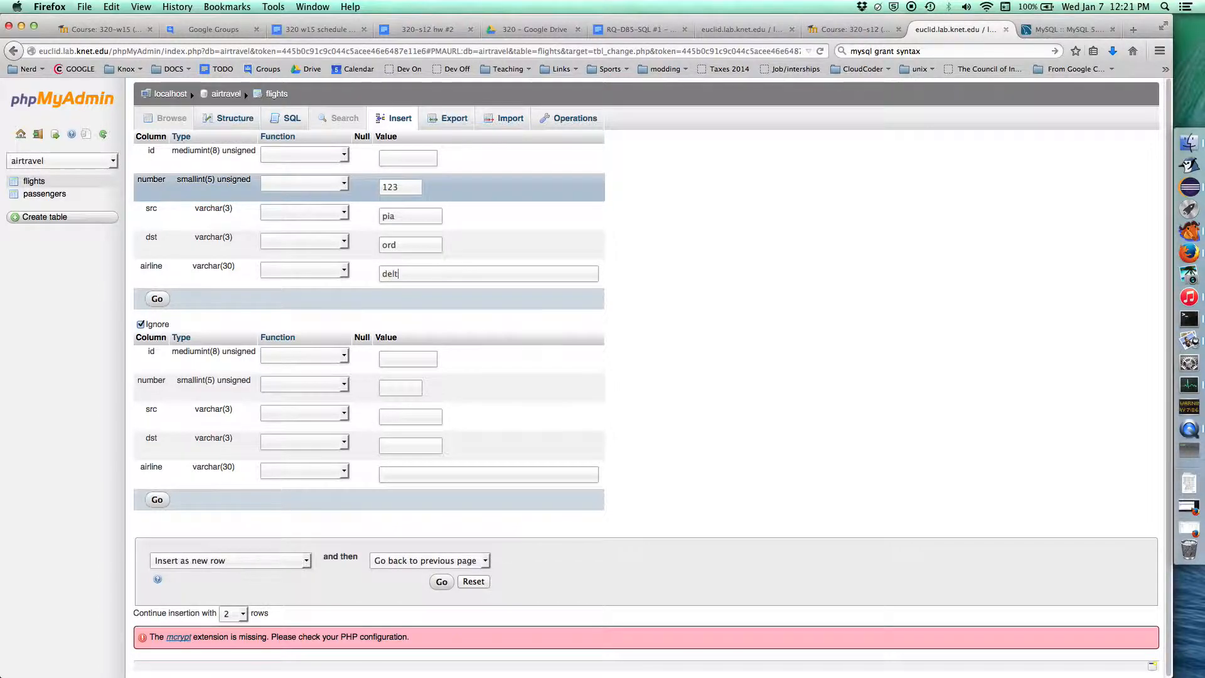
pyautogui.write('a')
pyautogui.click(400, 388)
pyautogui.write('234')
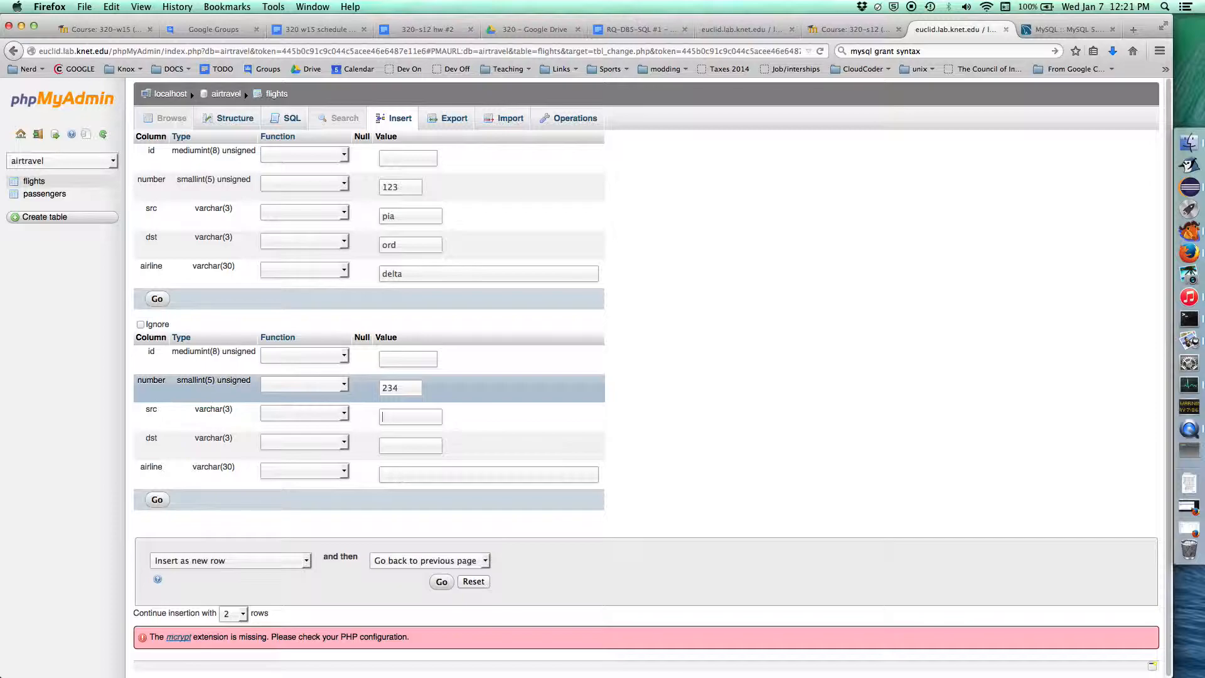
# Enter flight 234 from mli to lax on american in the second row.
pyautogui.write('ml')
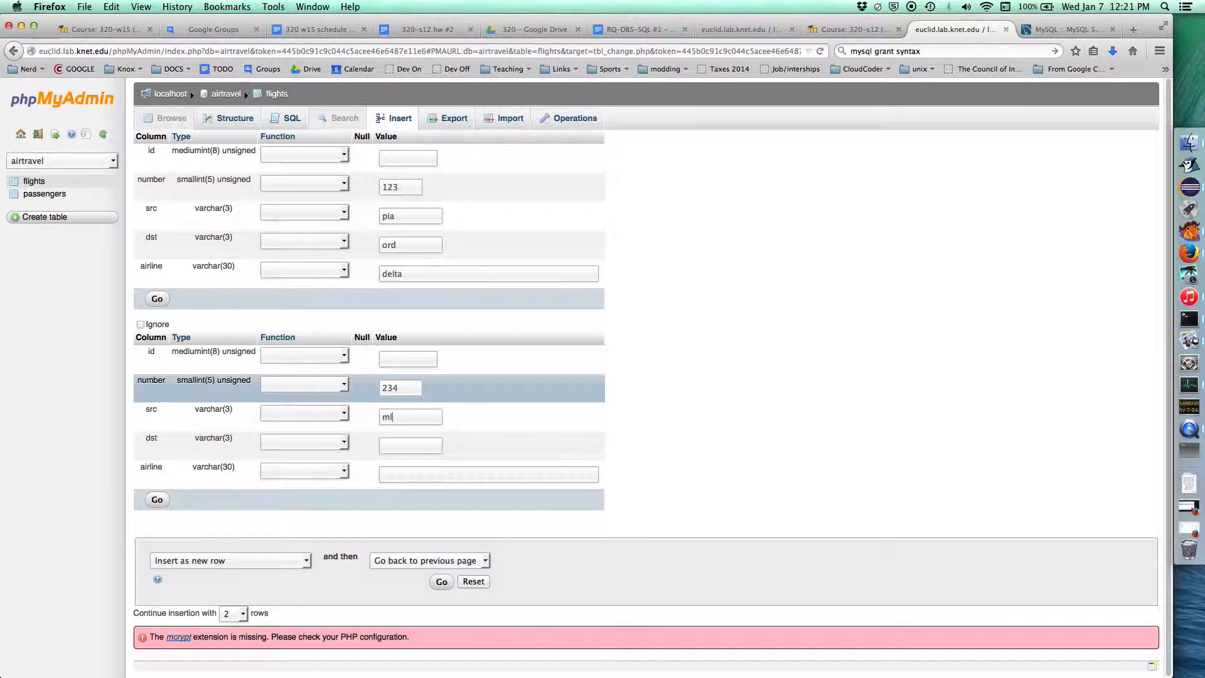
pyautogui.write('i')
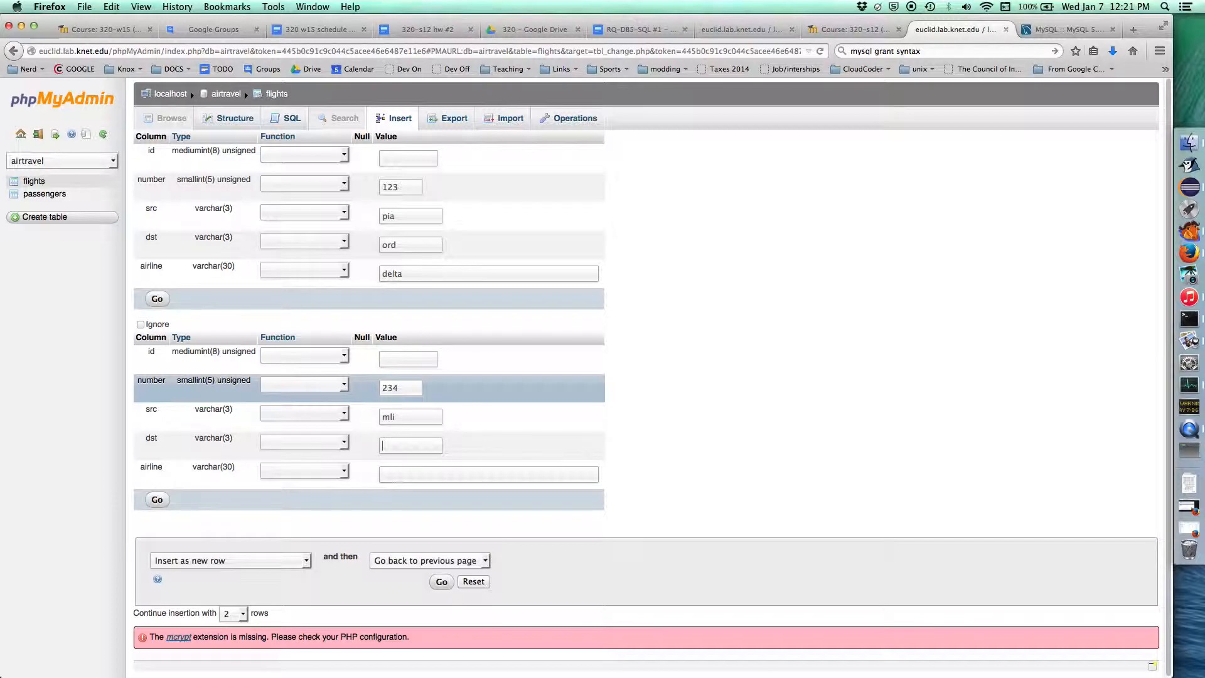
pyautogui.write('la')
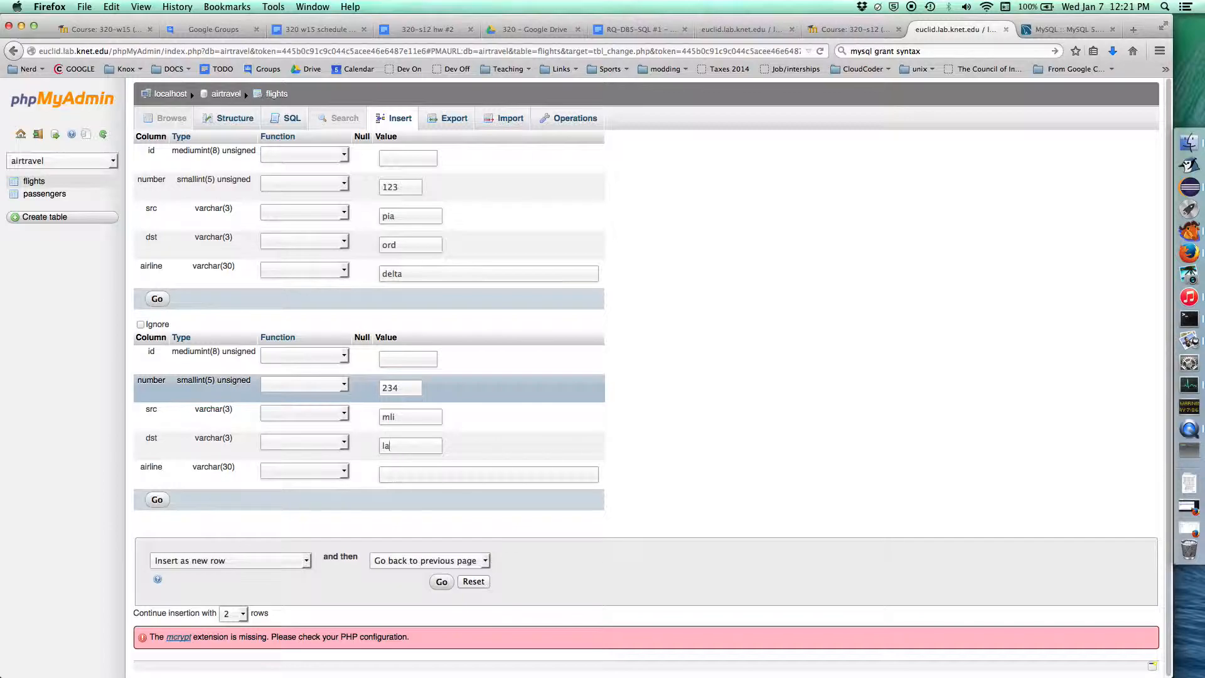
pyautogui.write('x')
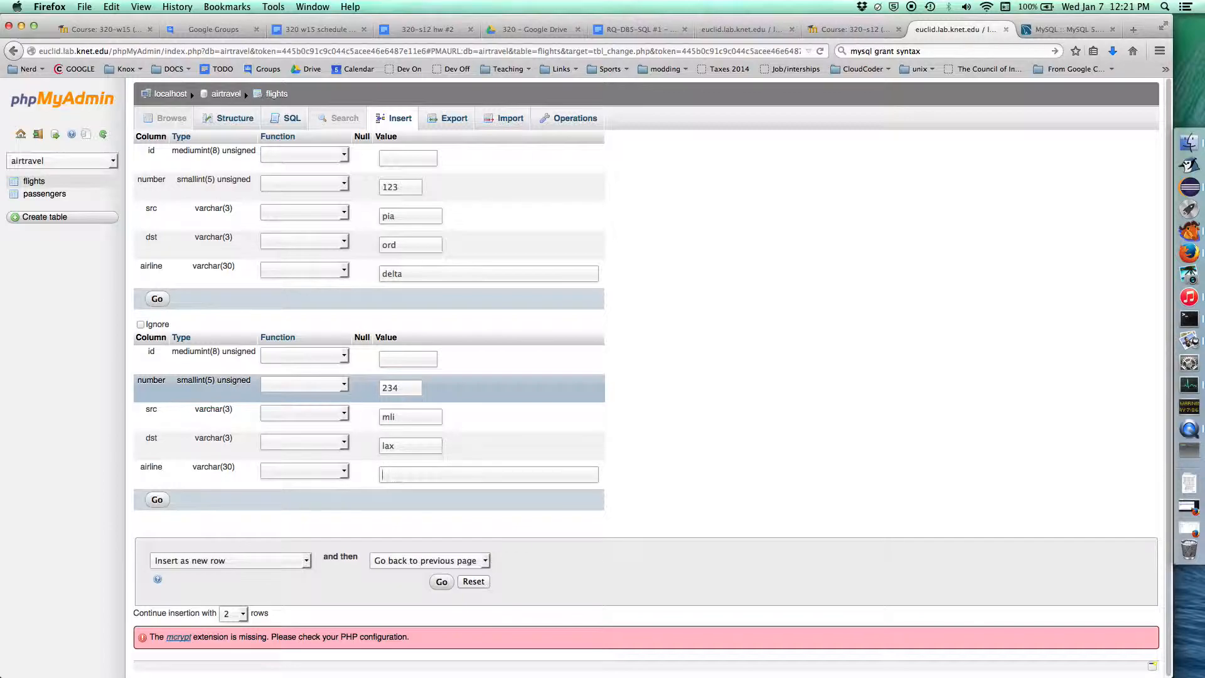
pyautogui.write('american')
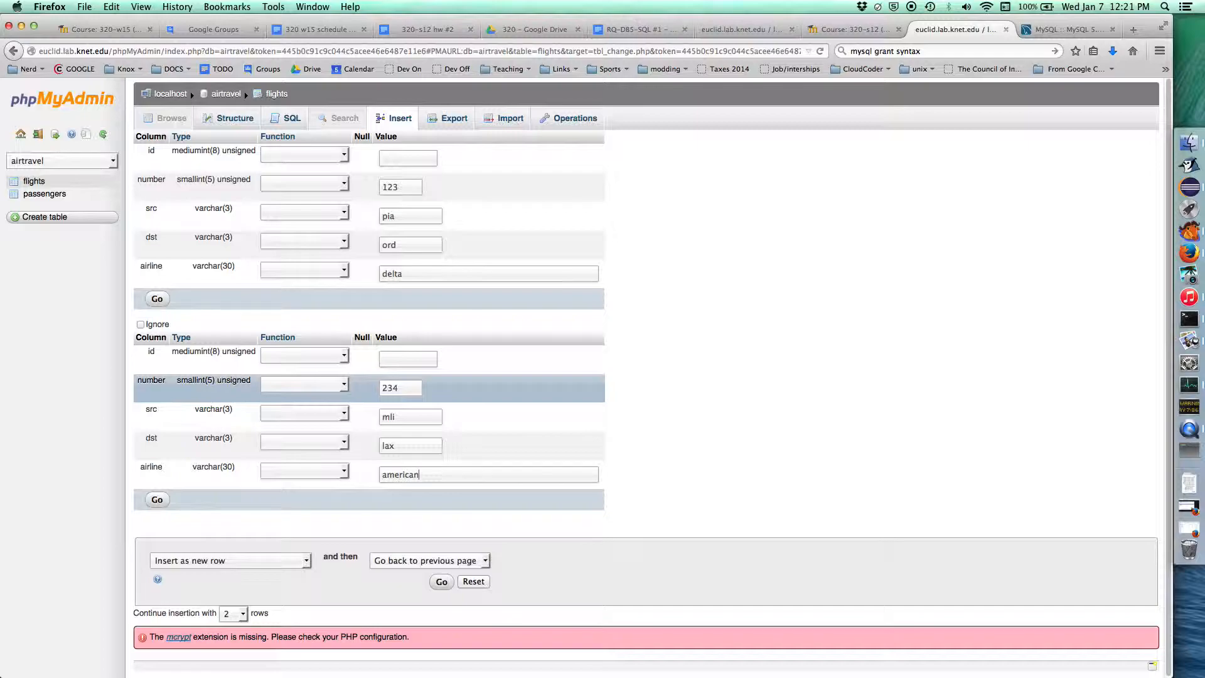
# Save the two flight rows: 123 pia–ord on delta and 234 mli–lax on american.
pyautogui.click(441, 581)
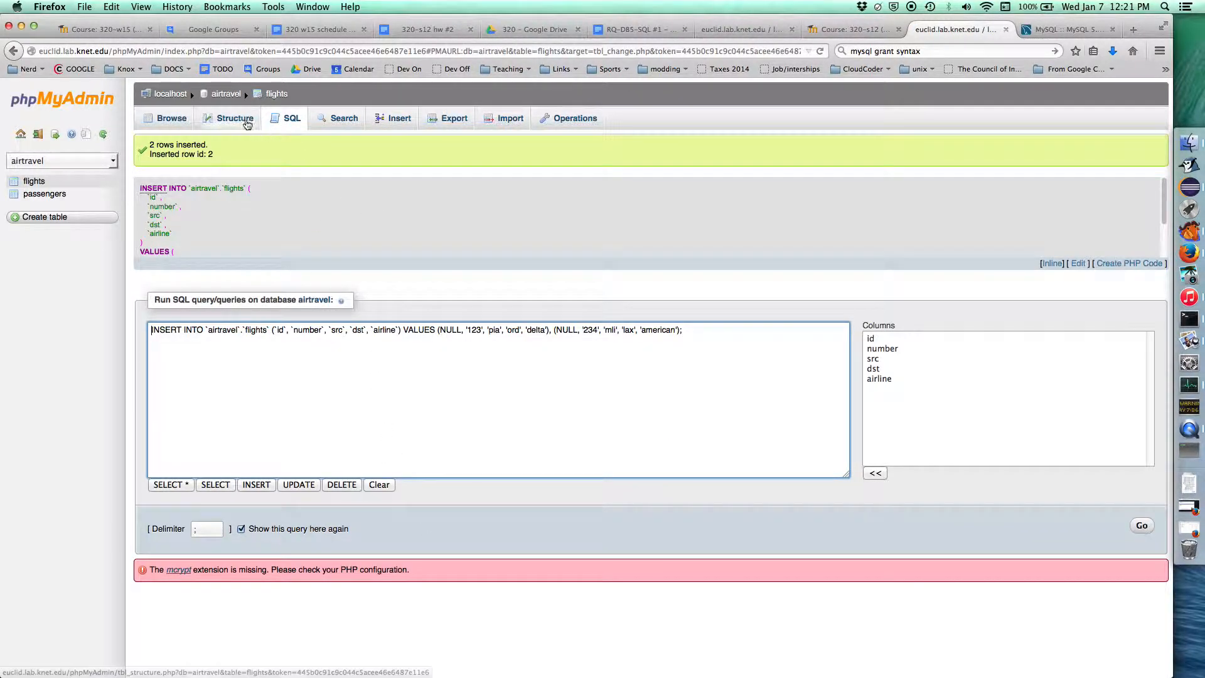
pyautogui.moveTo(183, 256)
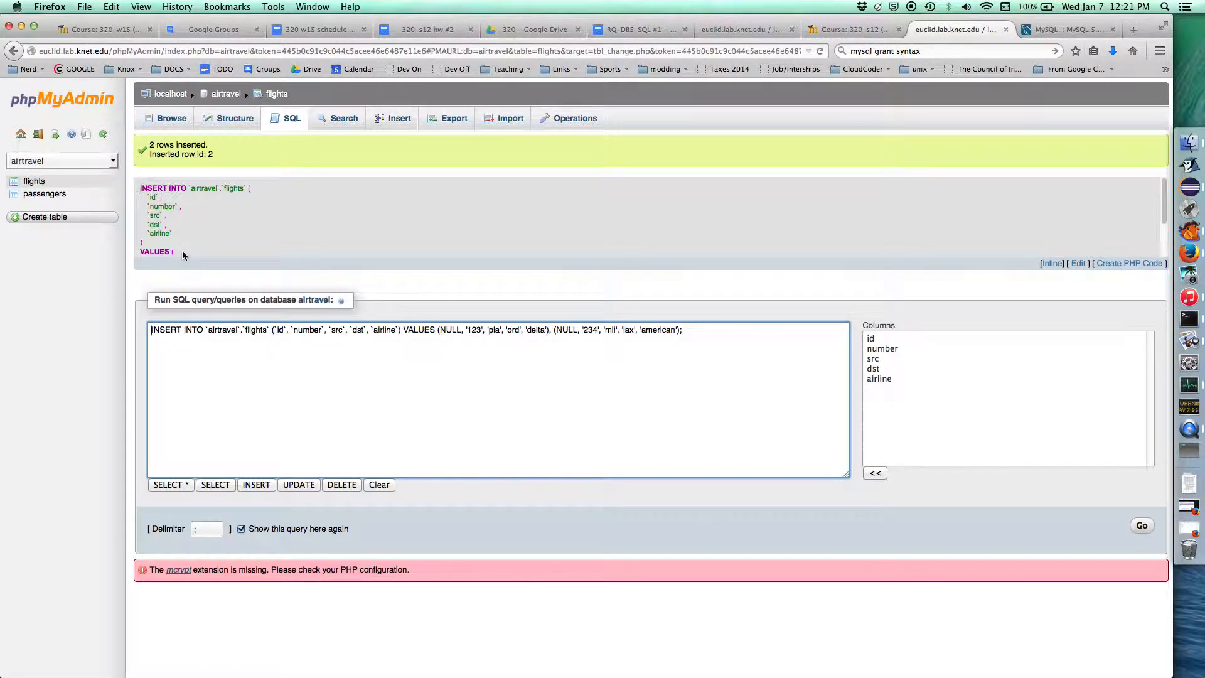
pyautogui.scroll(-3)
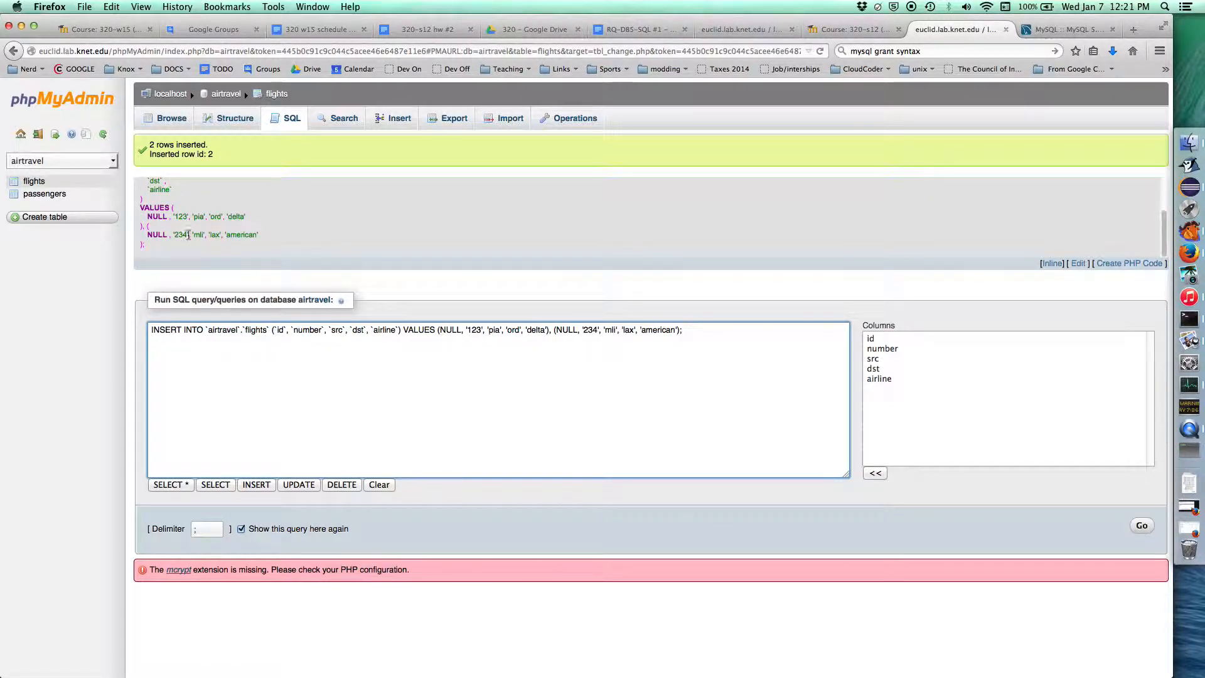
pyautogui.scroll(3)
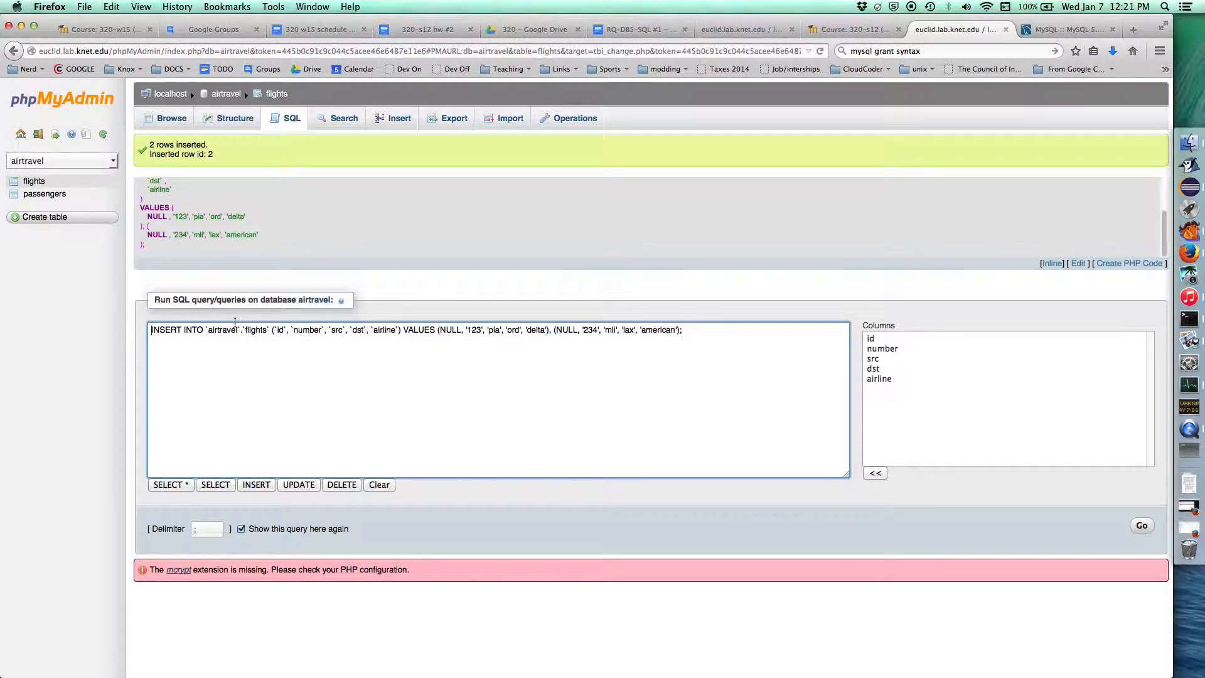
# Browse the flights table's rows, then return to the airtravel database overview.
pyautogui.click(171, 118)
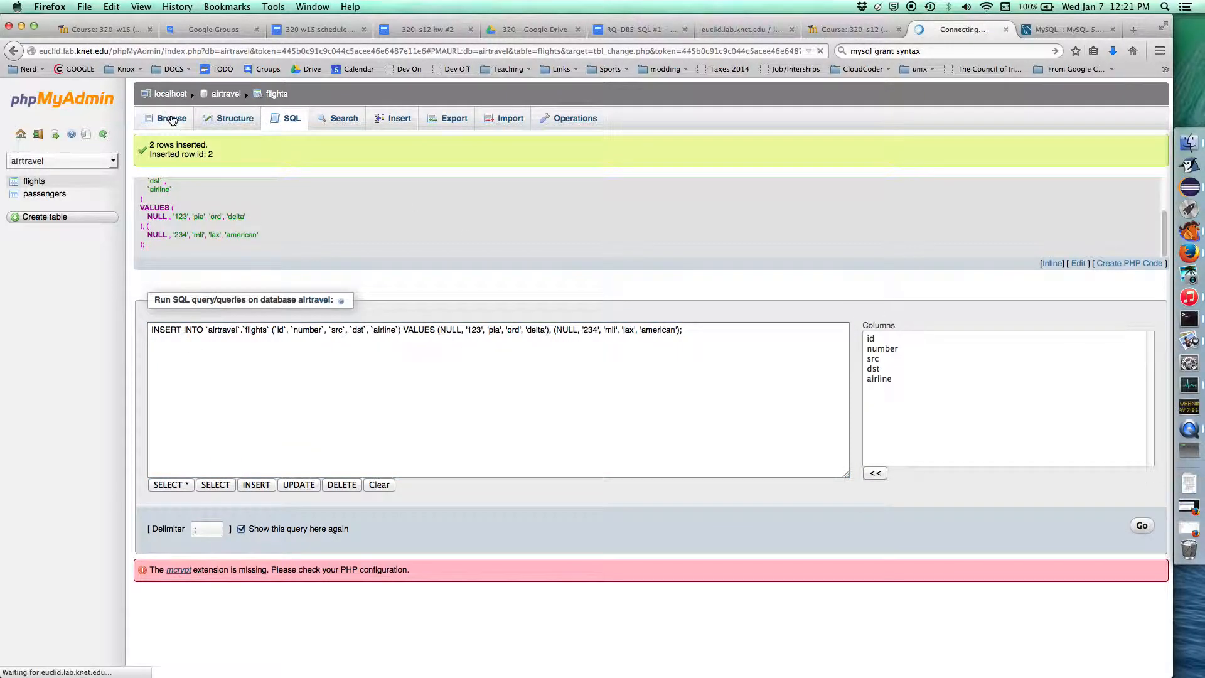
pyautogui.click(171, 118)
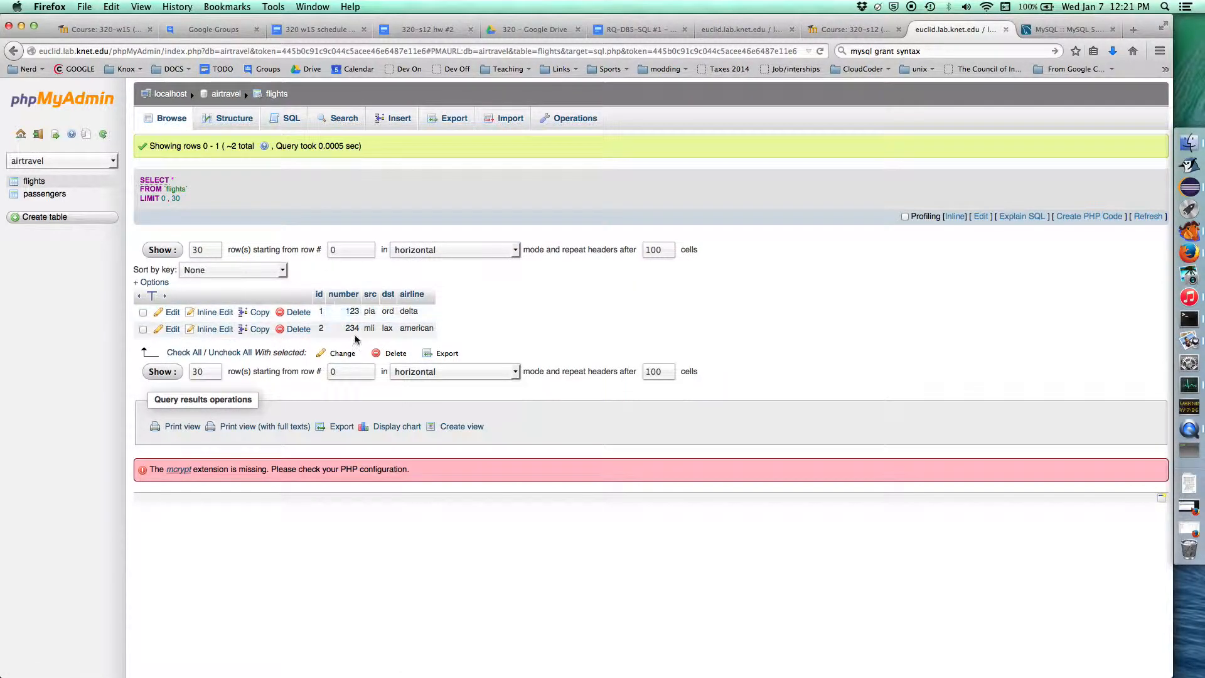
pyautogui.moveTo(234, 118)
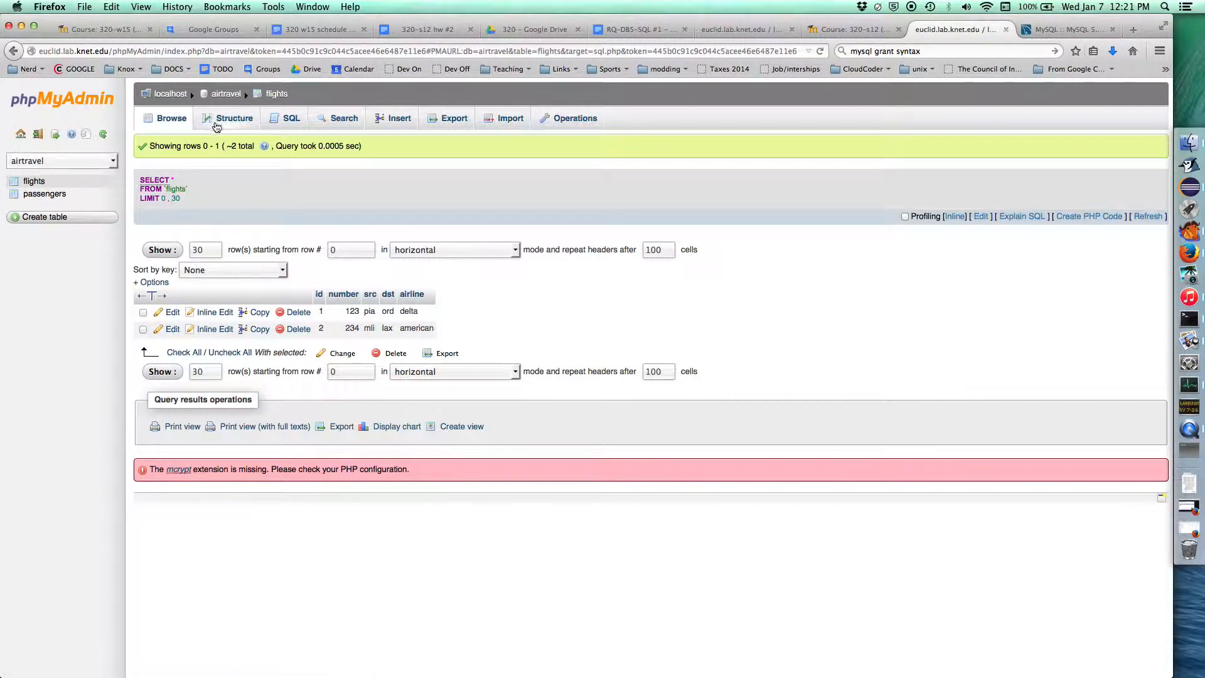
pyautogui.click(234, 117)
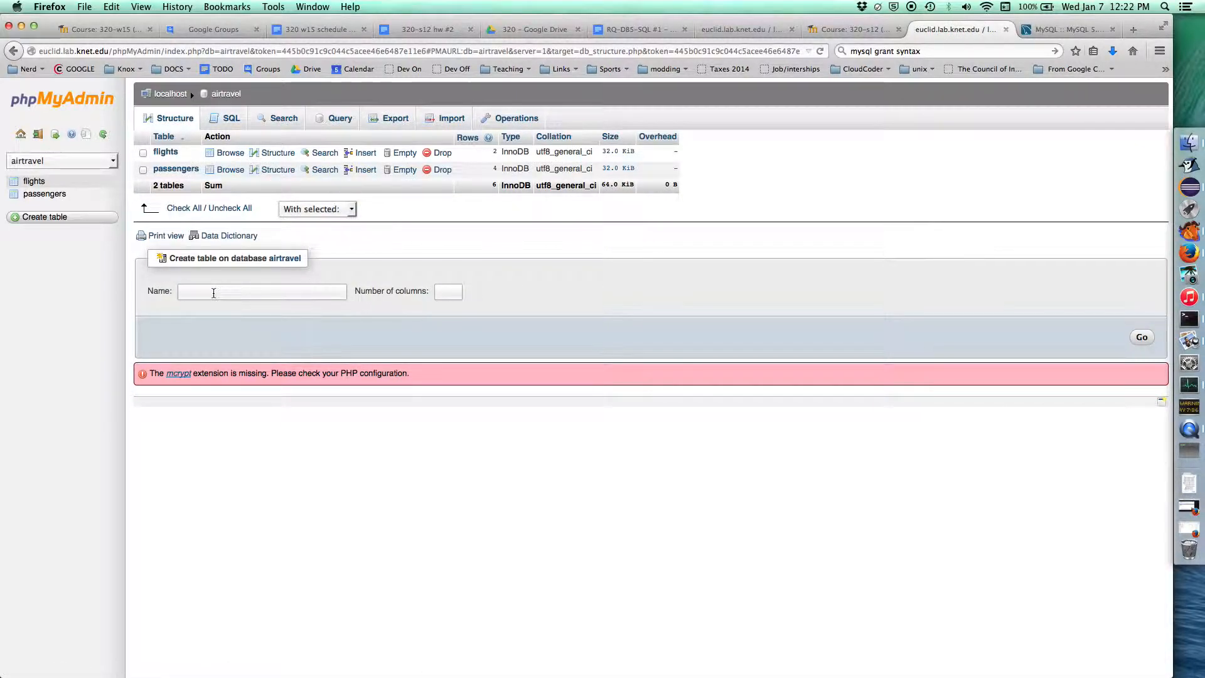
# Create a new airtravel table named 'bookings' with 4 columns.
pyautogui.write('b')
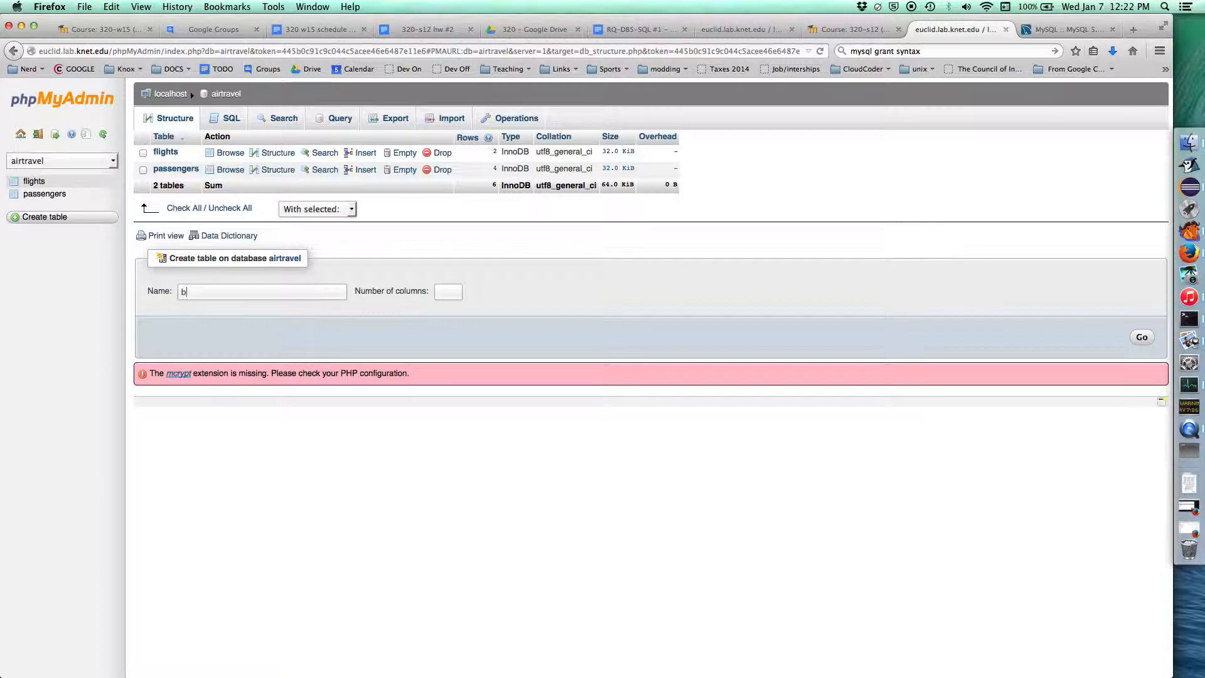
pyautogui.write('ookings')
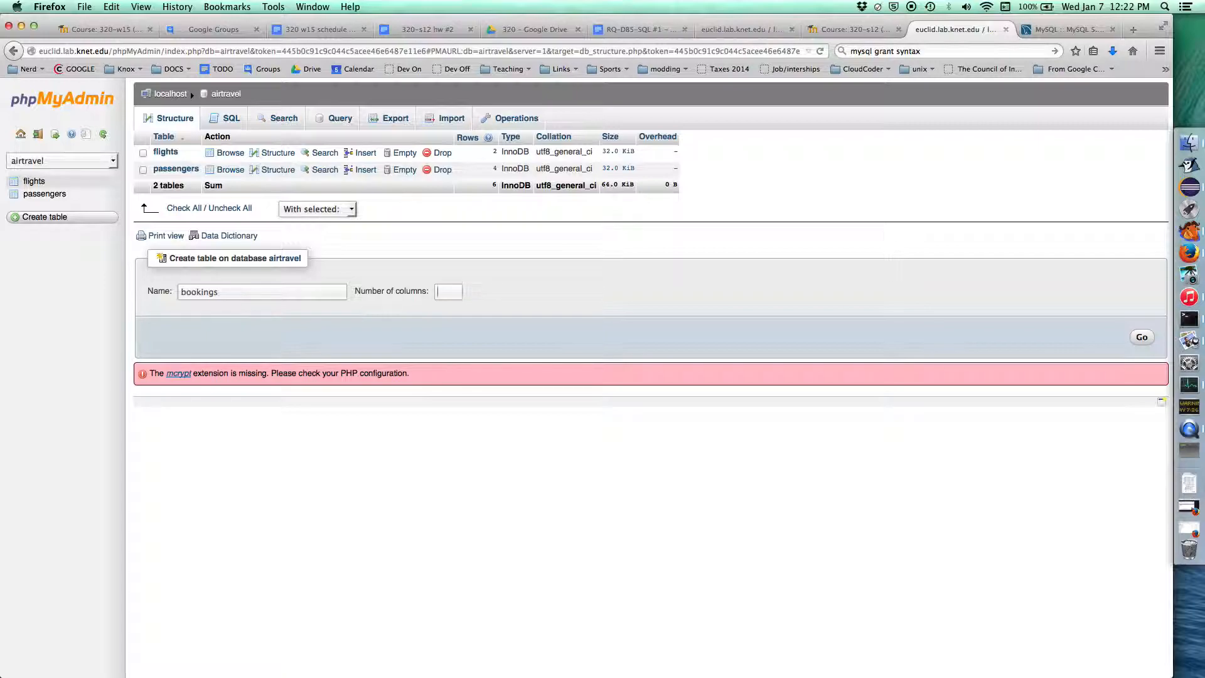
pyautogui.write('4')
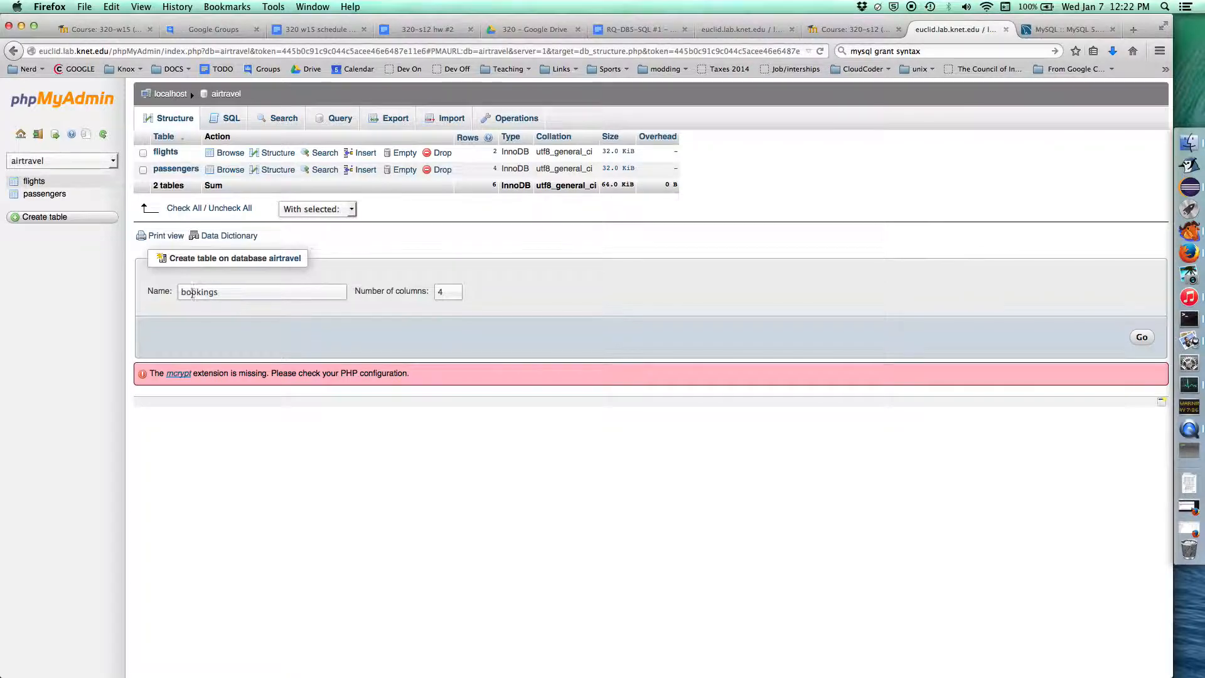
pyautogui.click(1140, 336)
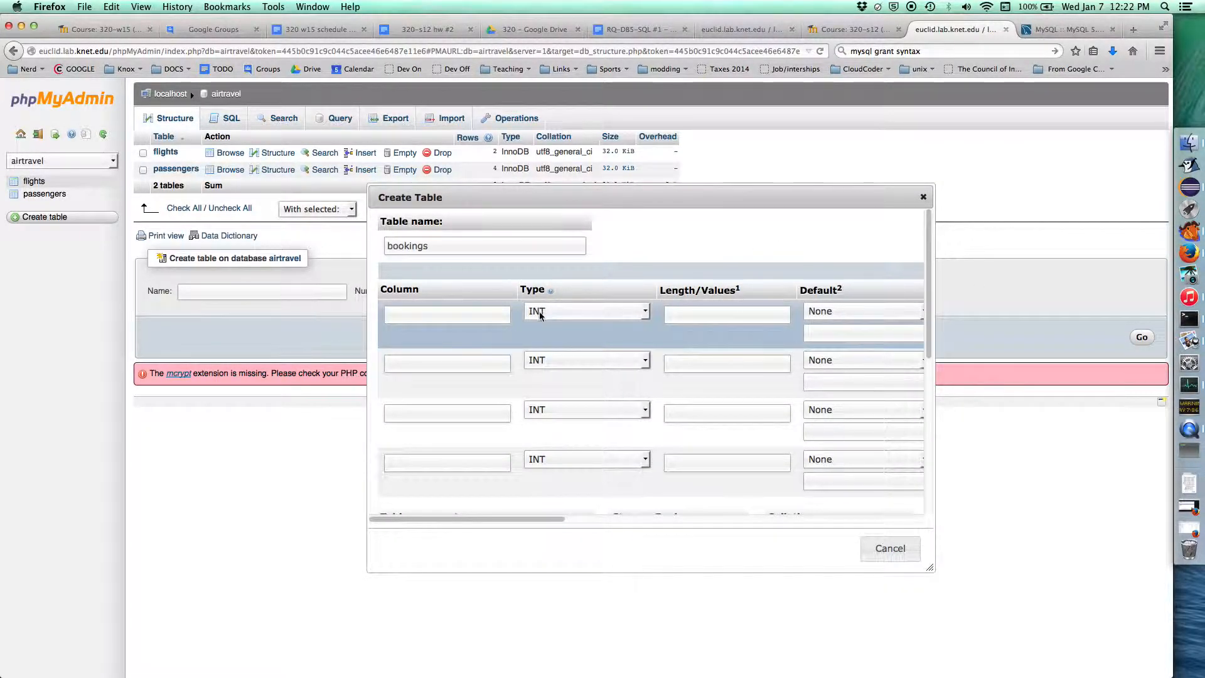
pyautogui.moveTo(560, 318)
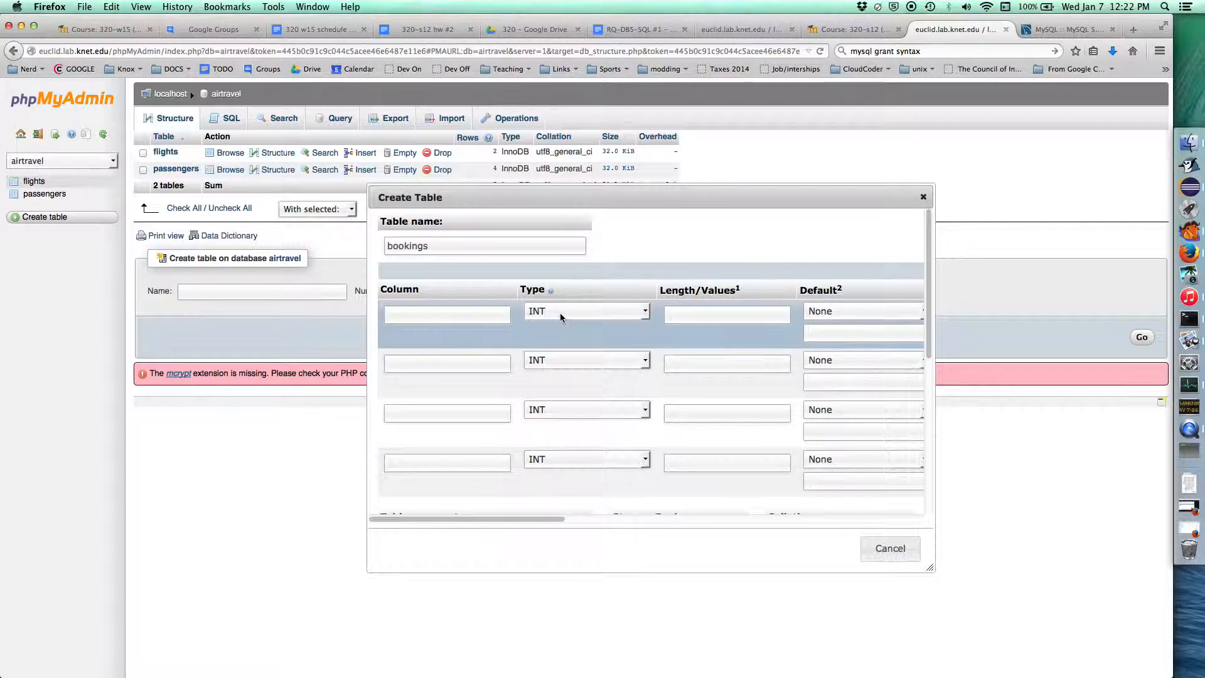
# Name the first two bookings columns passenger_id and flight_id.
pyautogui.click(445, 314)
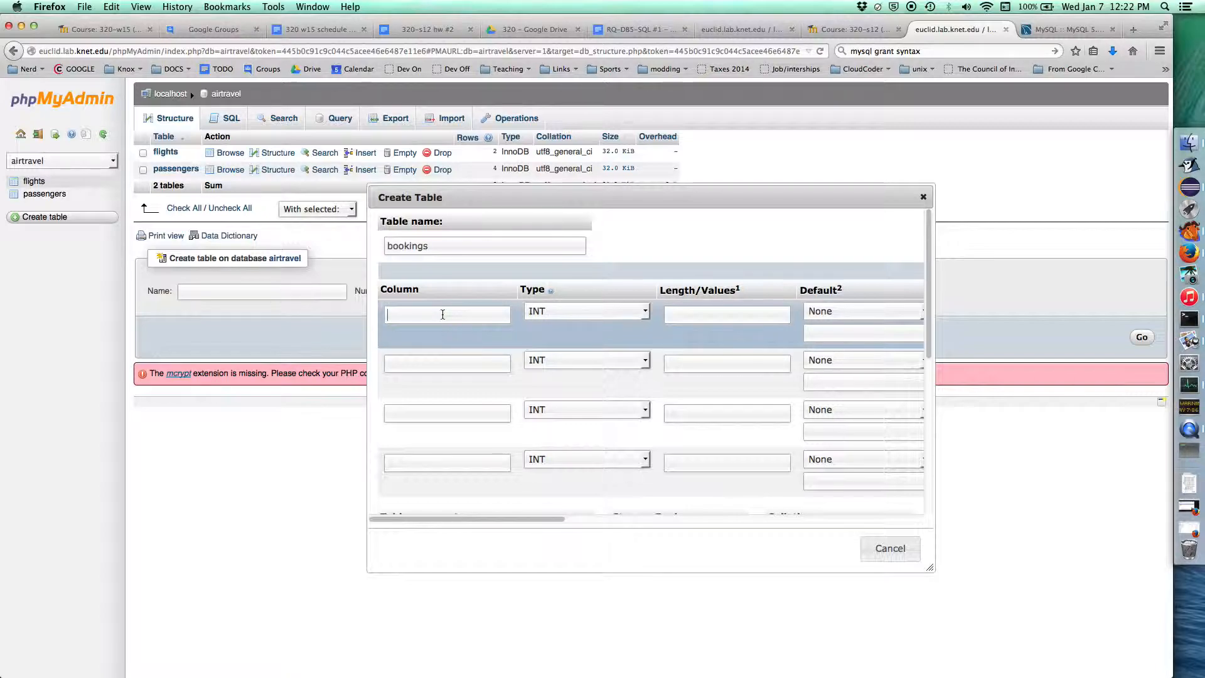
pyautogui.write('passen')
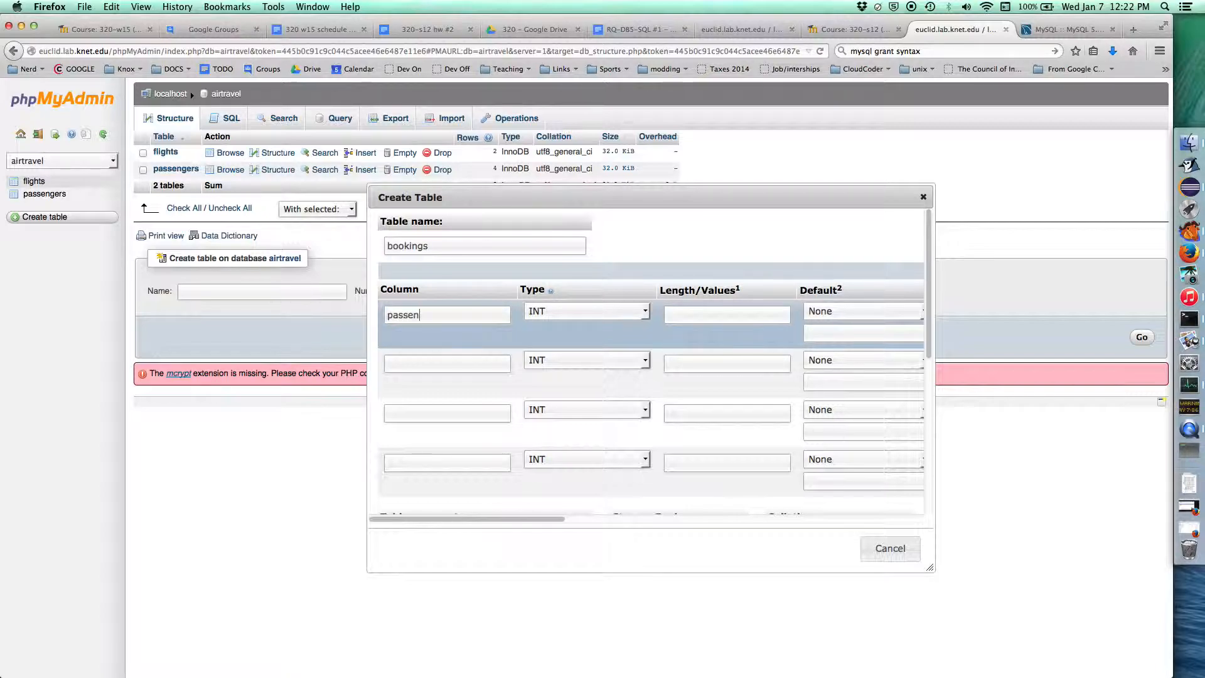
pyautogui.write('ger+')
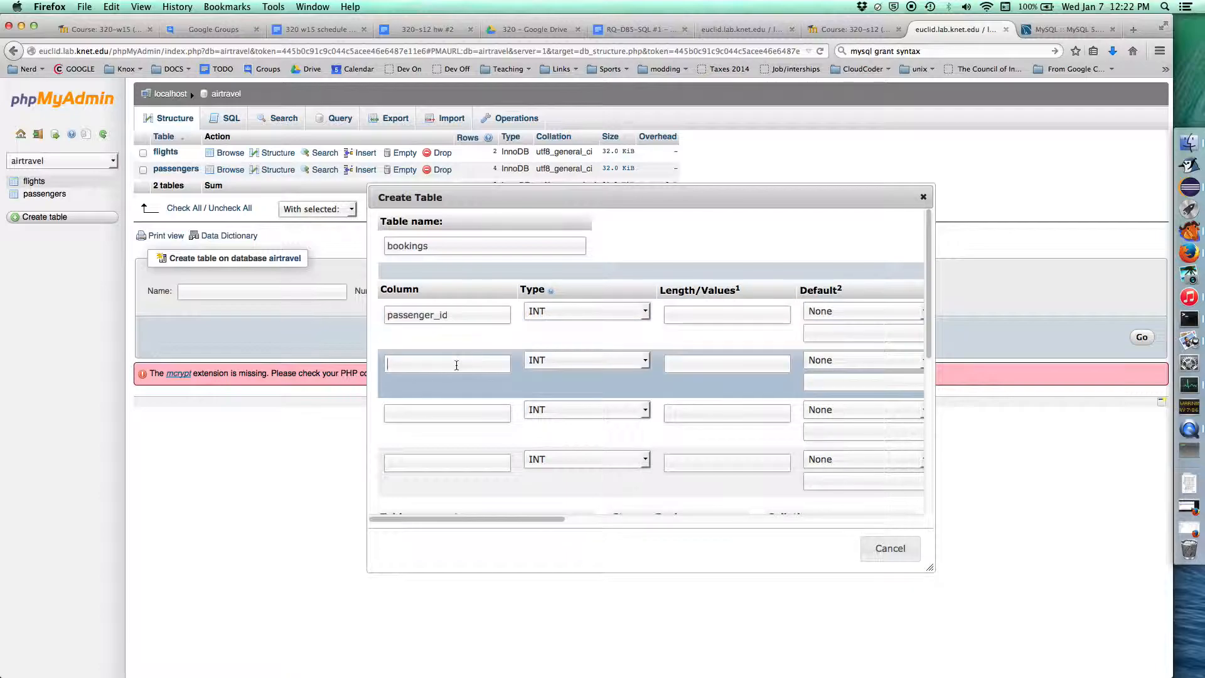
pyautogui.write('flight_i')
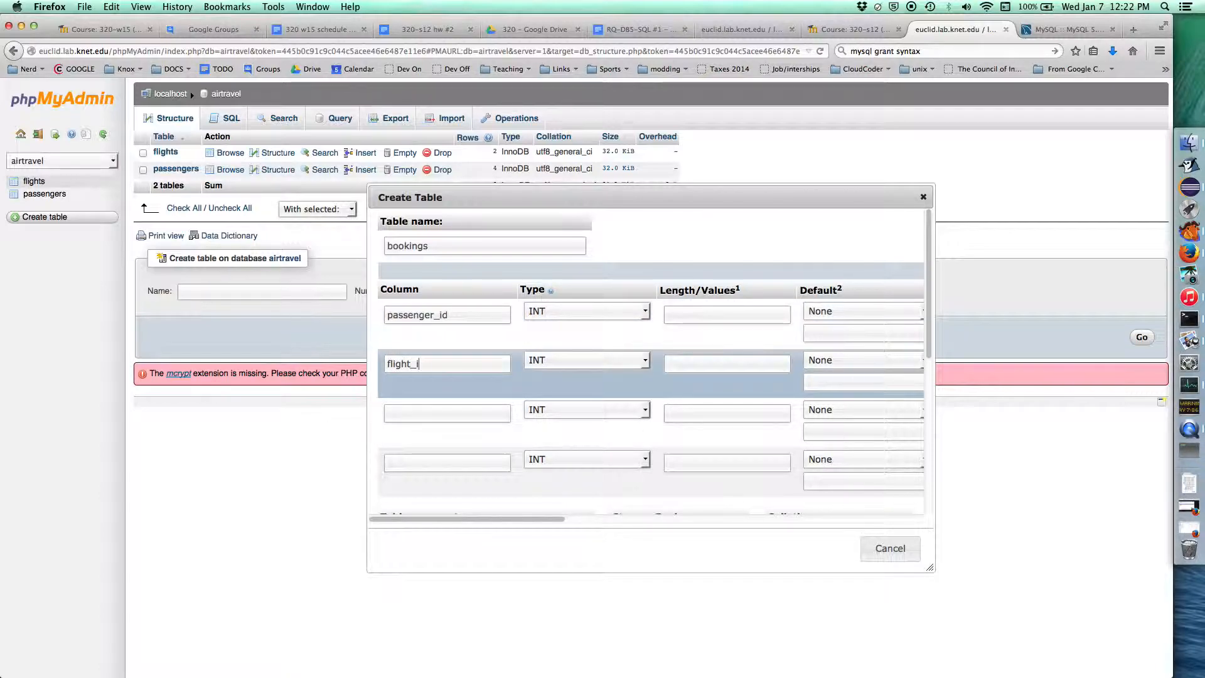
pyautogui.write('d')
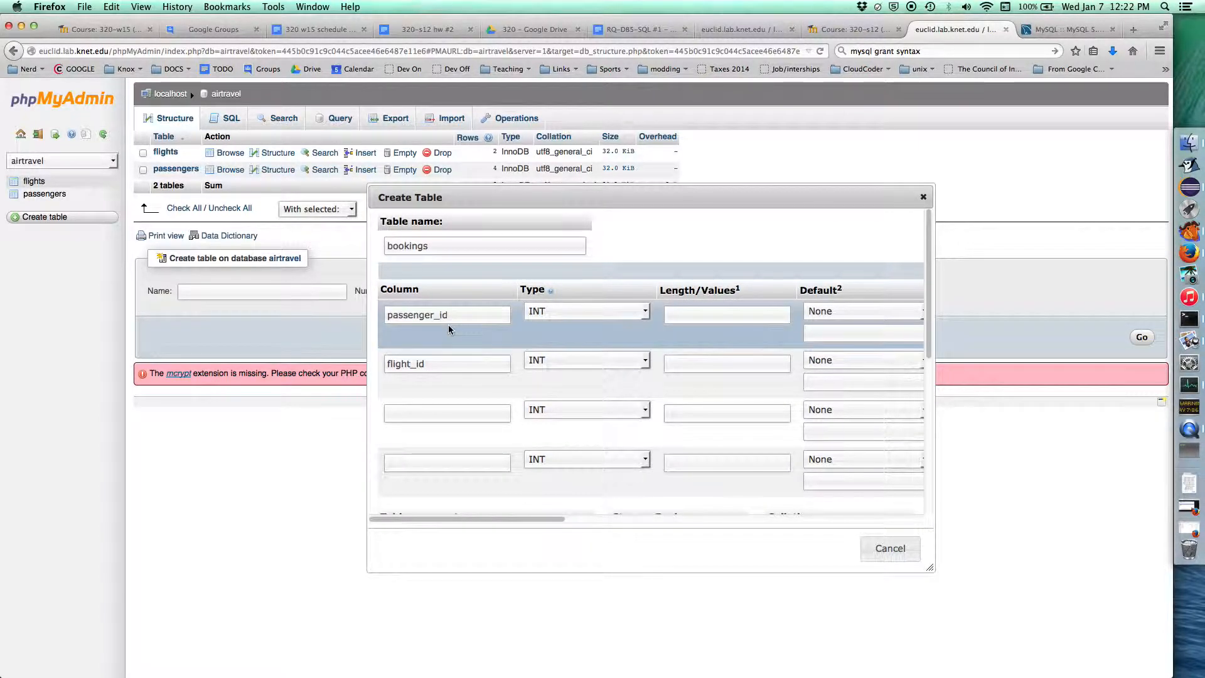
pyautogui.moveTo(536, 317)
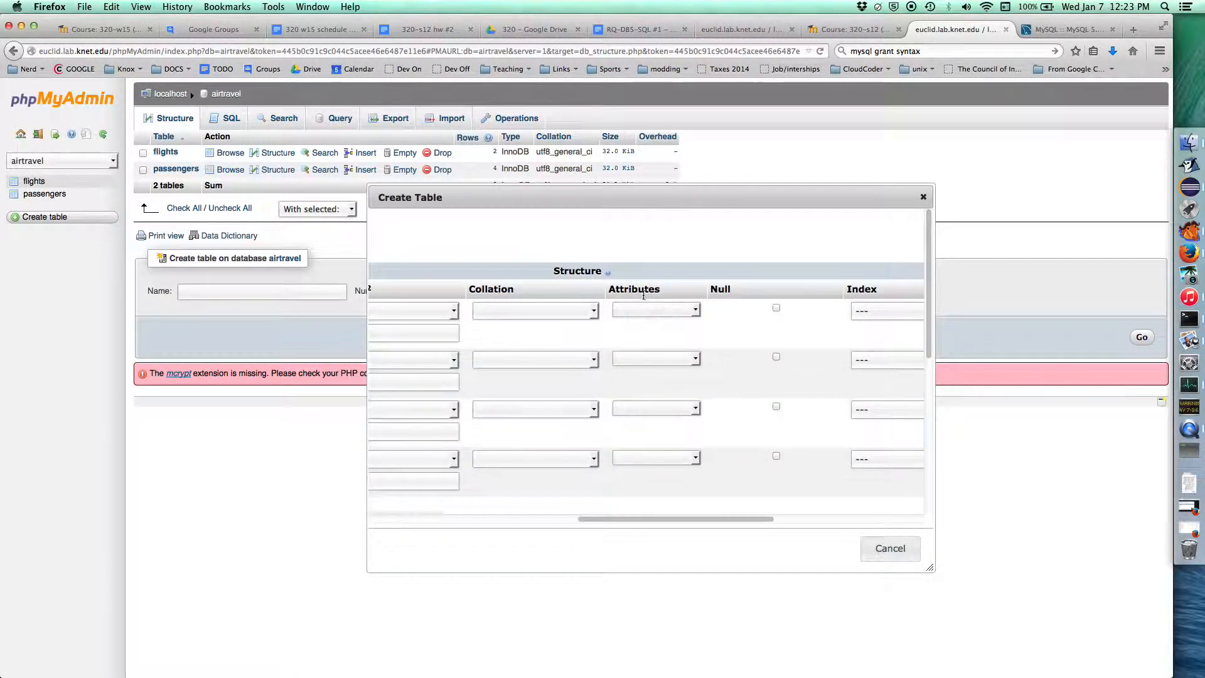
# Set the Index of passenger_id and flight_id to PRIMARY for a composite key.
pyautogui.click(655, 309)
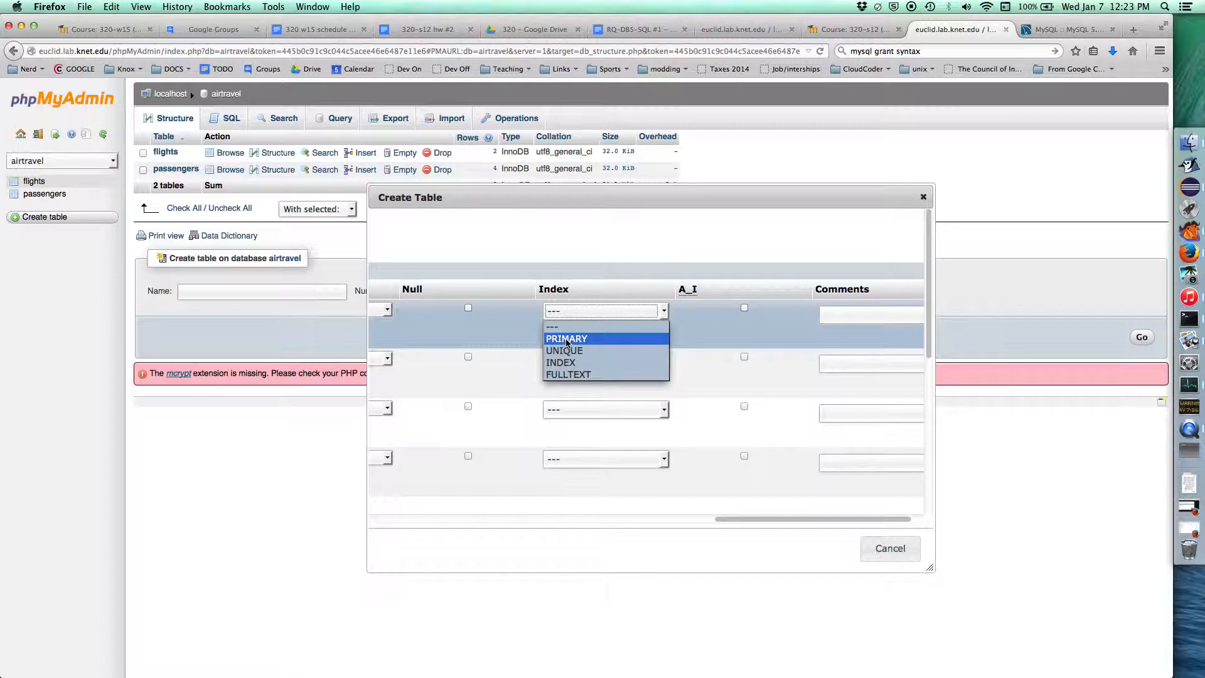
pyautogui.click(566, 338)
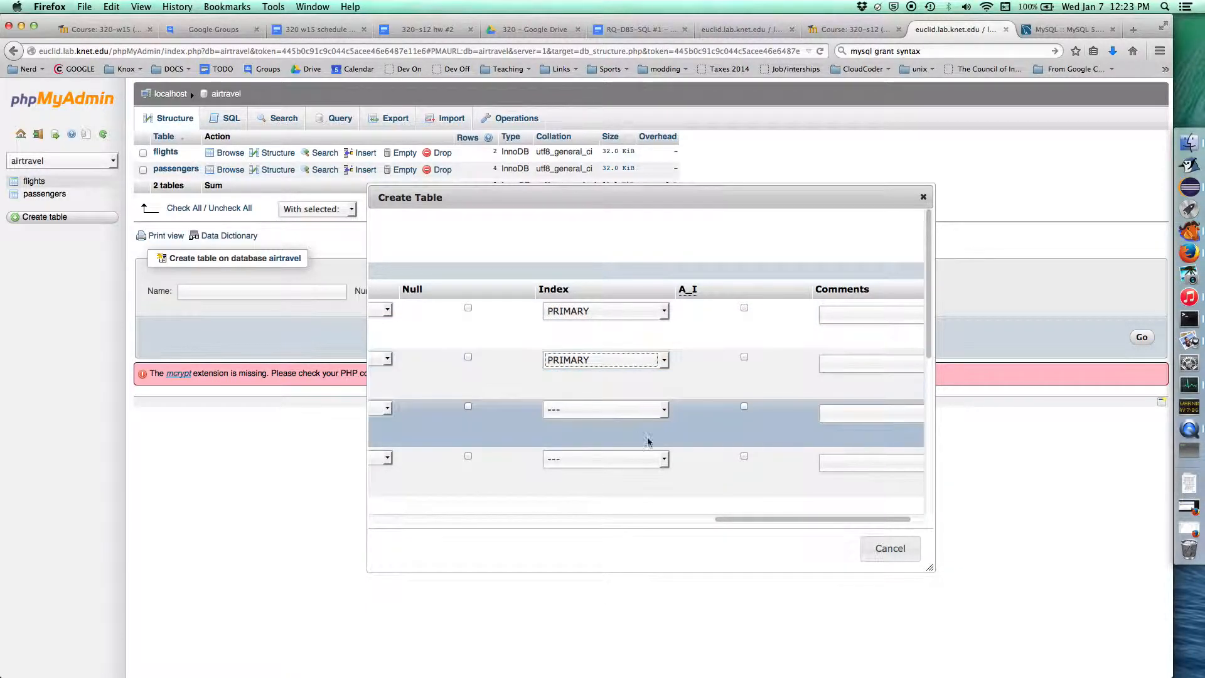
pyautogui.moveTo(730, 501)
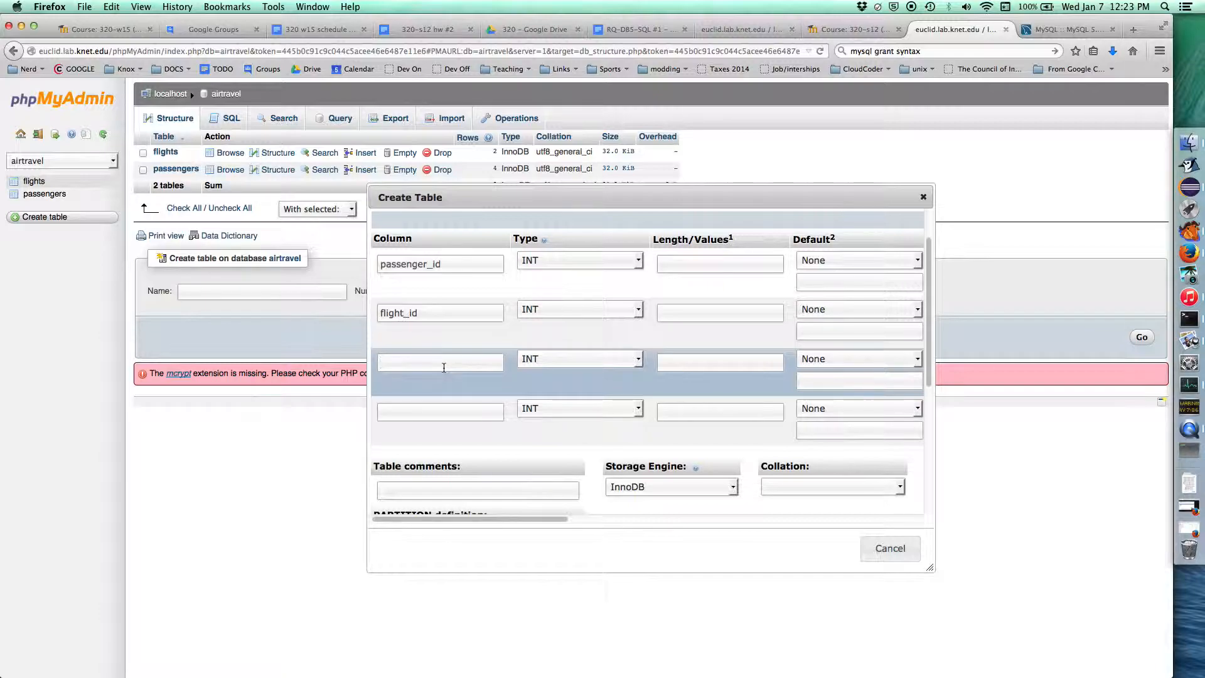
# Add a third column num_bags of type TINYINT.
pyautogui.write('num_')
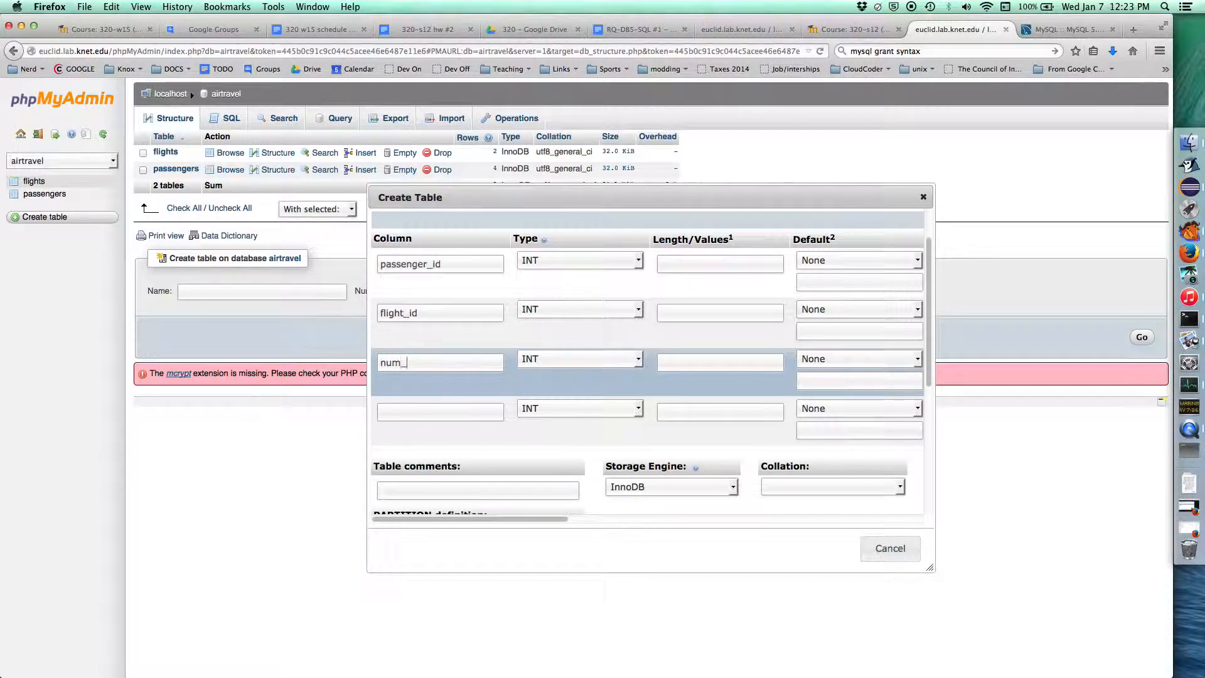
pyautogui.click(578, 359)
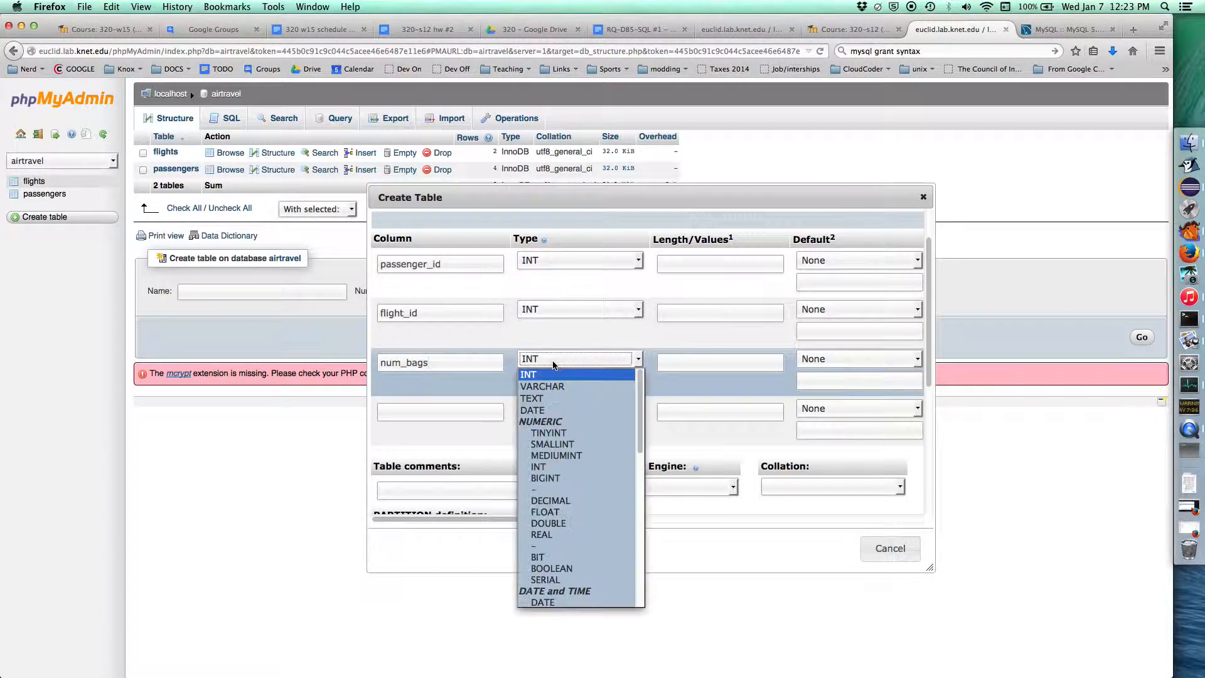
pyautogui.moveTo(547, 377)
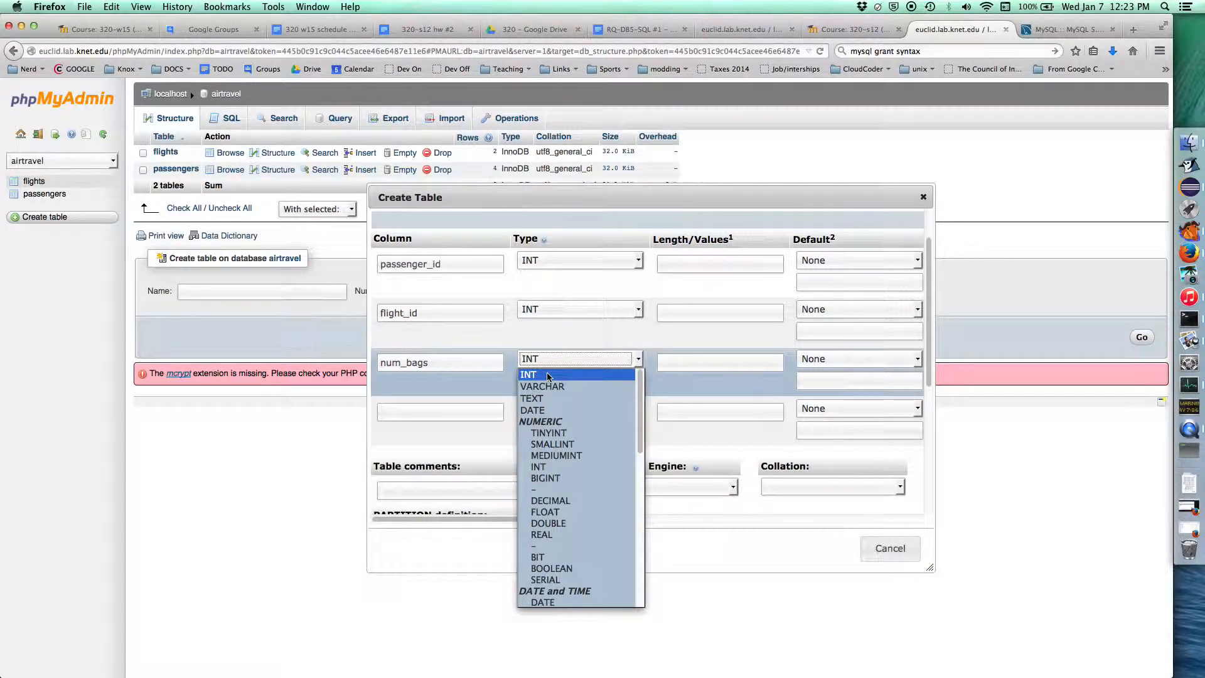
pyautogui.click(547, 432)
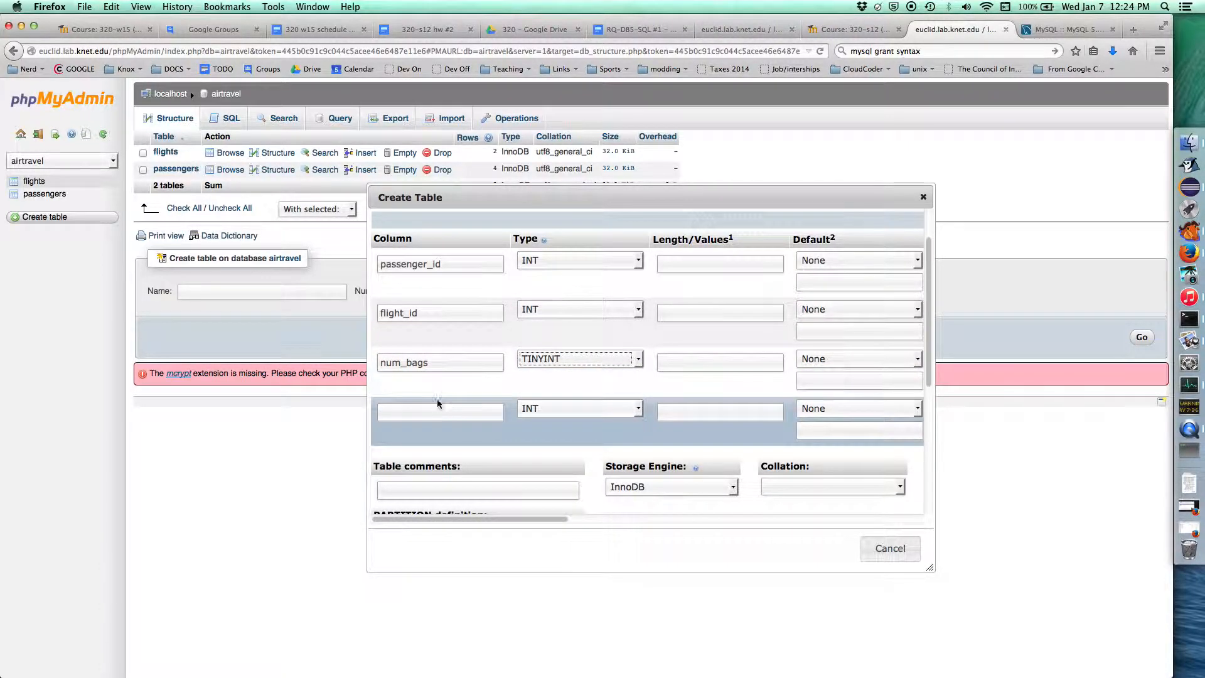
# Add a fourth column seat as VARCHAR with length 6.
pyautogui.write('seat')
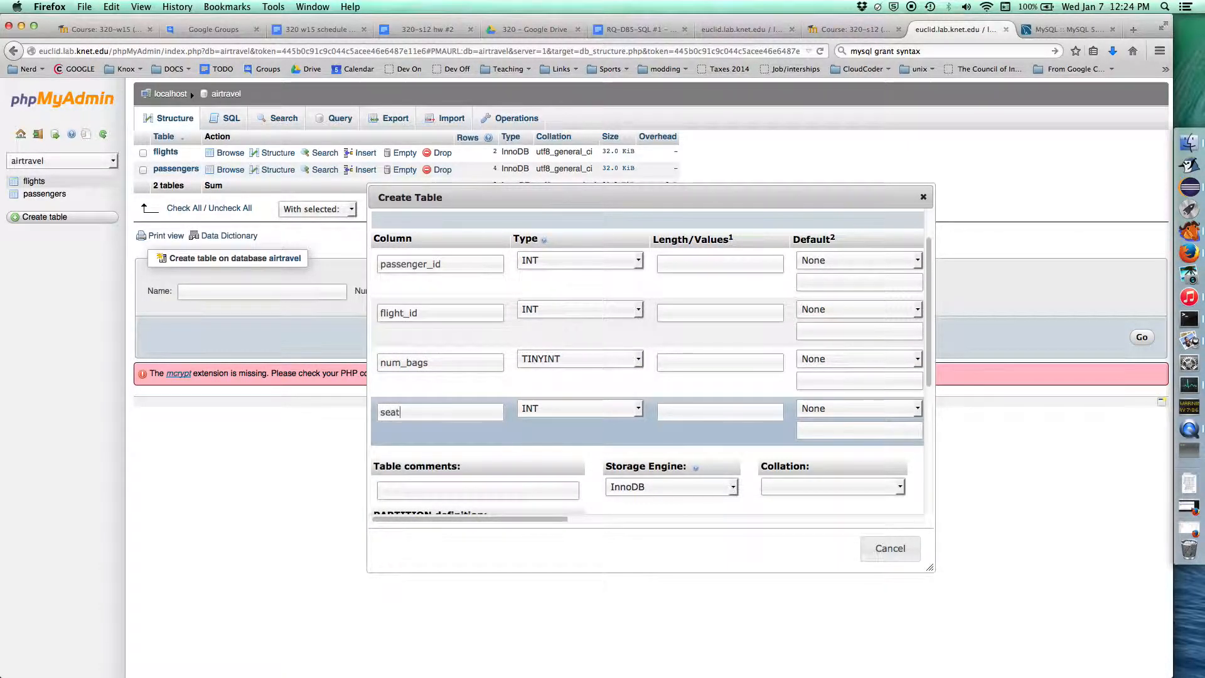
pyautogui.click(578, 408)
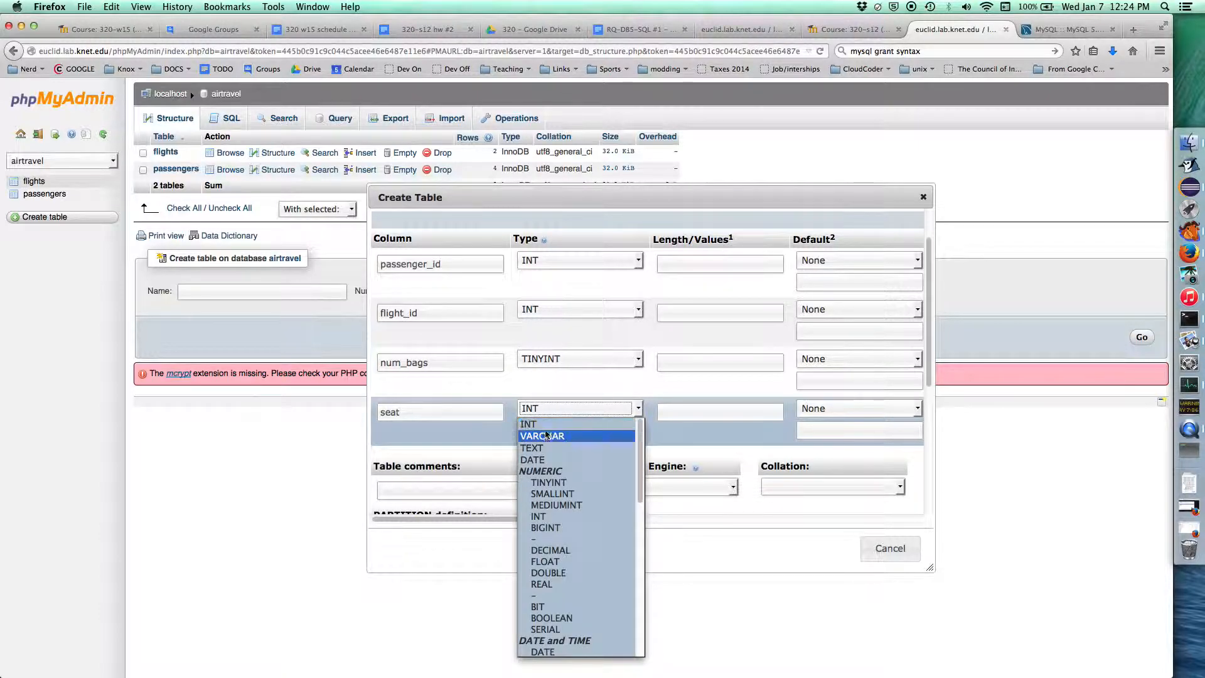
pyautogui.click(543, 435)
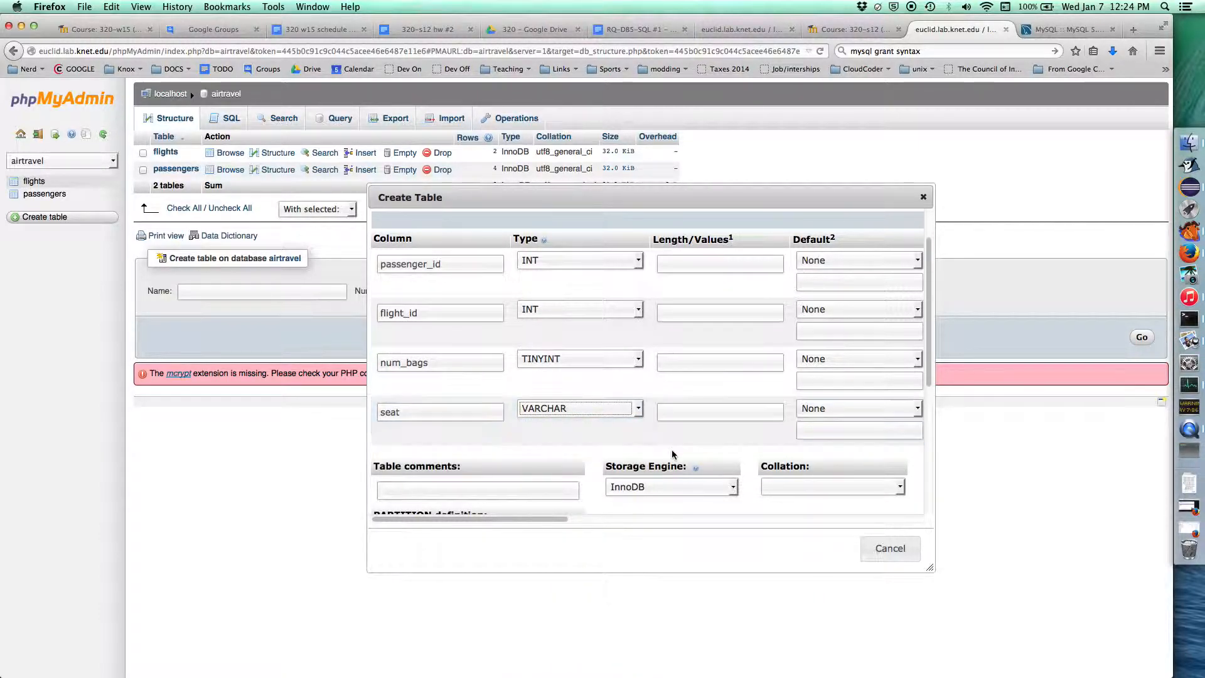
pyautogui.click(719, 412)
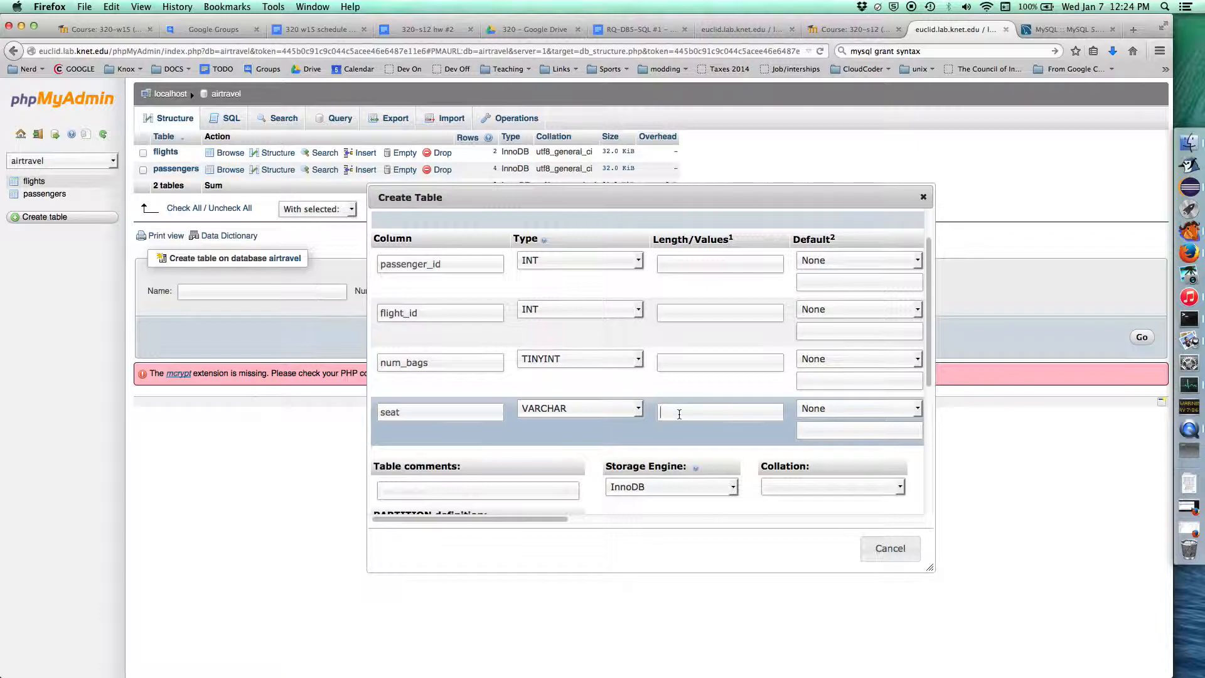
pyautogui.write('6')
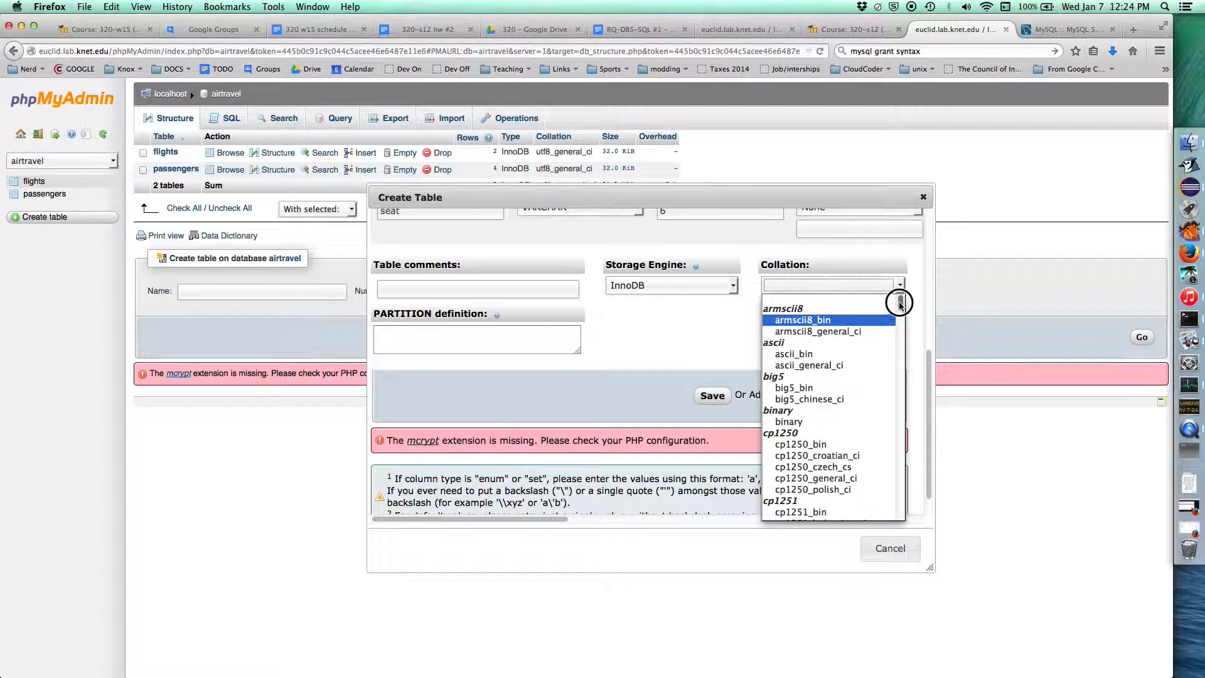
# Set the bookings table collation to utf8_general_ci and save the table.
pyautogui.scroll(-3)
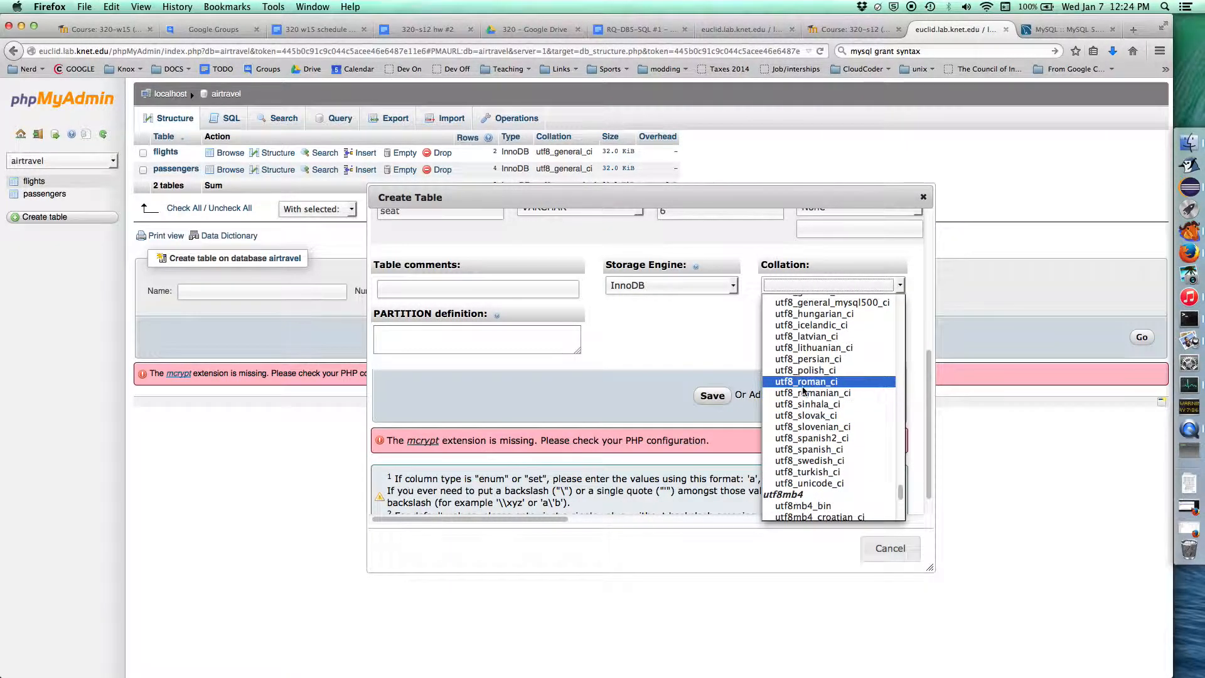
pyautogui.scroll(3)
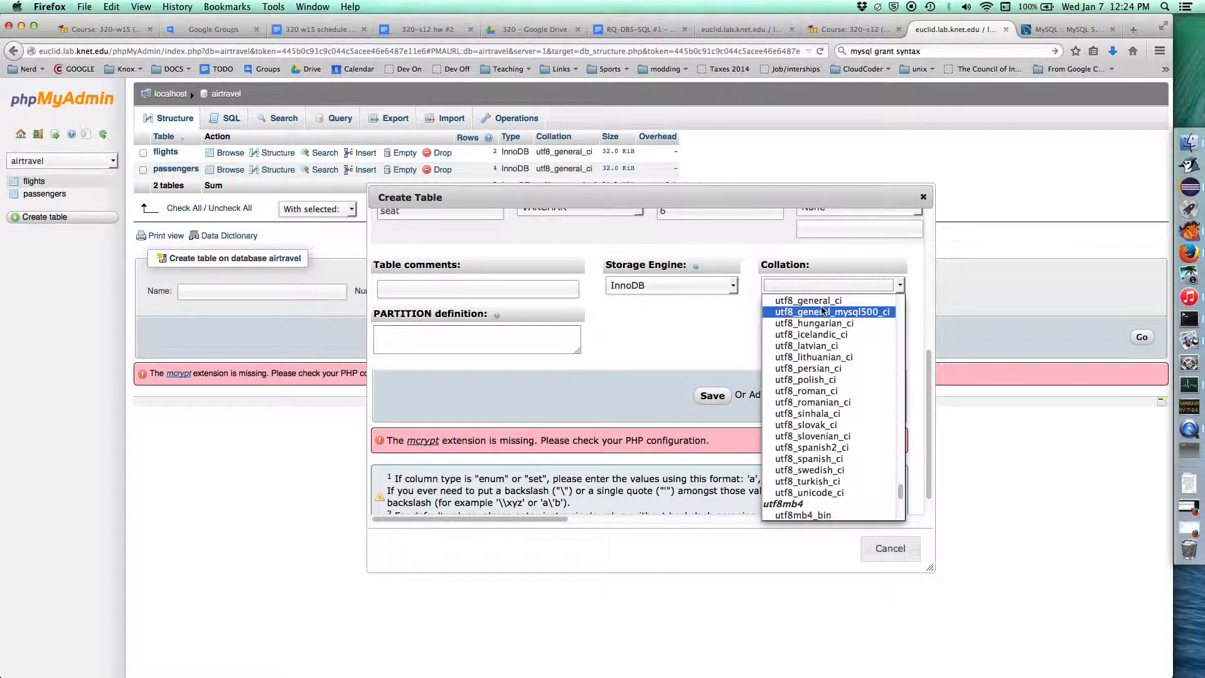
pyautogui.click(807, 300)
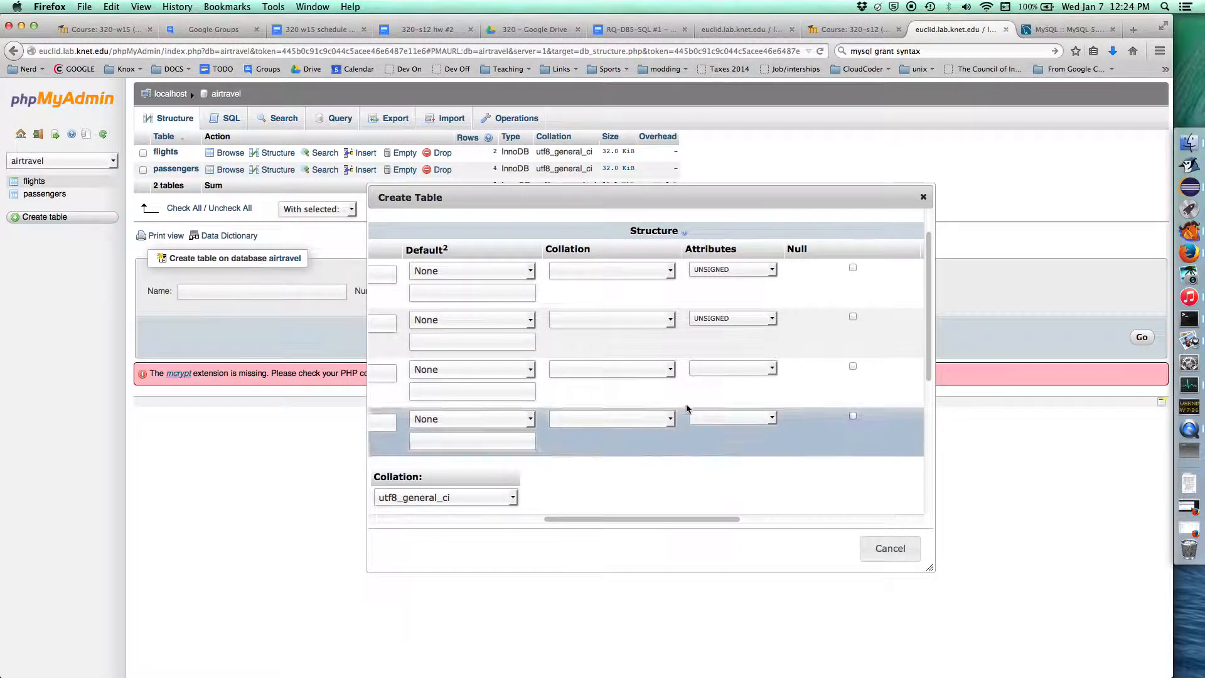
pyautogui.click(730, 368)
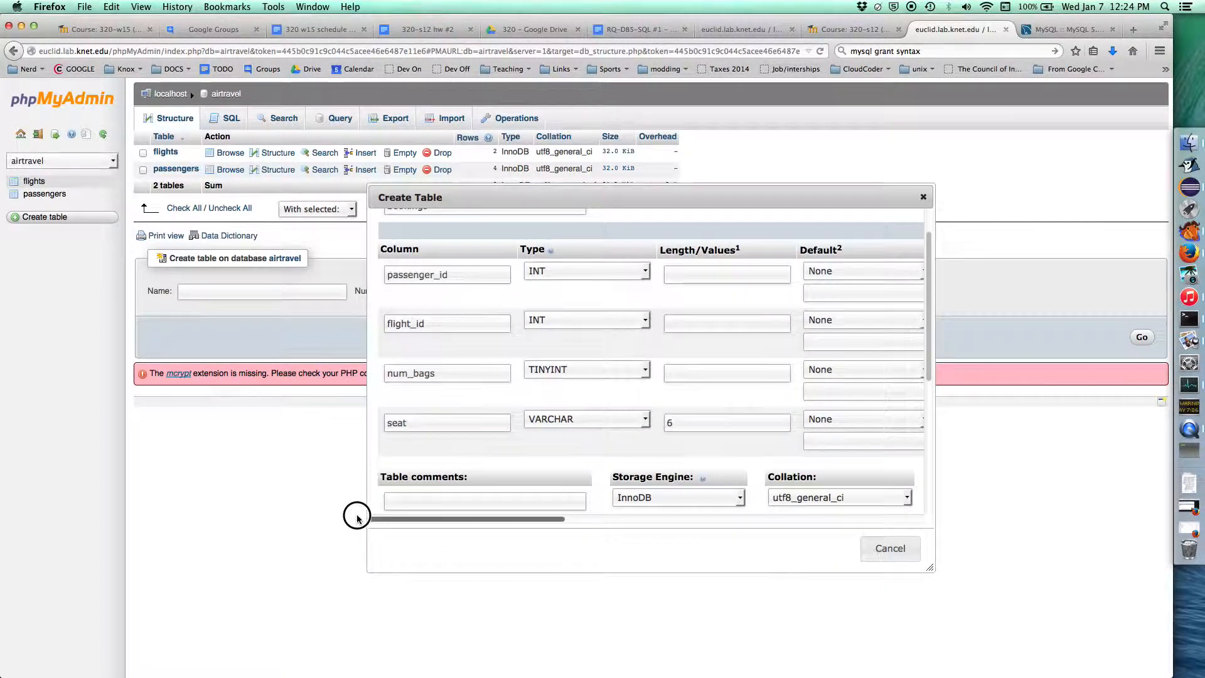
pyautogui.scroll(-3)
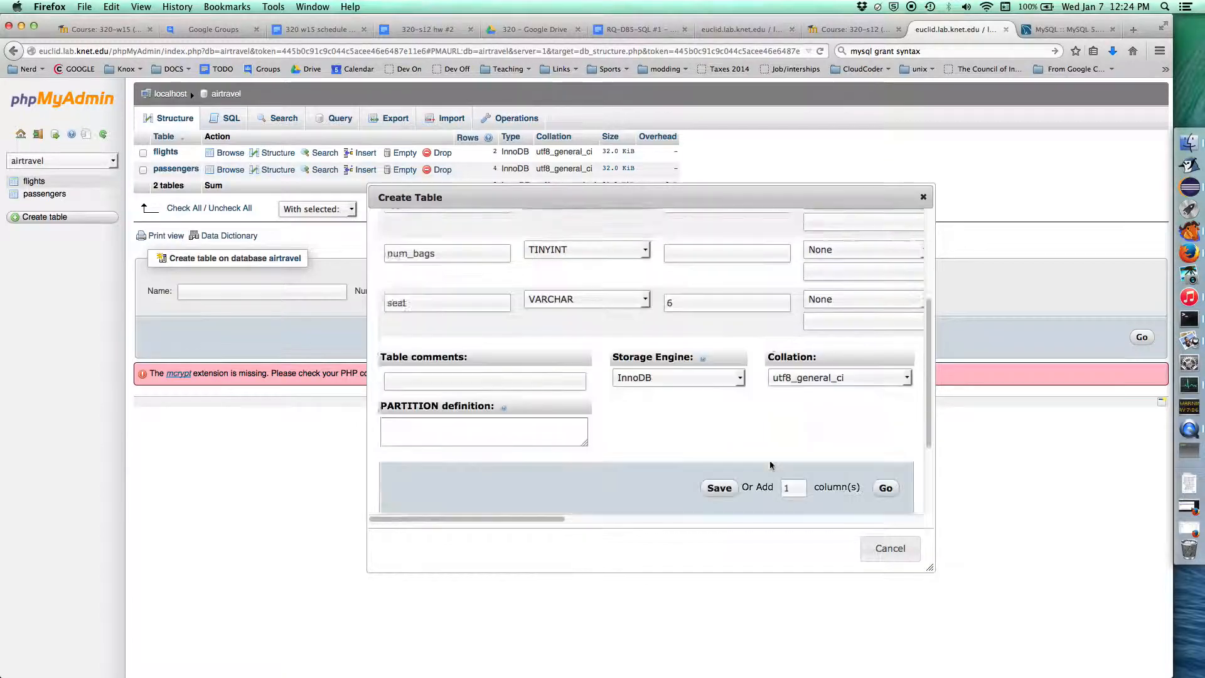
pyautogui.click(719, 487)
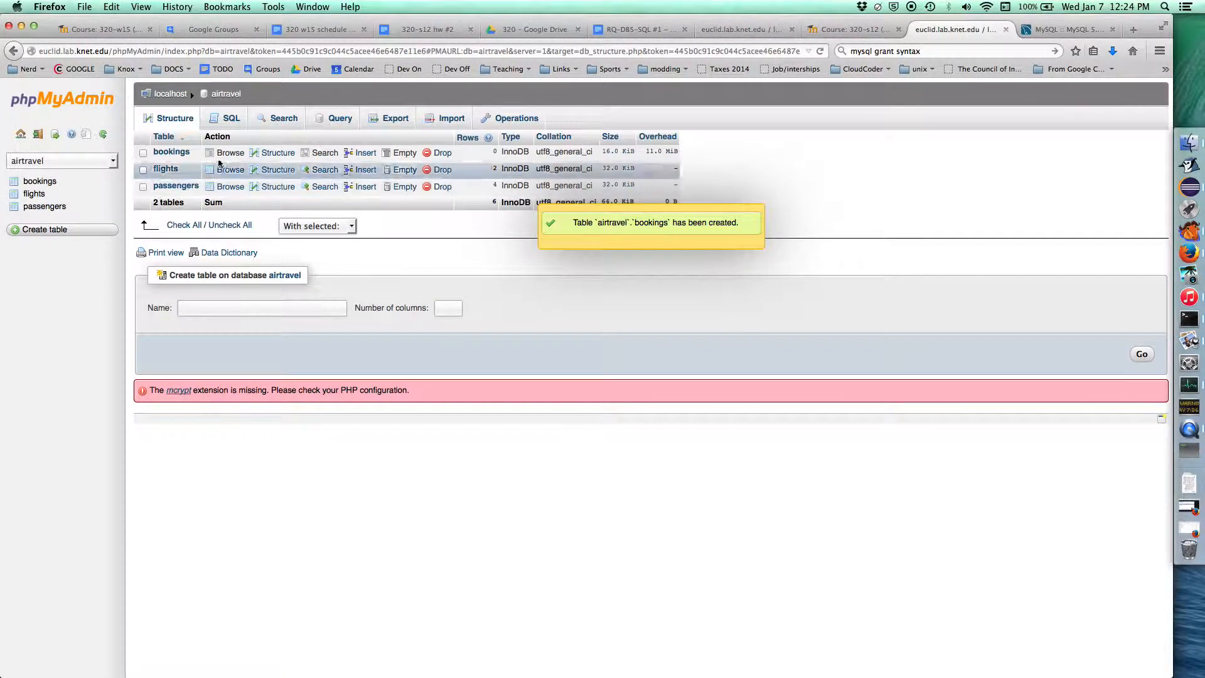
# Open the bookings table's Structure view to see its columns and indexes.
pyautogui.click(172, 151)
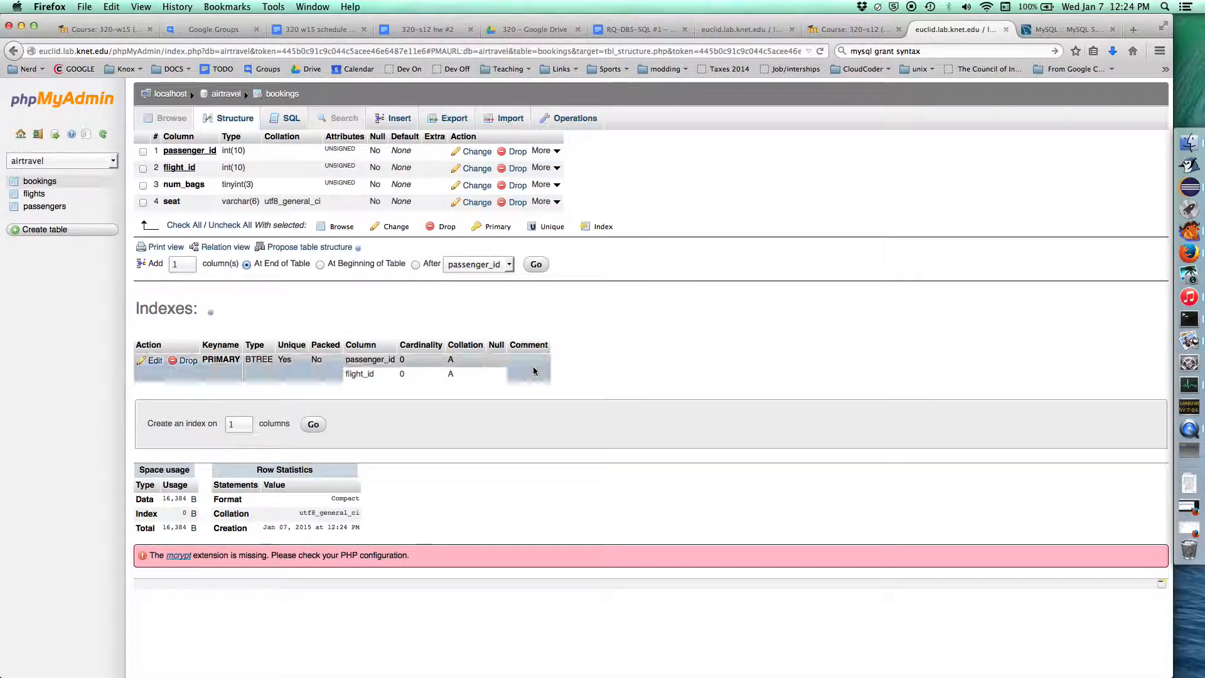
pyautogui.moveTo(266, 372)
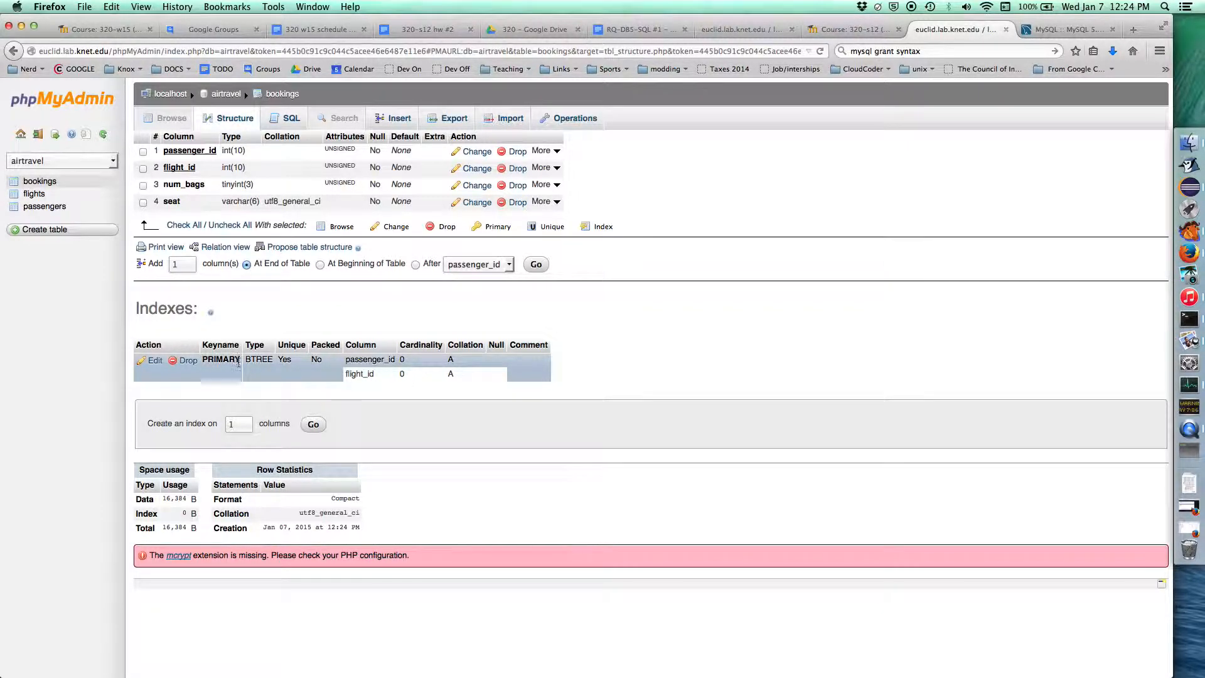
pyautogui.moveTo(369, 359)
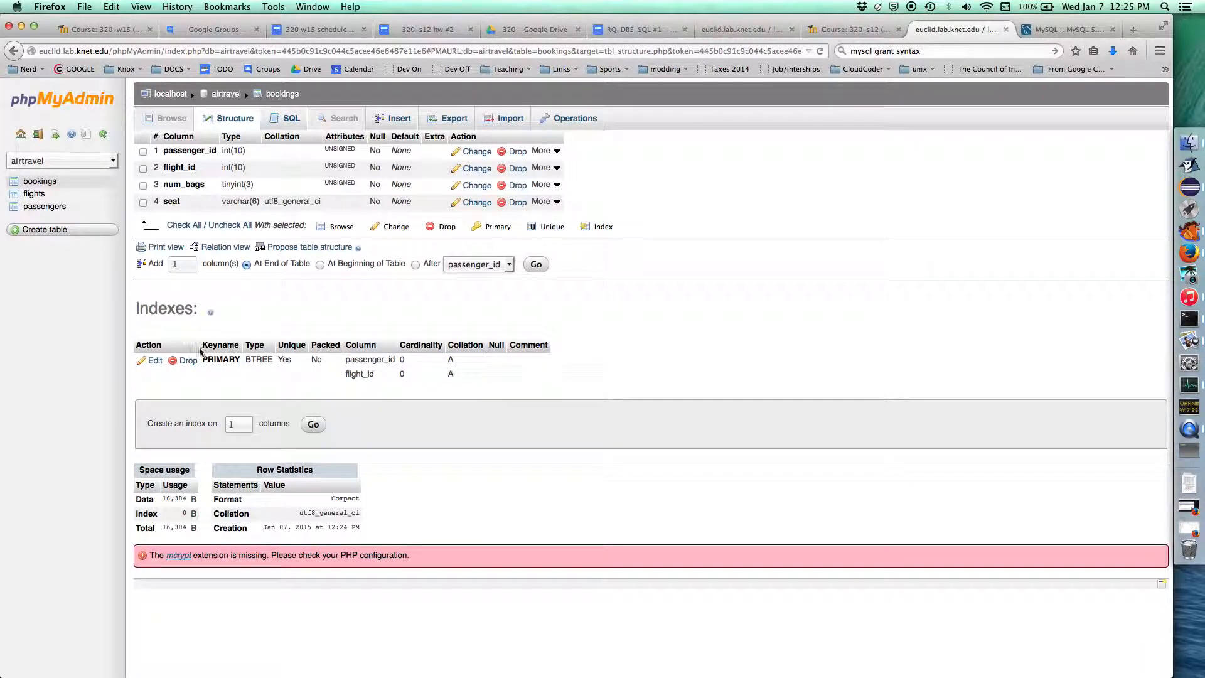
# Drop the existing PRIMARY key on bookings and start a new PRIMARY index.
pyautogui.click(188, 359)
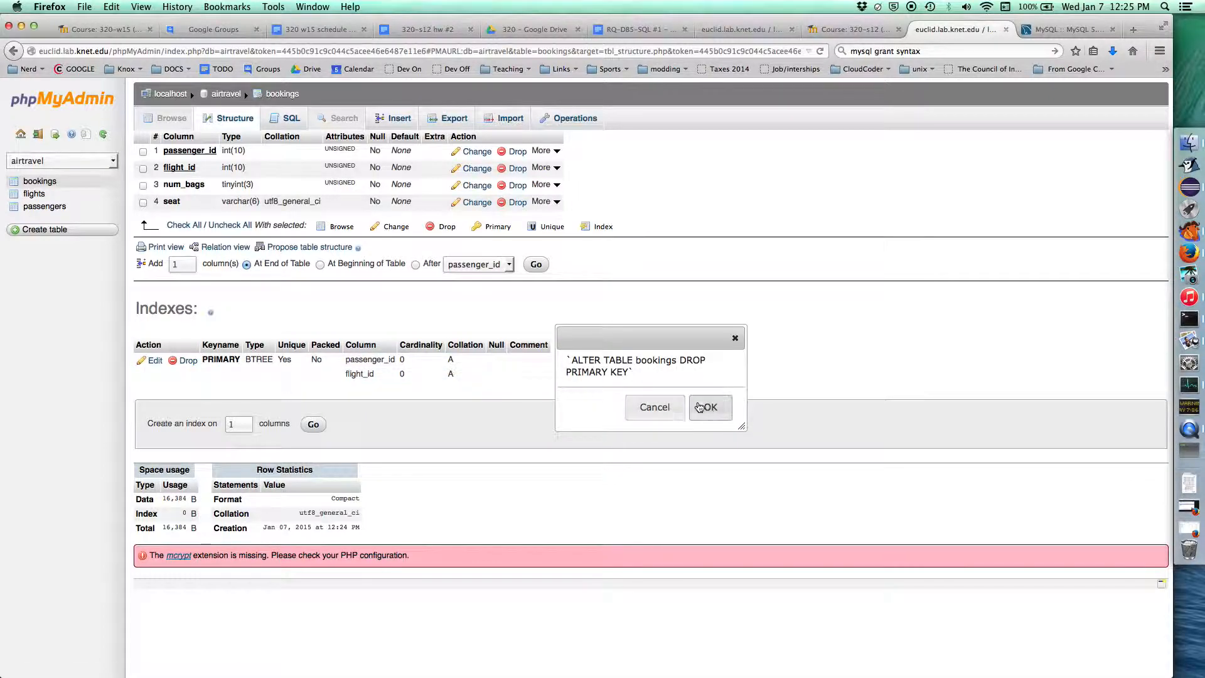
pyautogui.click(708, 408)
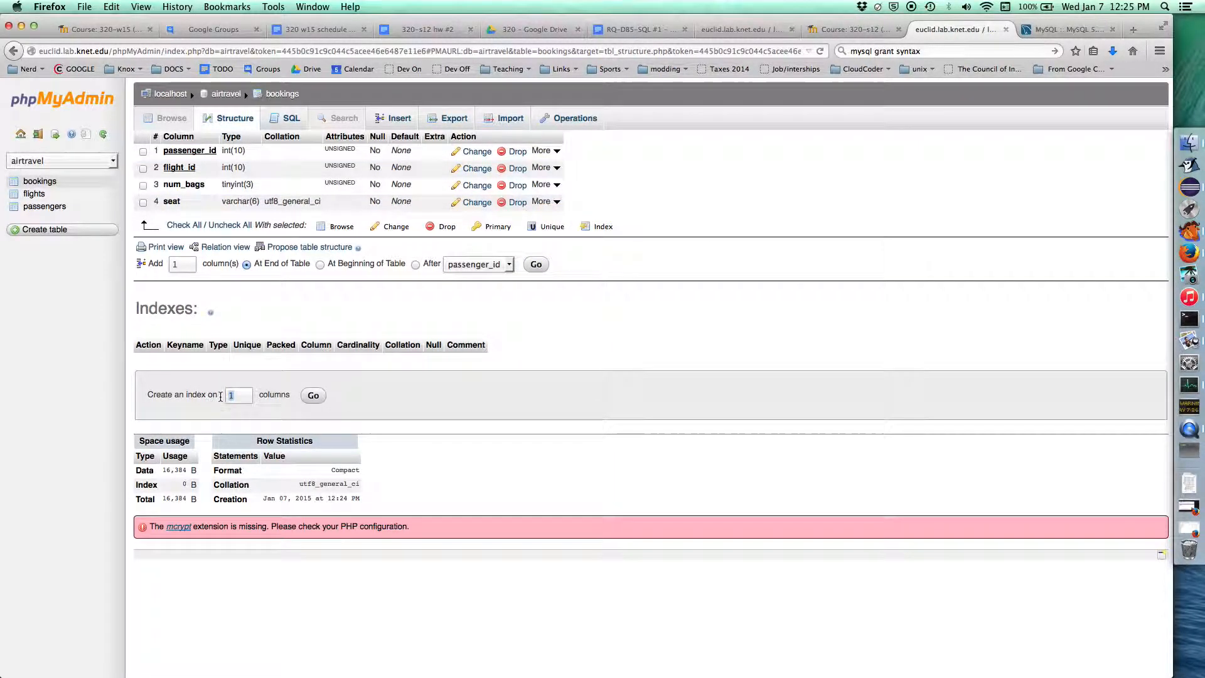
pyautogui.click(313, 394)
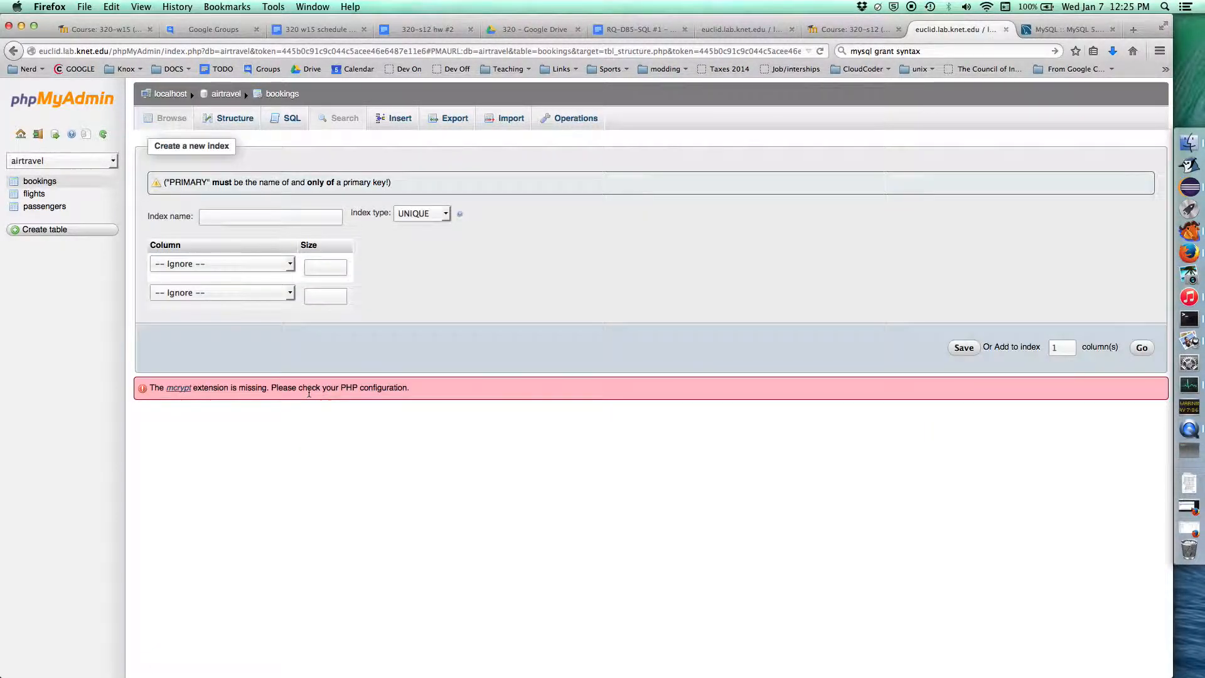
pyautogui.click(421, 213)
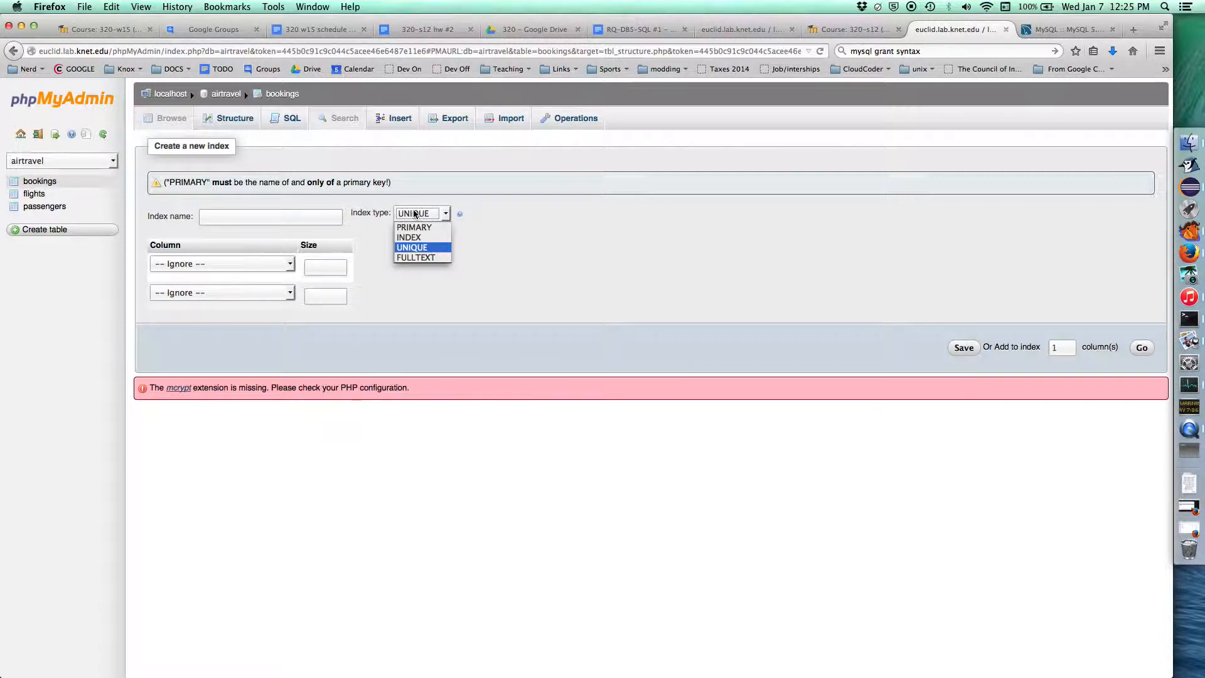
pyautogui.click(414, 227)
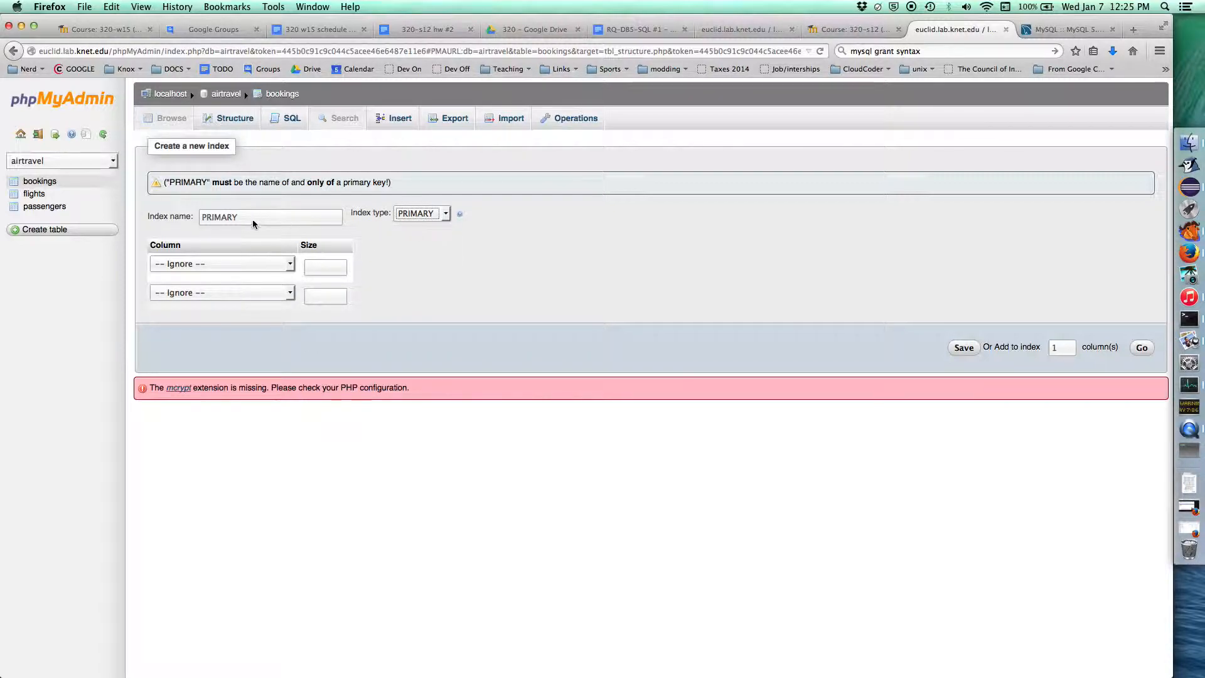
pyautogui.moveTo(227, 218)
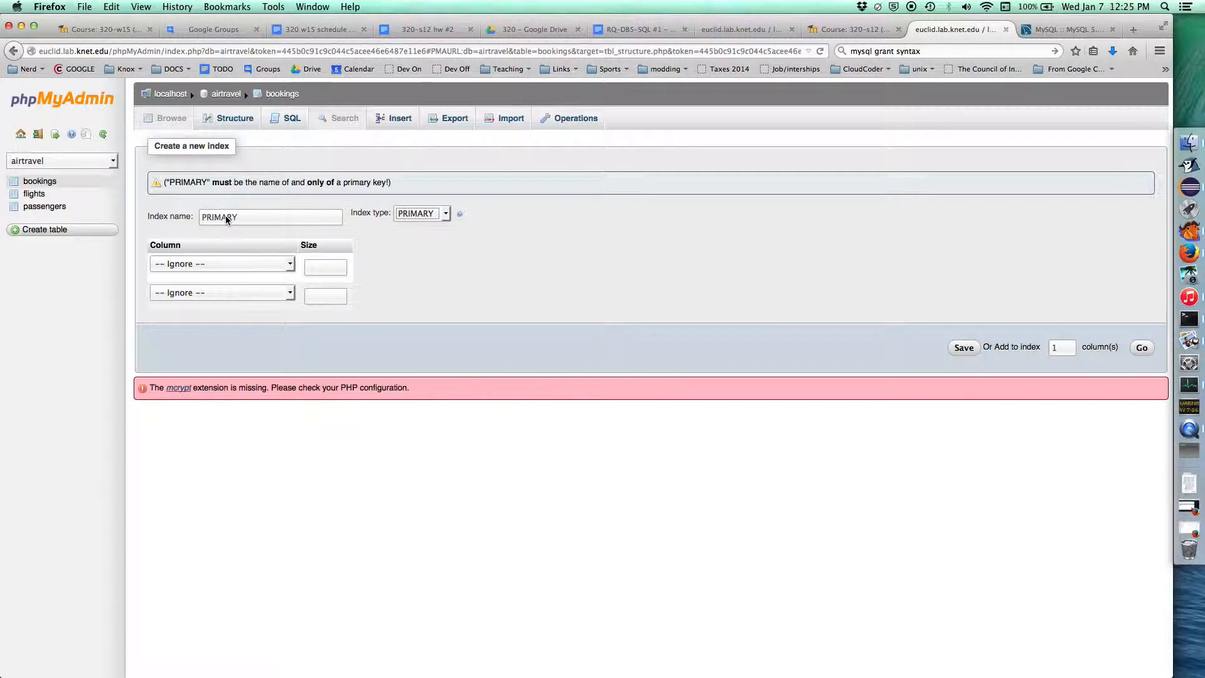
pyautogui.click(421, 213)
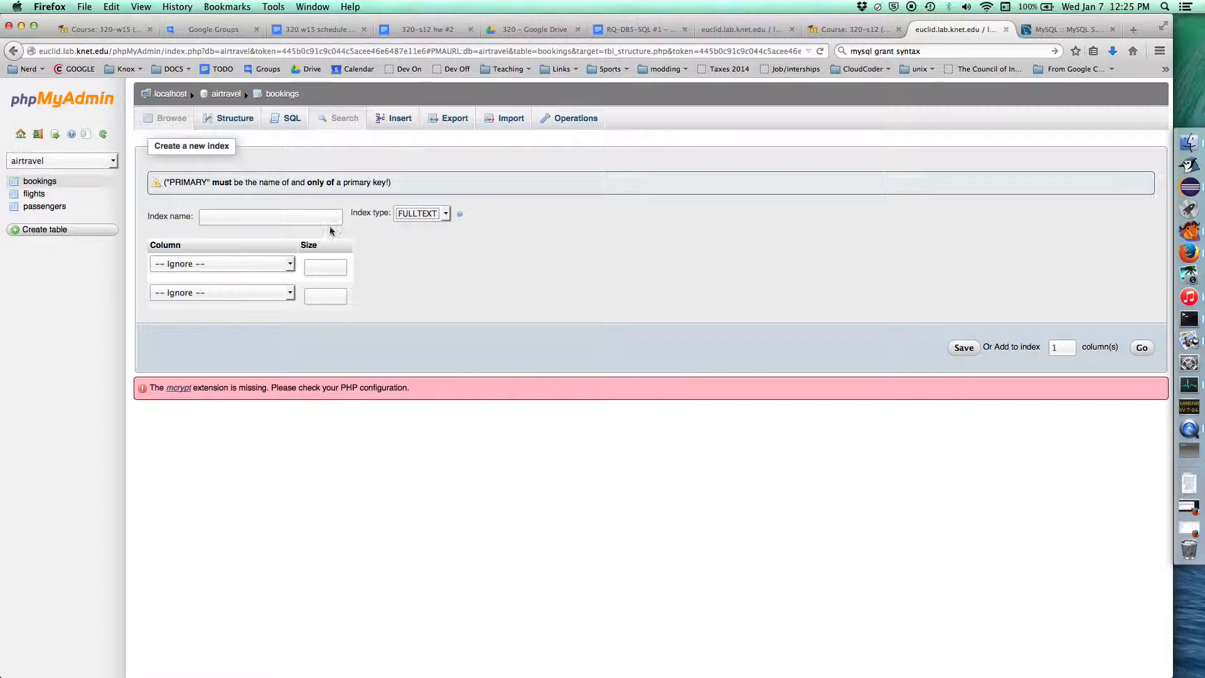
pyautogui.click(421, 213)
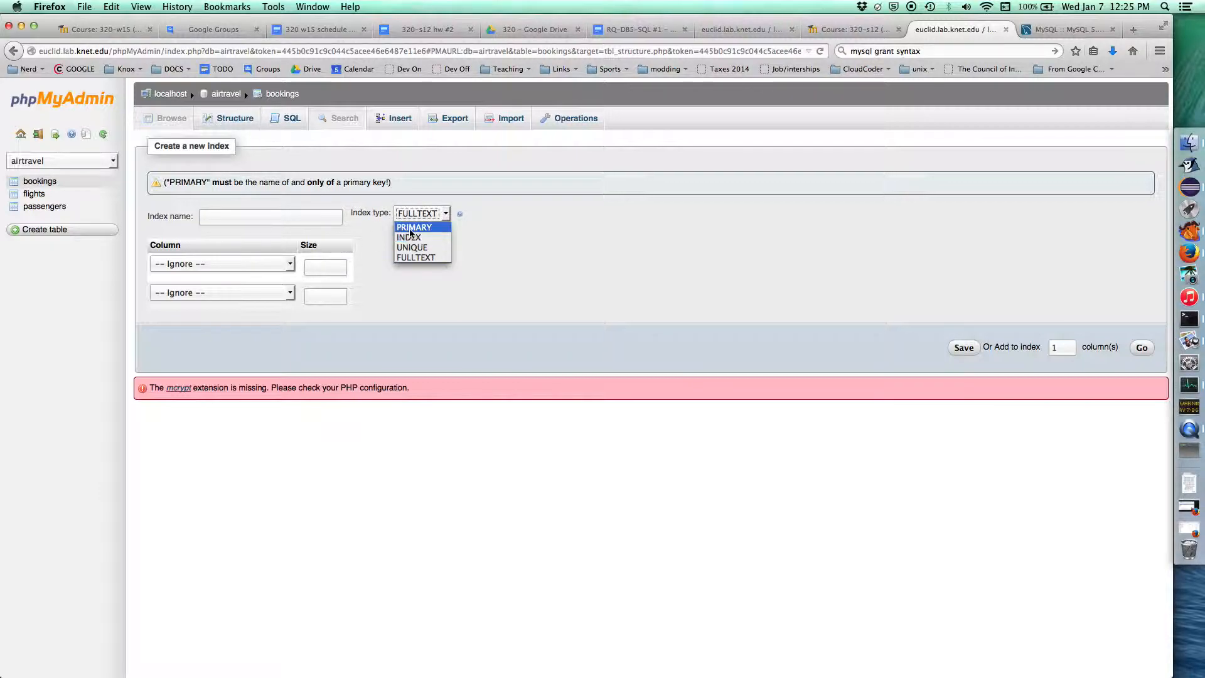
pyautogui.click(414, 226)
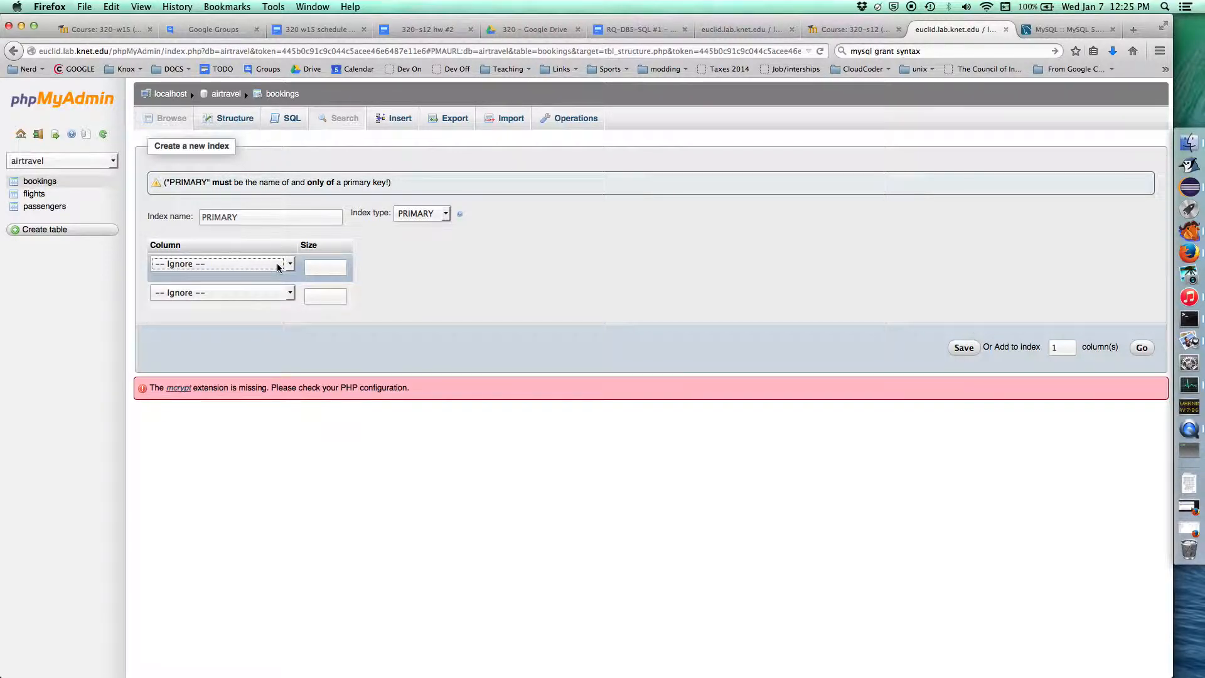
pyautogui.moveTo(236, 273)
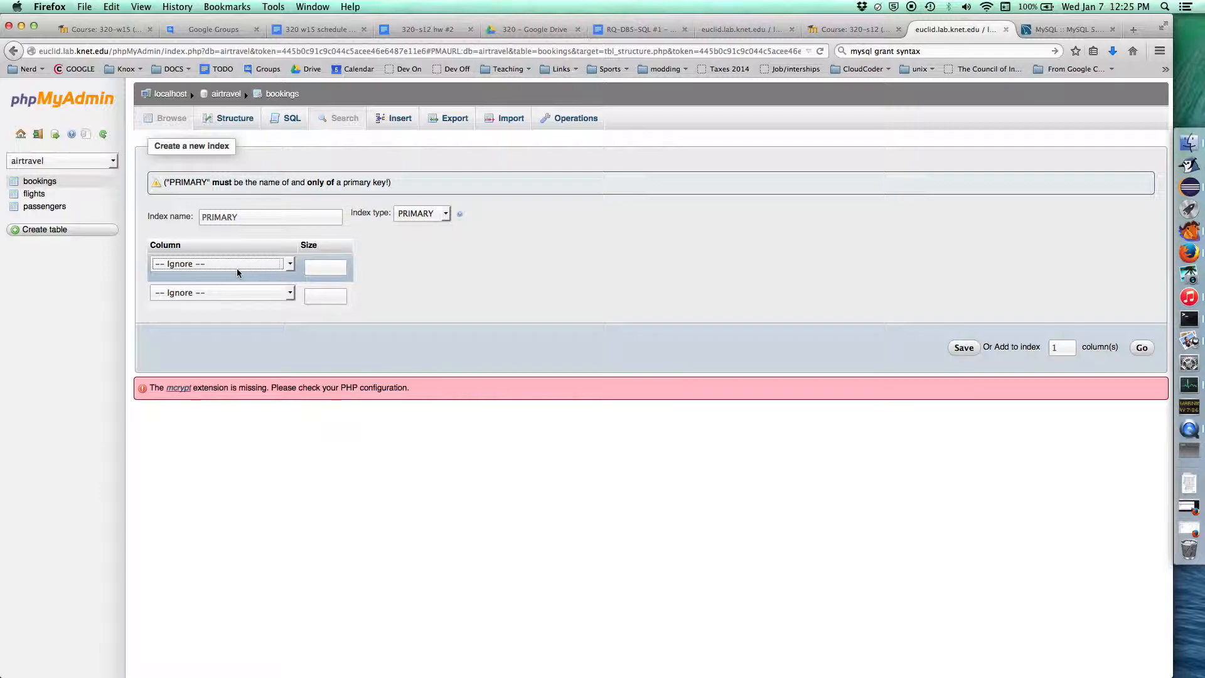
pyautogui.moveTo(211, 294)
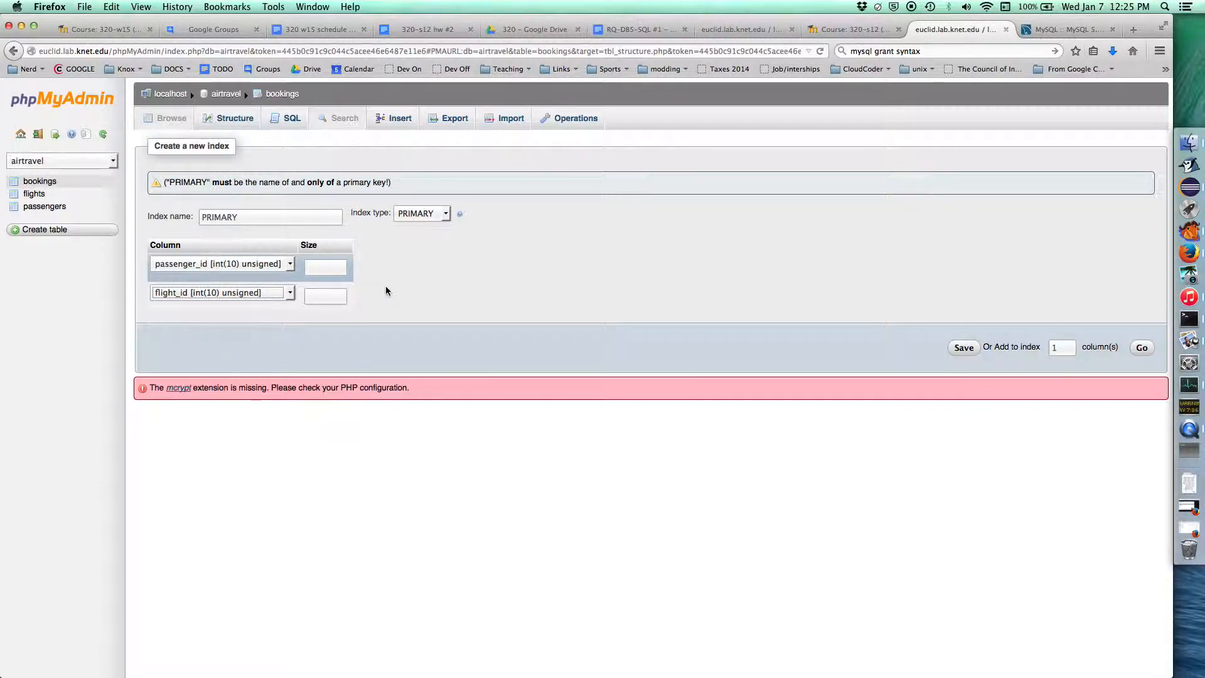
pyautogui.moveTo(421, 280)
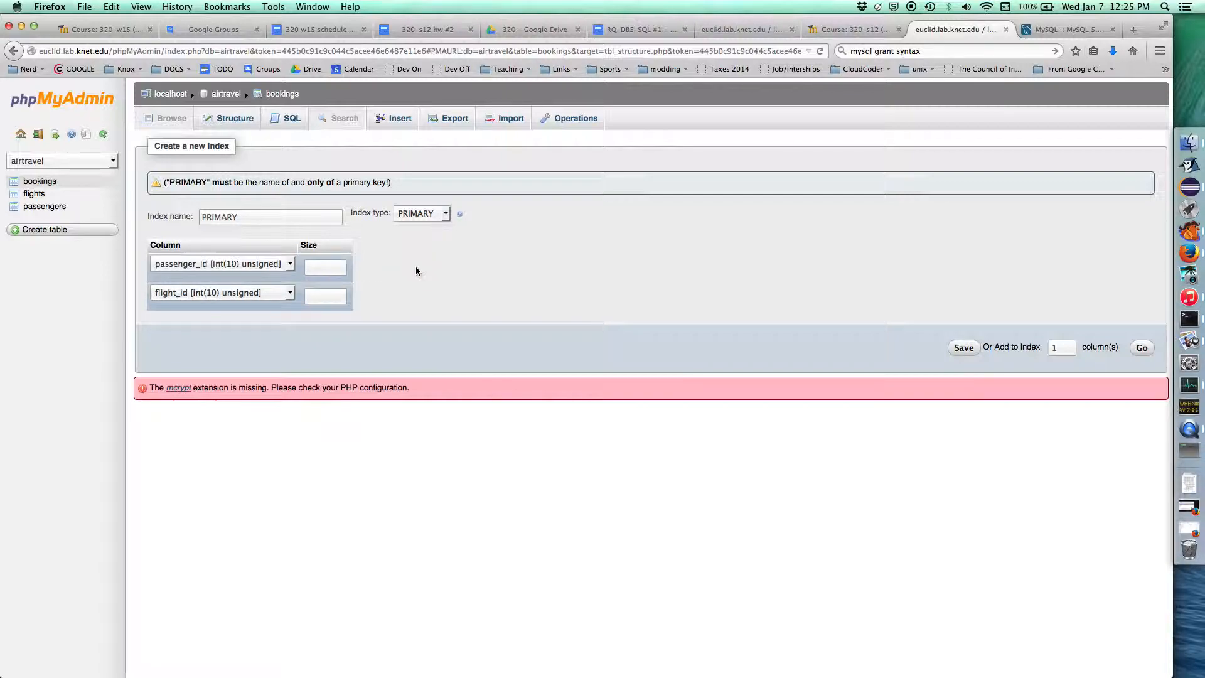
pyautogui.moveTo(421, 270)
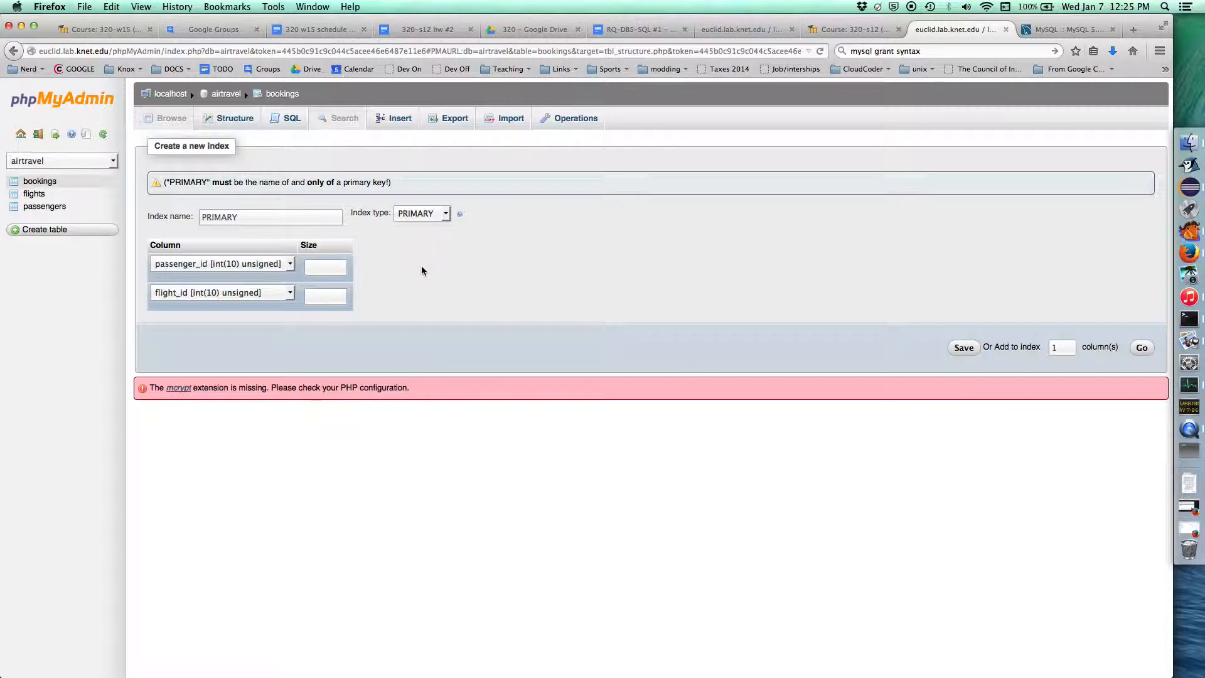
# Add passenger_id and flight_id as the new PRIMARY index's columns.
pyautogui.click(325, 267)
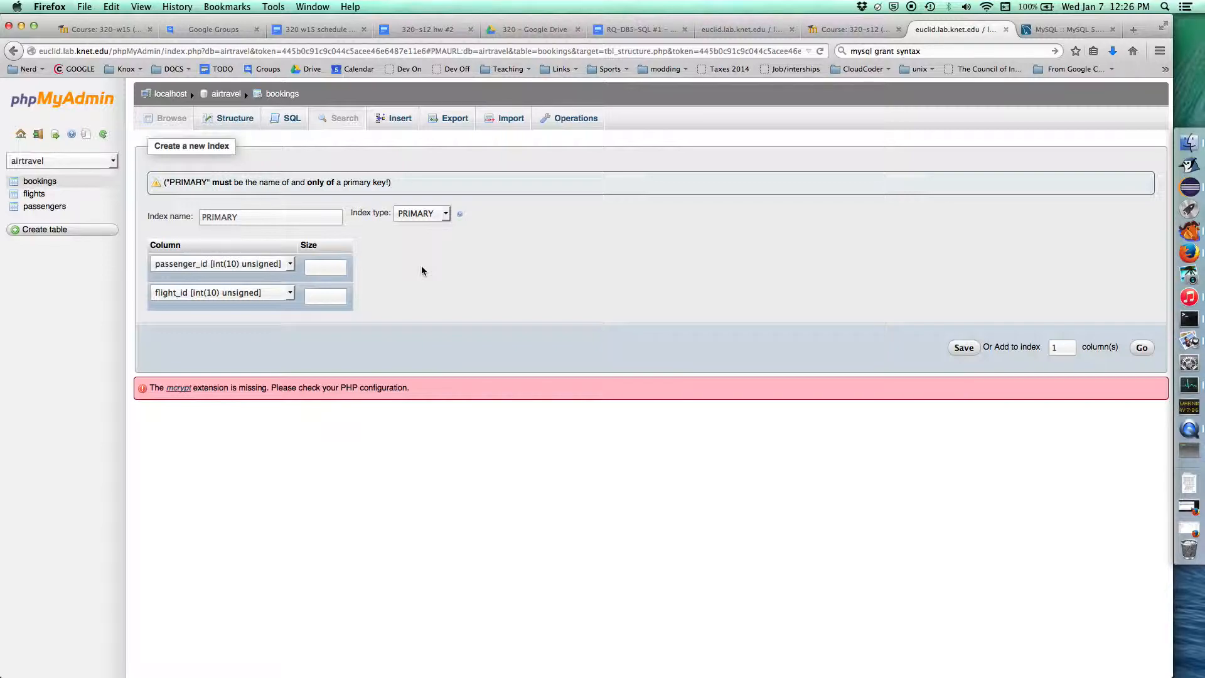
pyautogui.click(324, 267)
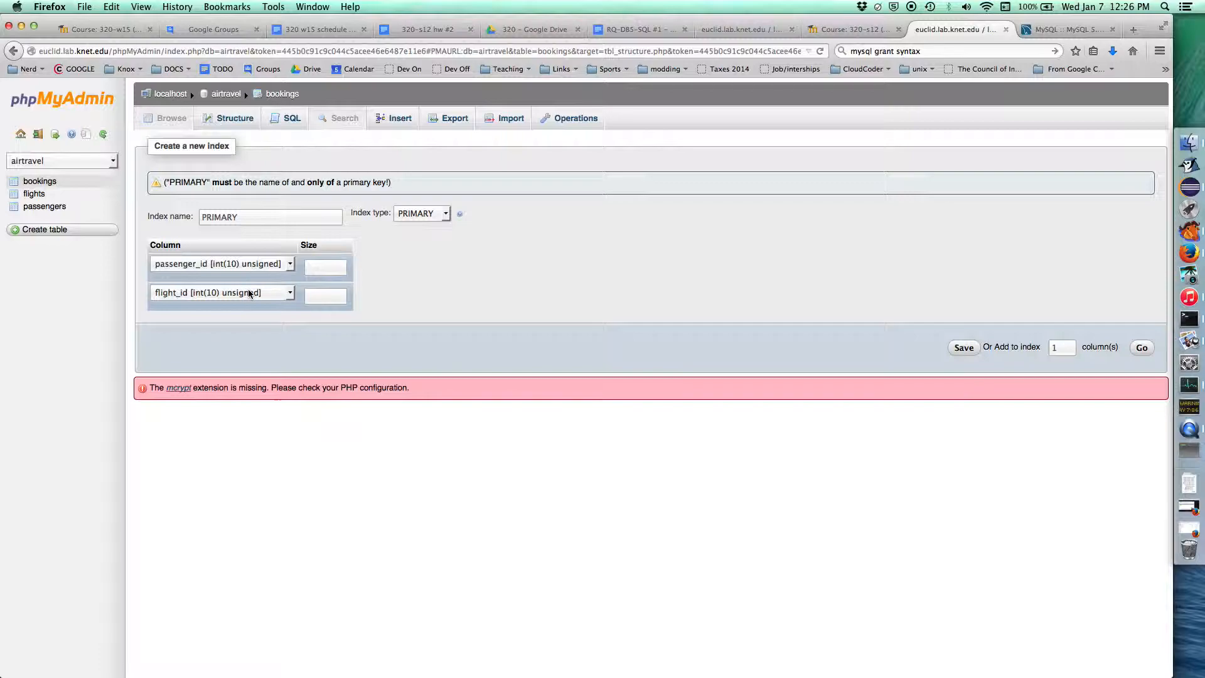
pyautogui.moveTo(388, 291)
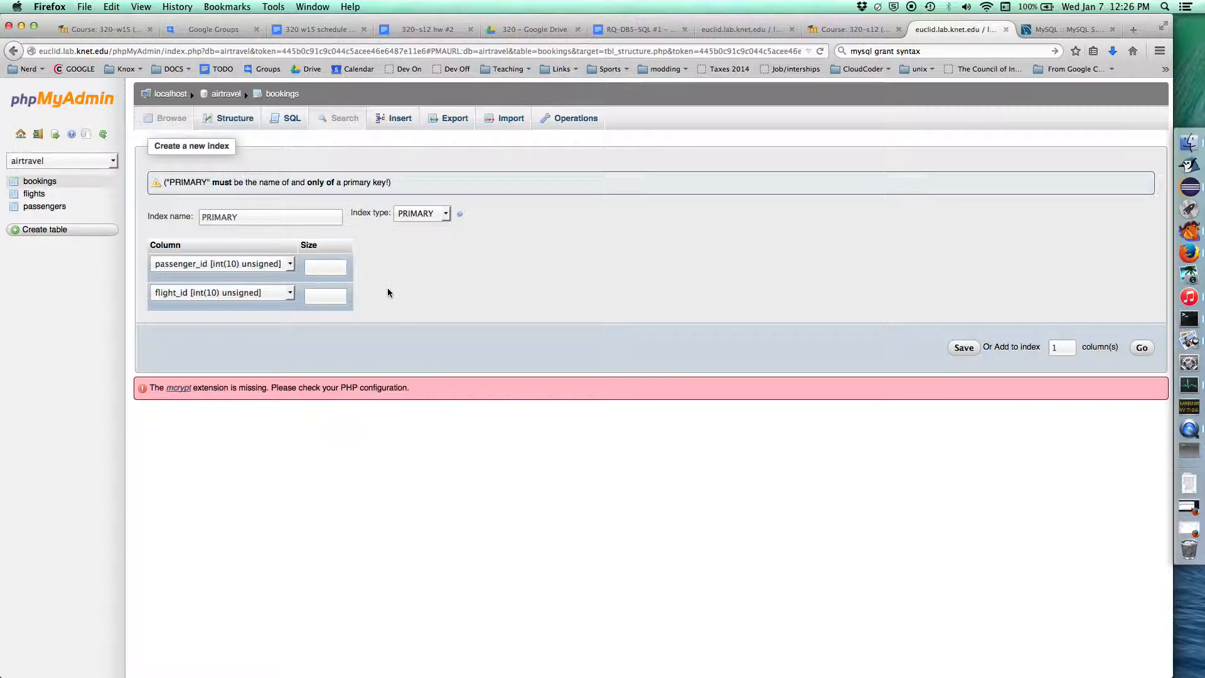
pyautogui.click(326, 267)
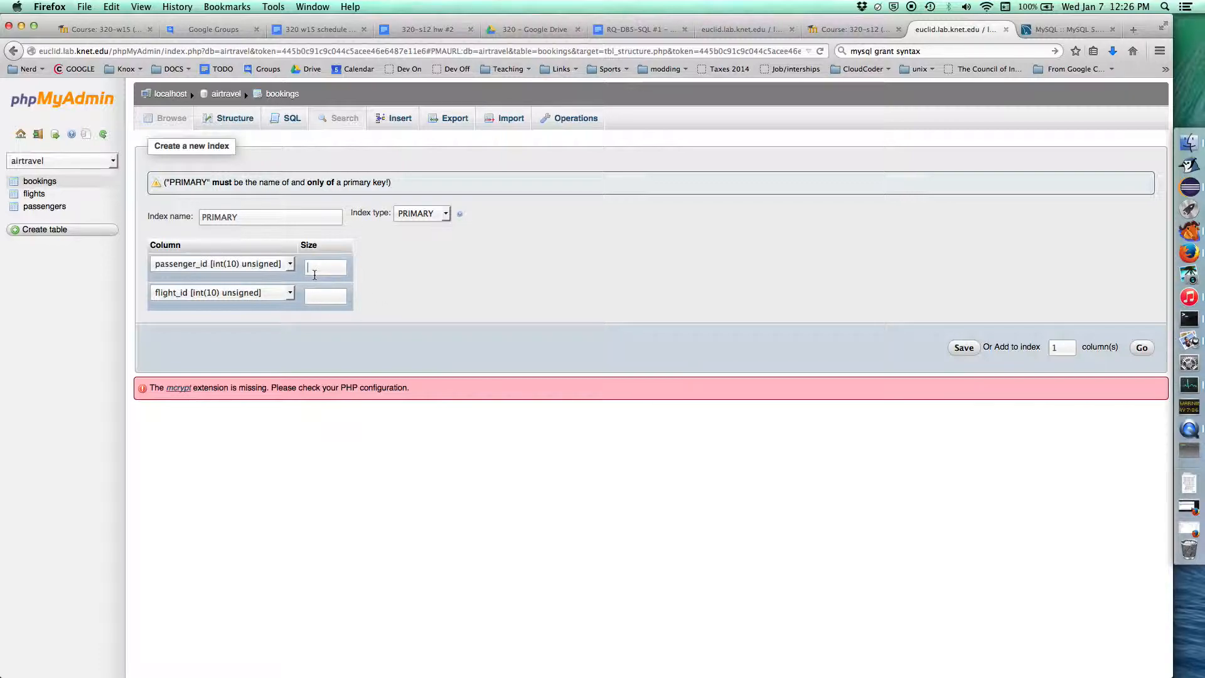
pyautogui.moveTo(325, 267)
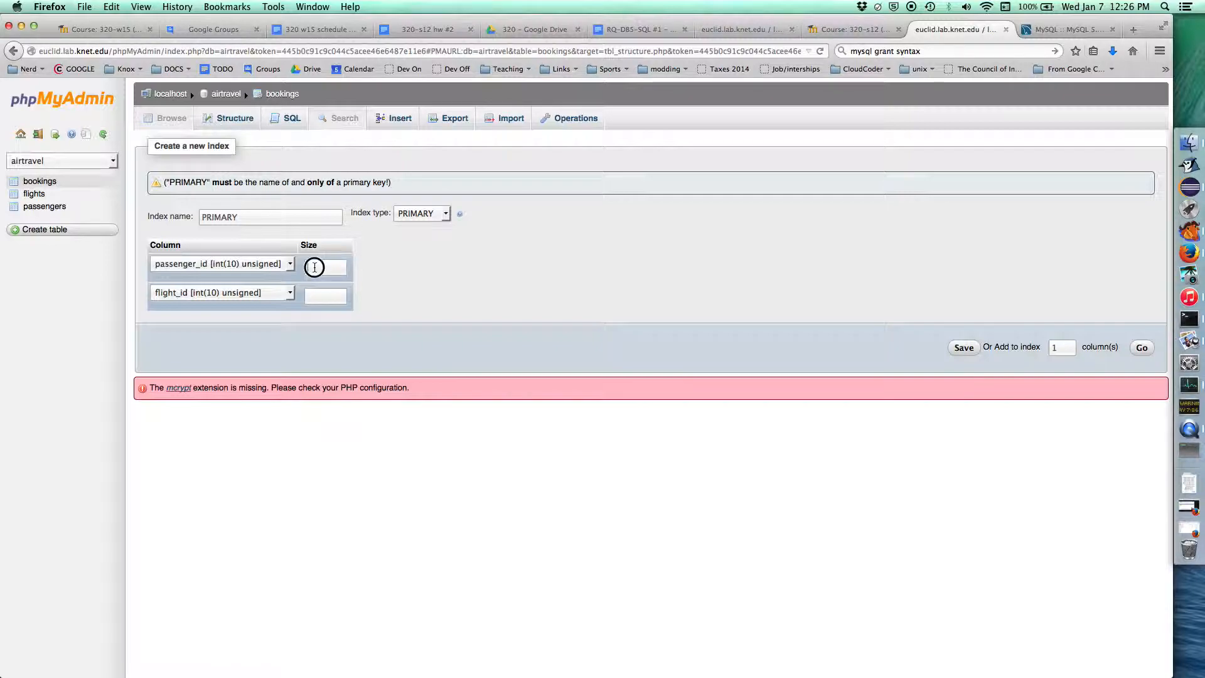
pyautogui.click(325, 267)
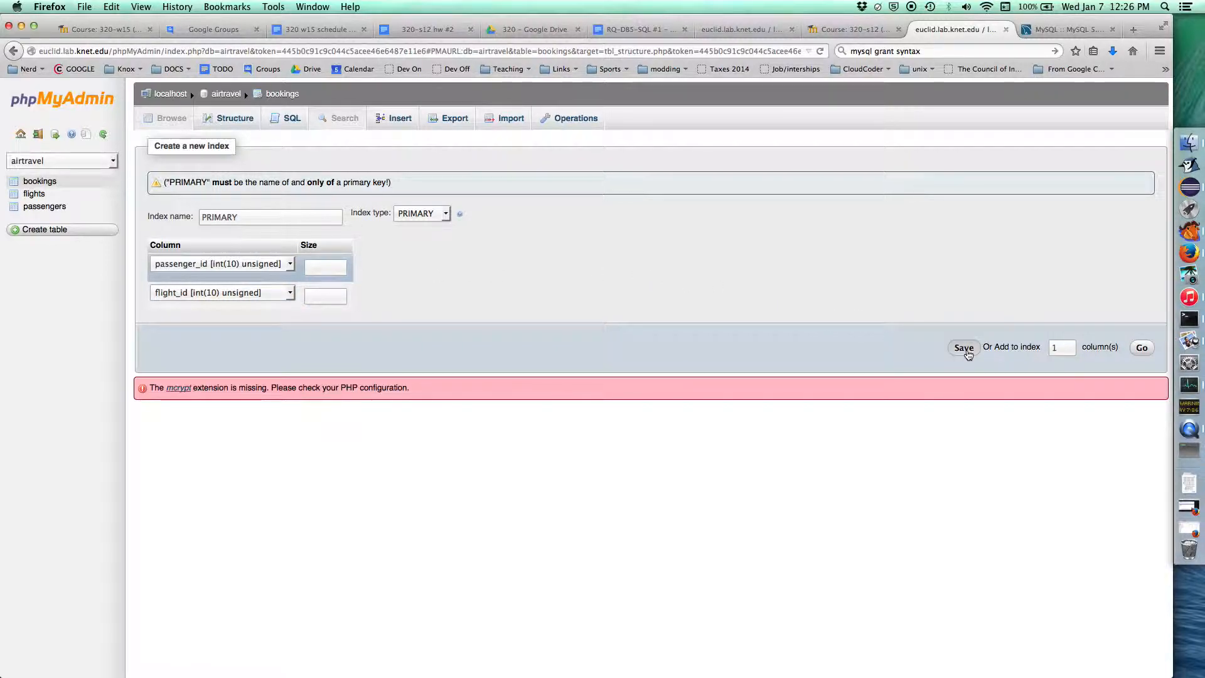
# Insert a bookings row with passenger_id 76, flight_id 99, num_bags 2, seat 4f.
pyautogui.click(963, 347)
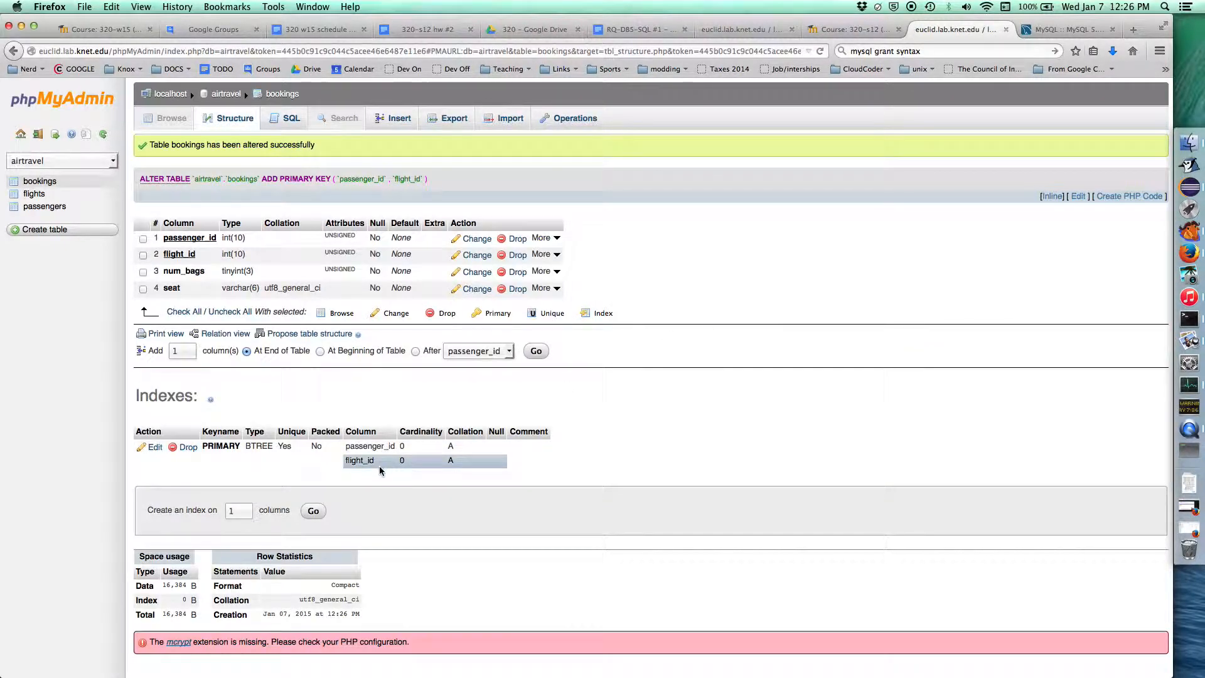
pyautogui.moveTo(291, 393)
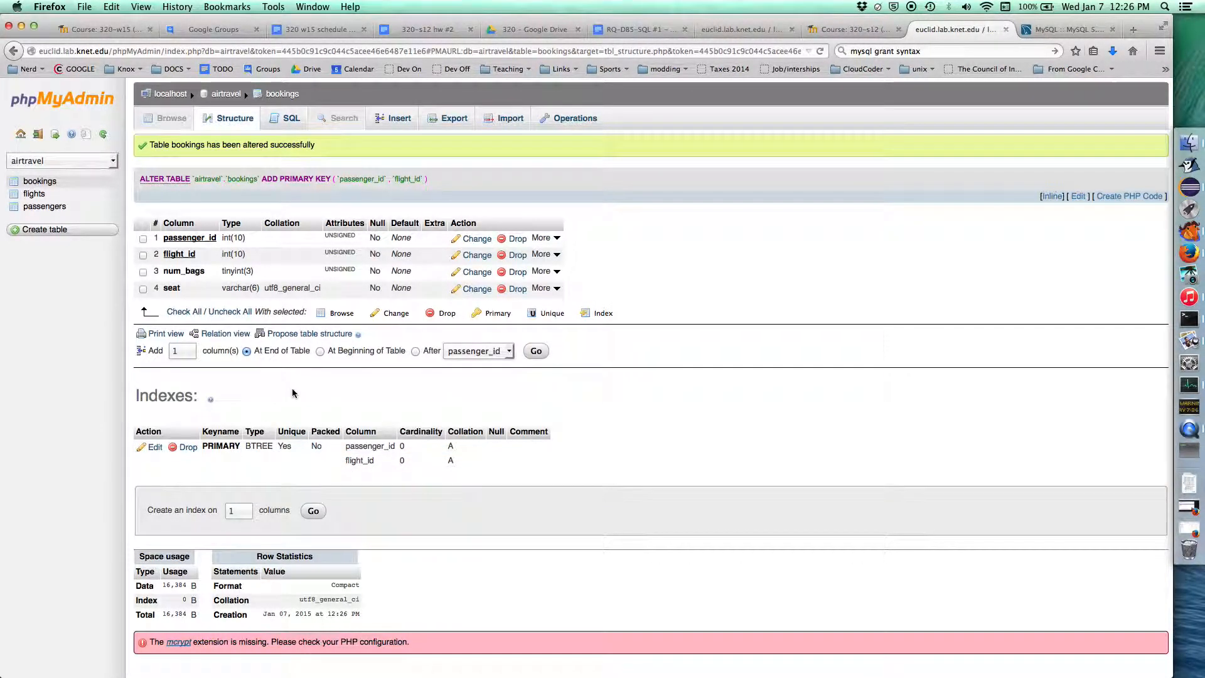
pyautogui.moveTo(308, 333)
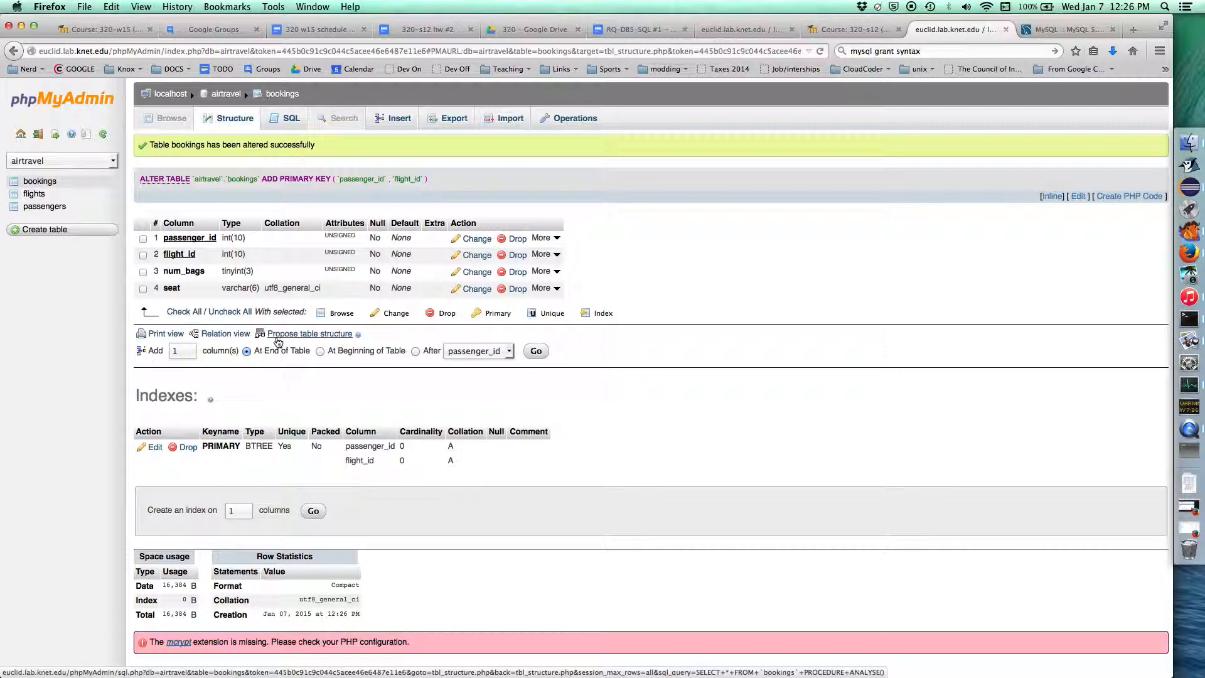
pyautogui.click(399, 117)
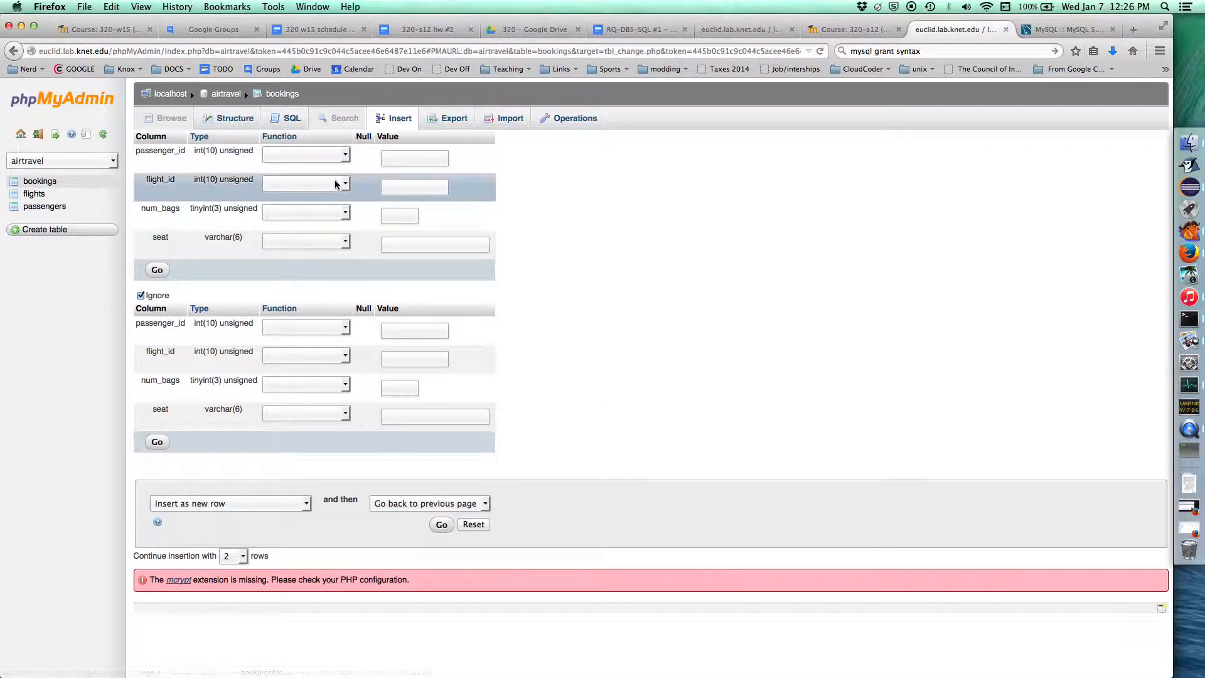
pyautogui.write('76')
pyautogui.write('99')
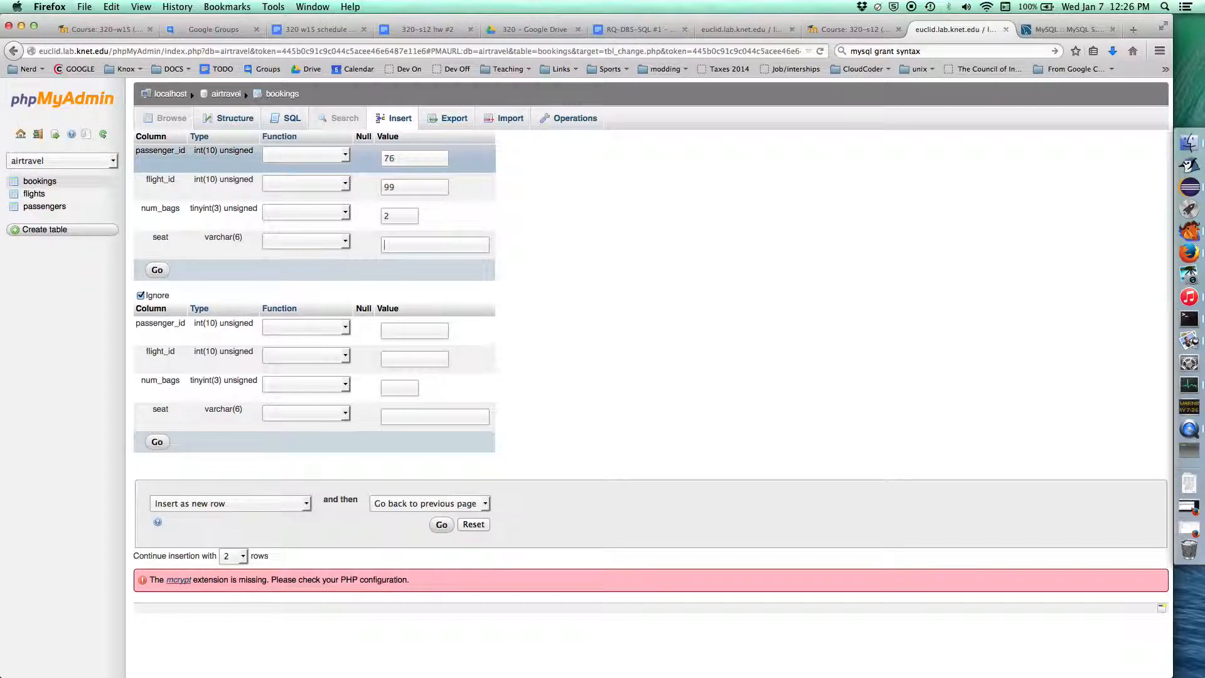
pyautogui.write('4f')
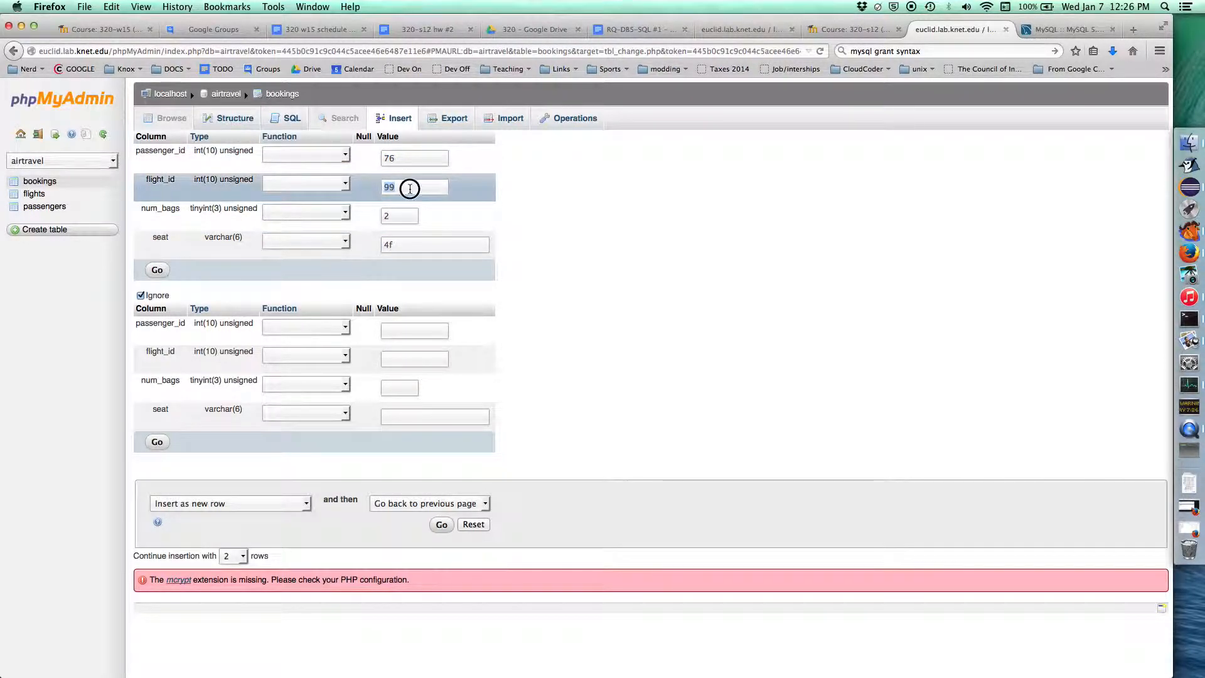
pyautogui.click(157, 270)
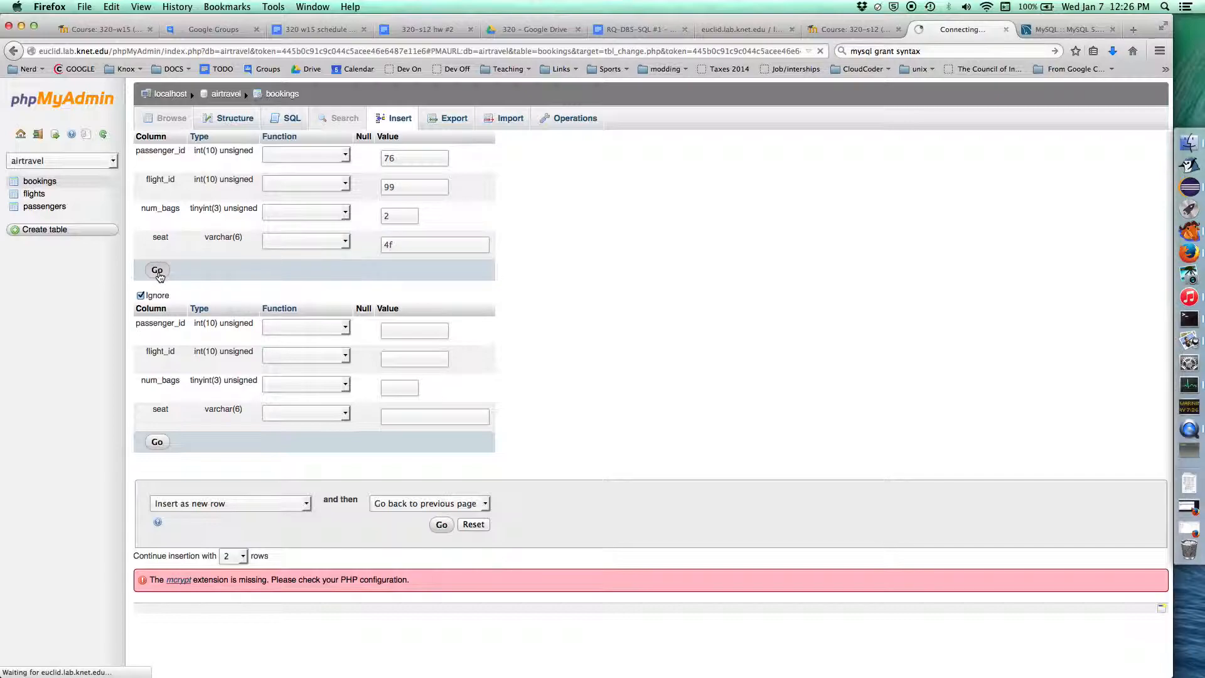
pyautogui.click(157, 269)
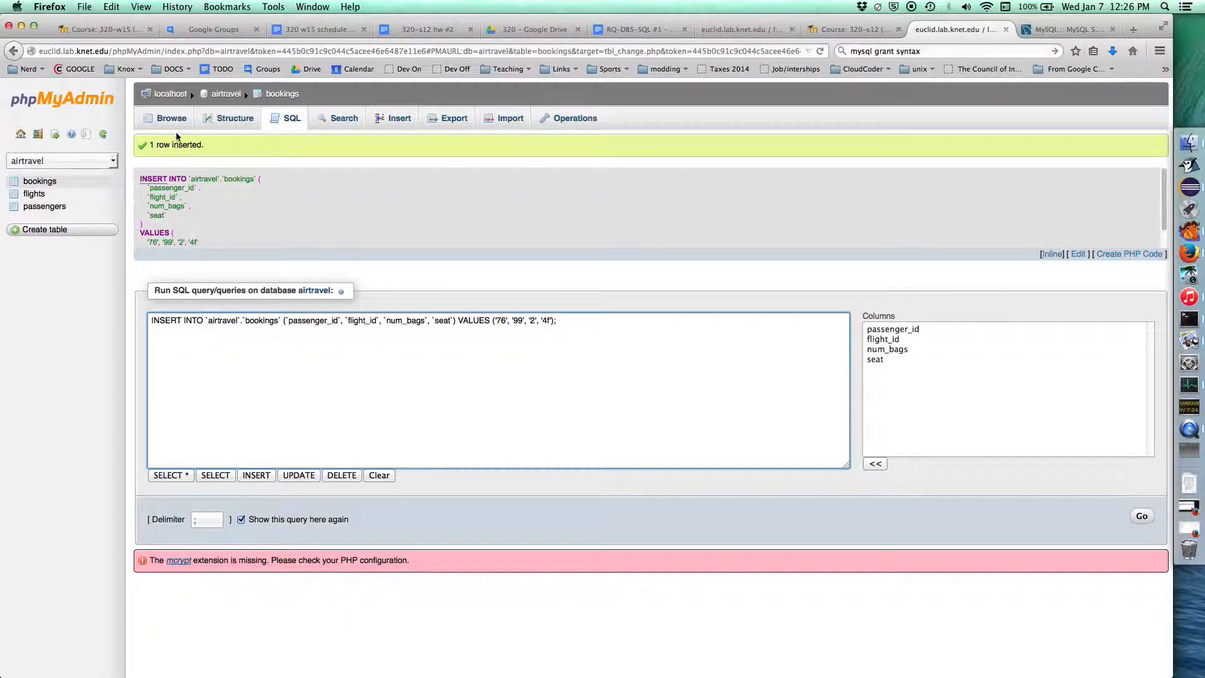
# Browse bookings and request deletion of the passenger 76, flight 99 row.
pyautogui.click(171, 117)
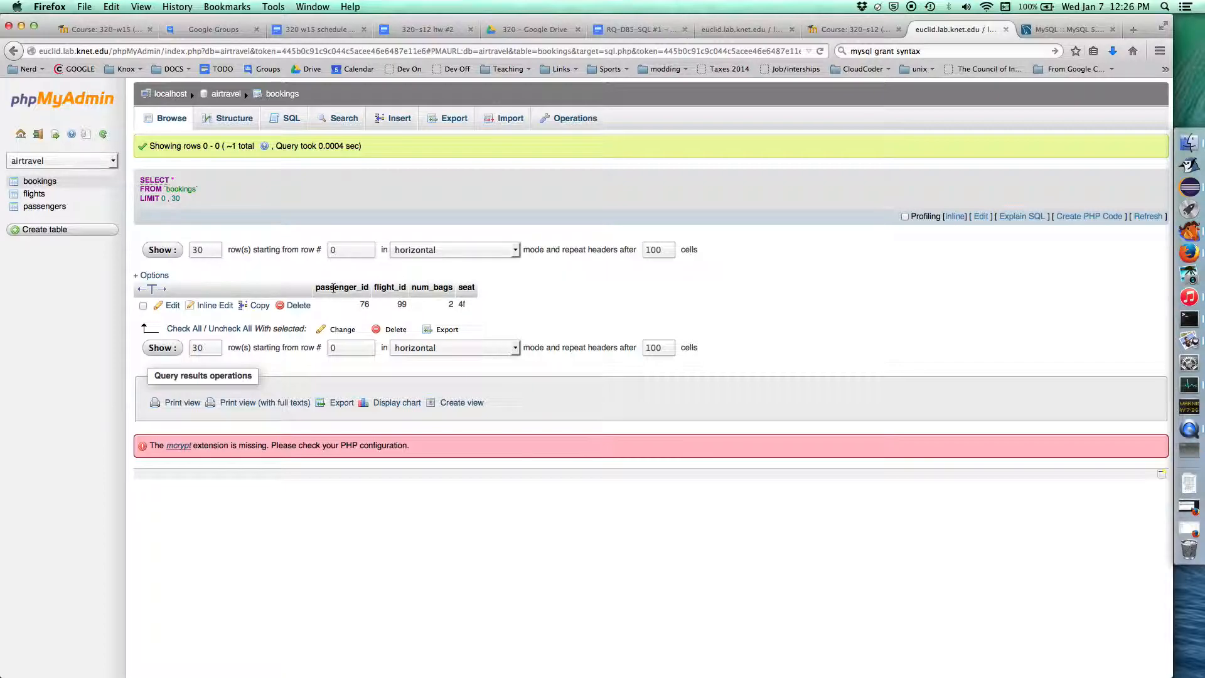
pyautogui.moveTo(285, 229)
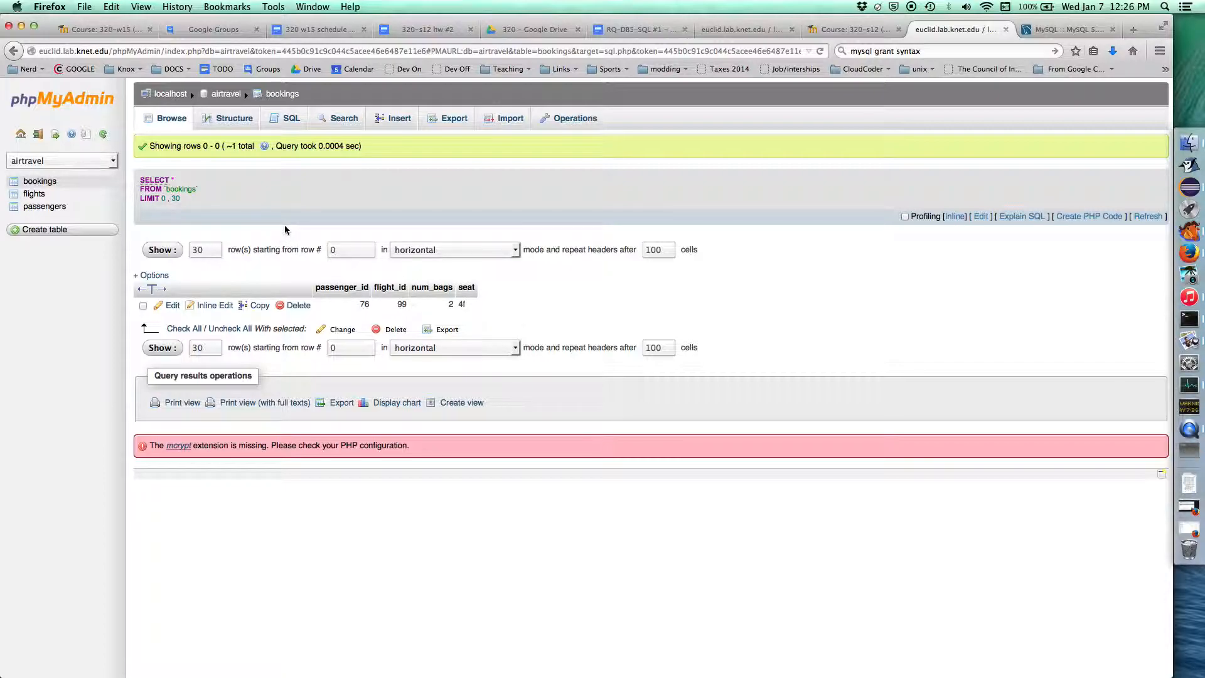
pyautogui.moveTo(282, 270)
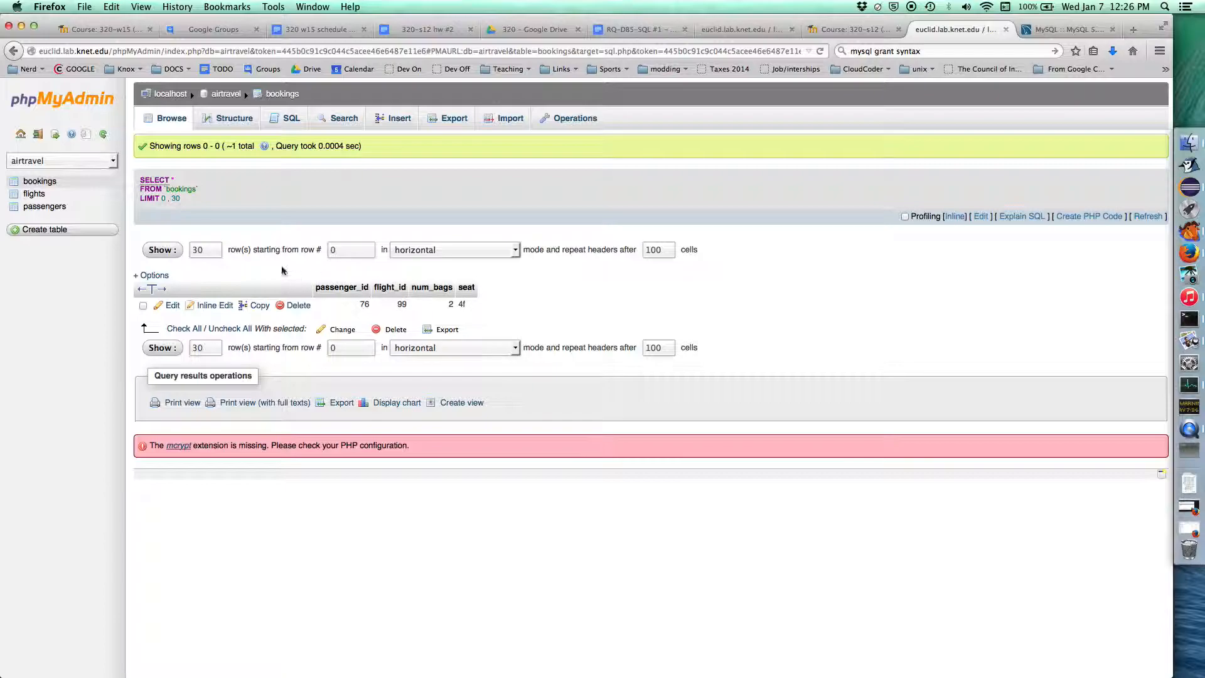
pyautogui.moveTo(349, 208)
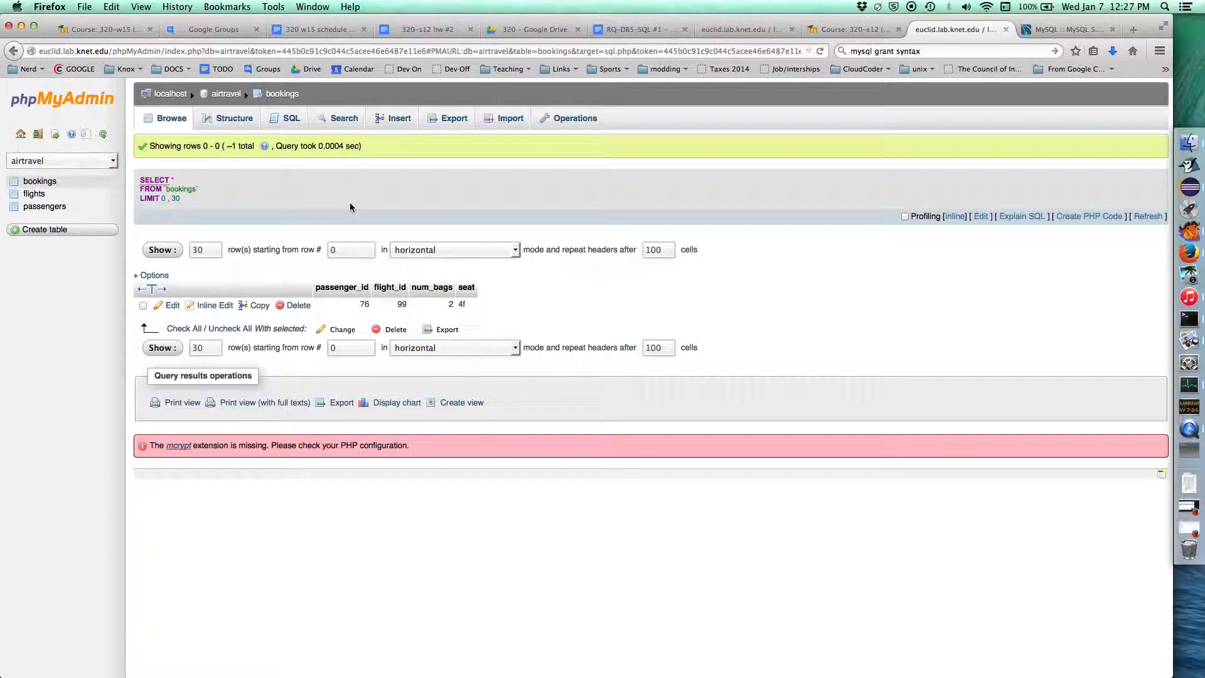
pyautogui.moveTo(354, 209)
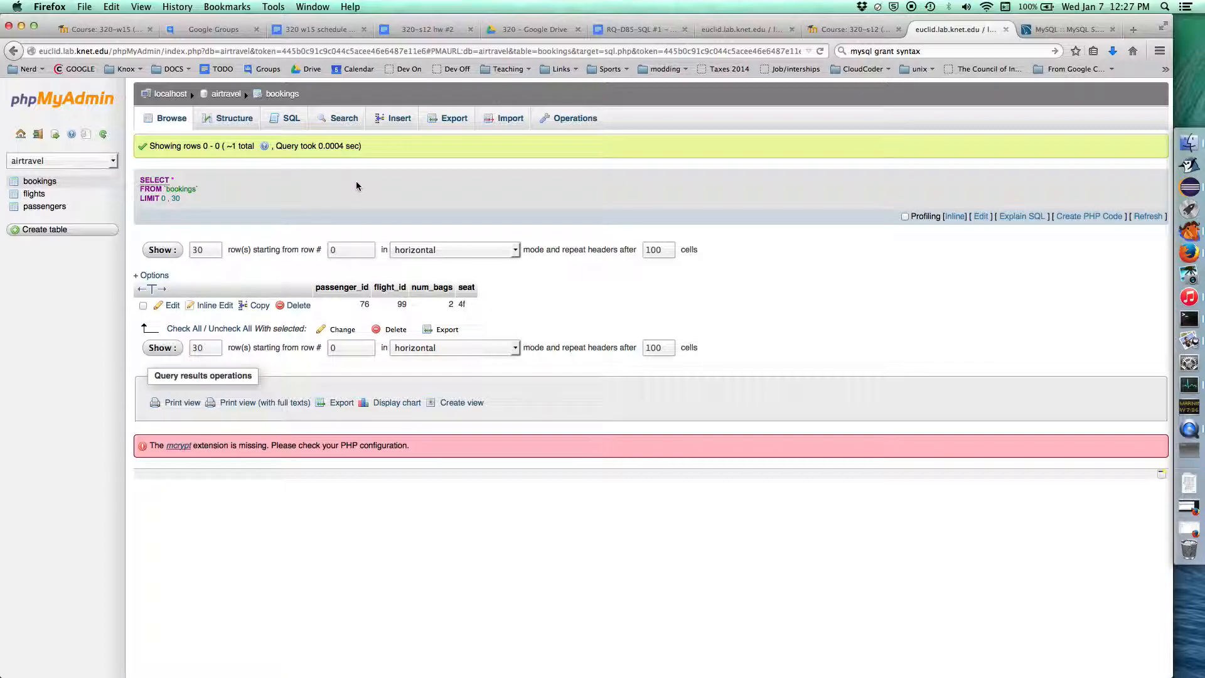
pyautogui.moveTo(388, 210)
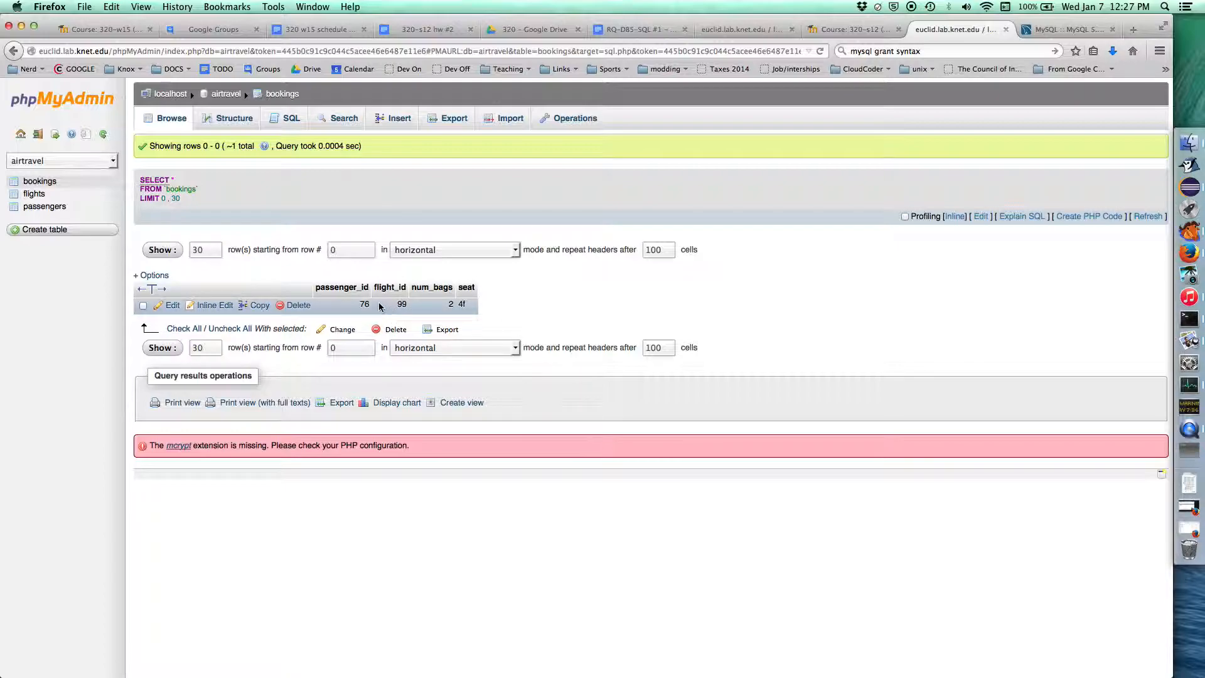
pyautogui.moveTo(340, 305)
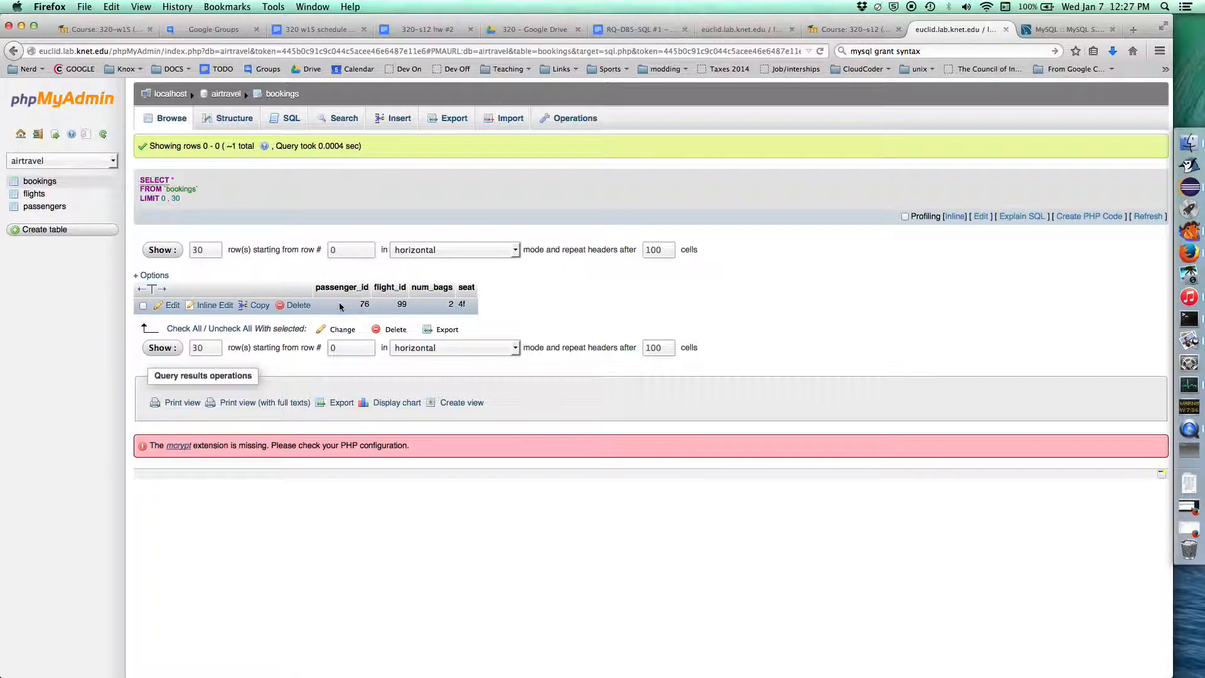
pyautogui.click(298, 305)
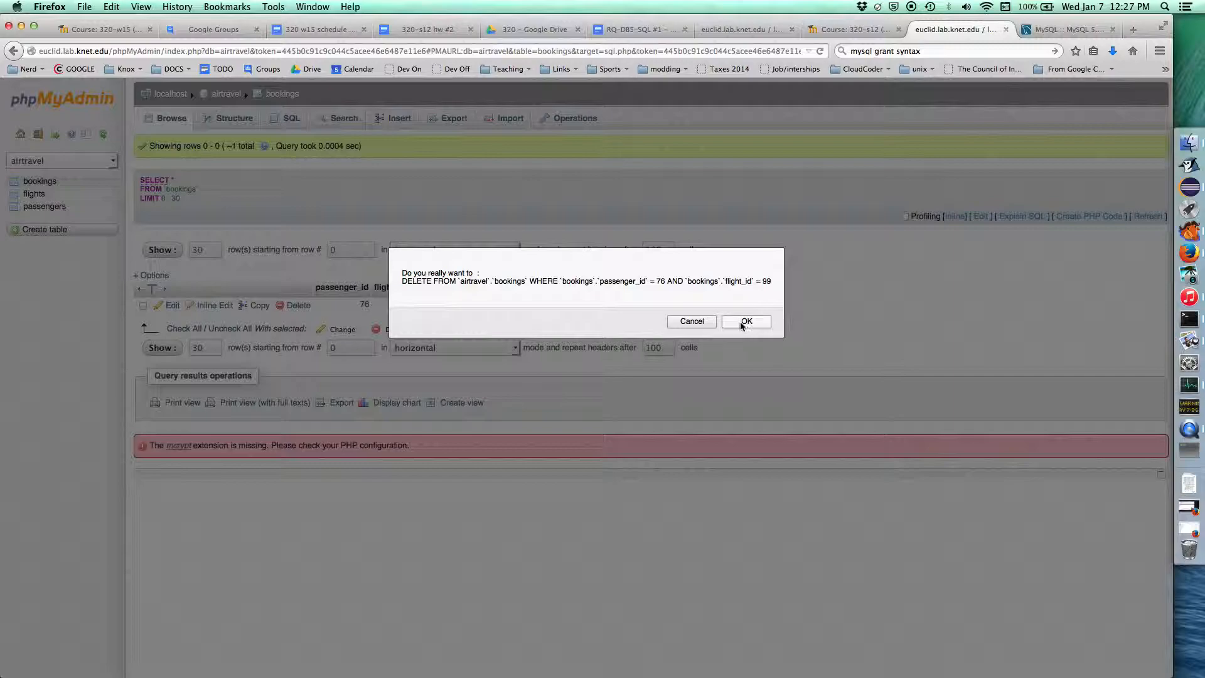
# Confirm deleting the passenger 76, flight 99 booking, leaving bookings empty.
pyautogui.click(745, 321)
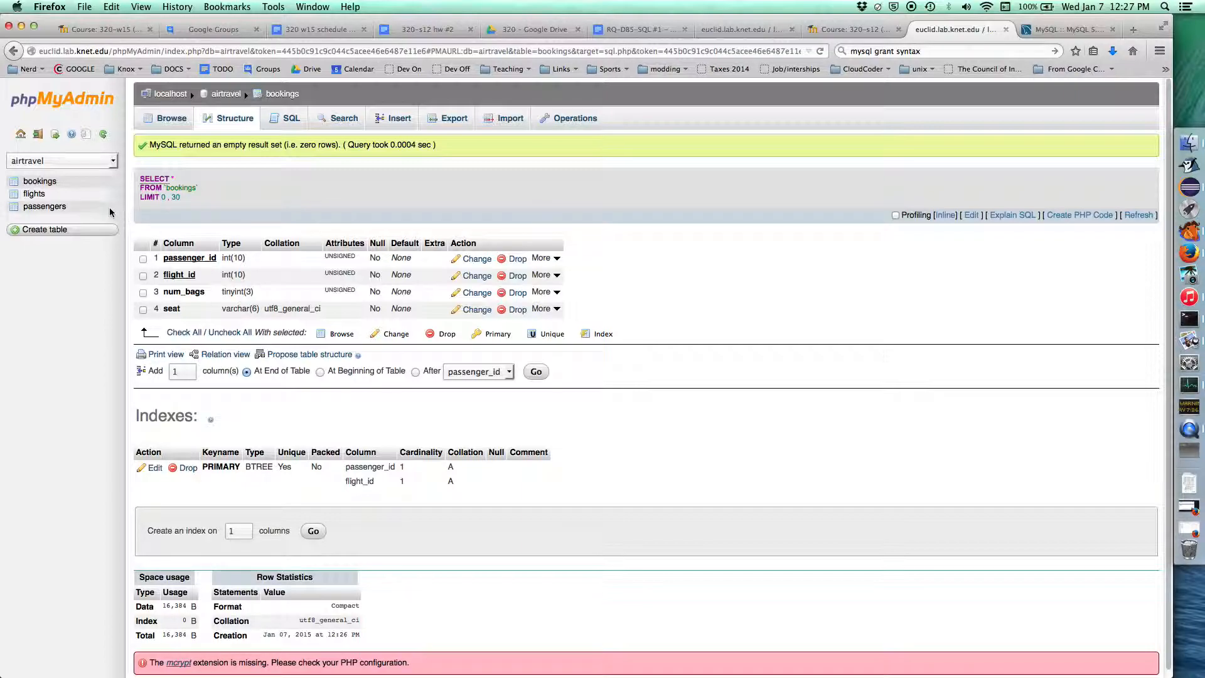
pyautogui.moveTo(45, 206)
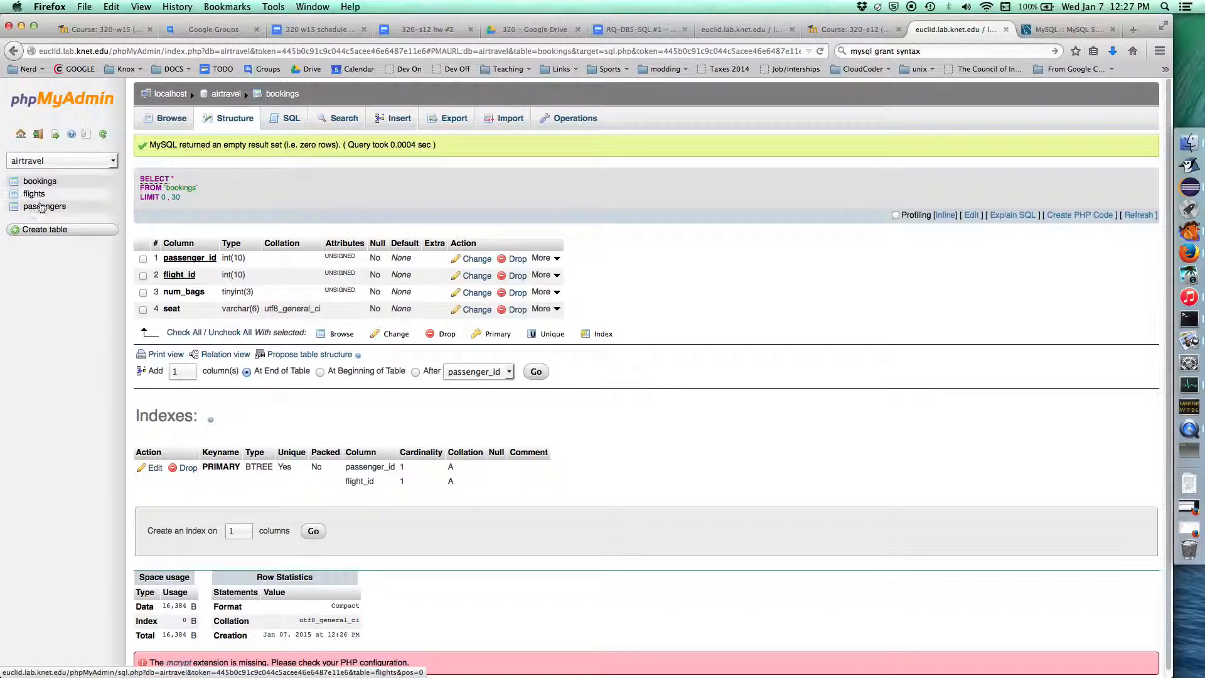
pyautogui.moveTo(40, 180)
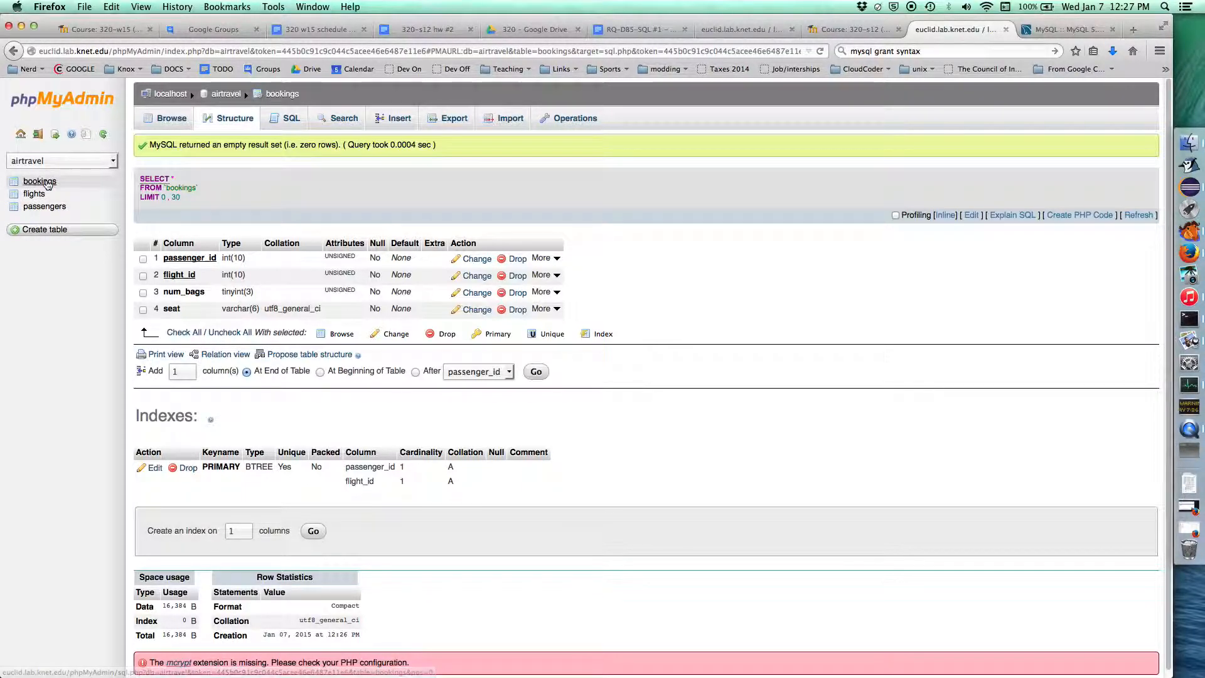
pyautogui.moveTo(58, 203)
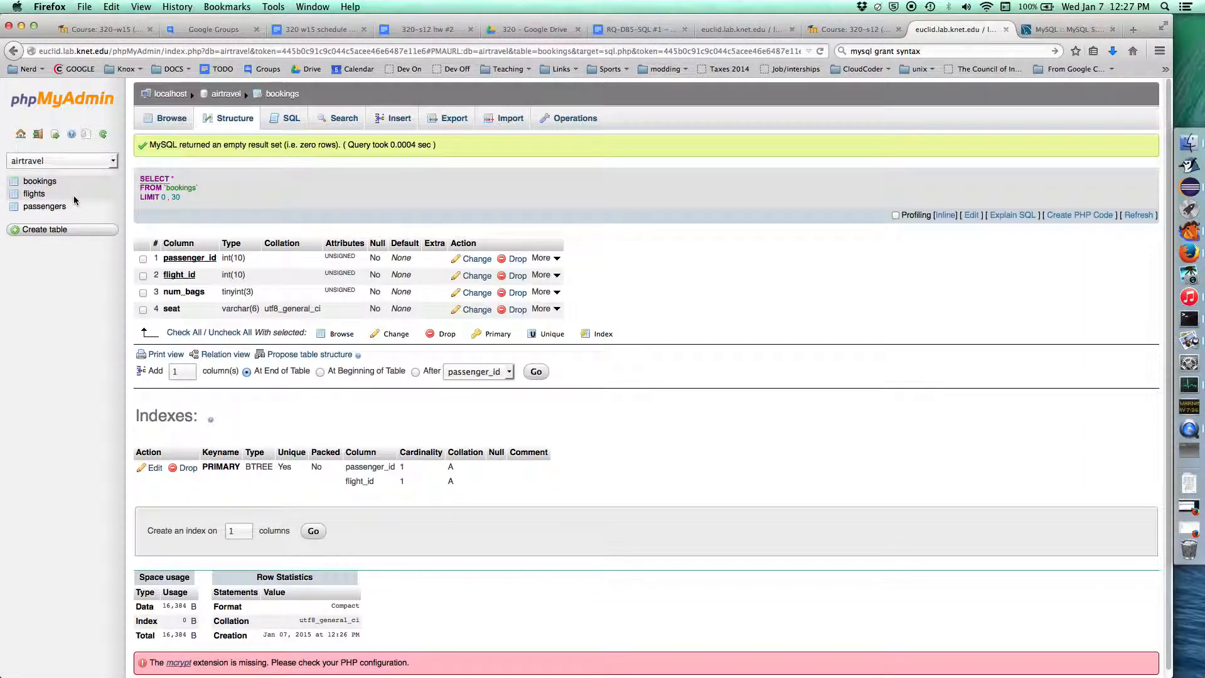
pyautogui.moveTo(44, 206)
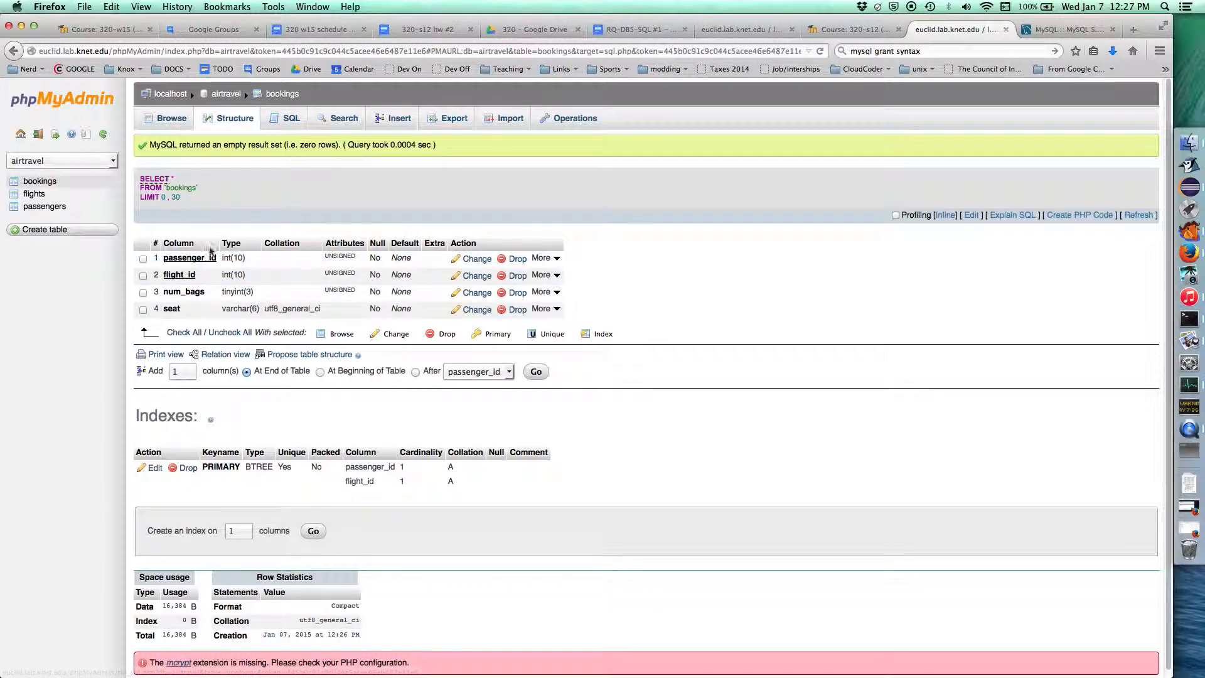
pyautogui.moveTo(225, 206)
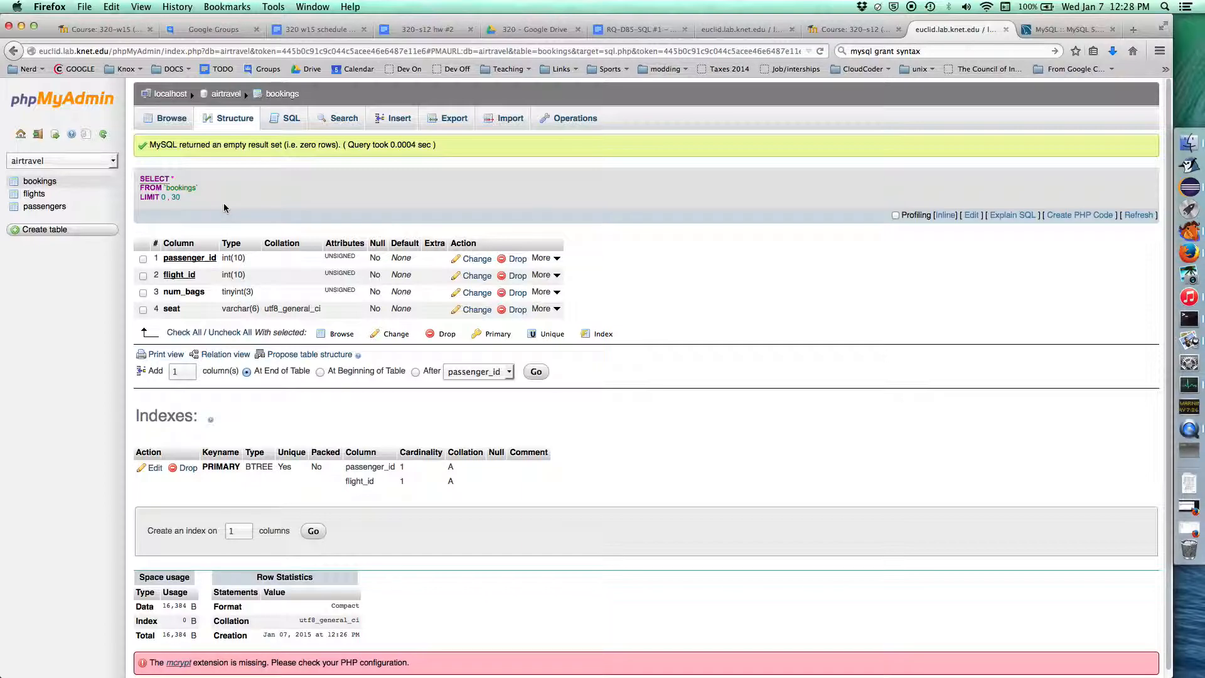
pyautogui.moveTo(270, 205)
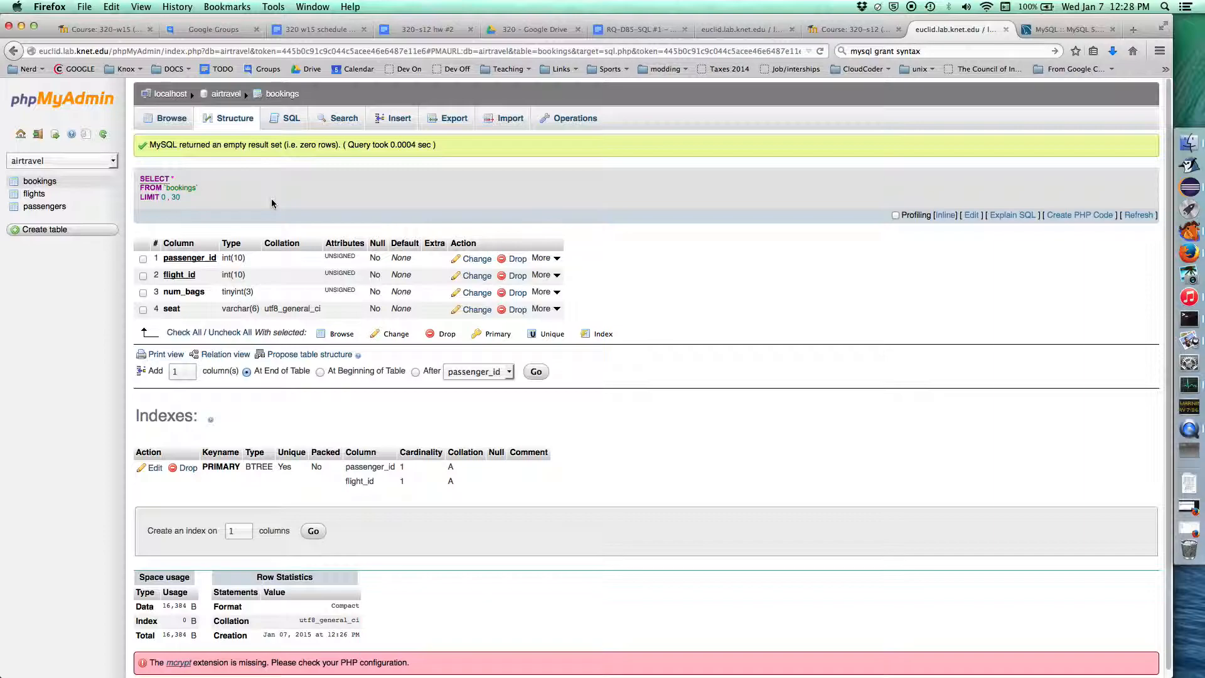
pyautogui.moveTo(573, 193)
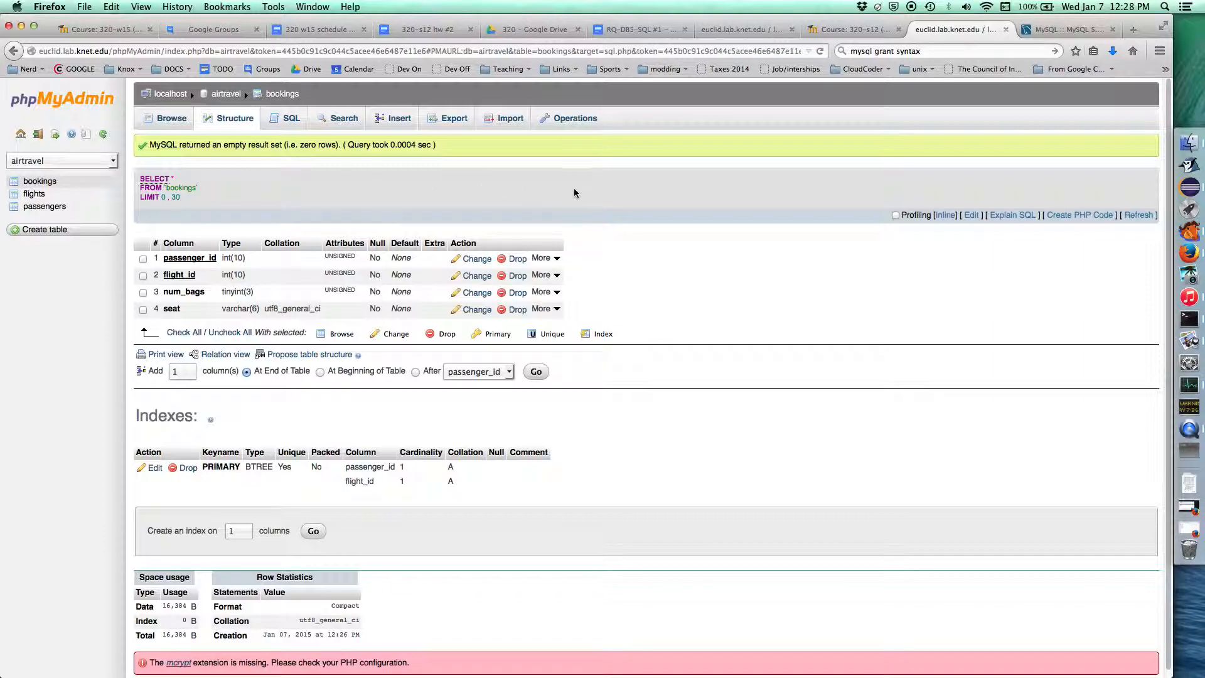
pyautogui.moveTo(590, 187)
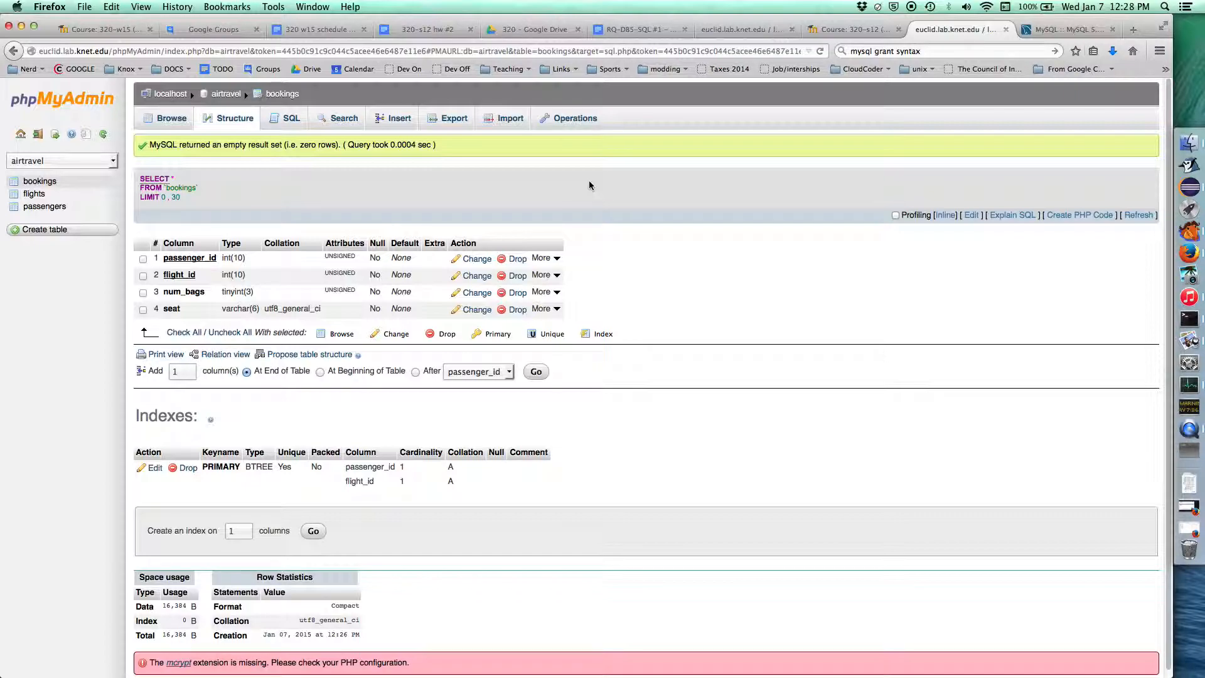
pyautogui.moveTo(764, 308)
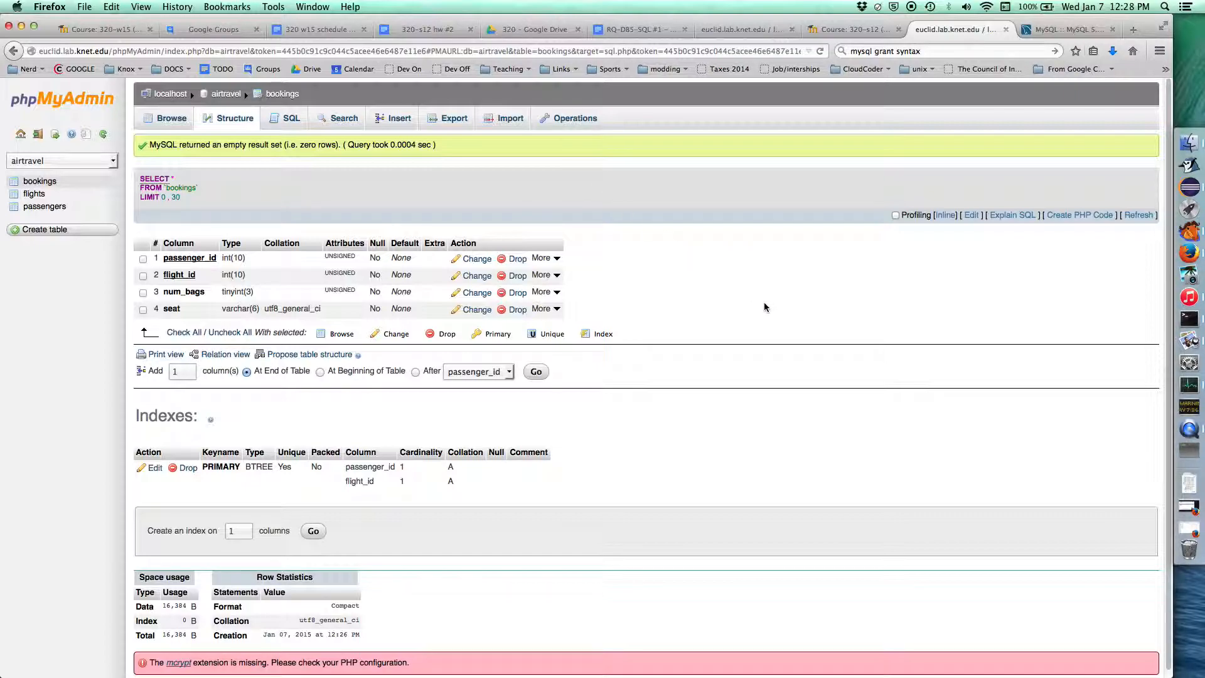
pyautogui.moveTo(586, 229)
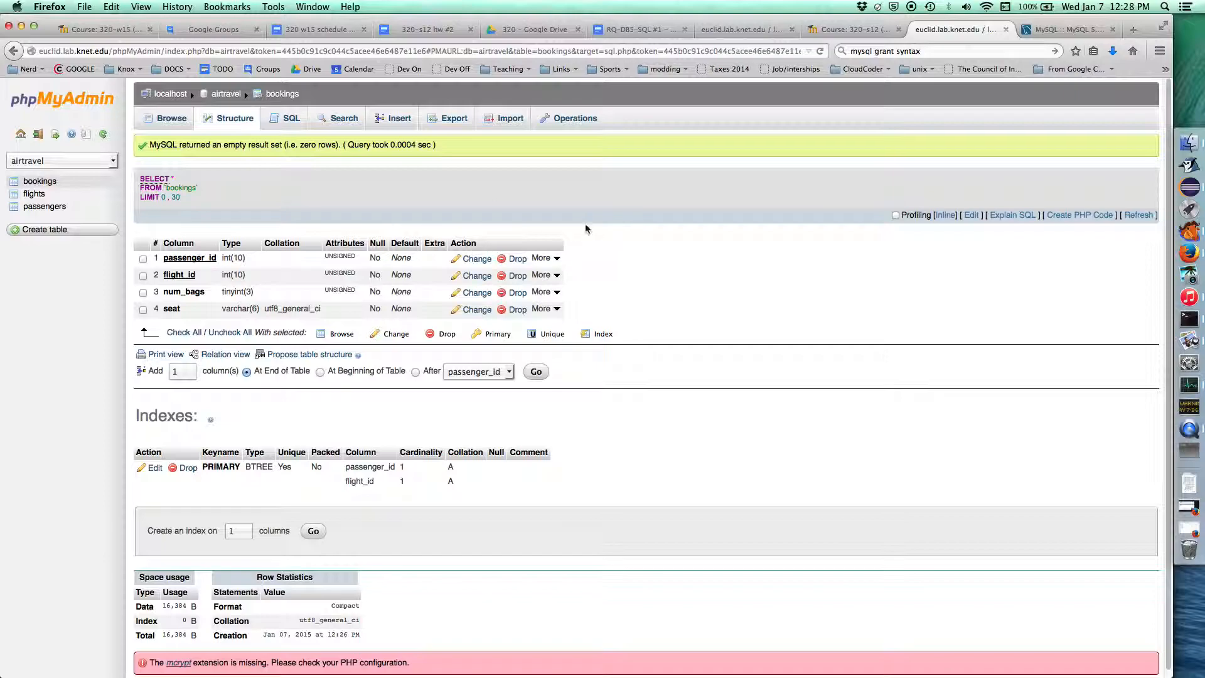
pyautogui.moveTo(690, 244)
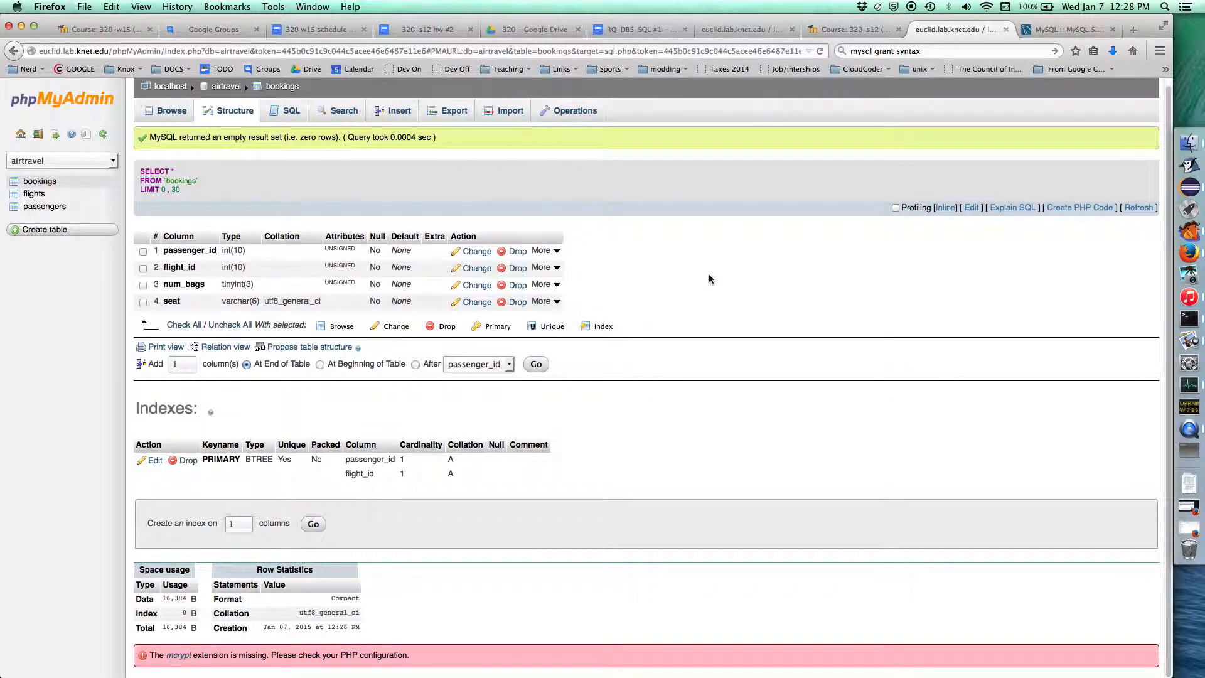
pyautogui.moveTo(963, 582)
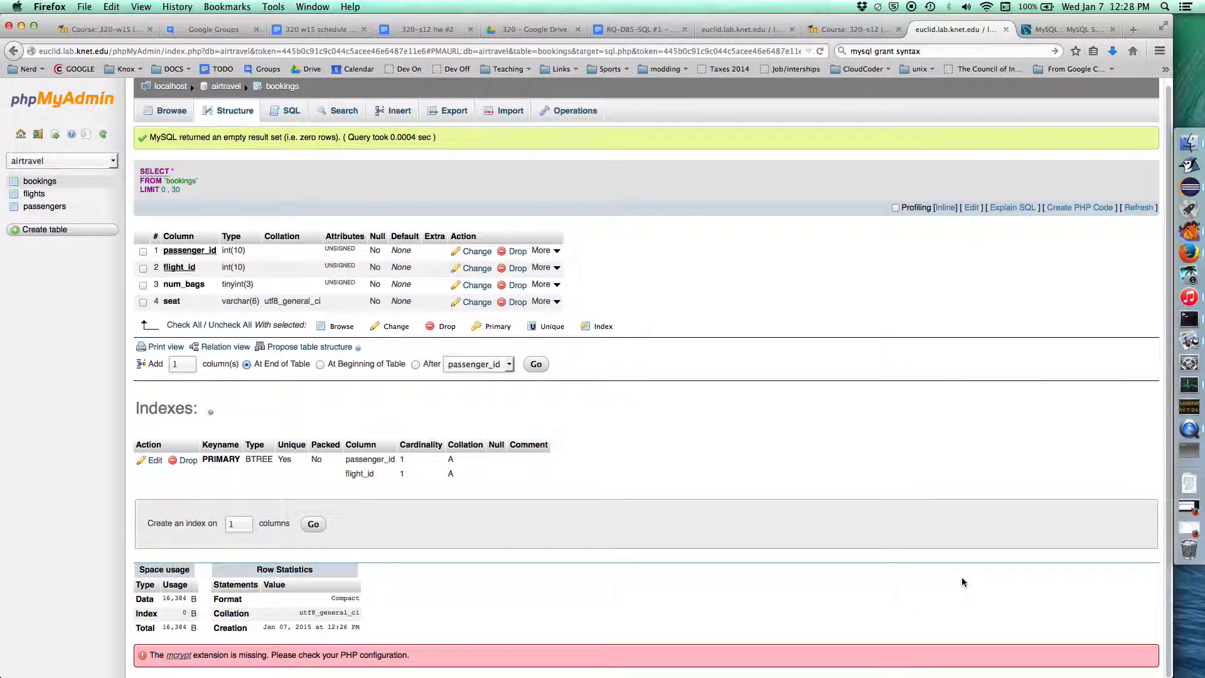
pyautogui.scroll(3)
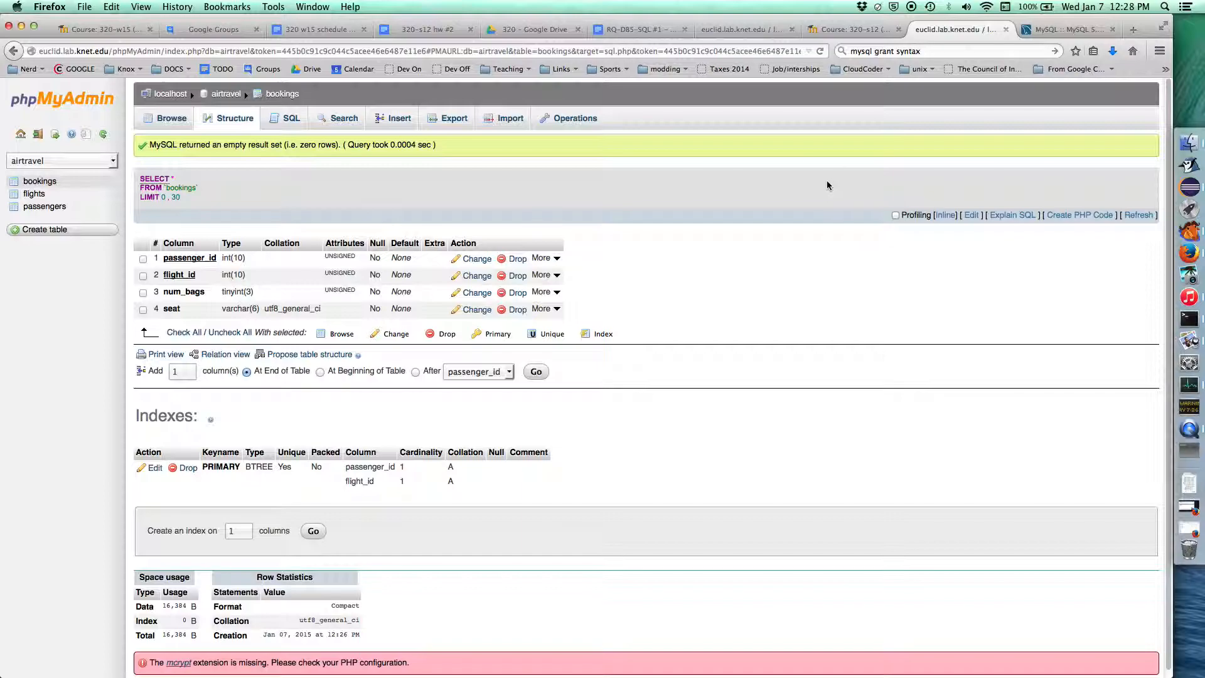